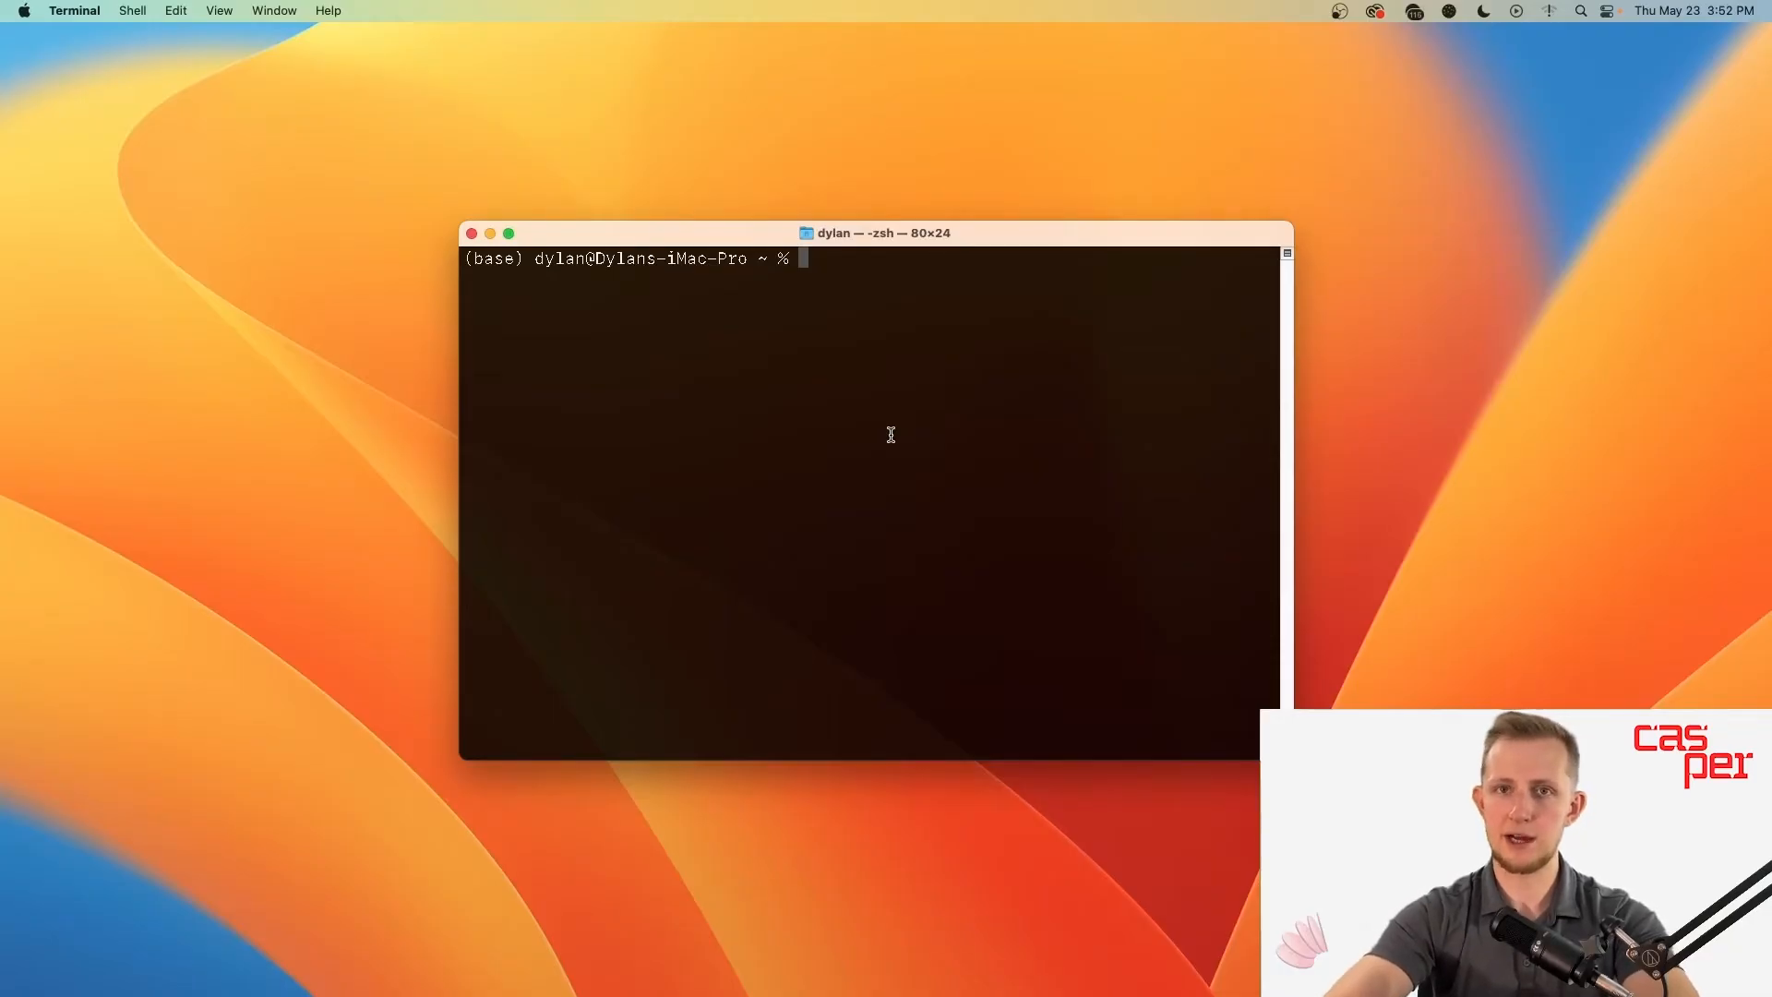
pyautogui.moveTo(830, 393)
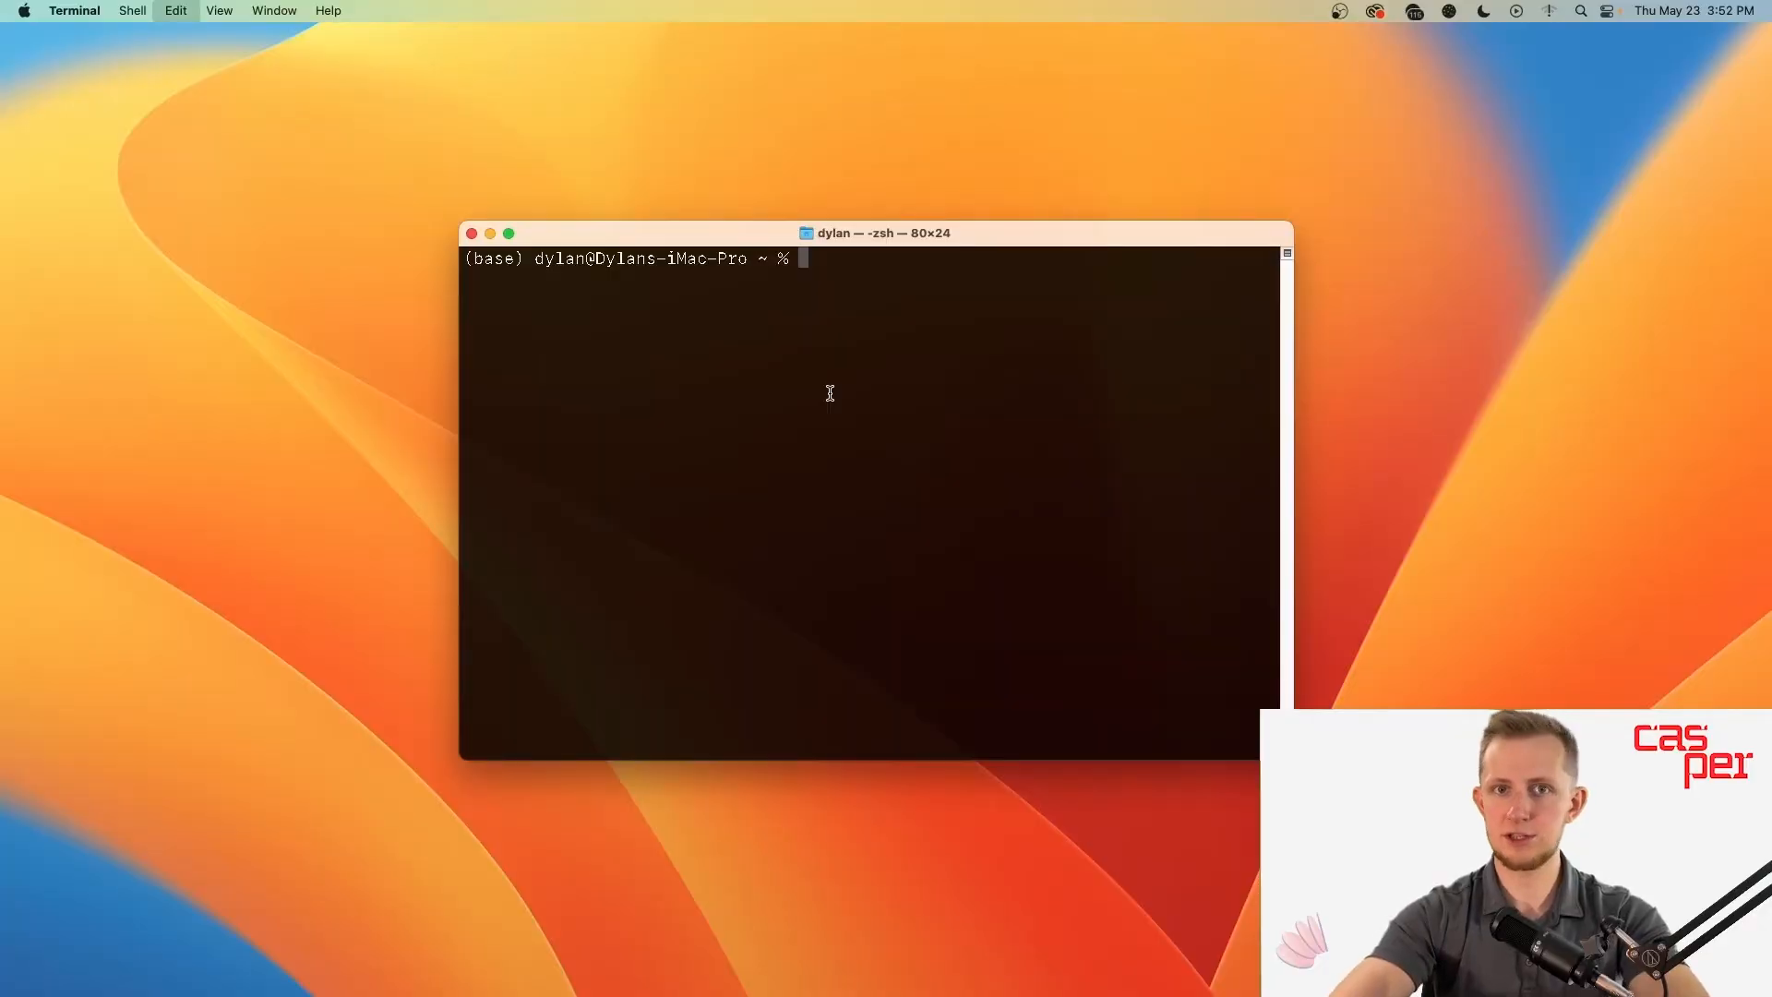
# Add the wasm32-unknown-unknown Rust target and install cargo-odra v0.1.2 with --locked
pyautogui.write('rustup target add wasm32-unknown-unknown')
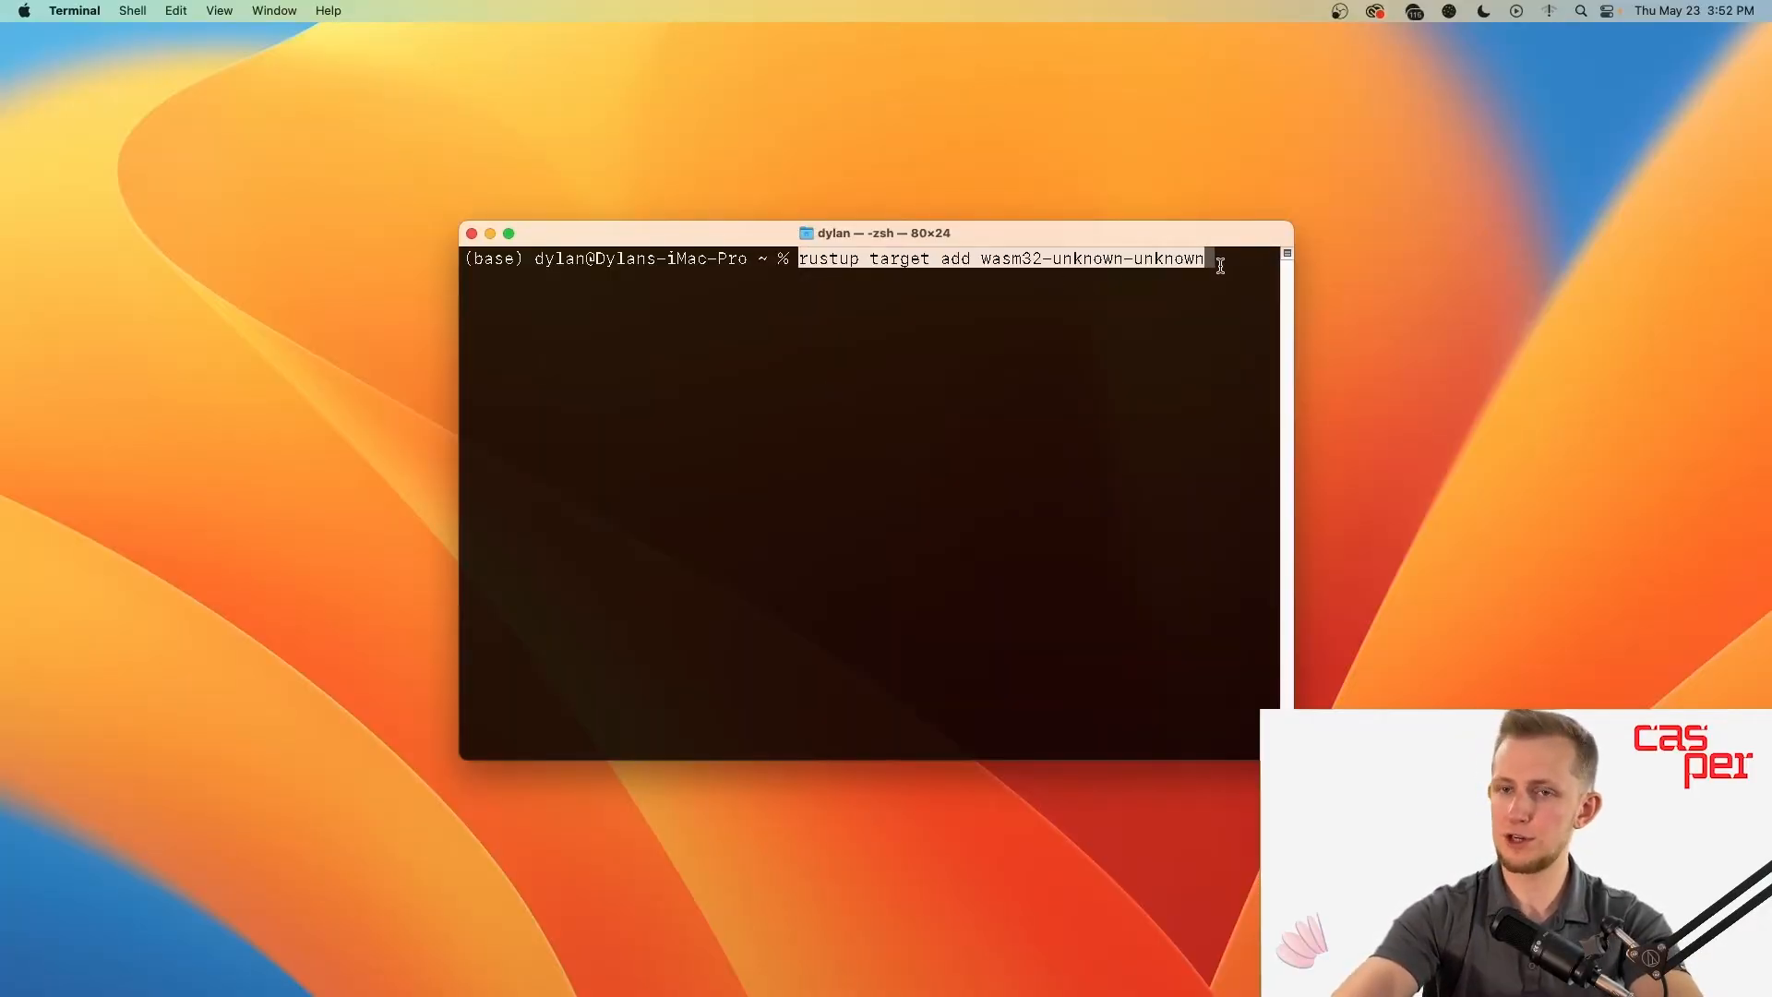
pyautogui.press('Return')
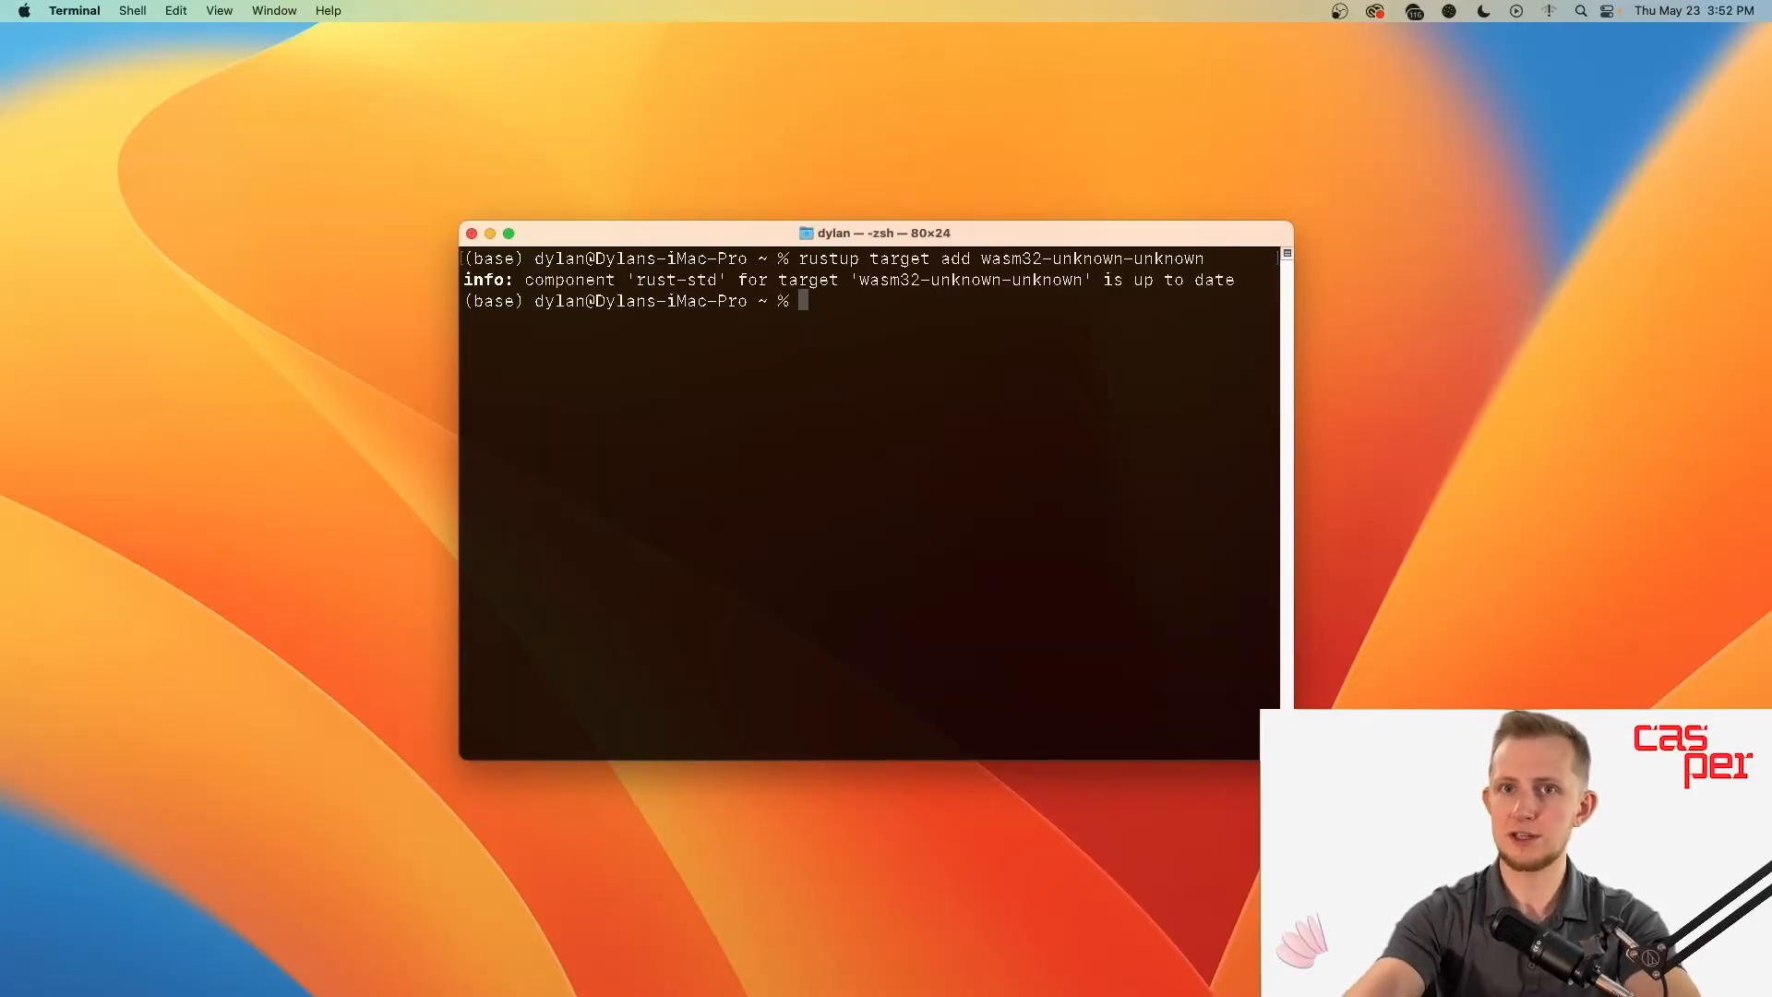
pyautogui.doubleClick(972, 279)
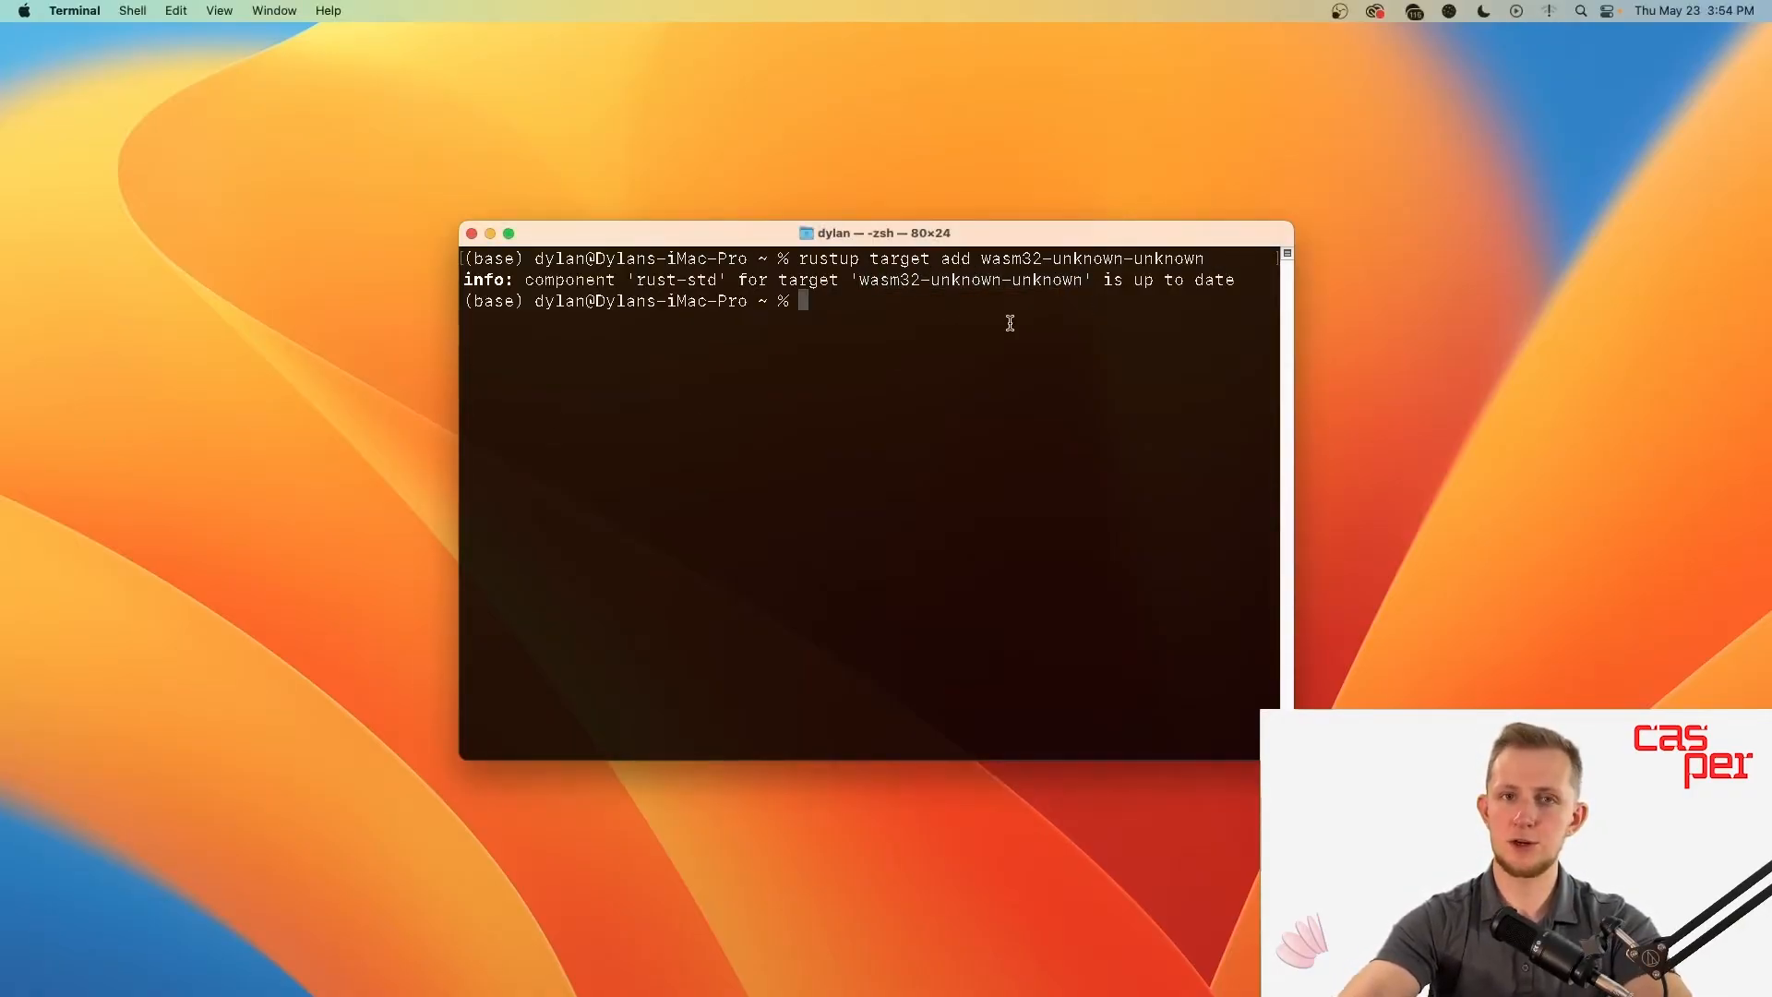
pyautogui.write('cargo install cargo-odra --locked')
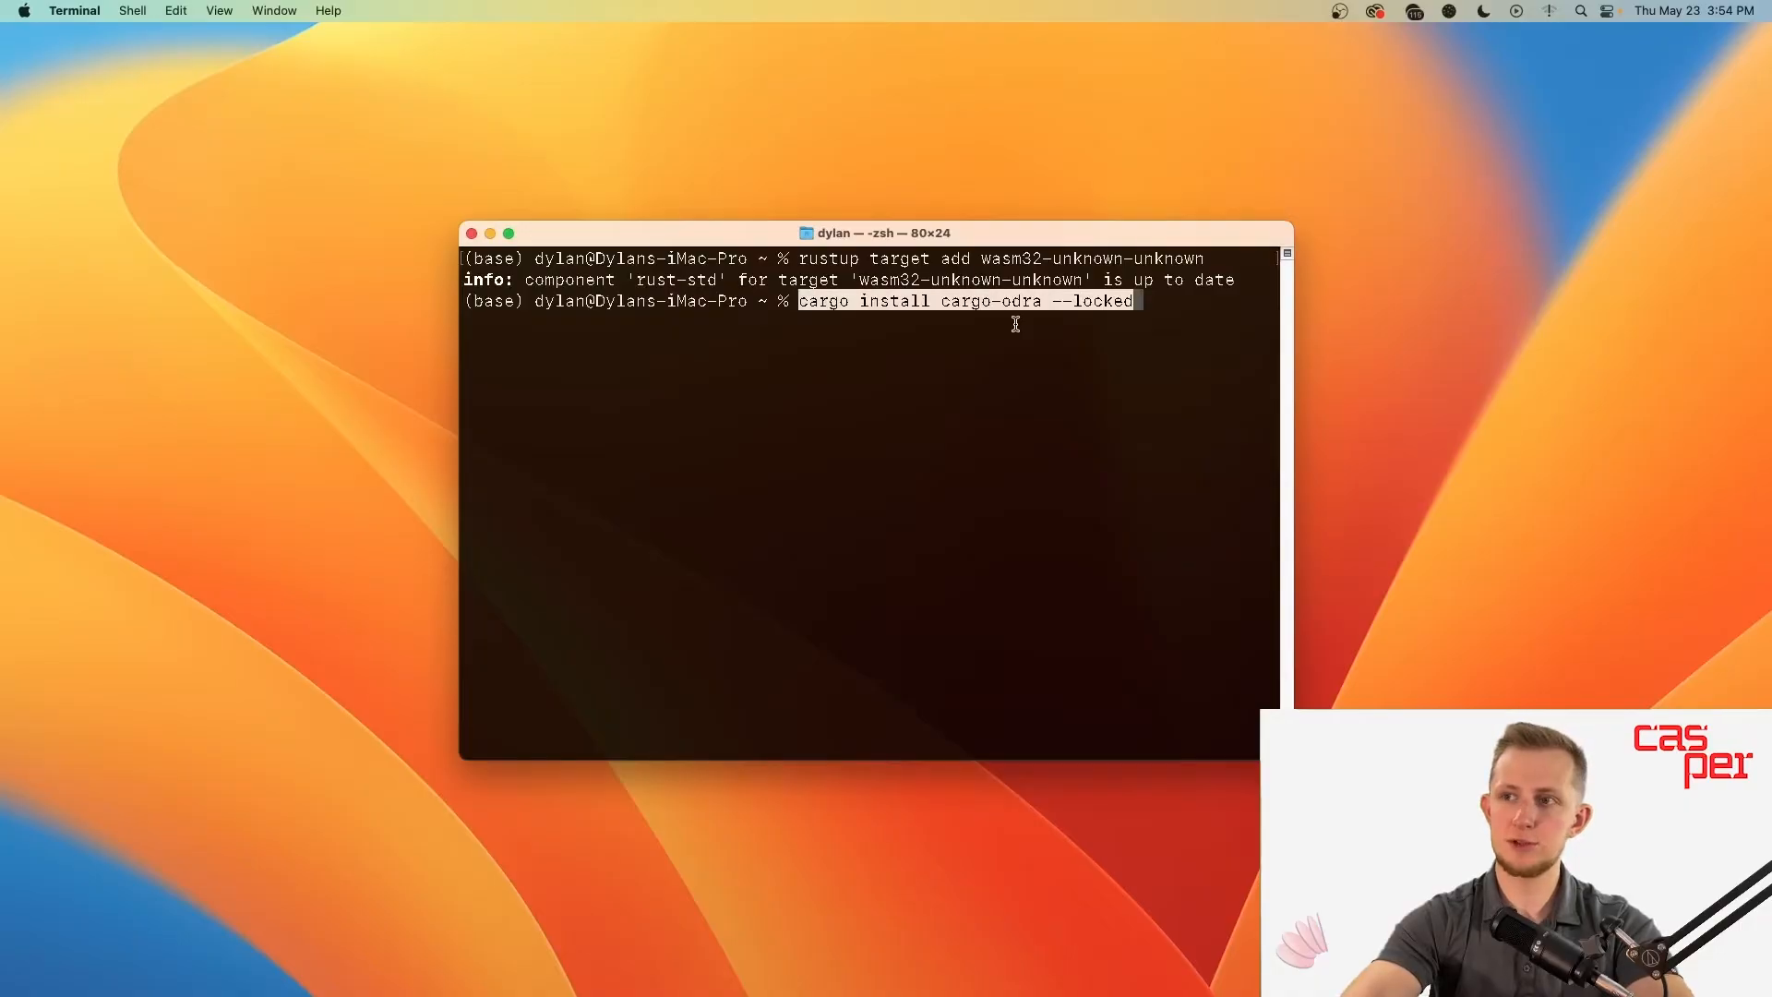
pyautogui.moveTo(721, 305)
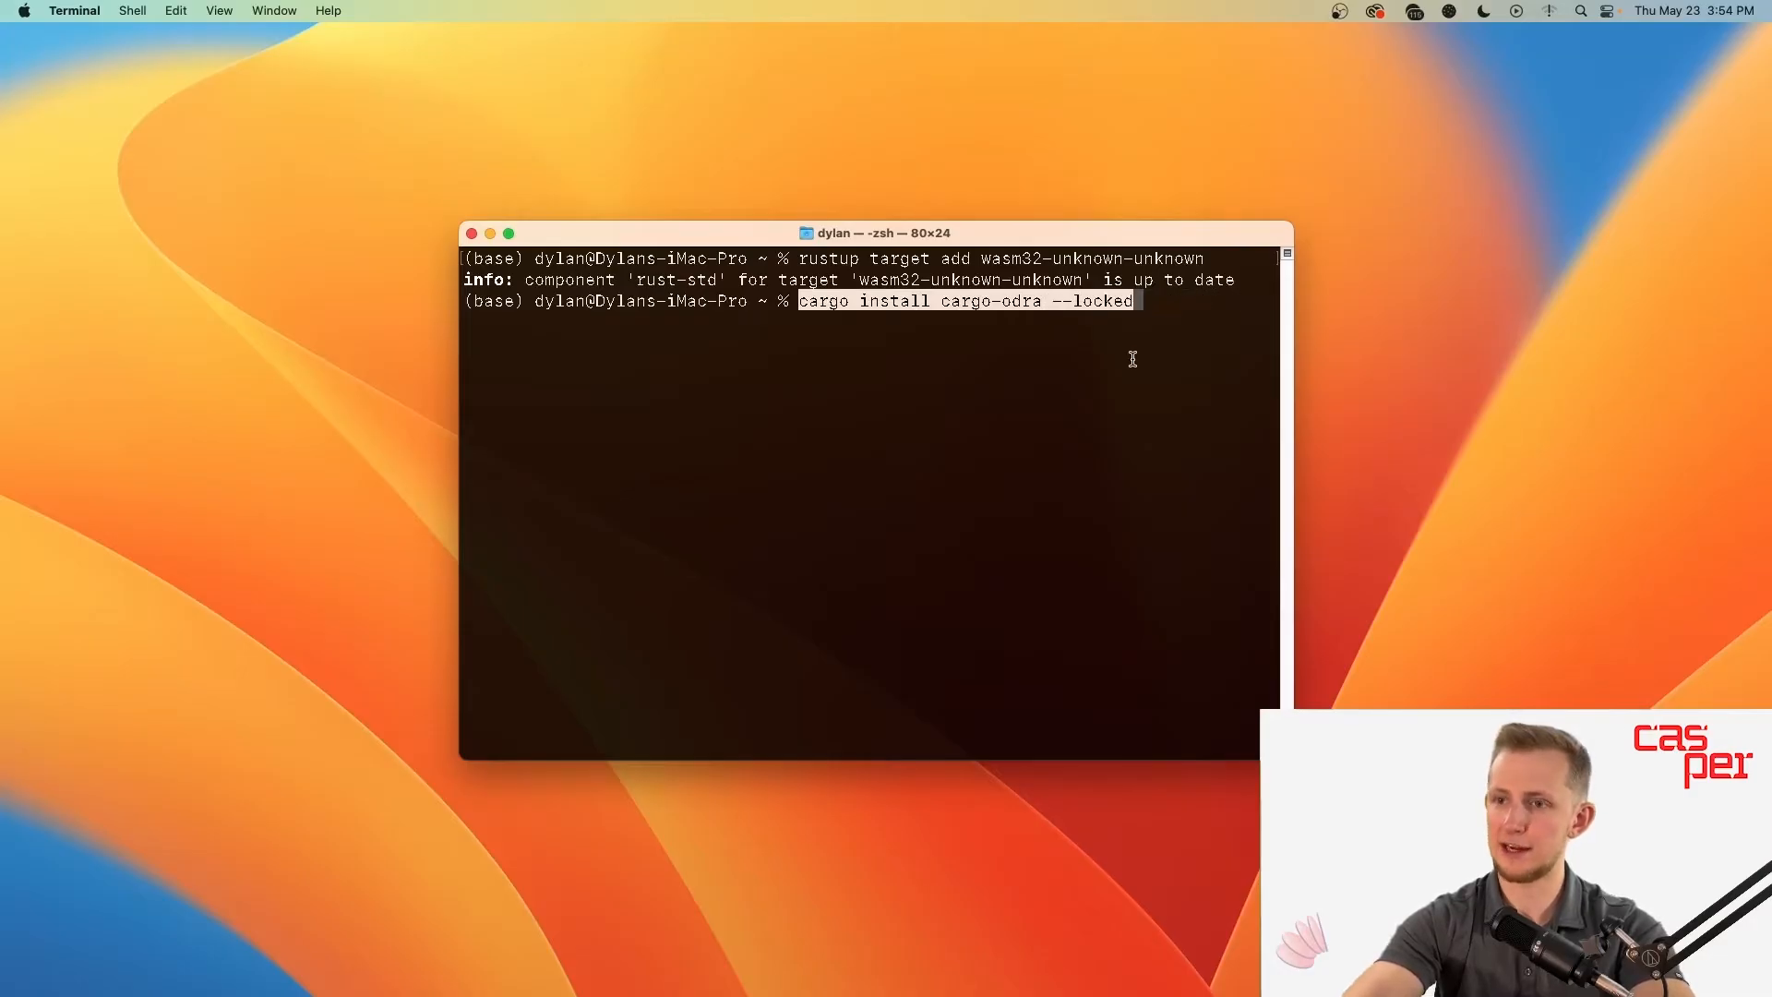
pyautogui.press('Return')
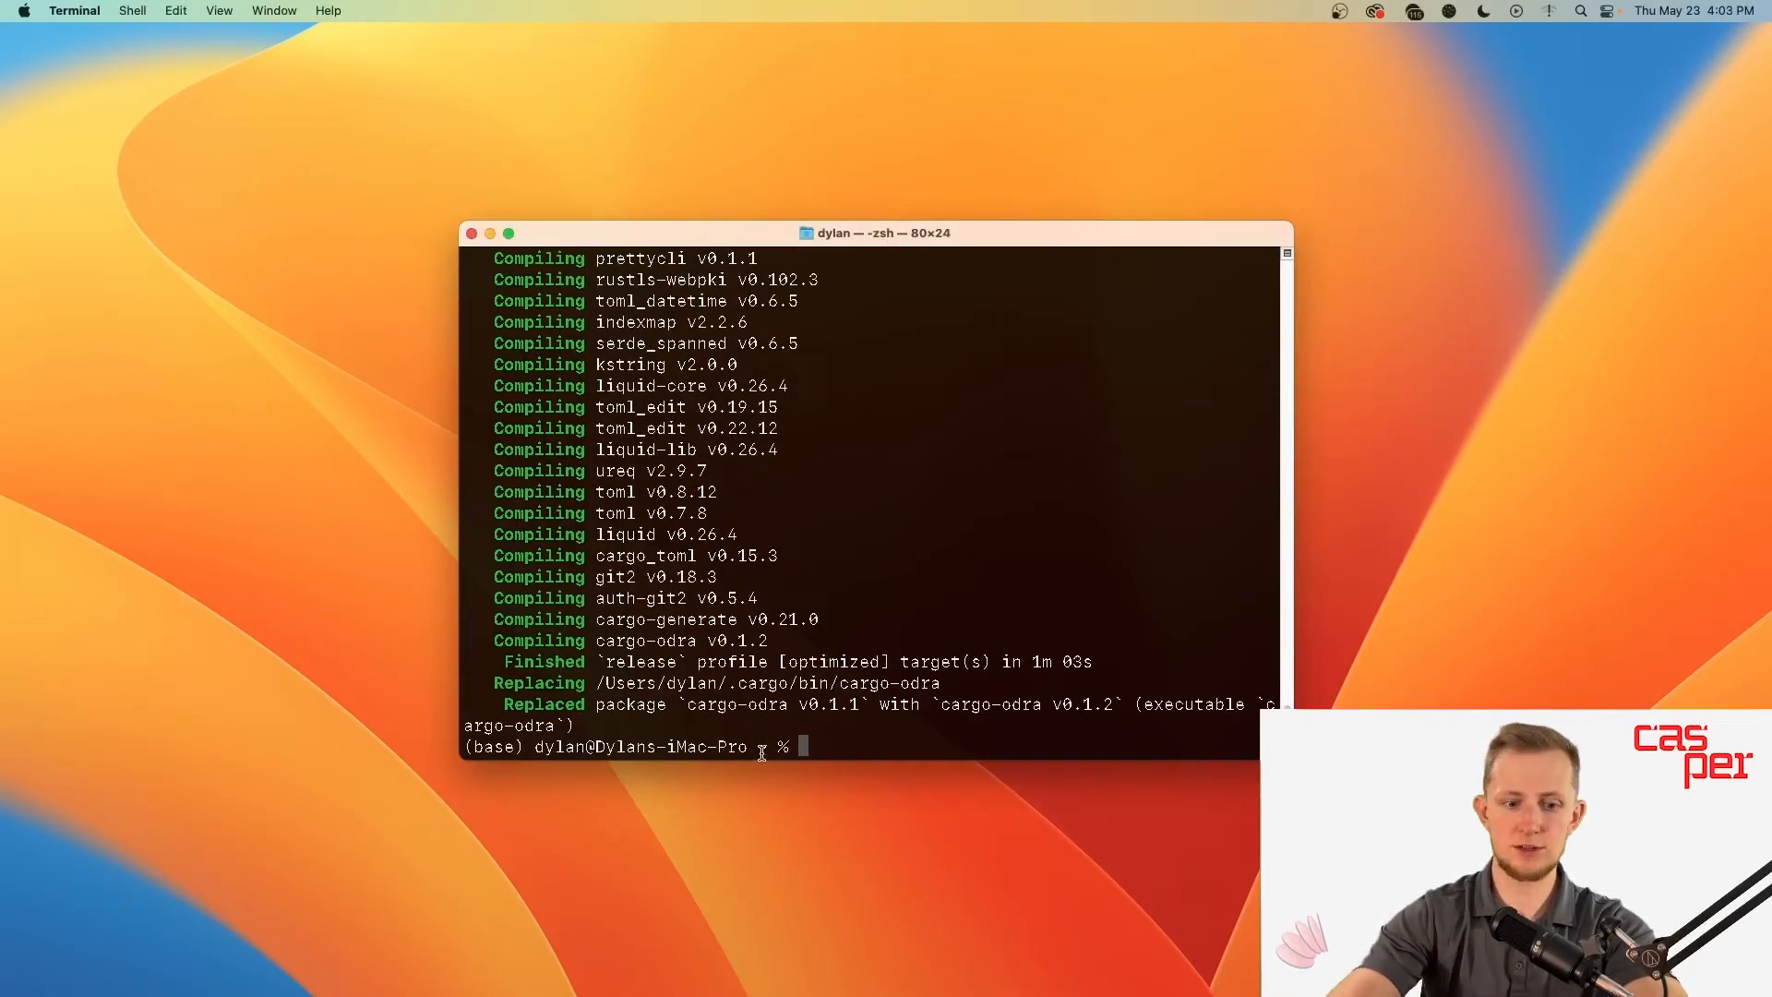
# Create the blank 'flipper' project with cargo odra new, then open it via 'code .'
pyautogui.write('pwd')
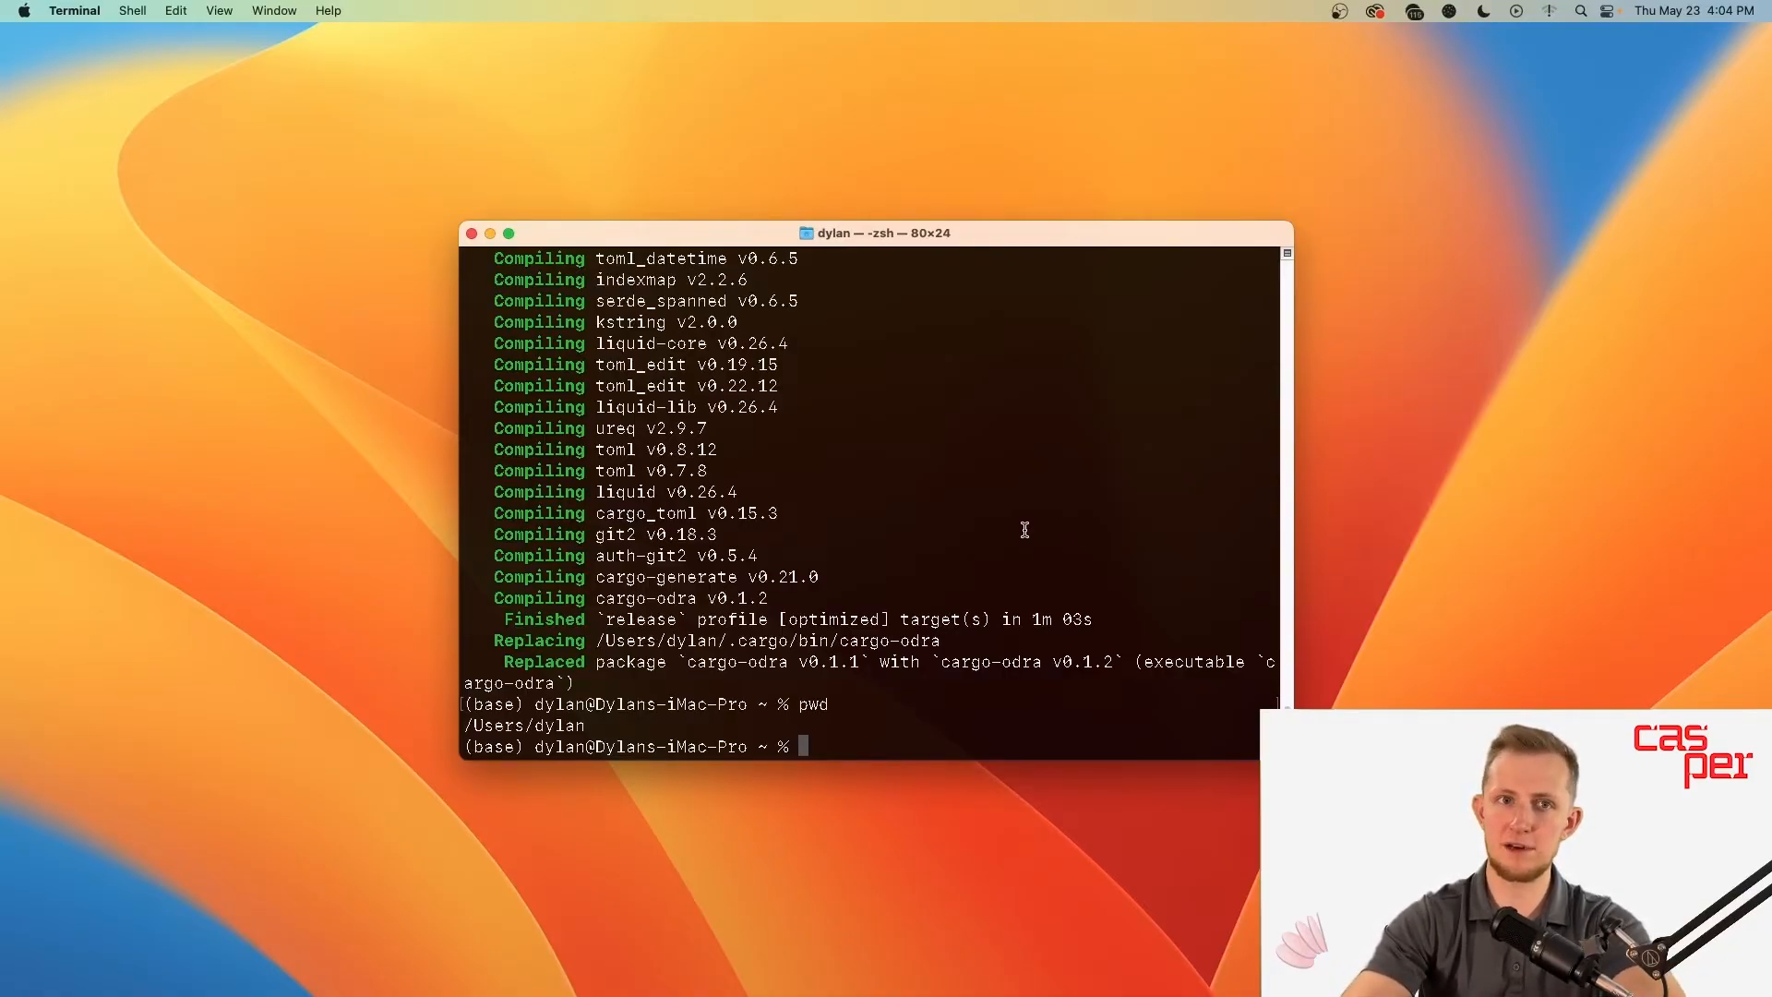
pyautogui.write('c')
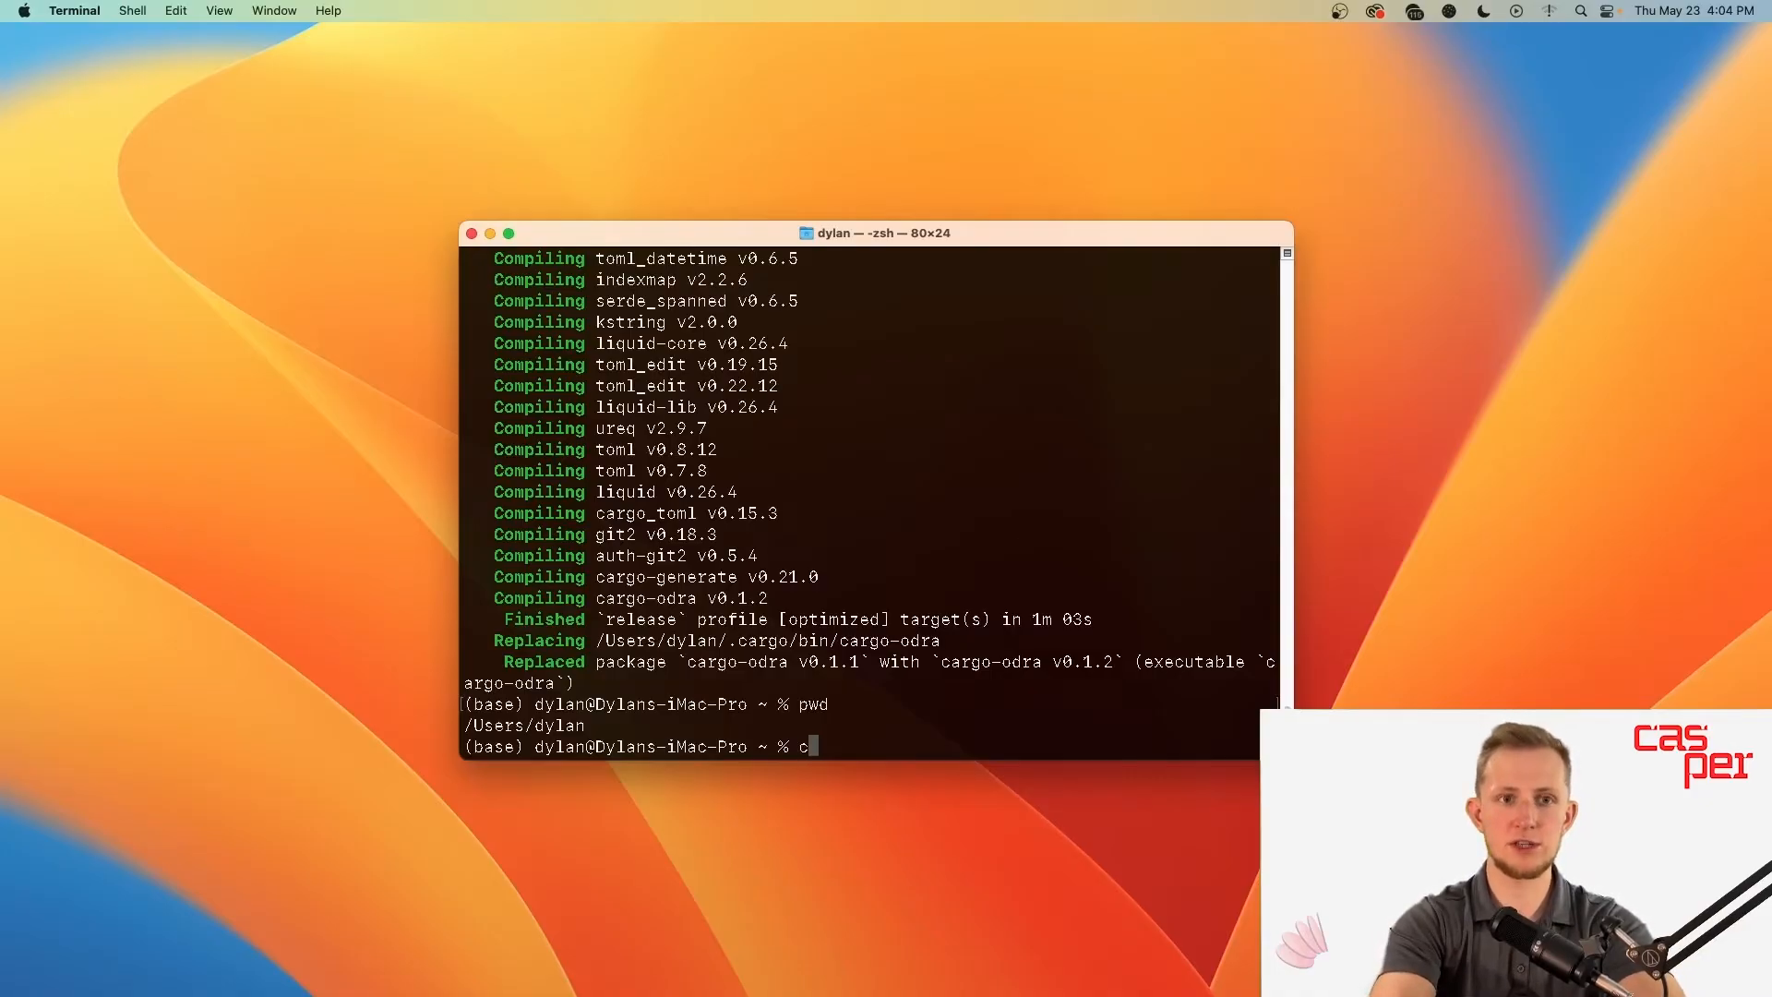
pyautogui.write('argo odra')
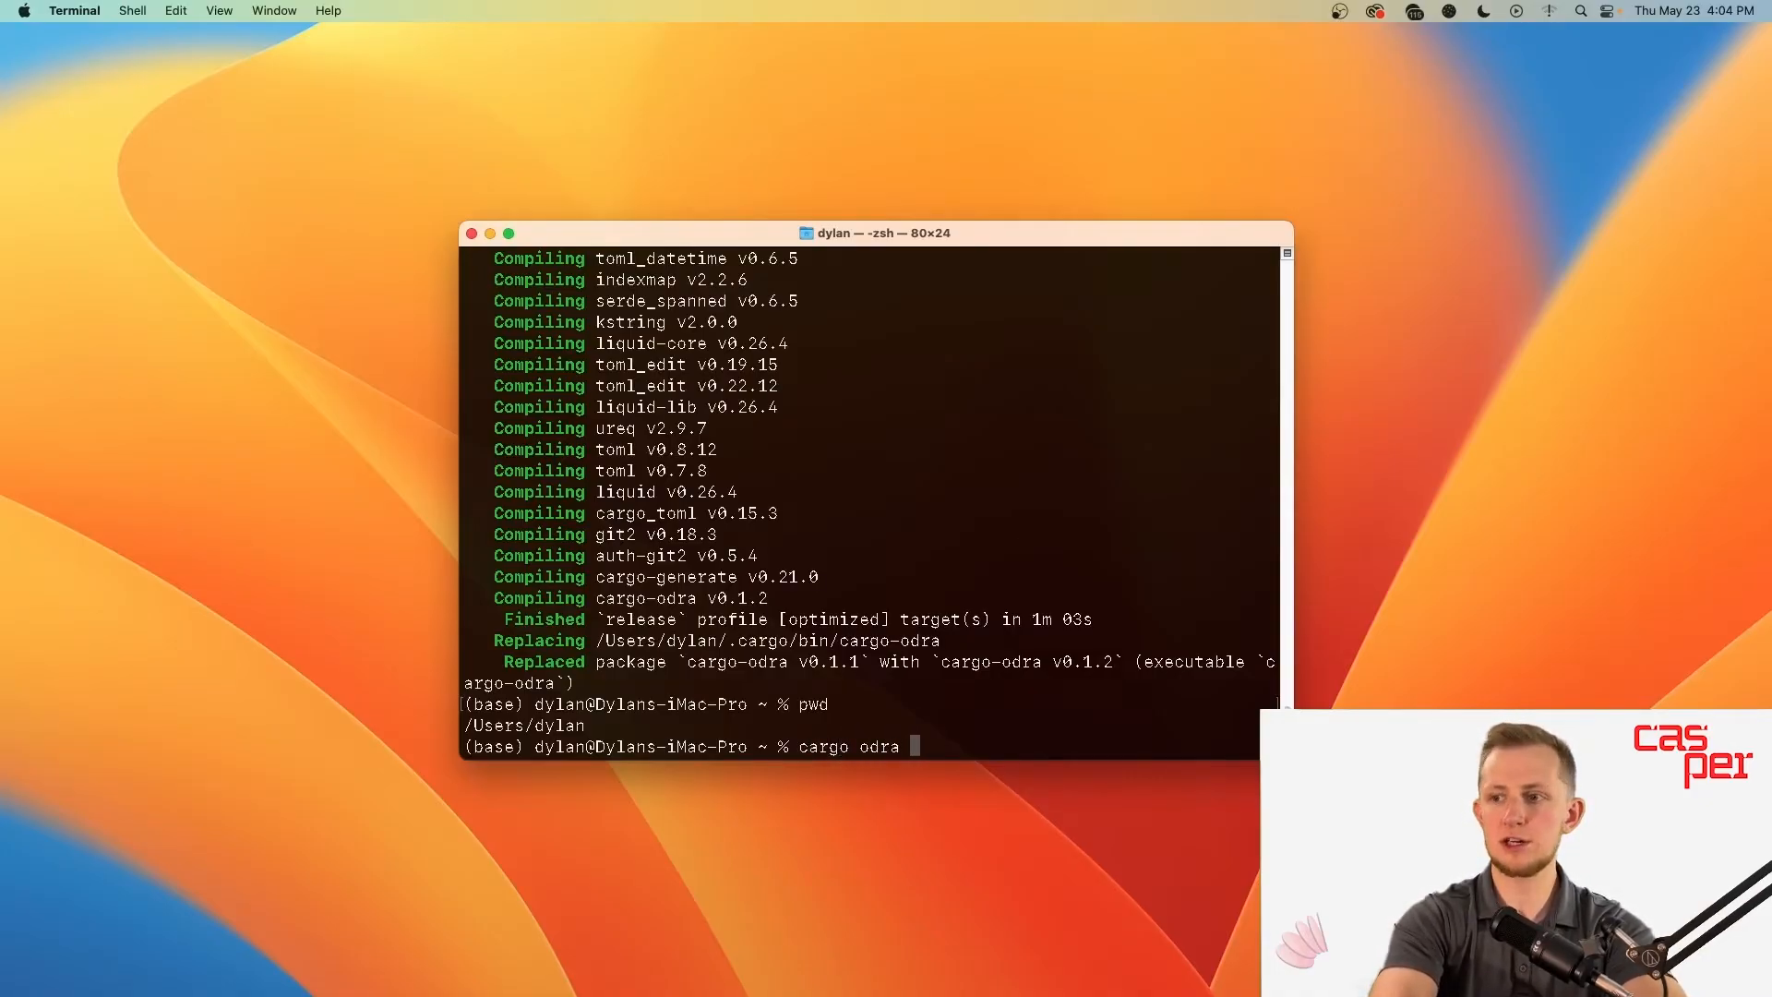
pyautogui.write('new --name flipper')
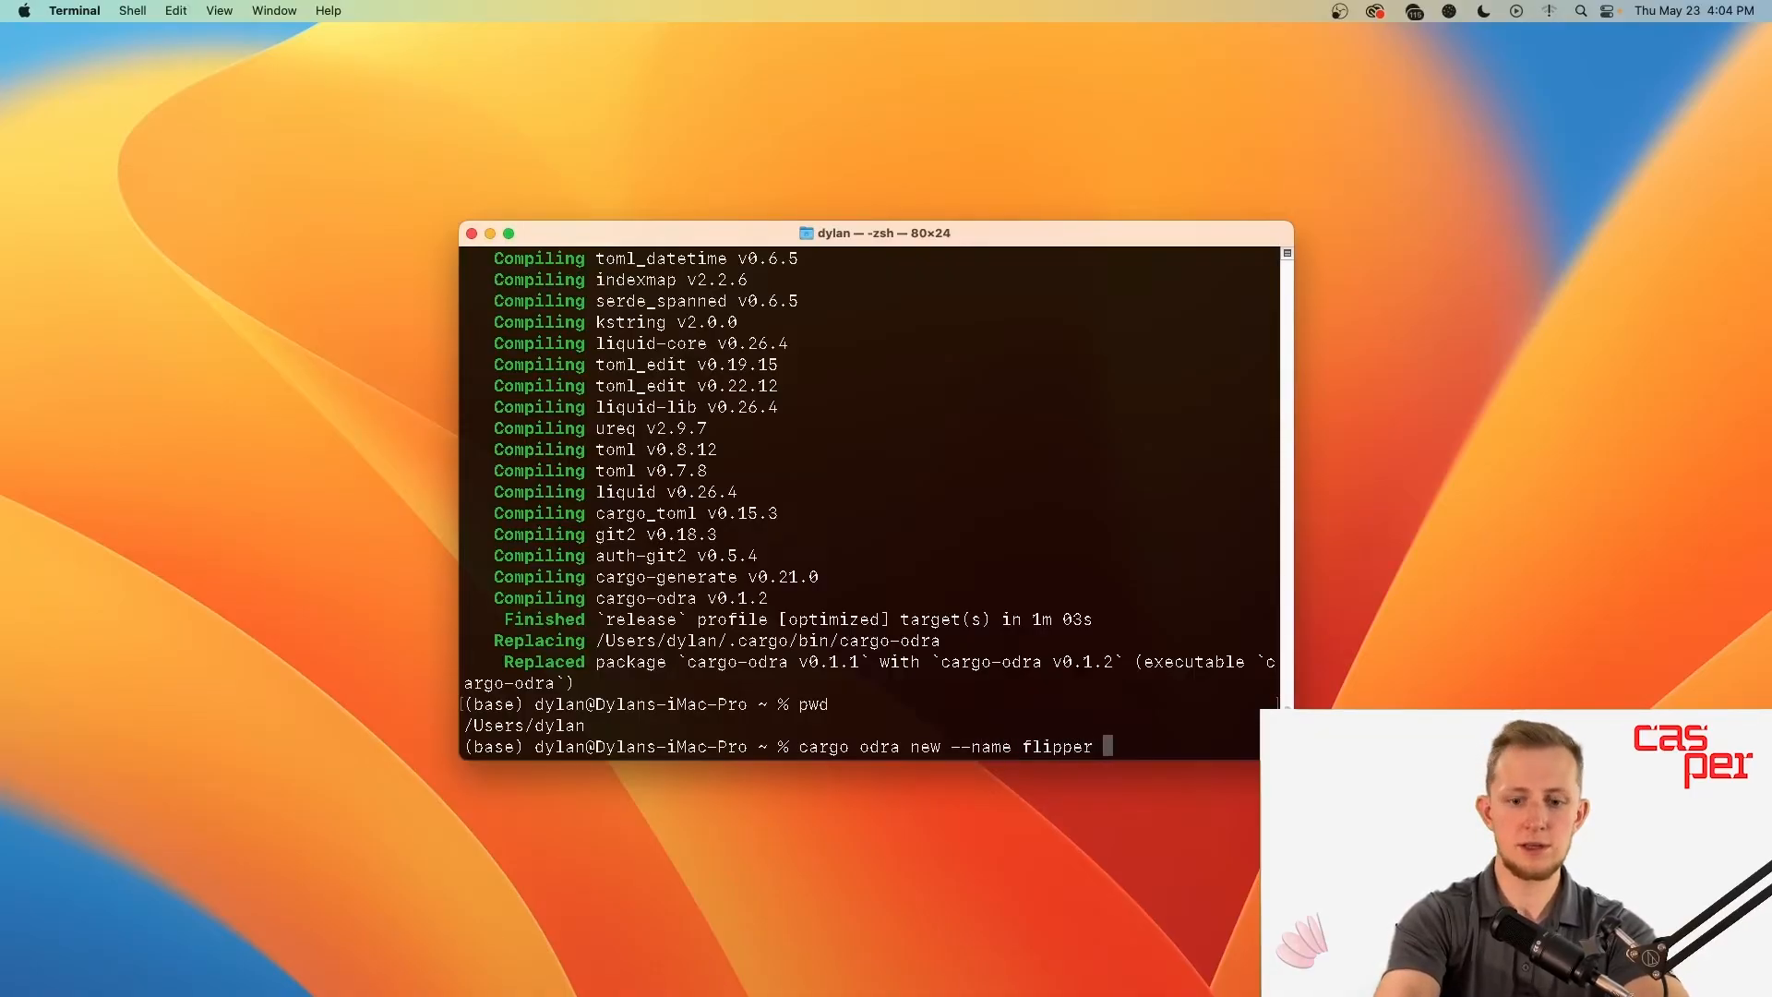
pyautogui.write('-t blank')
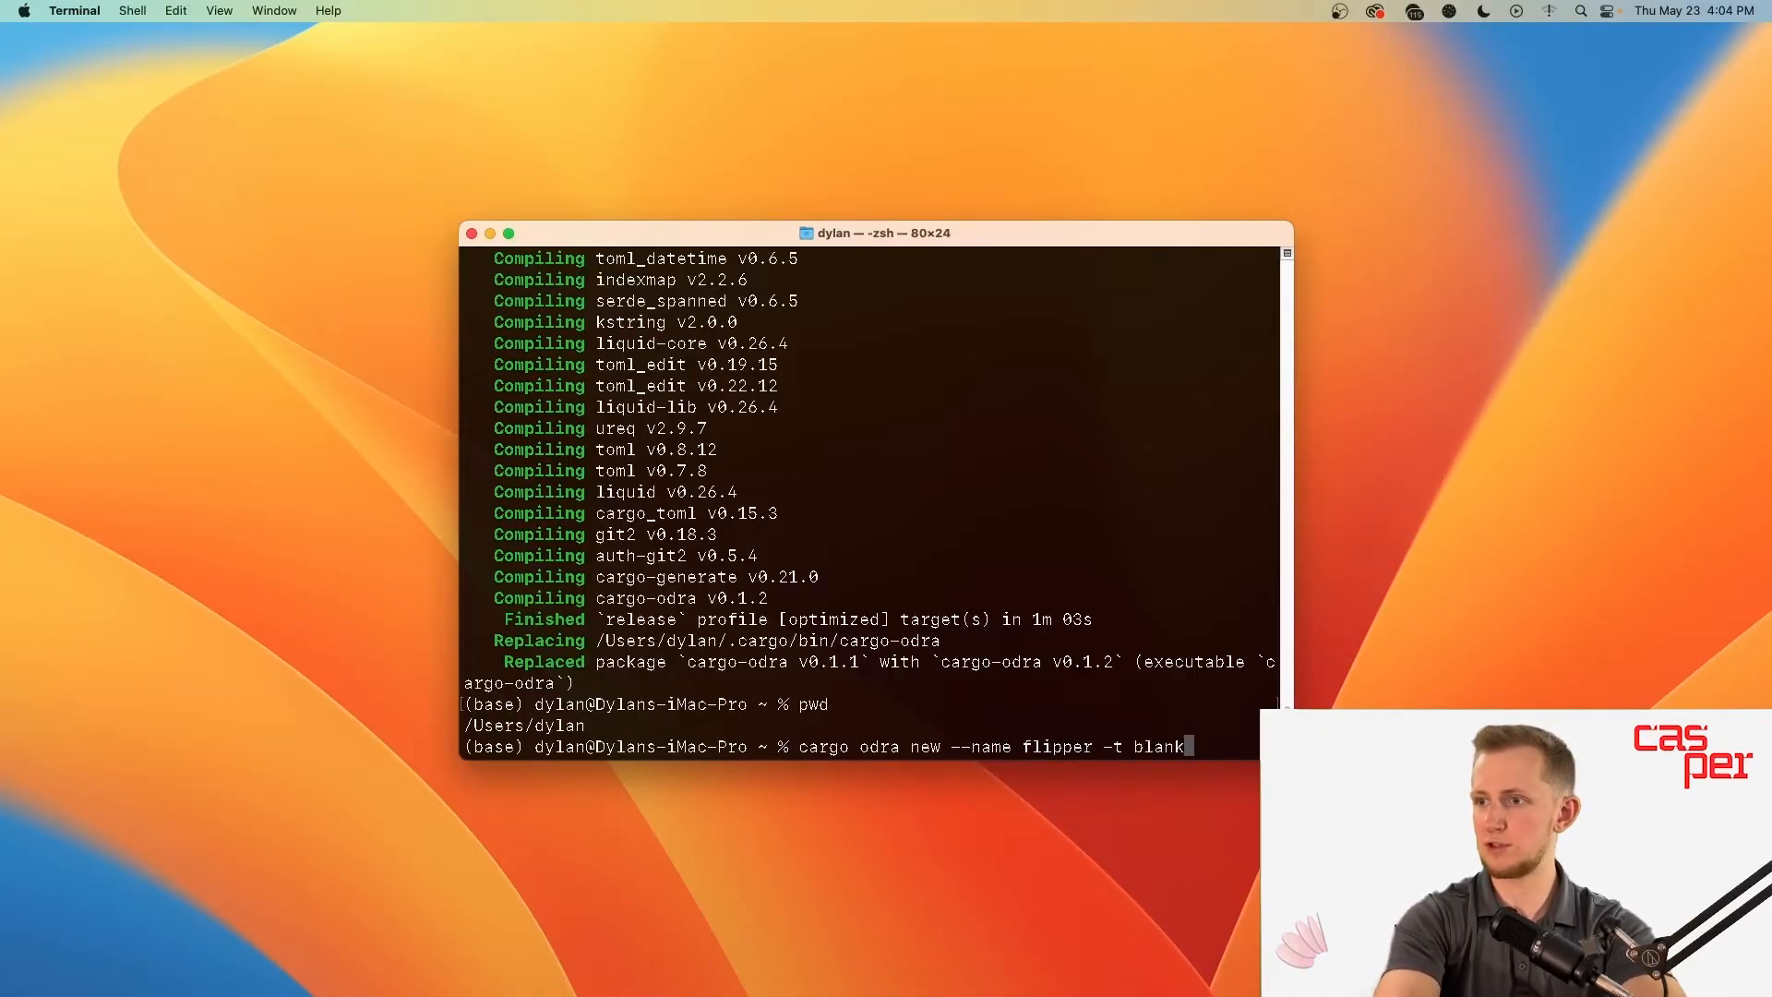
pyautogui.press('Return')
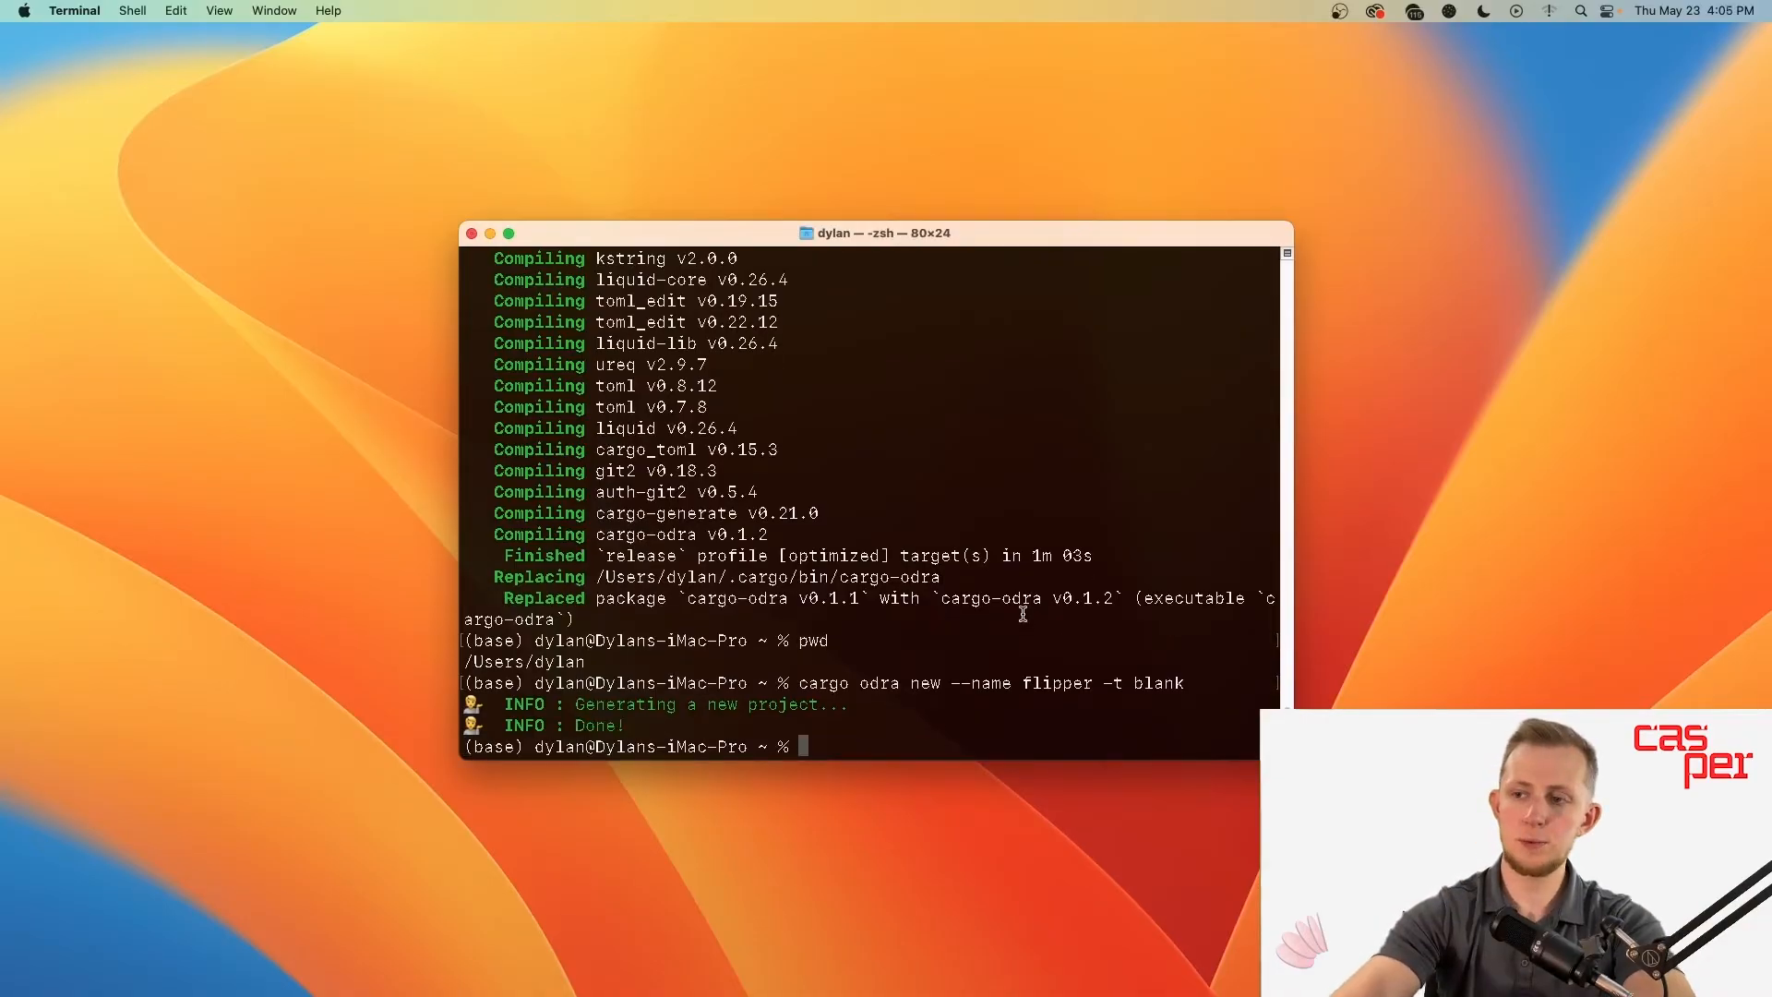
pyautogui.write('code .')
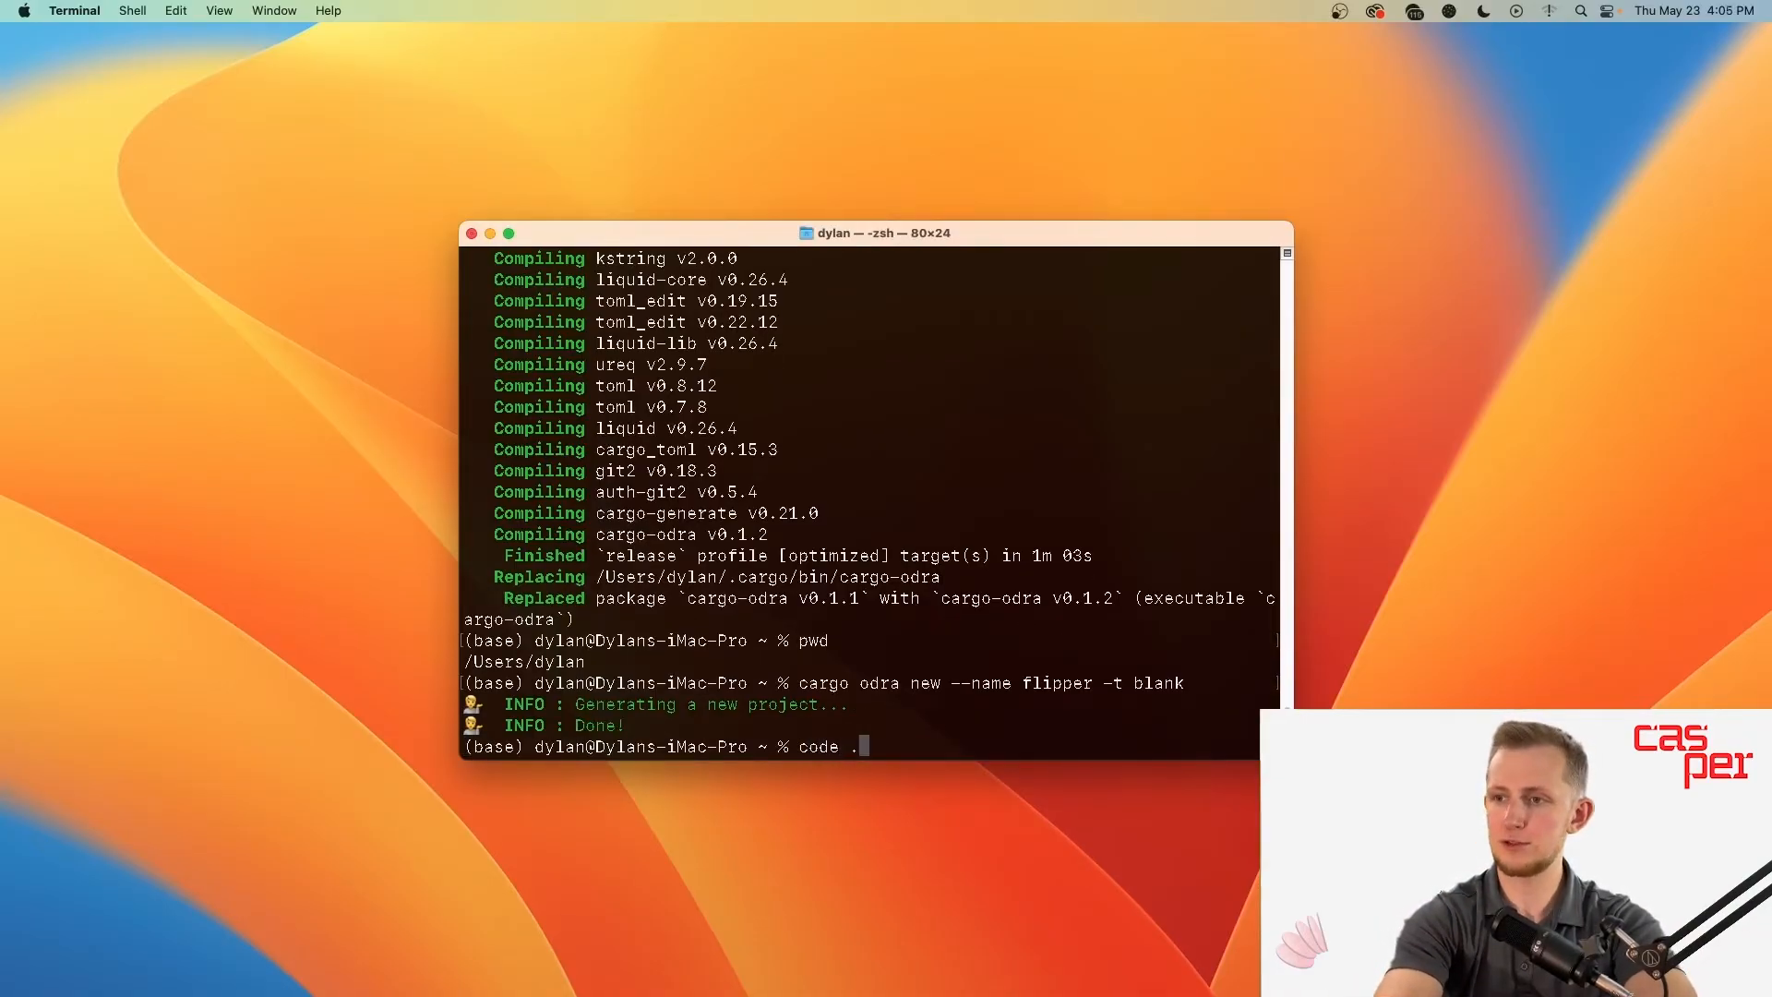
pyautogui.press('Return')
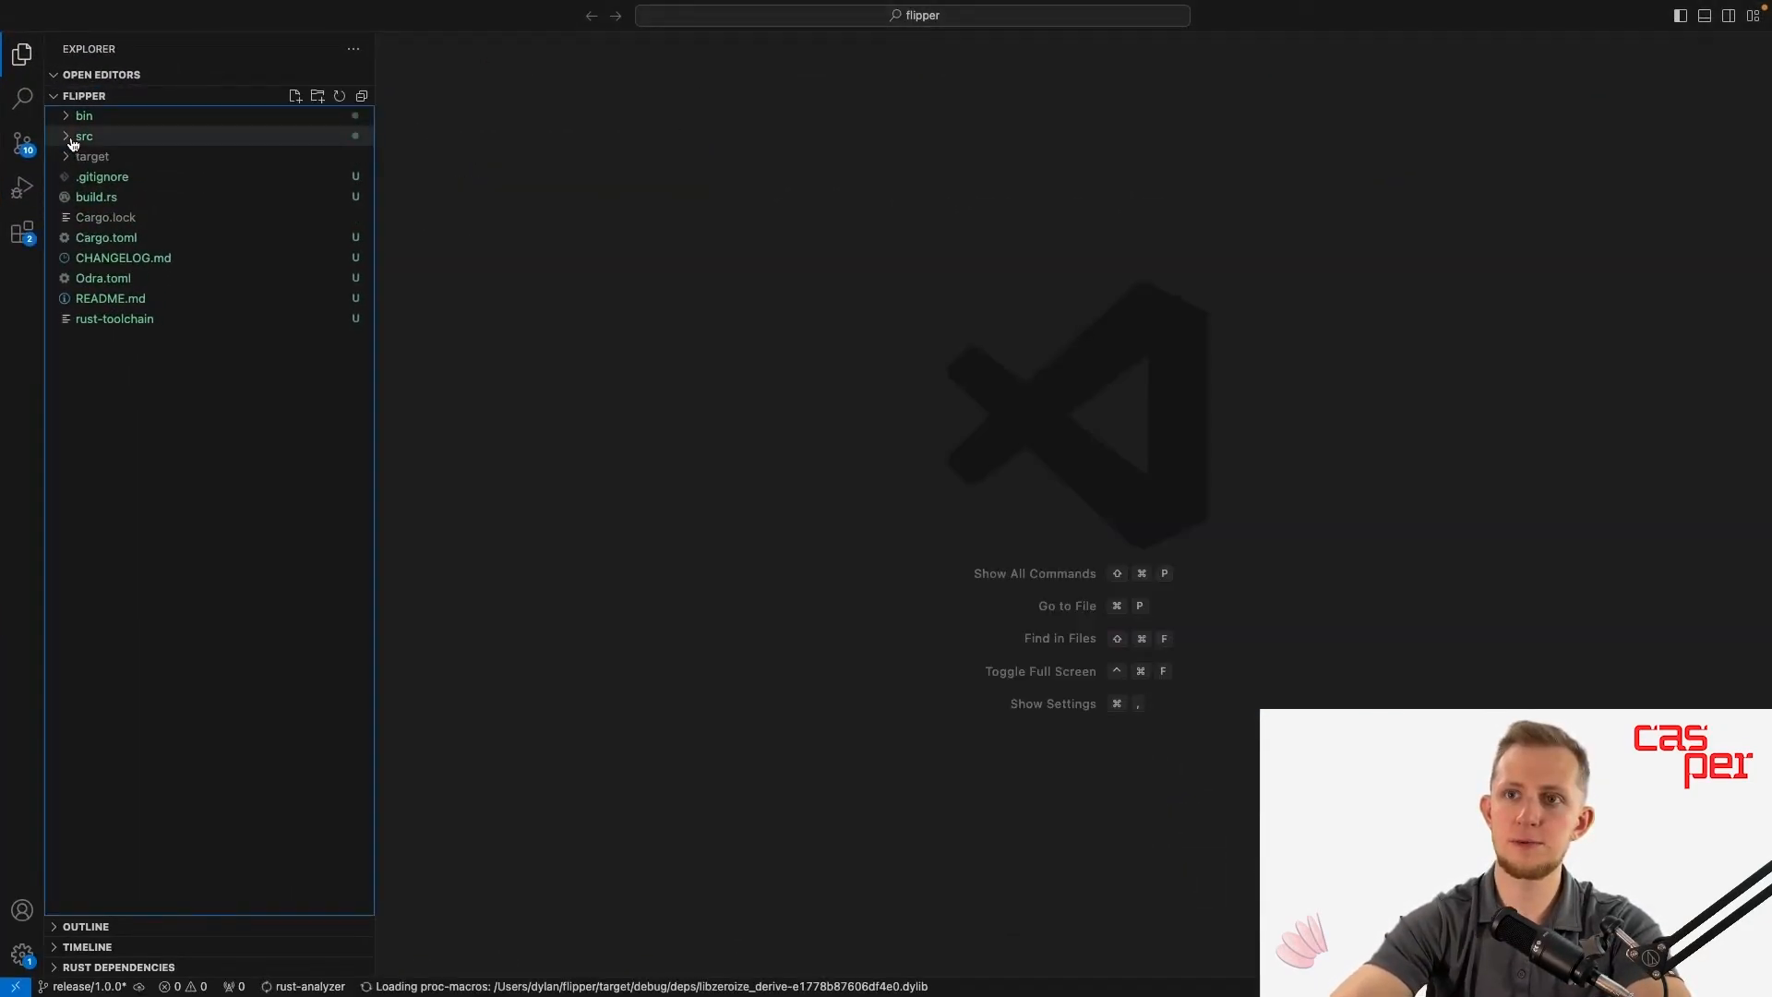
# Create src/flipper.rs from the Explorer and switch to the empty flipper.rs file
pyautogui.click(294, 95)
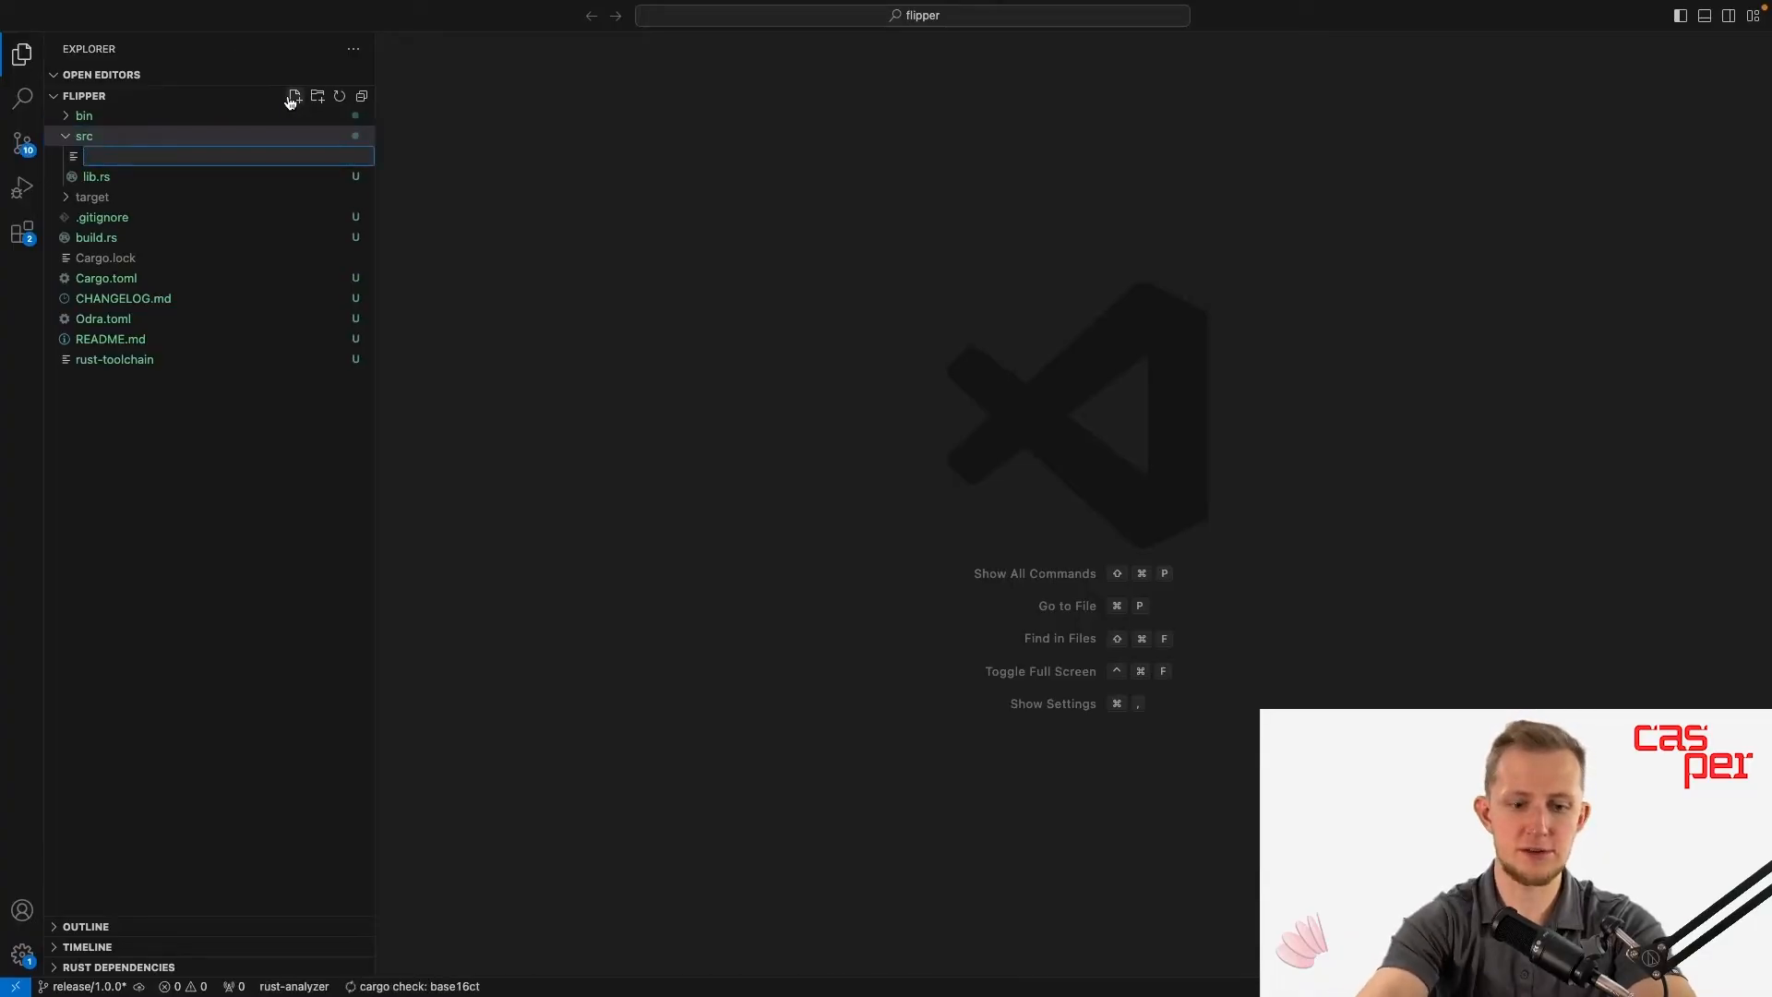
pyautogui.write('flipper.r')
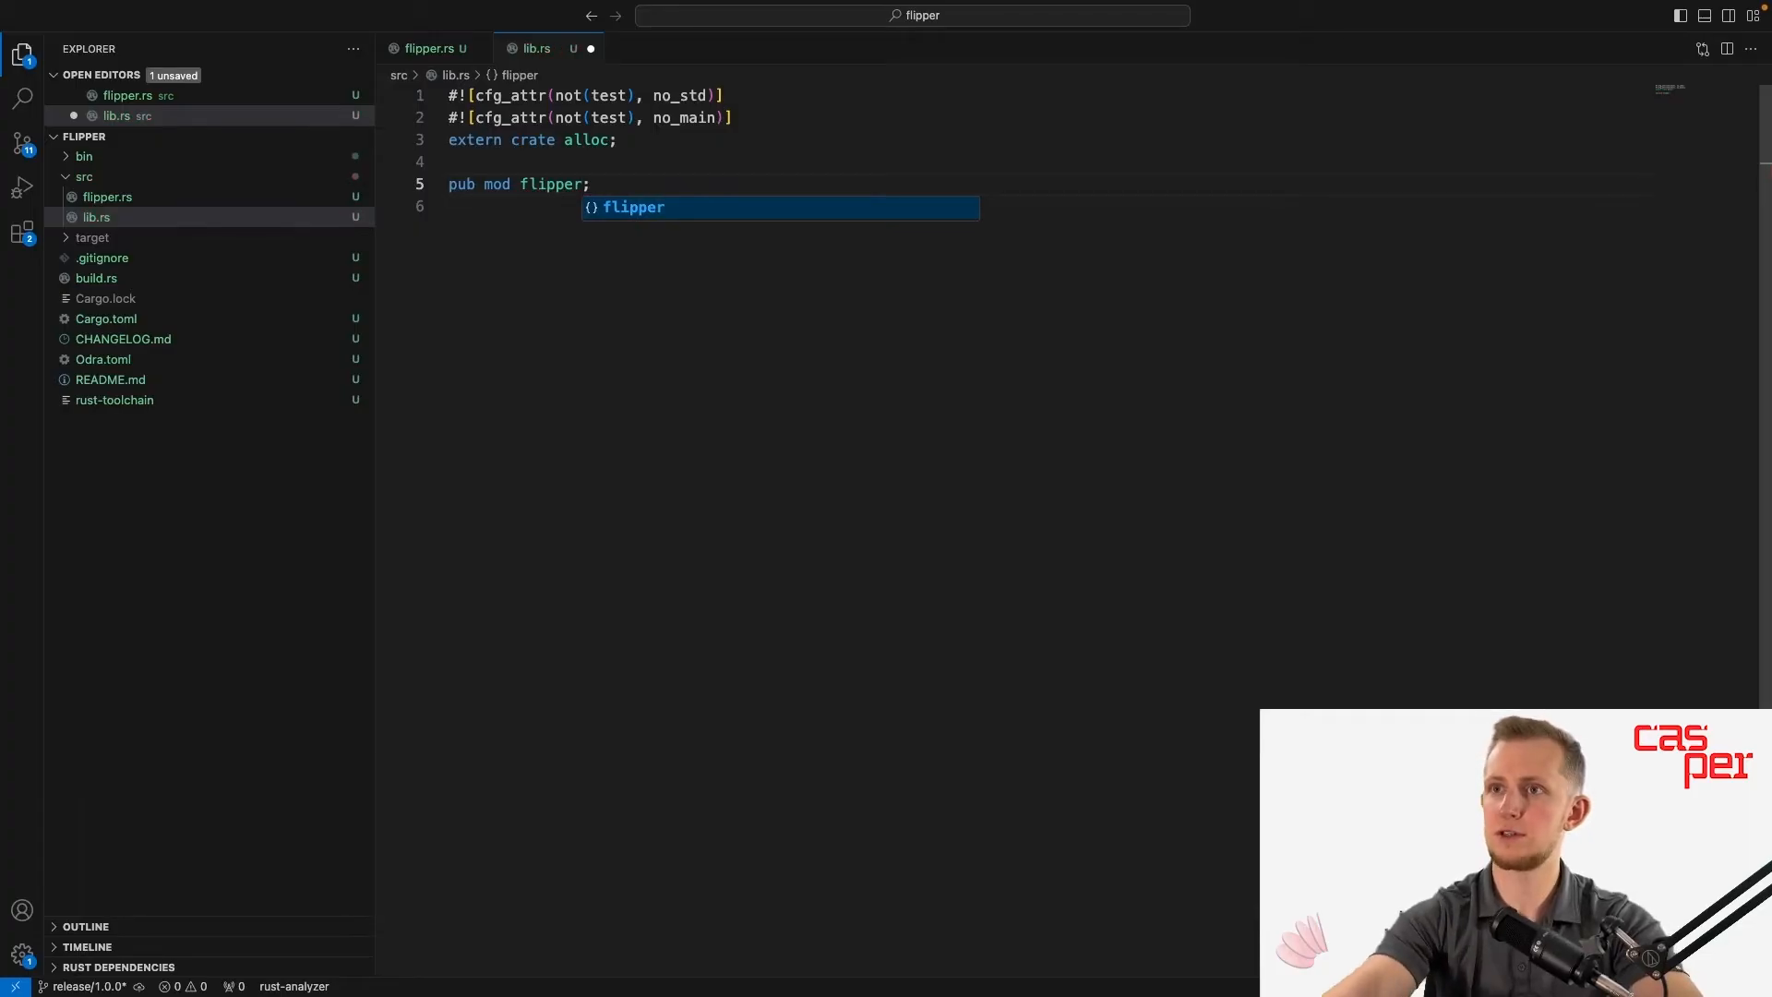
pyautogui.click(427, 49)
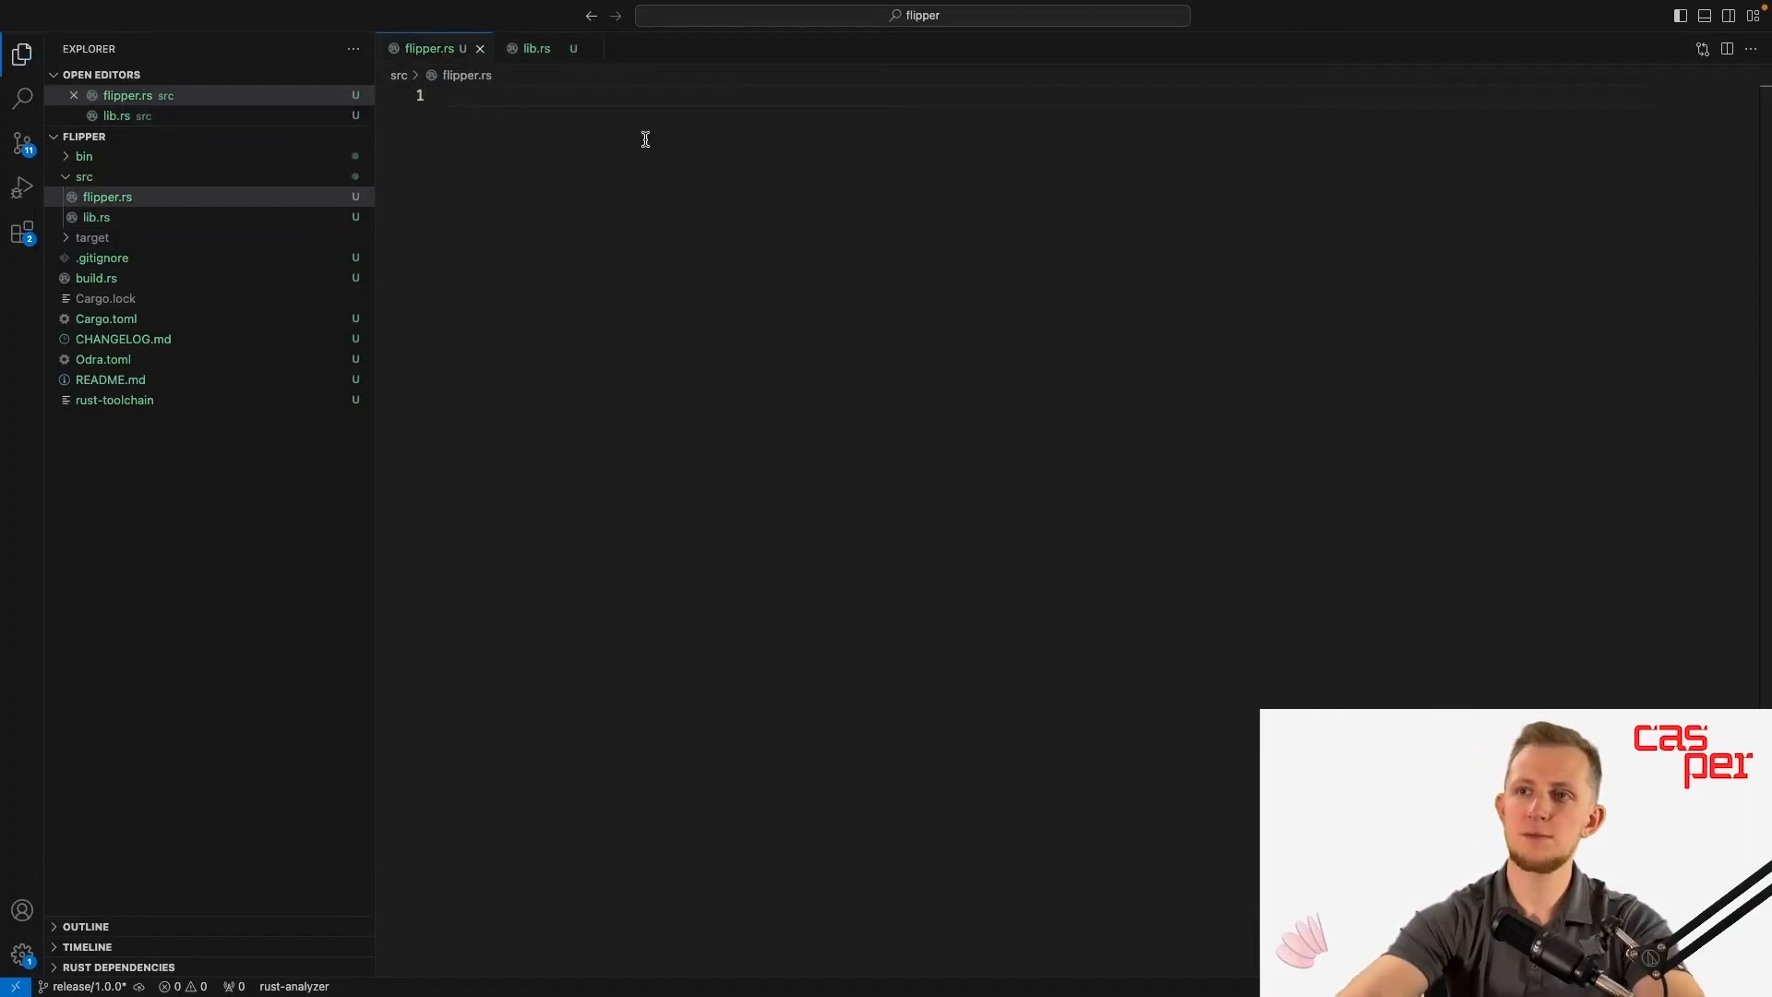
# Add odra::prelude and odra::Var imports, and a #[odra::module] Flipper struct with value: Var<bool>
pyautogui.write('use odra::prelude::*;')
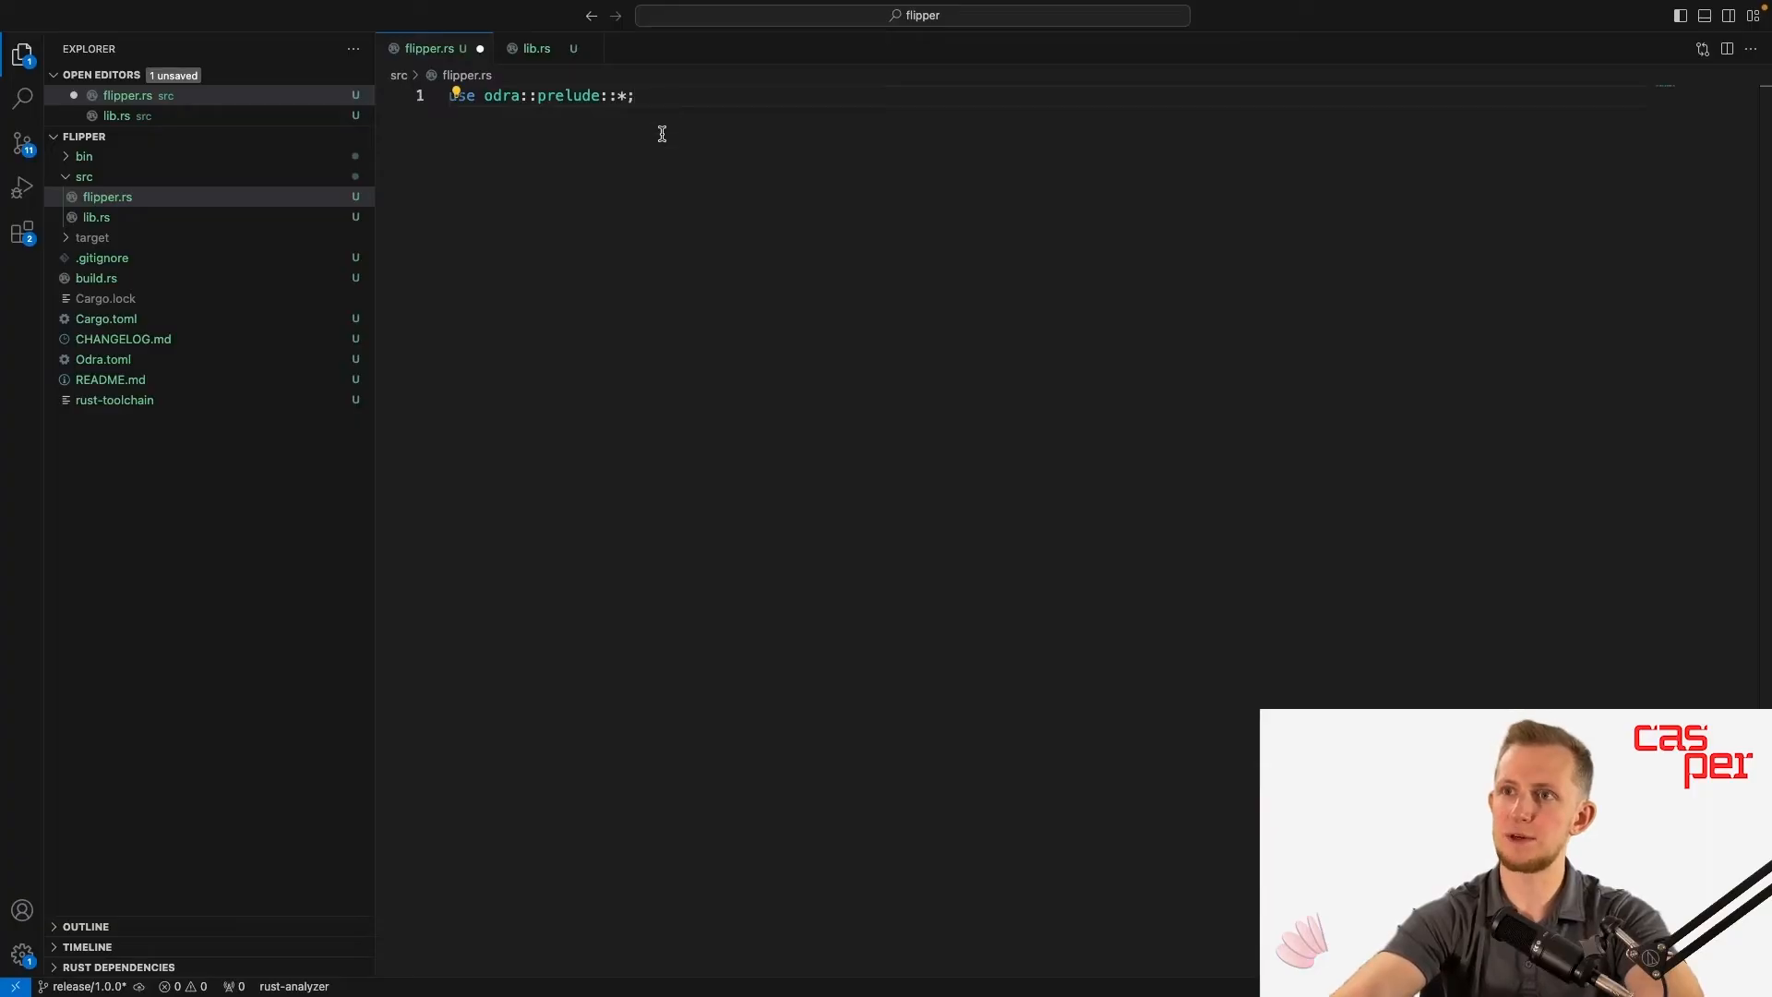
pyautogui.write('use odra::Var;')
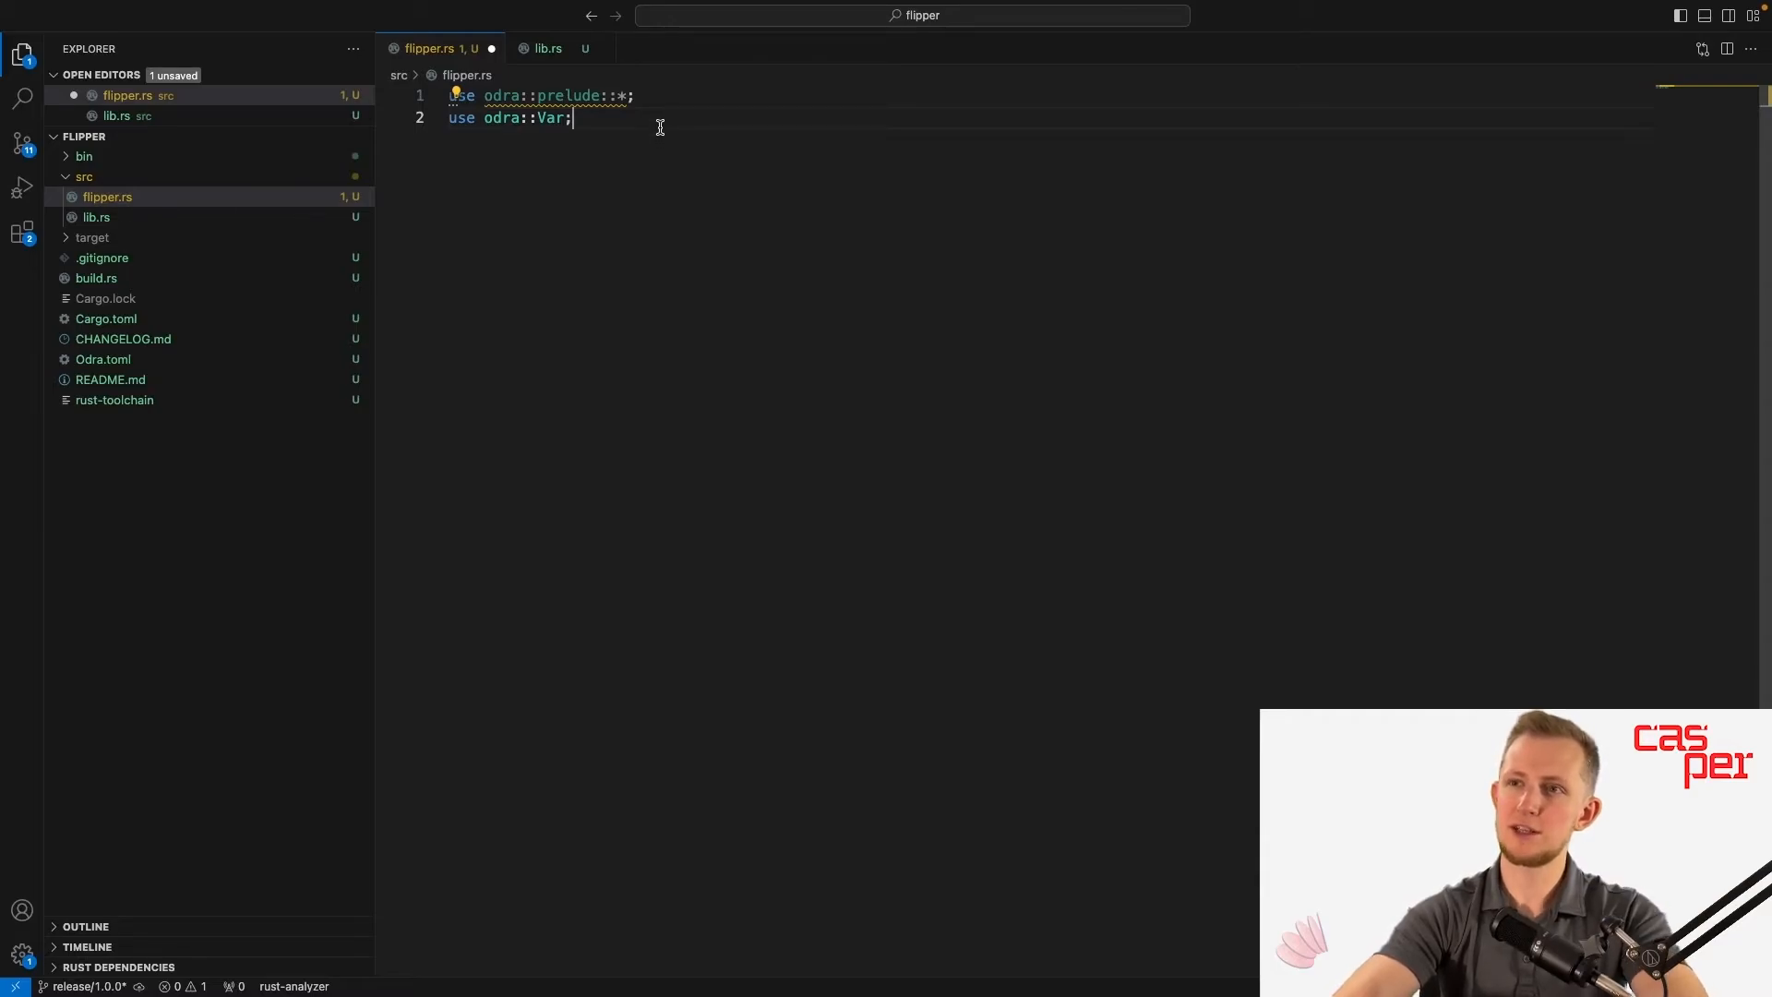
pyautogui.moveTo(650, 165)
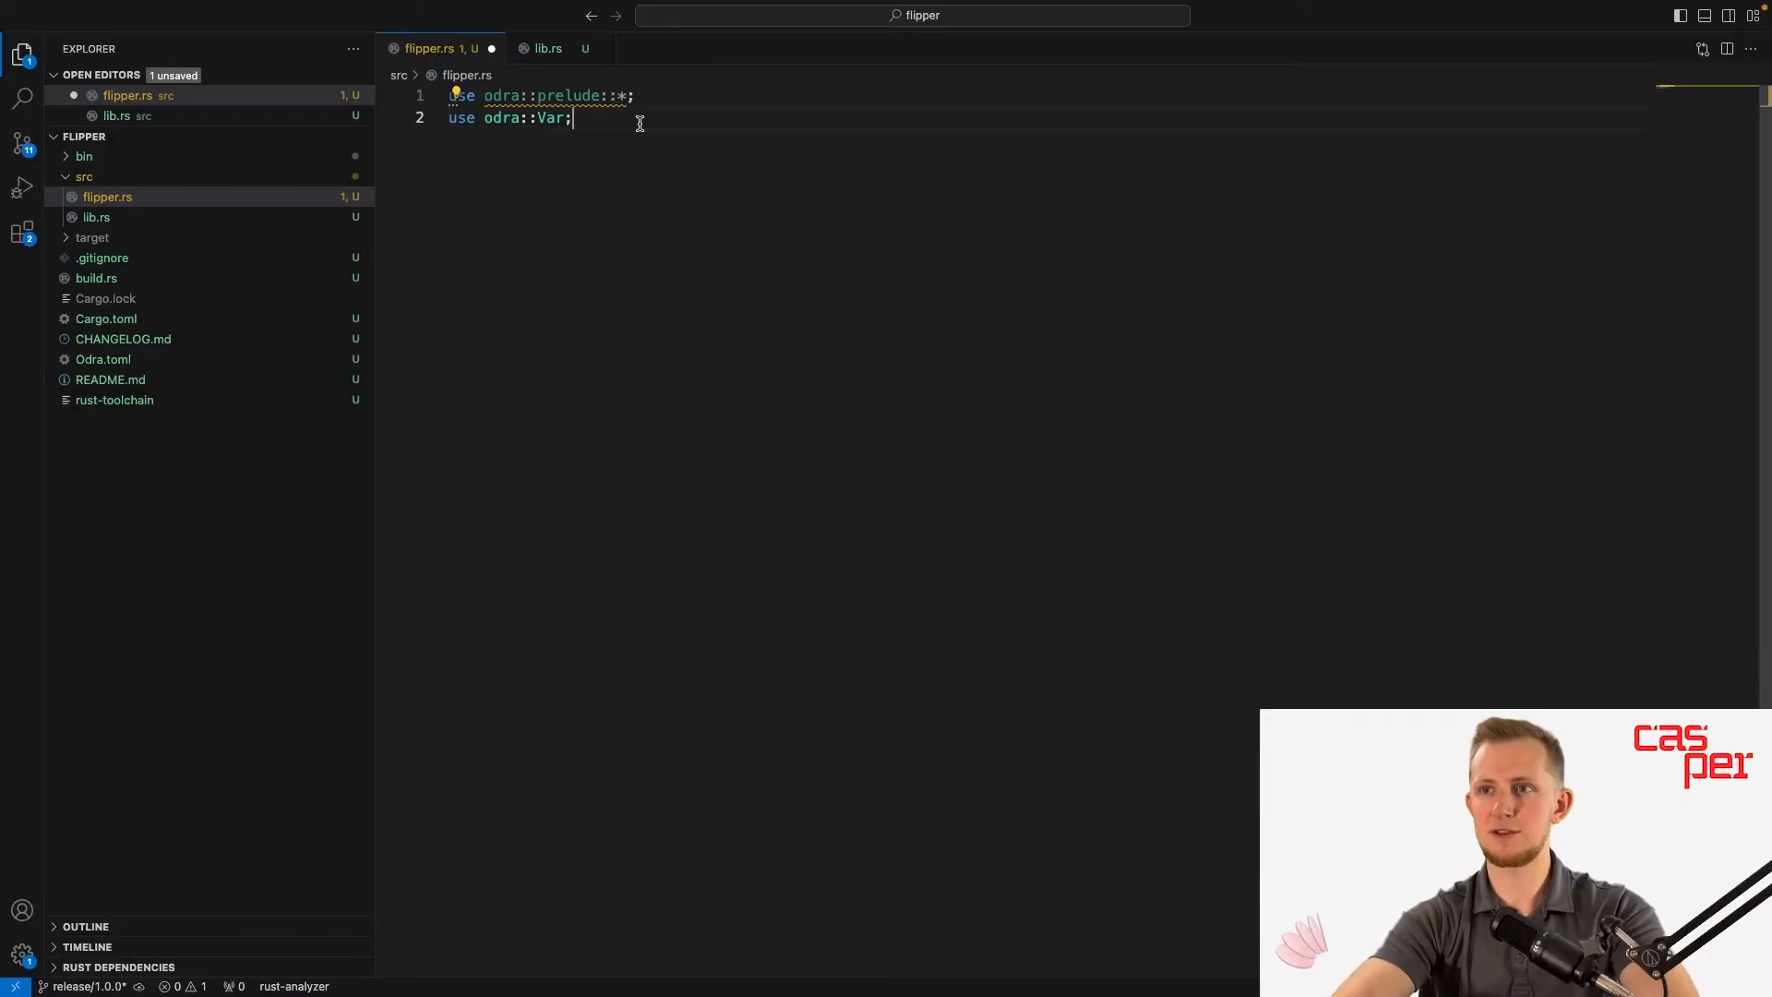
pyautogui.press('Enter')
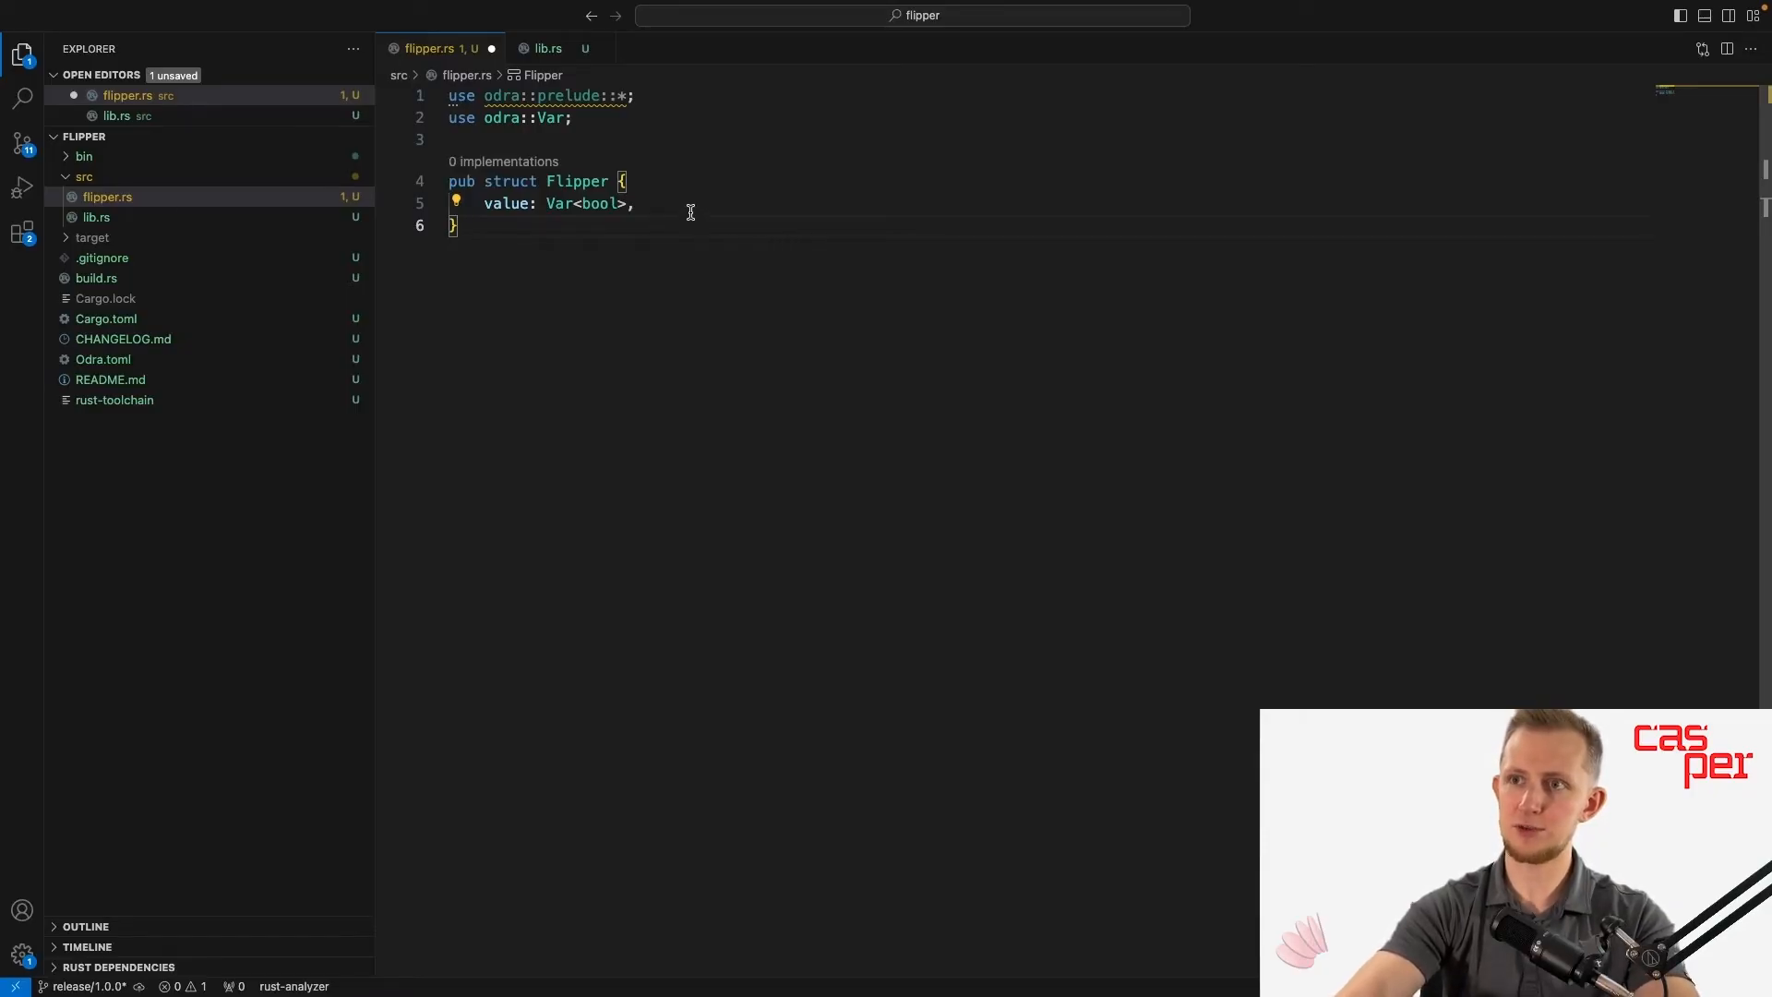
pyautogui.moveTo(654, 203)
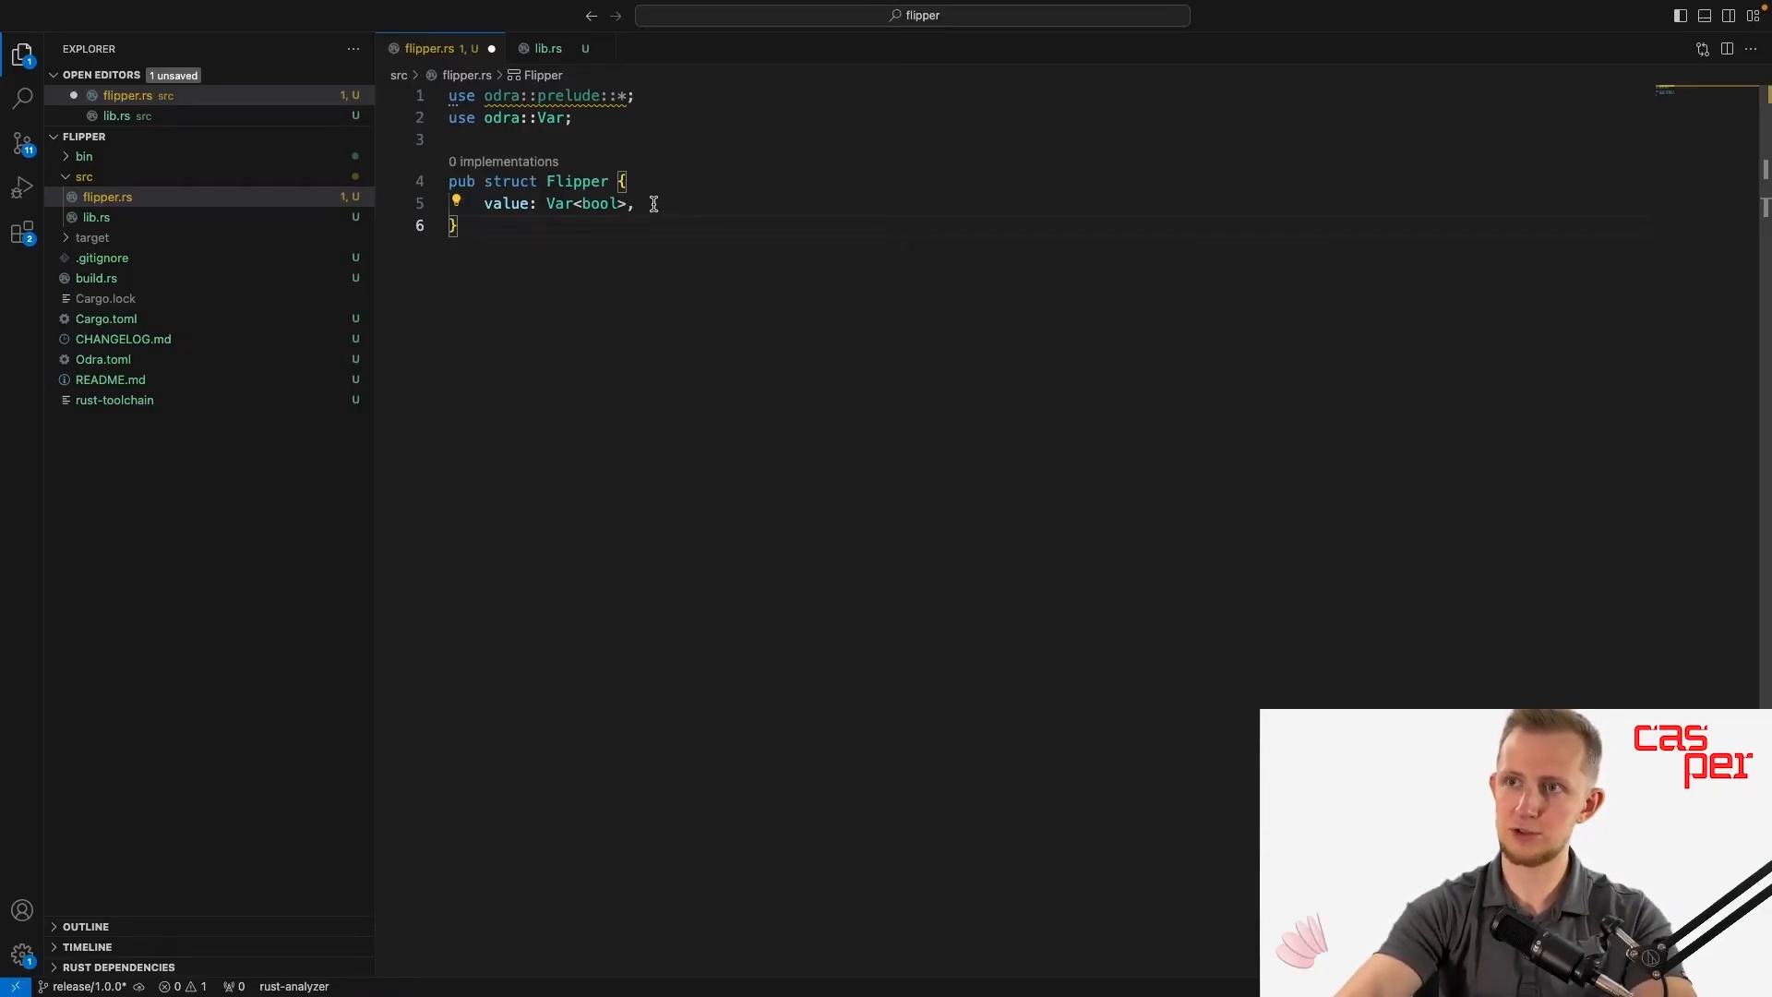
pyautogui.doubleClick(509, 203)
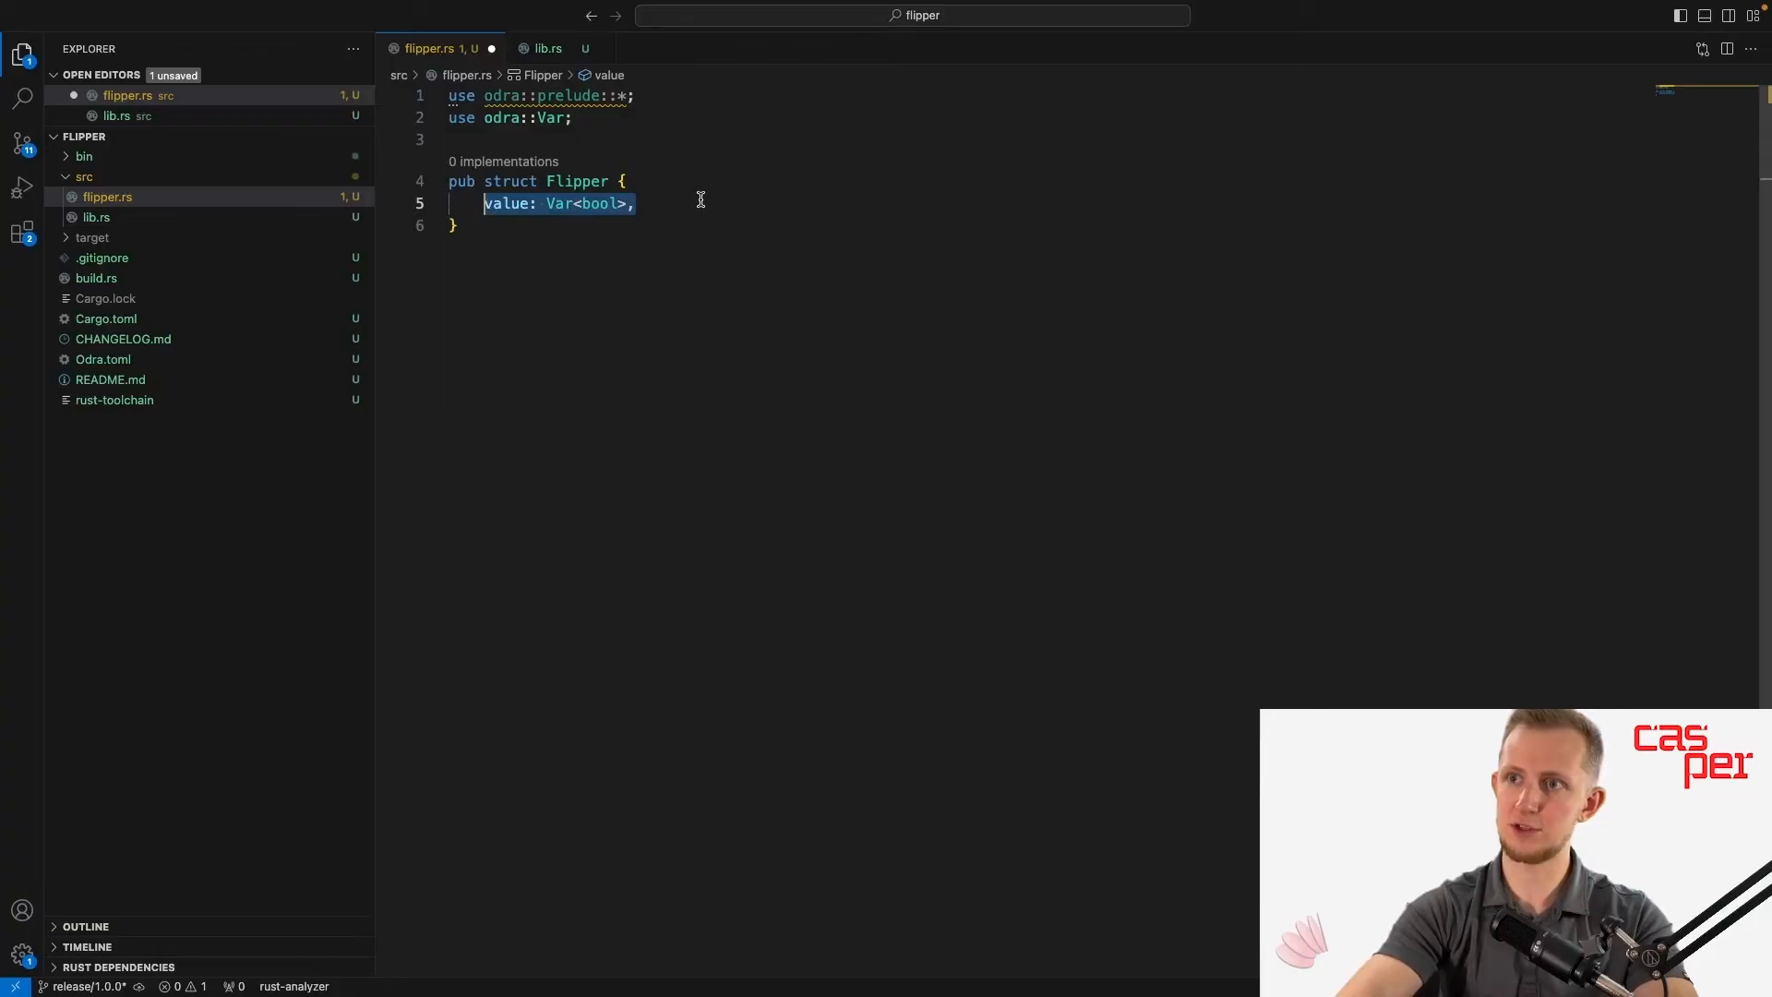
pyautogui.click(633, 157)
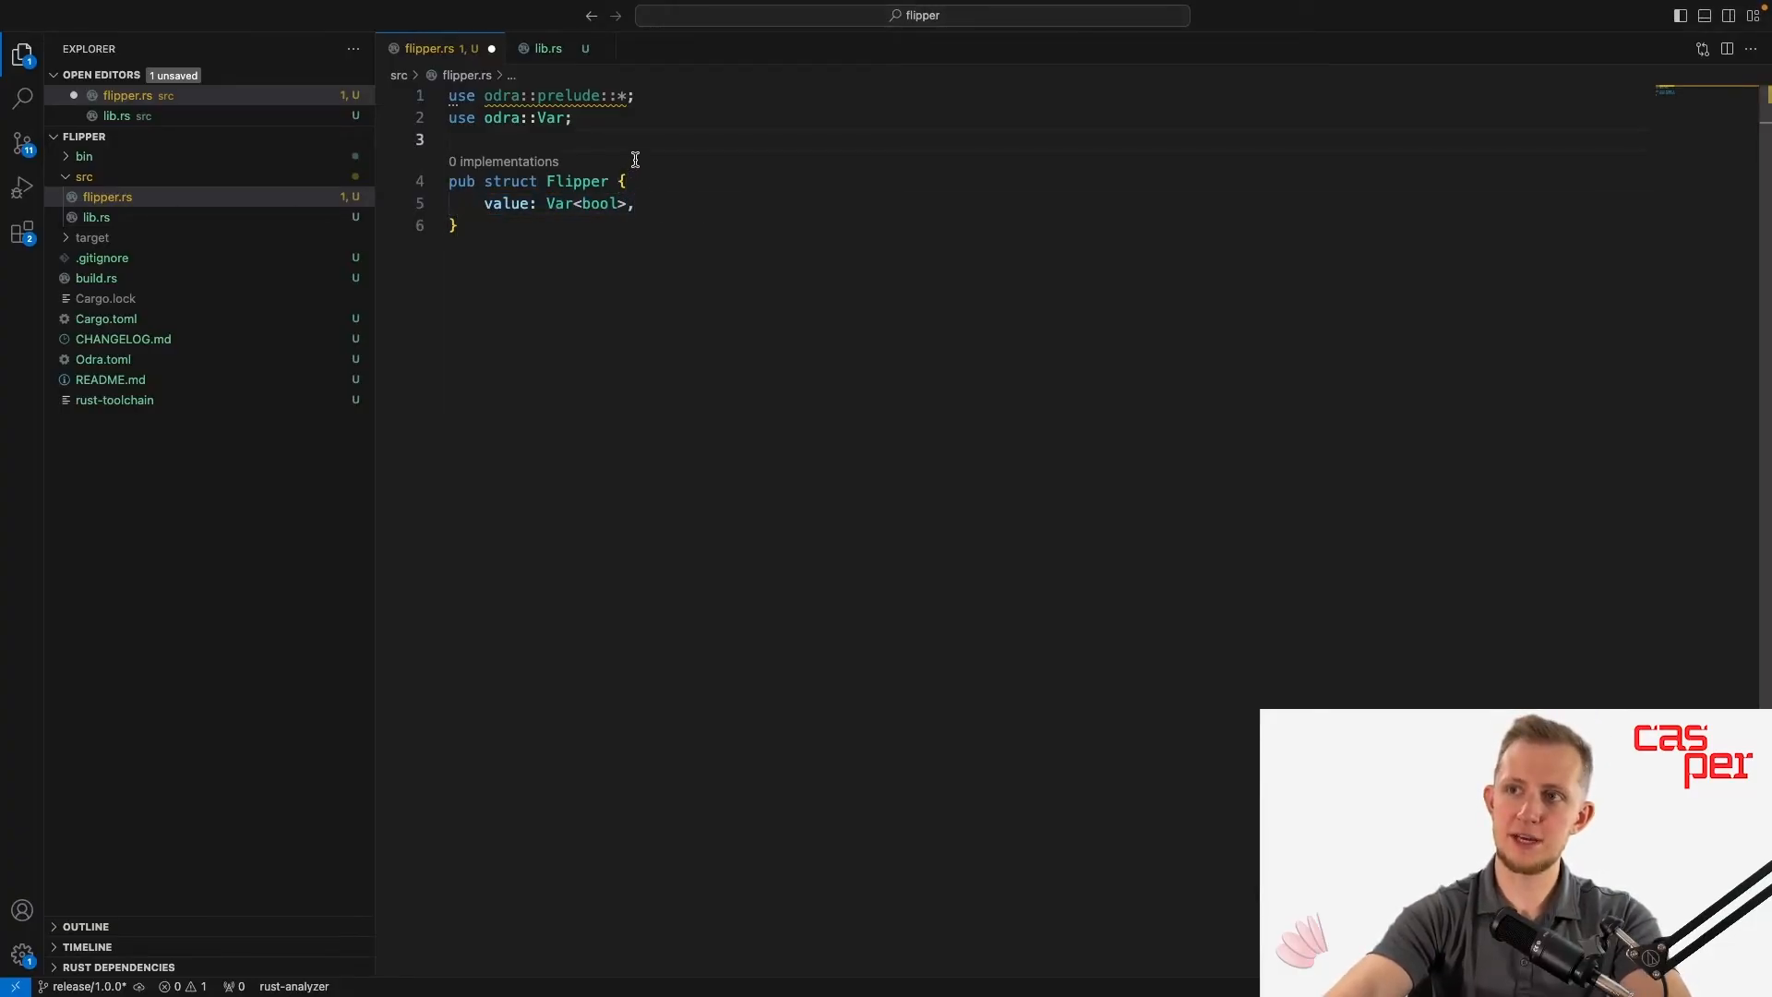
pyautogui.write('#[odra::module]')
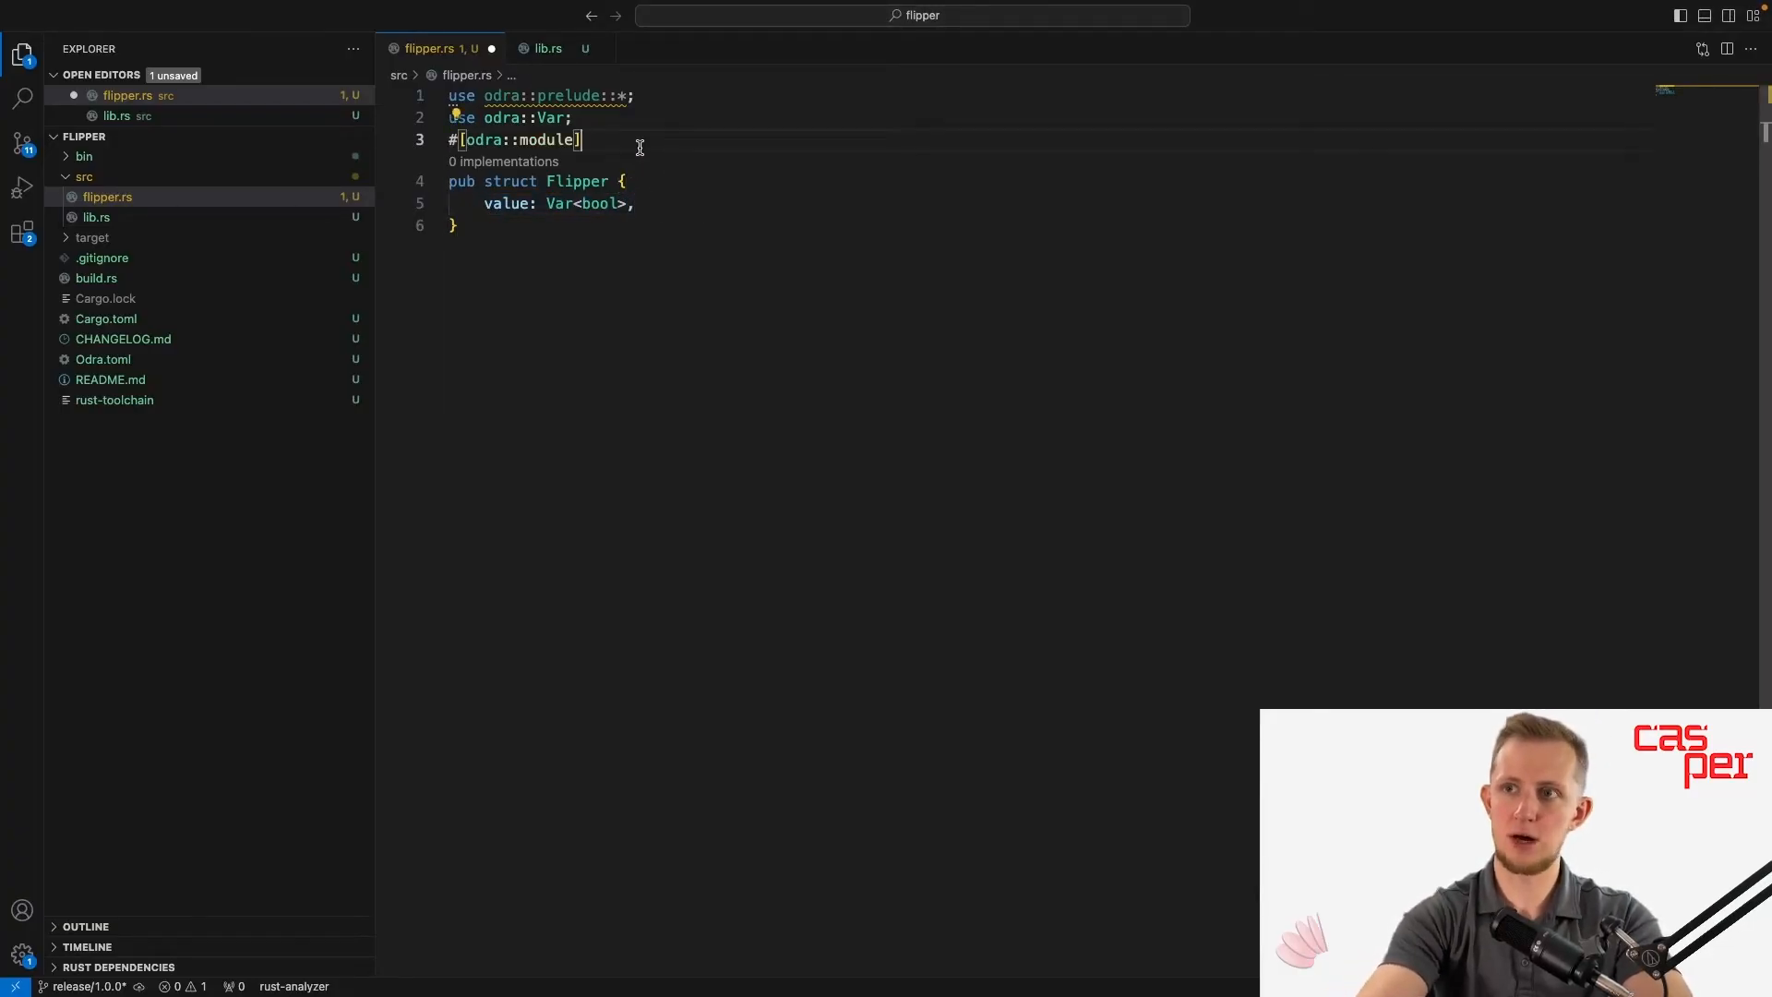
pyautogui.press('Enter')
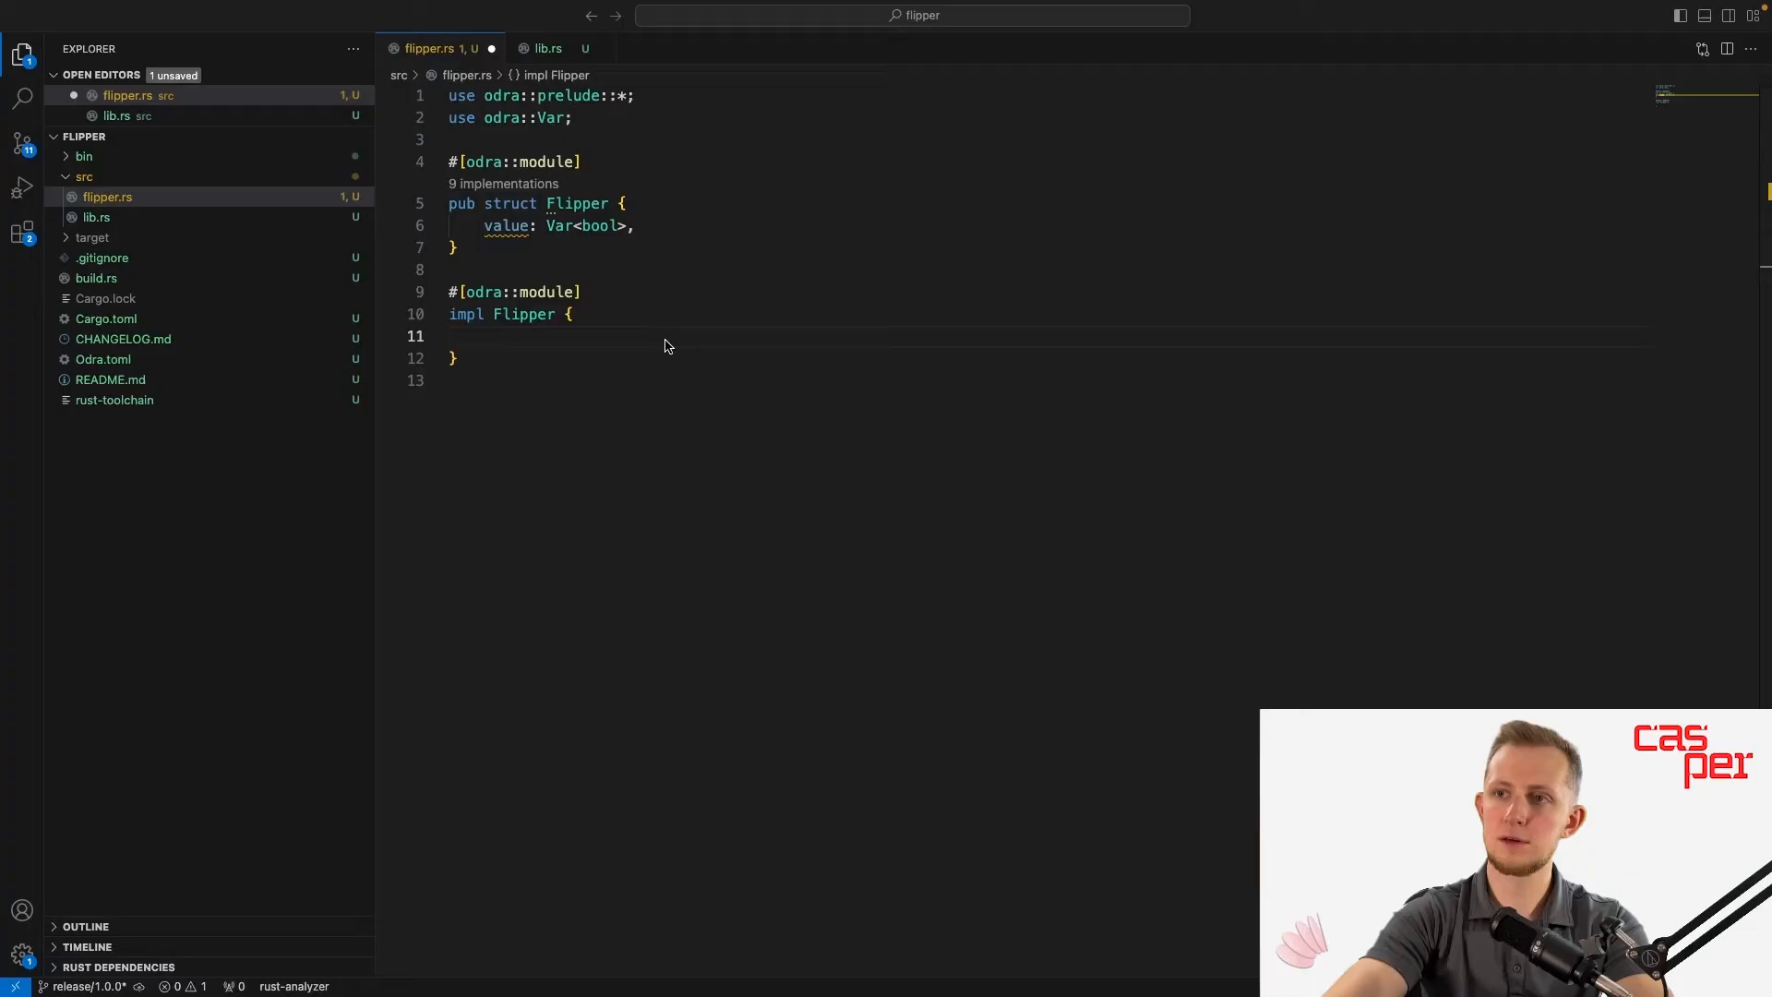
# Add an init method that sets value to false
pyautogui.write('pub fn init(&mut self) {')
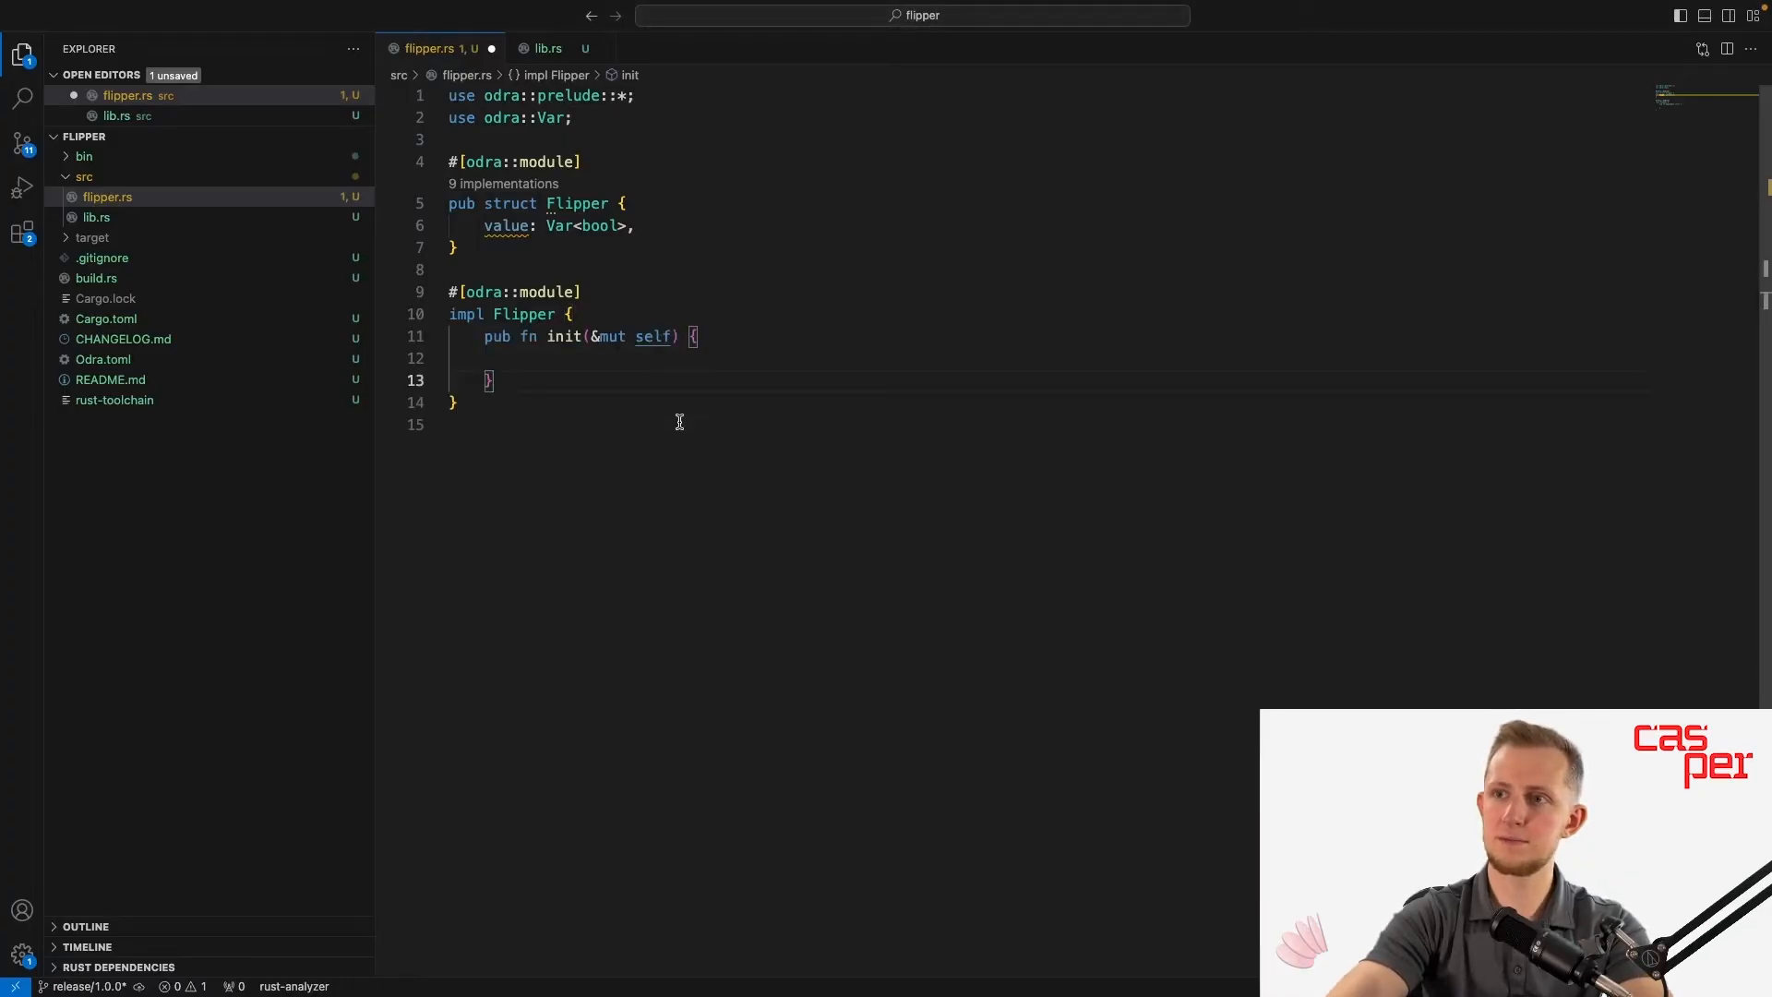
pyautogui.moveTo(656, 336)
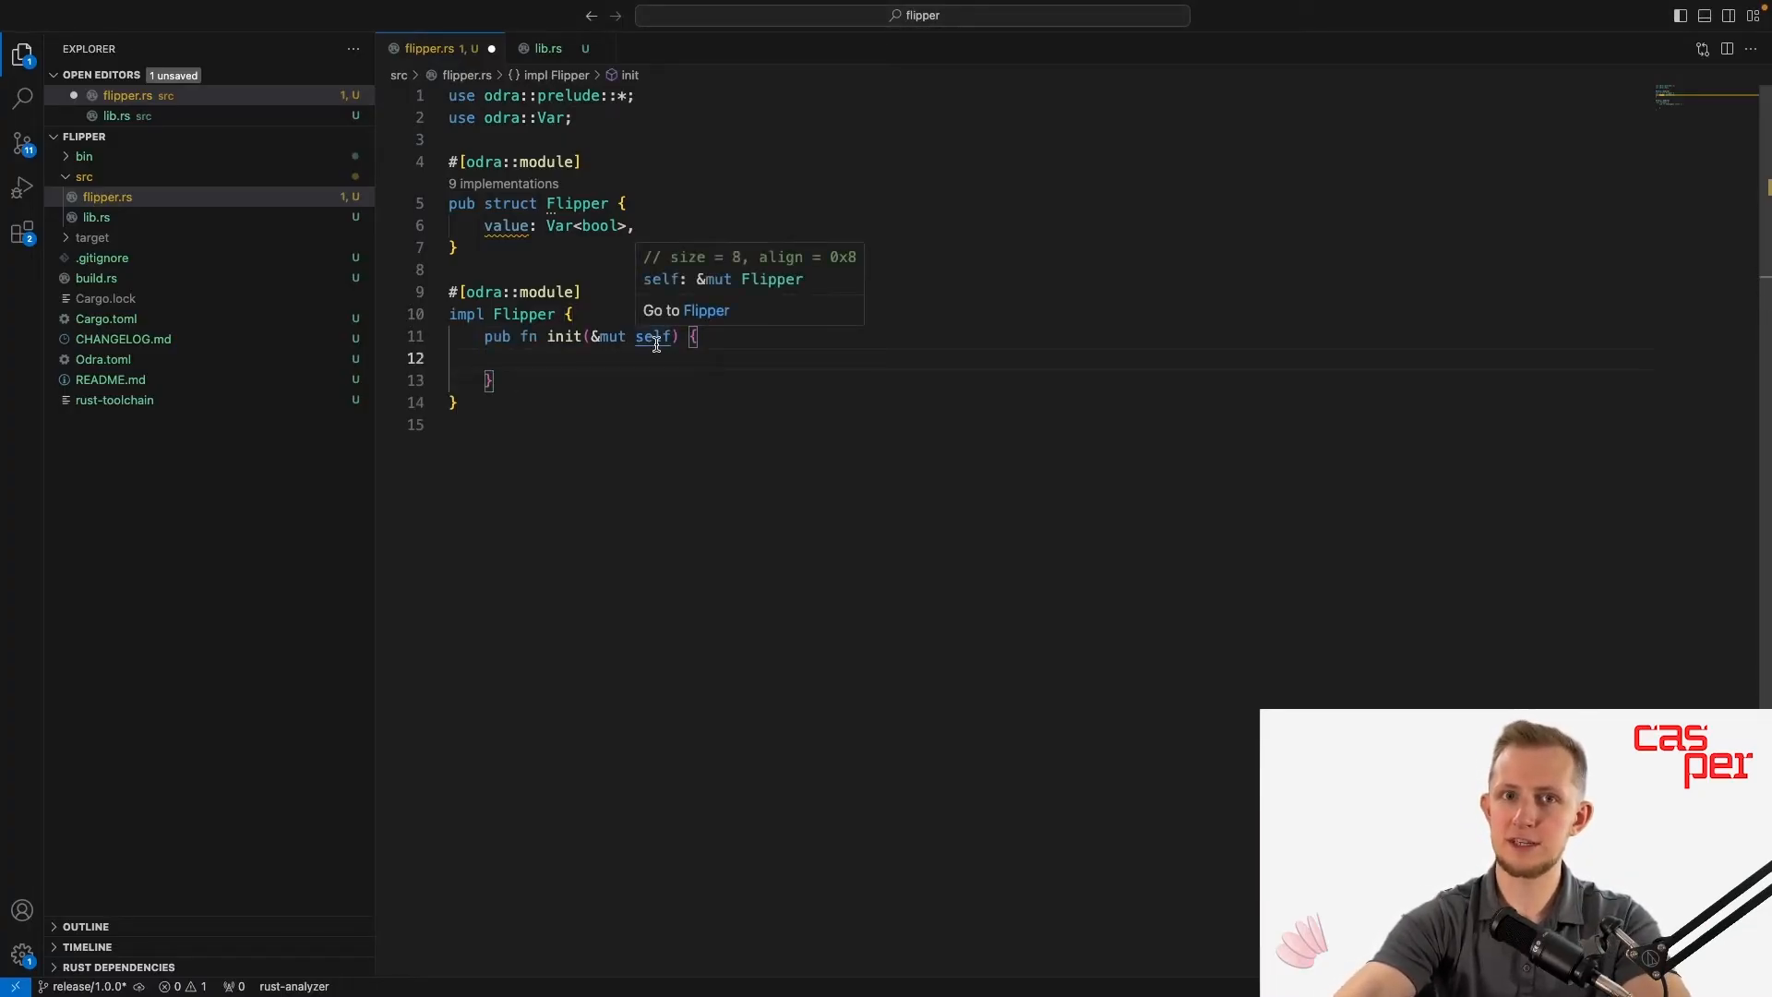
pyautogui.moveTo(689, 359)
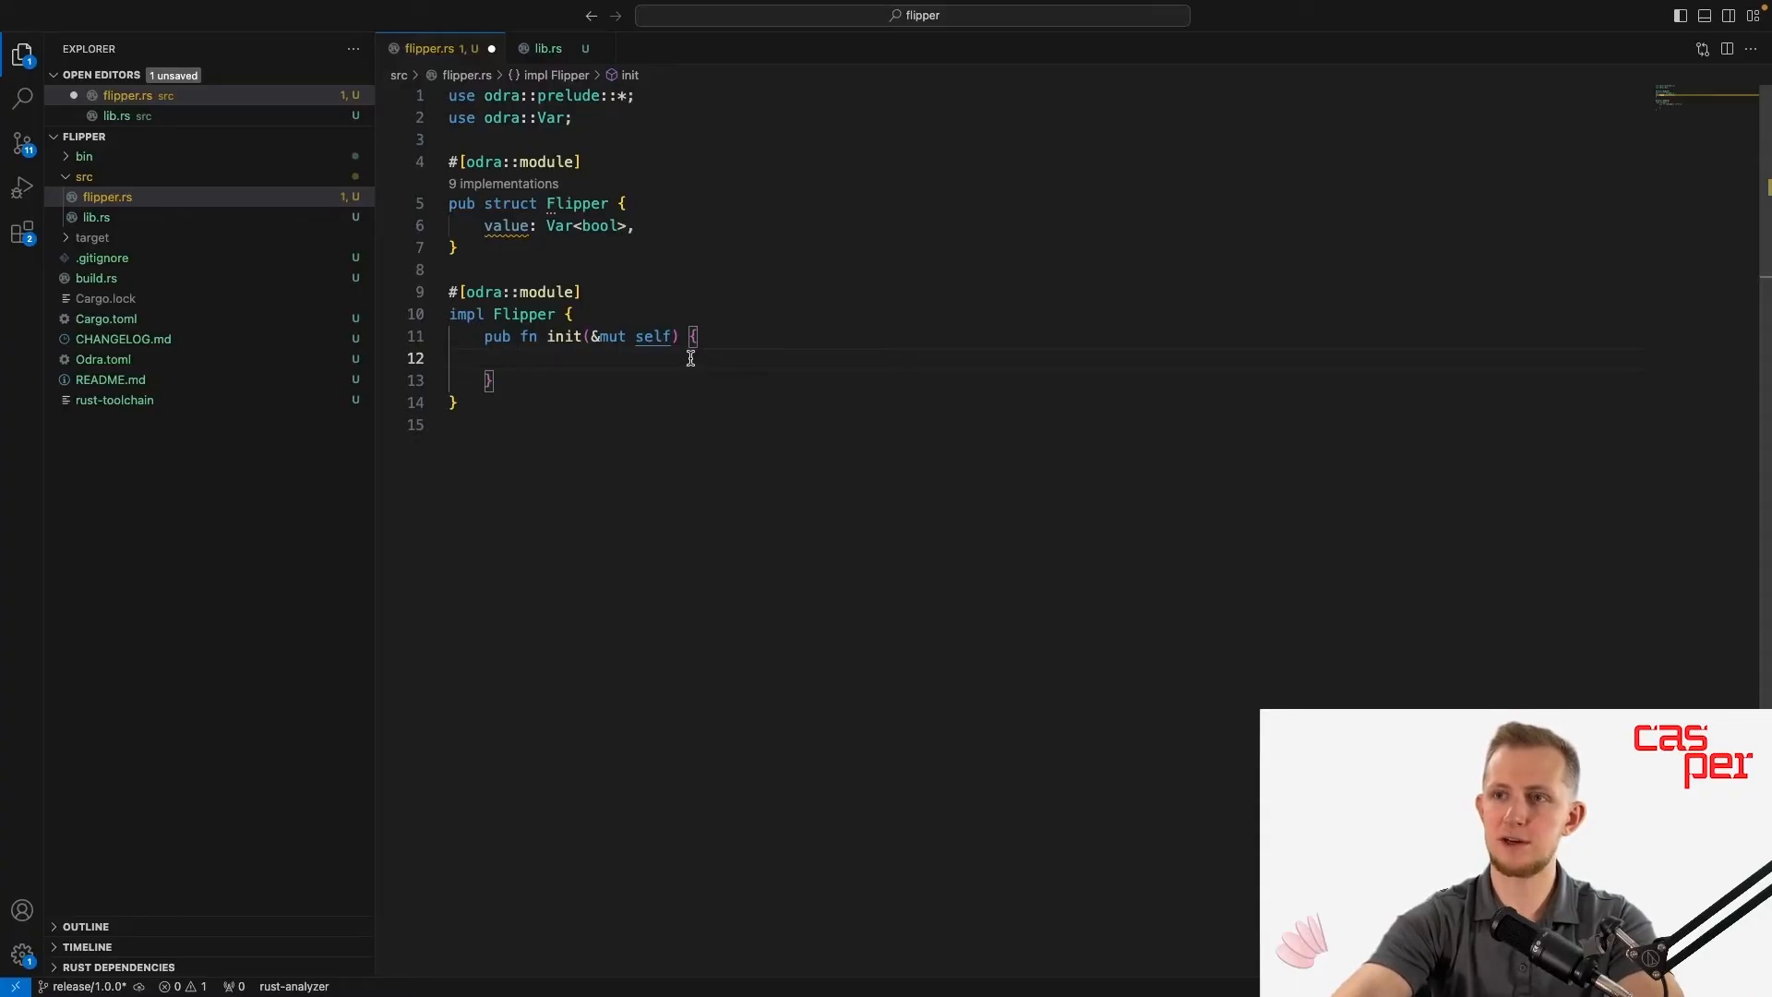
pyautogui.moveTo(639, 386)
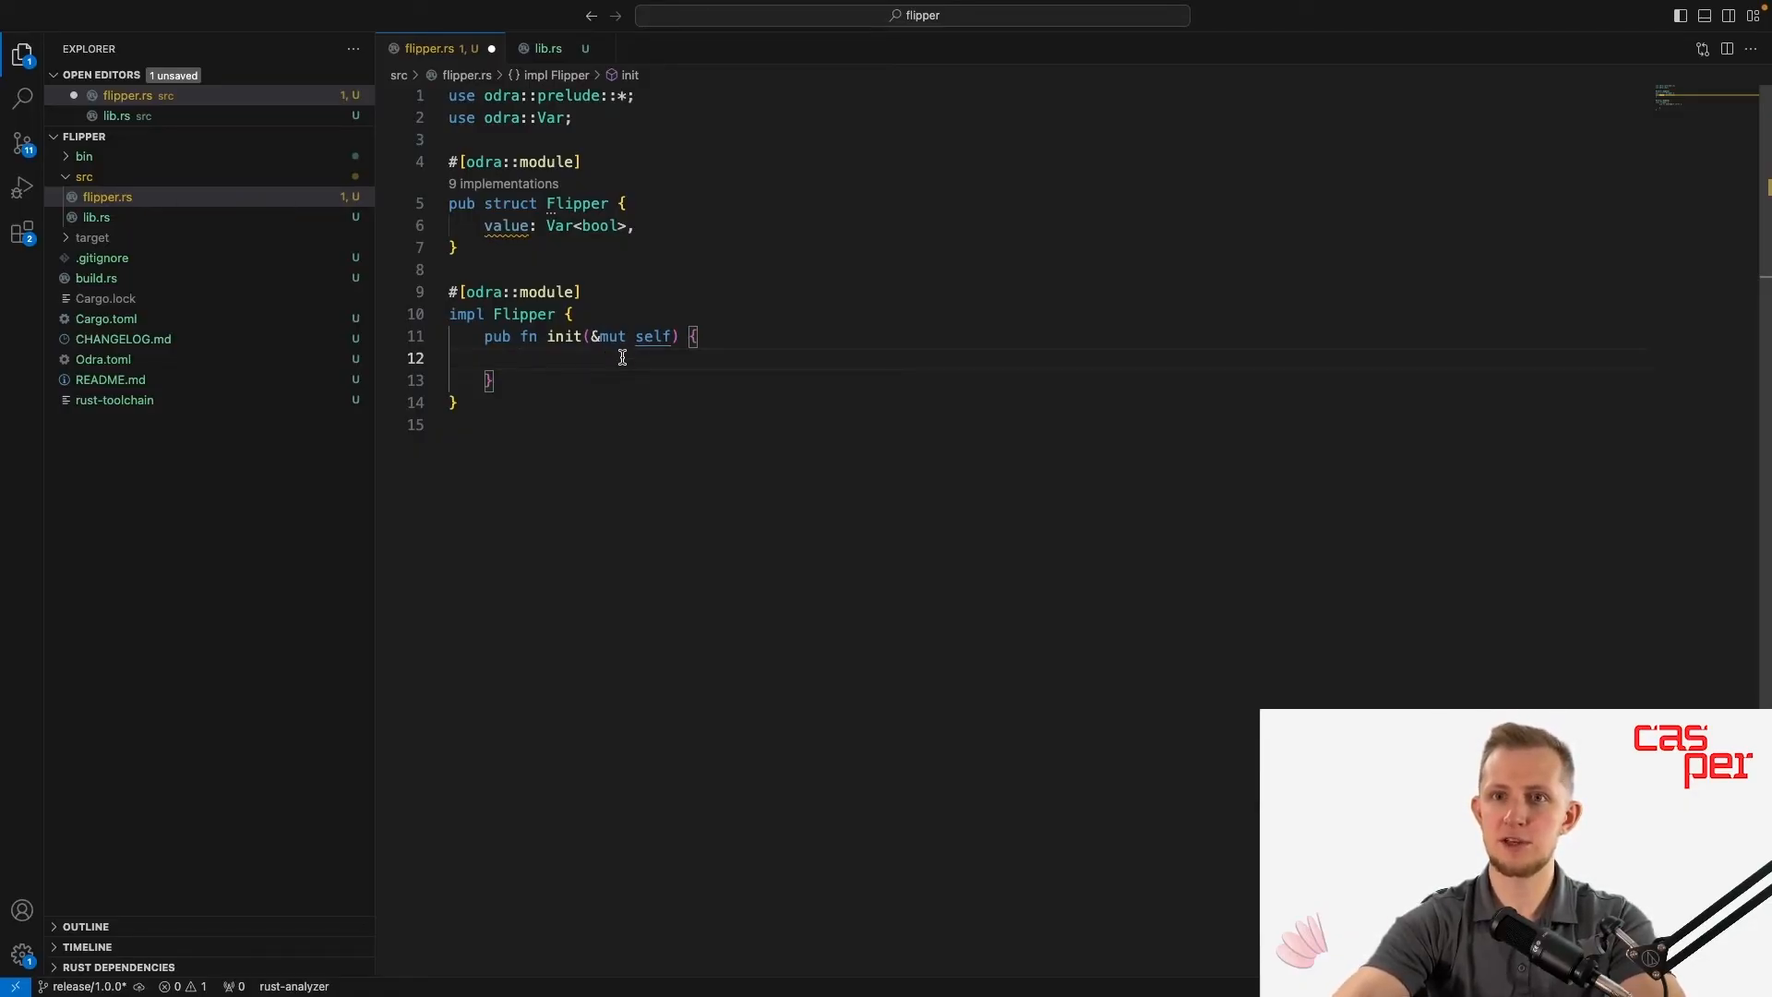
pyautogui.write('self.value.set(false);')
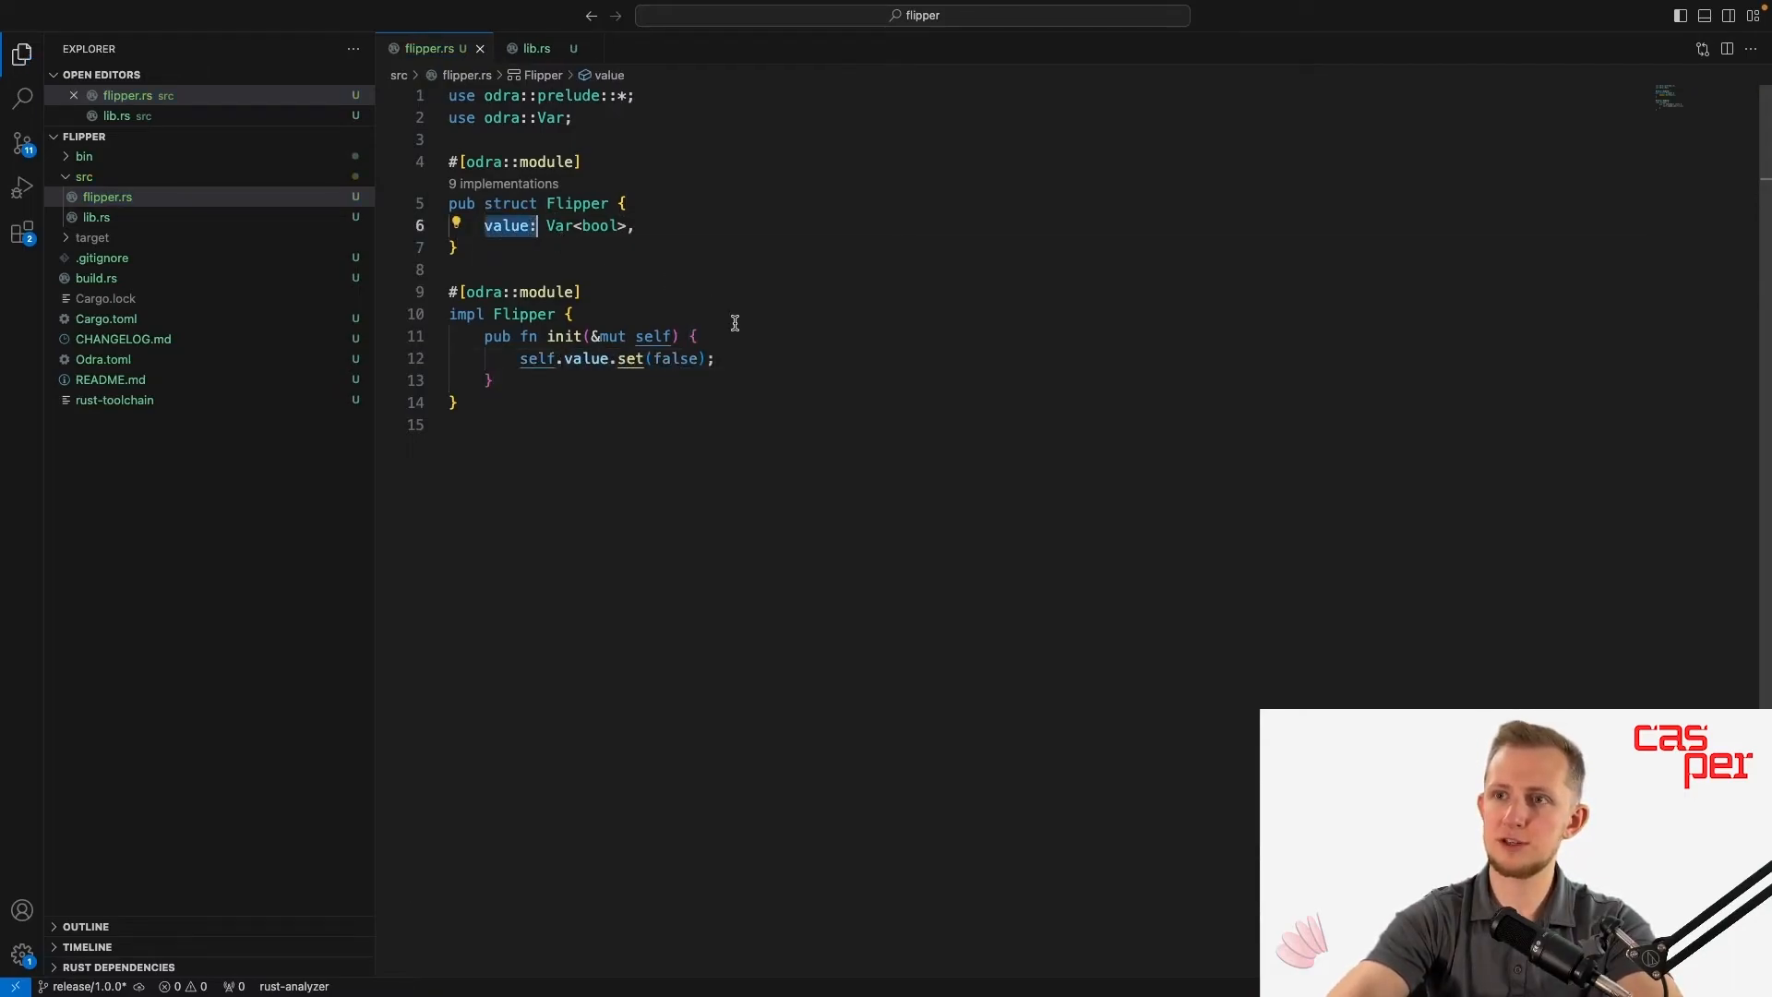
pyautogui.click(489, 381)
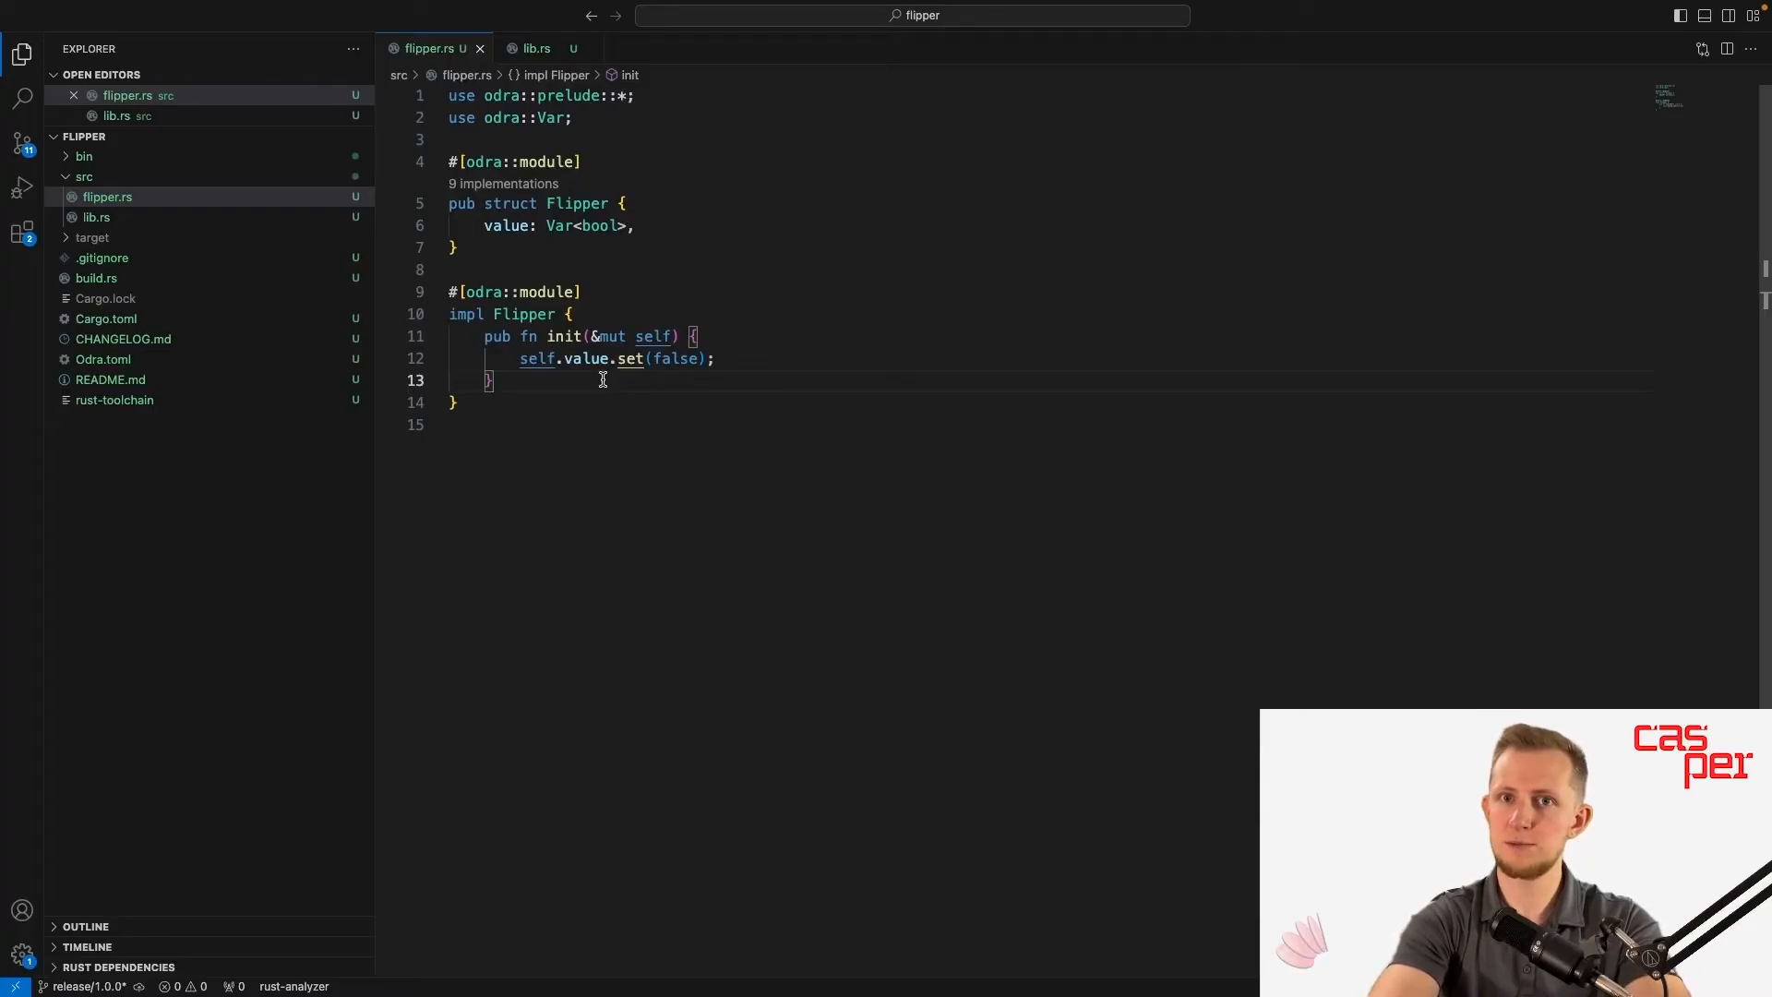
pyautogui.press('enter')
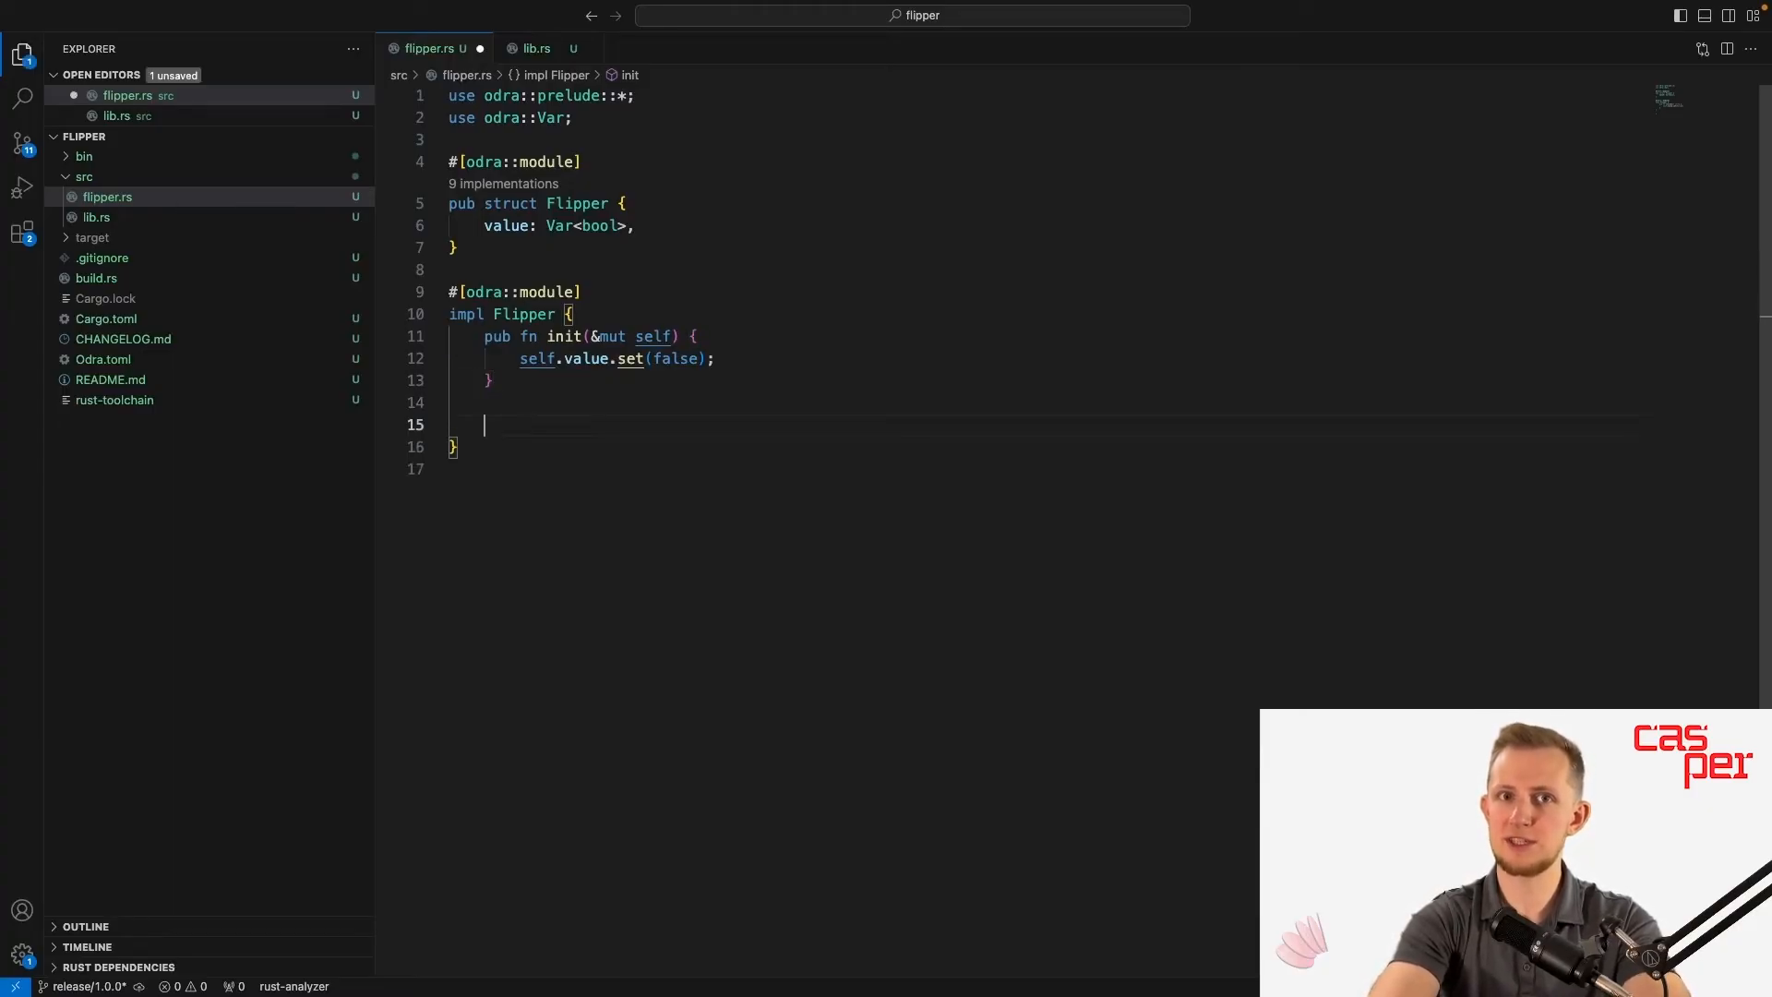
# Add set(value: bool) storing the argument, and flip negating value via get().unwrap()
pyautogui.write('pub fn set(&mut self, value: bool) {')
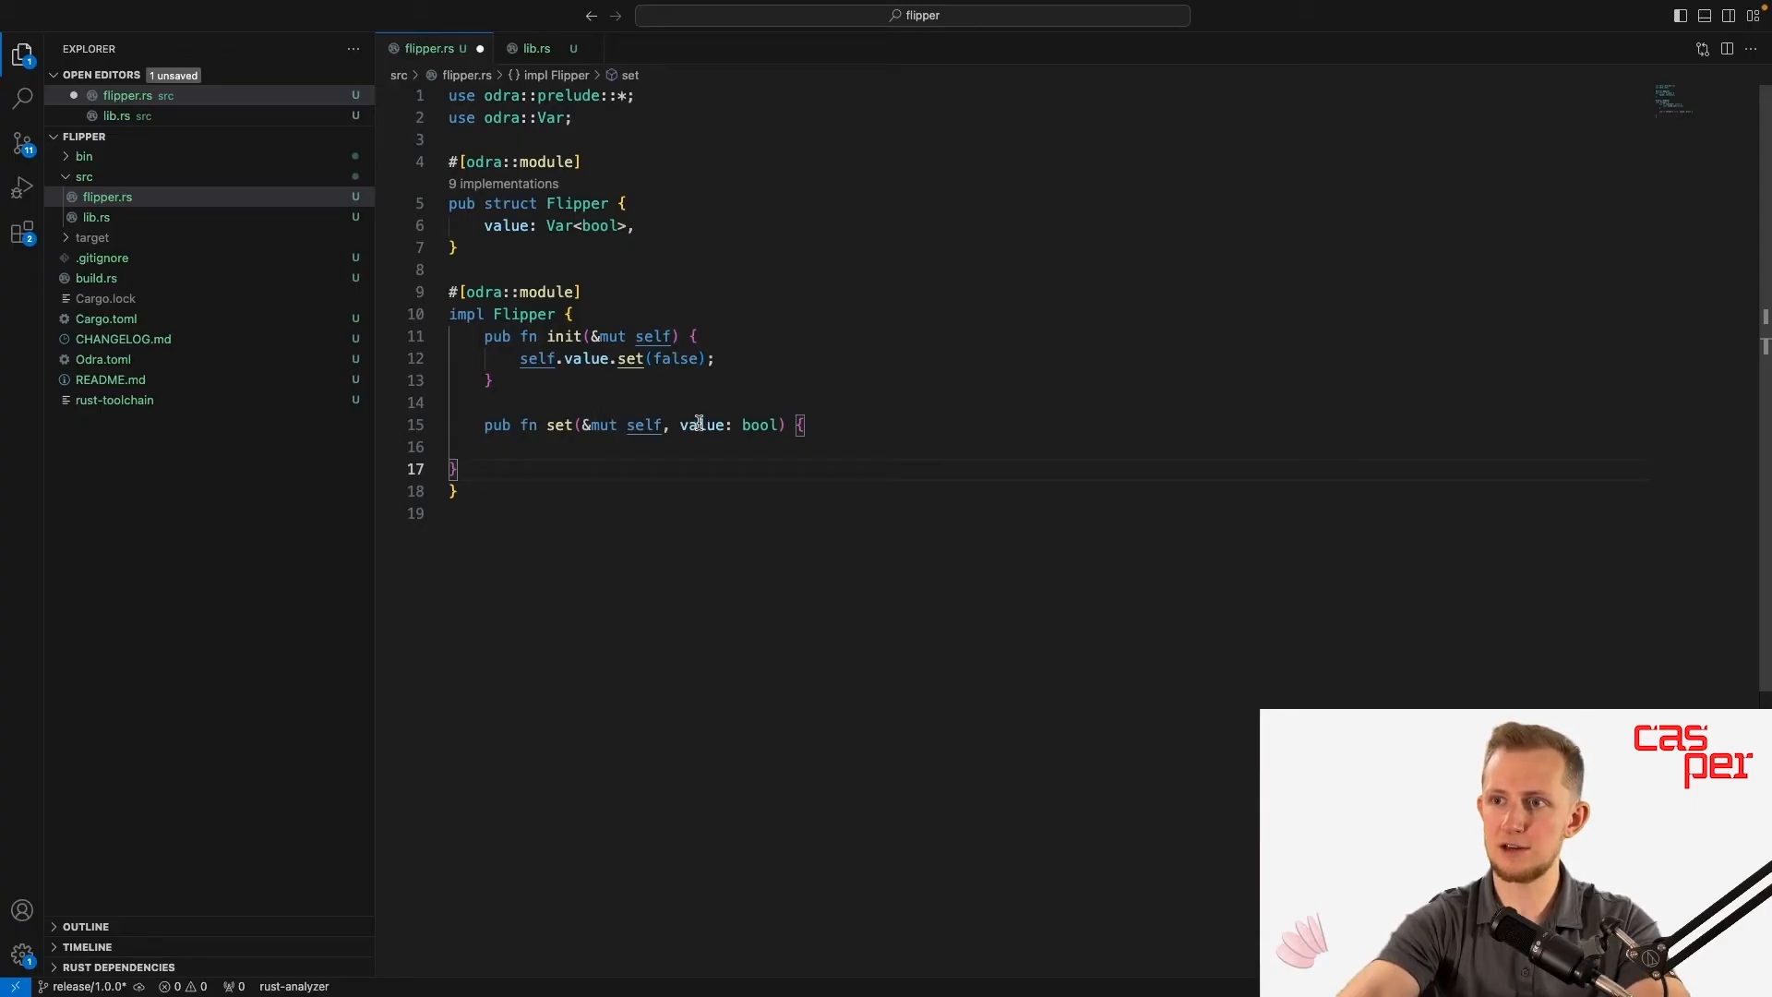
pyautogui.moveTo(565, 488)
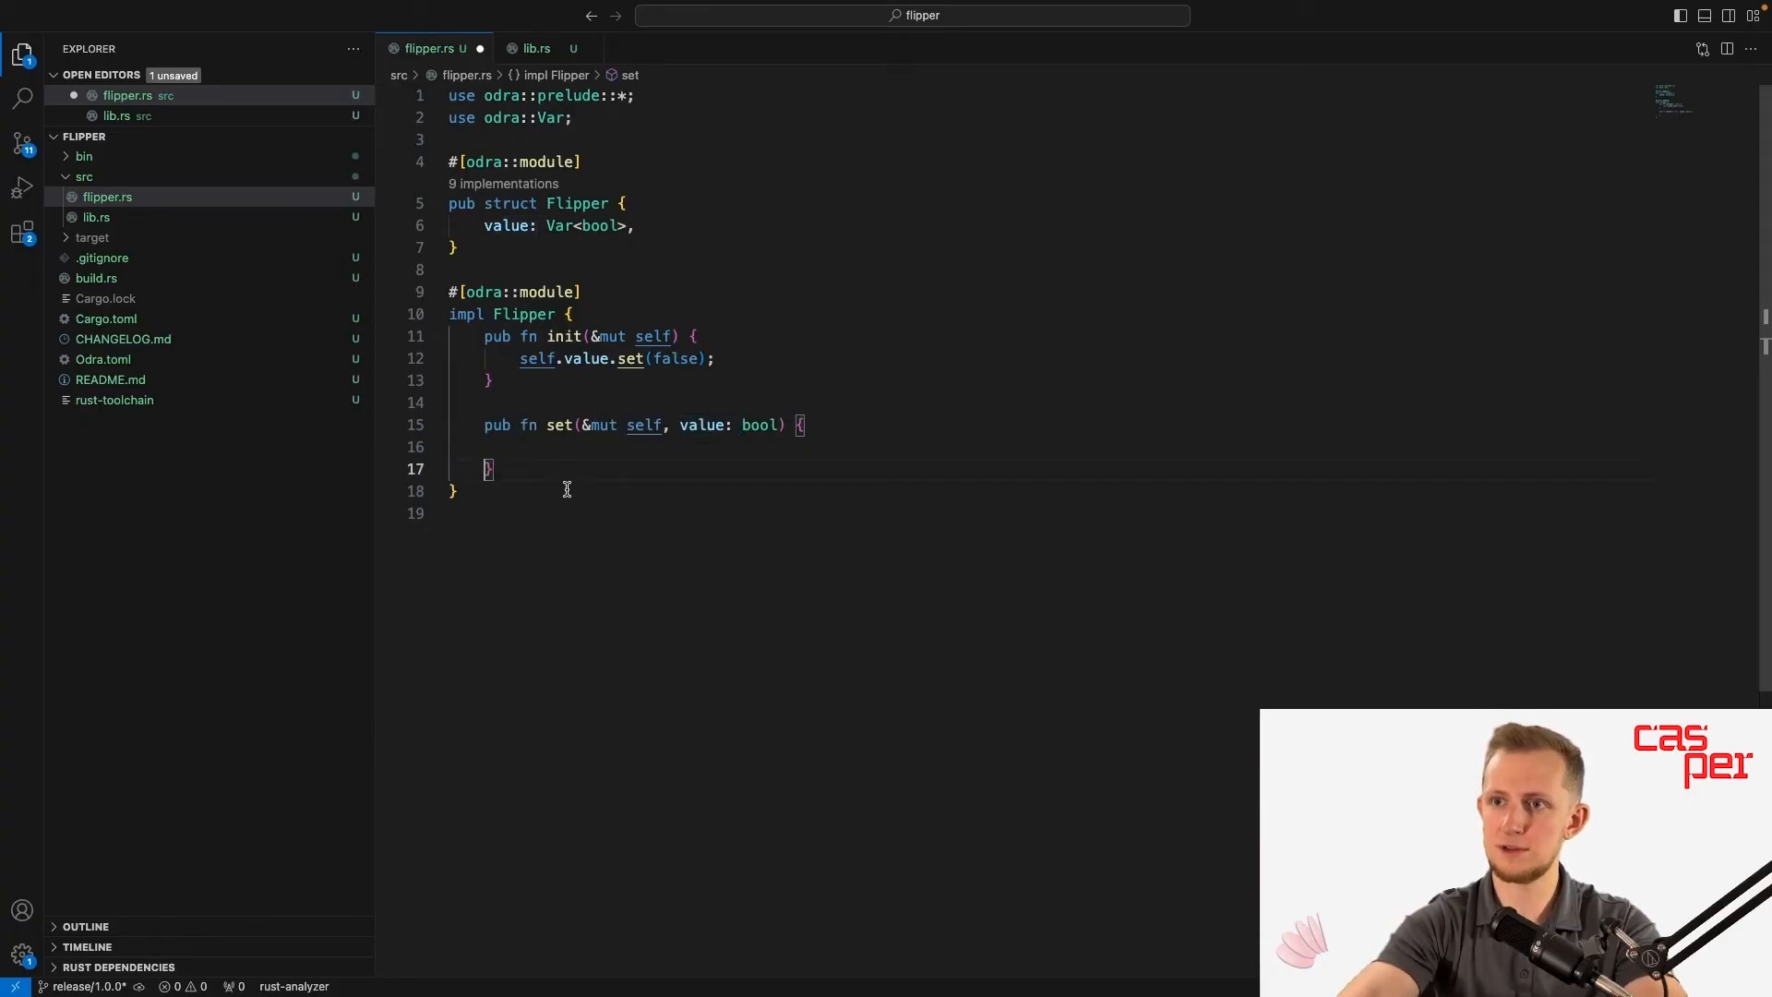
pyautogui.click(743, 446)
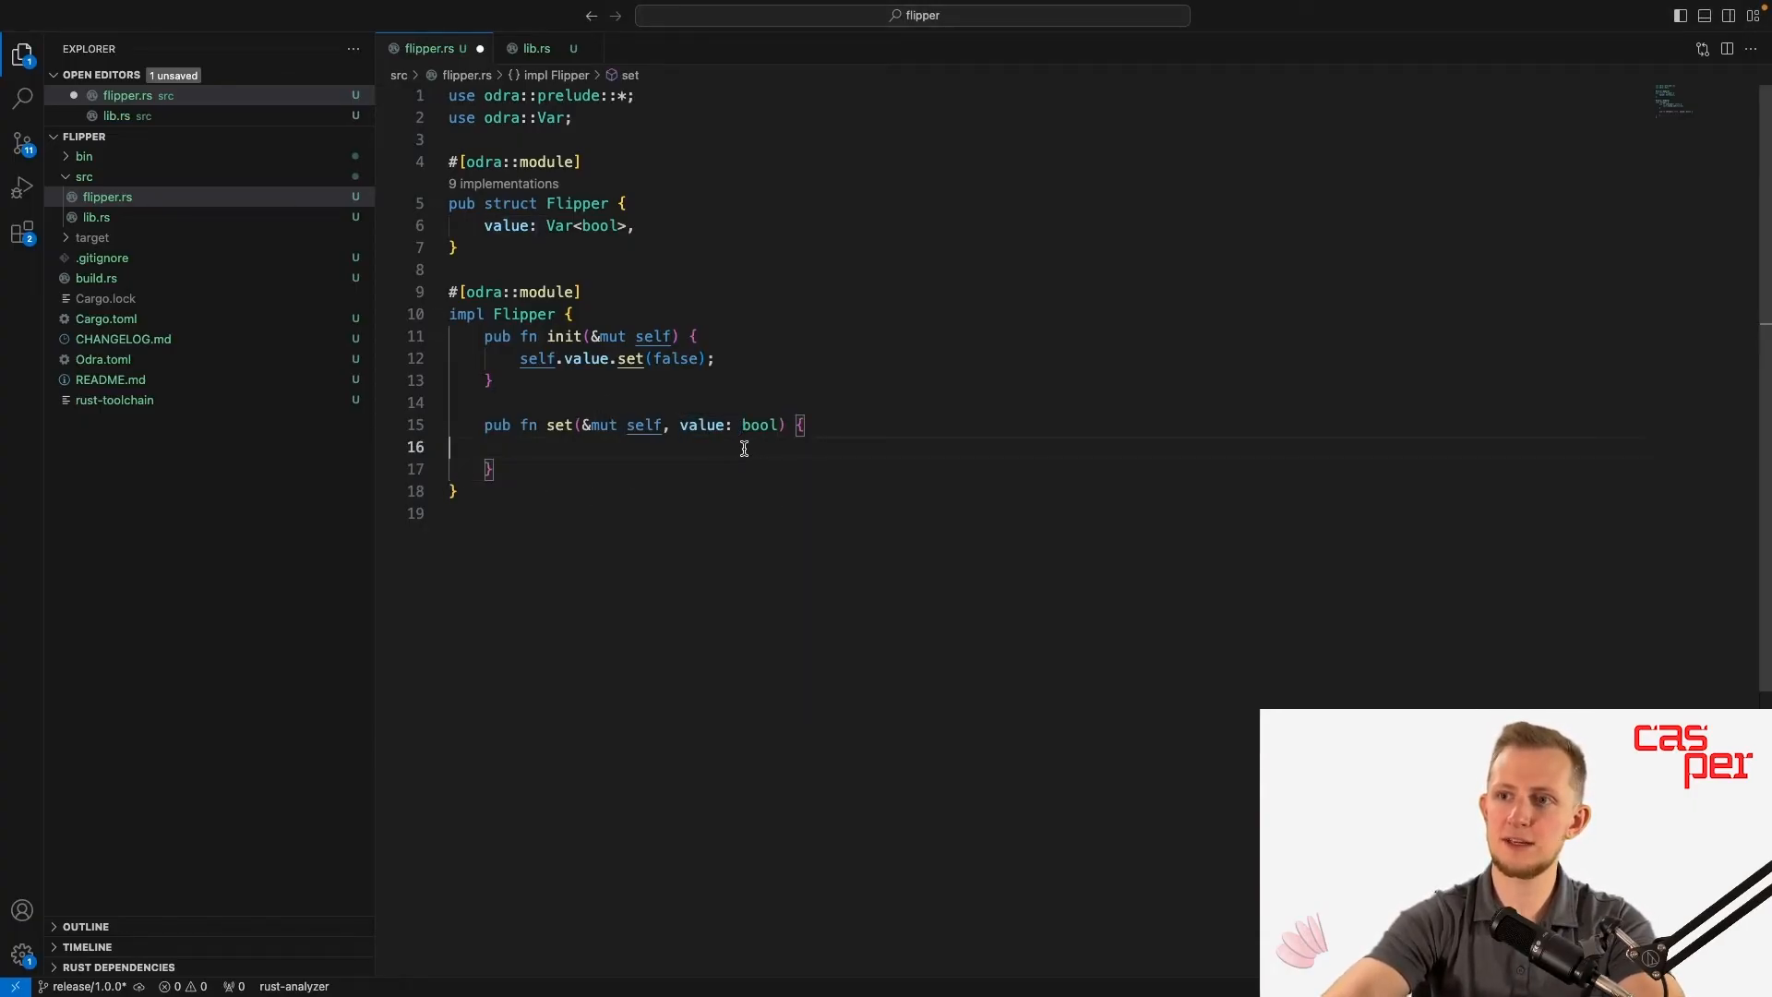
pyautogui.write('self.value.set(value);')
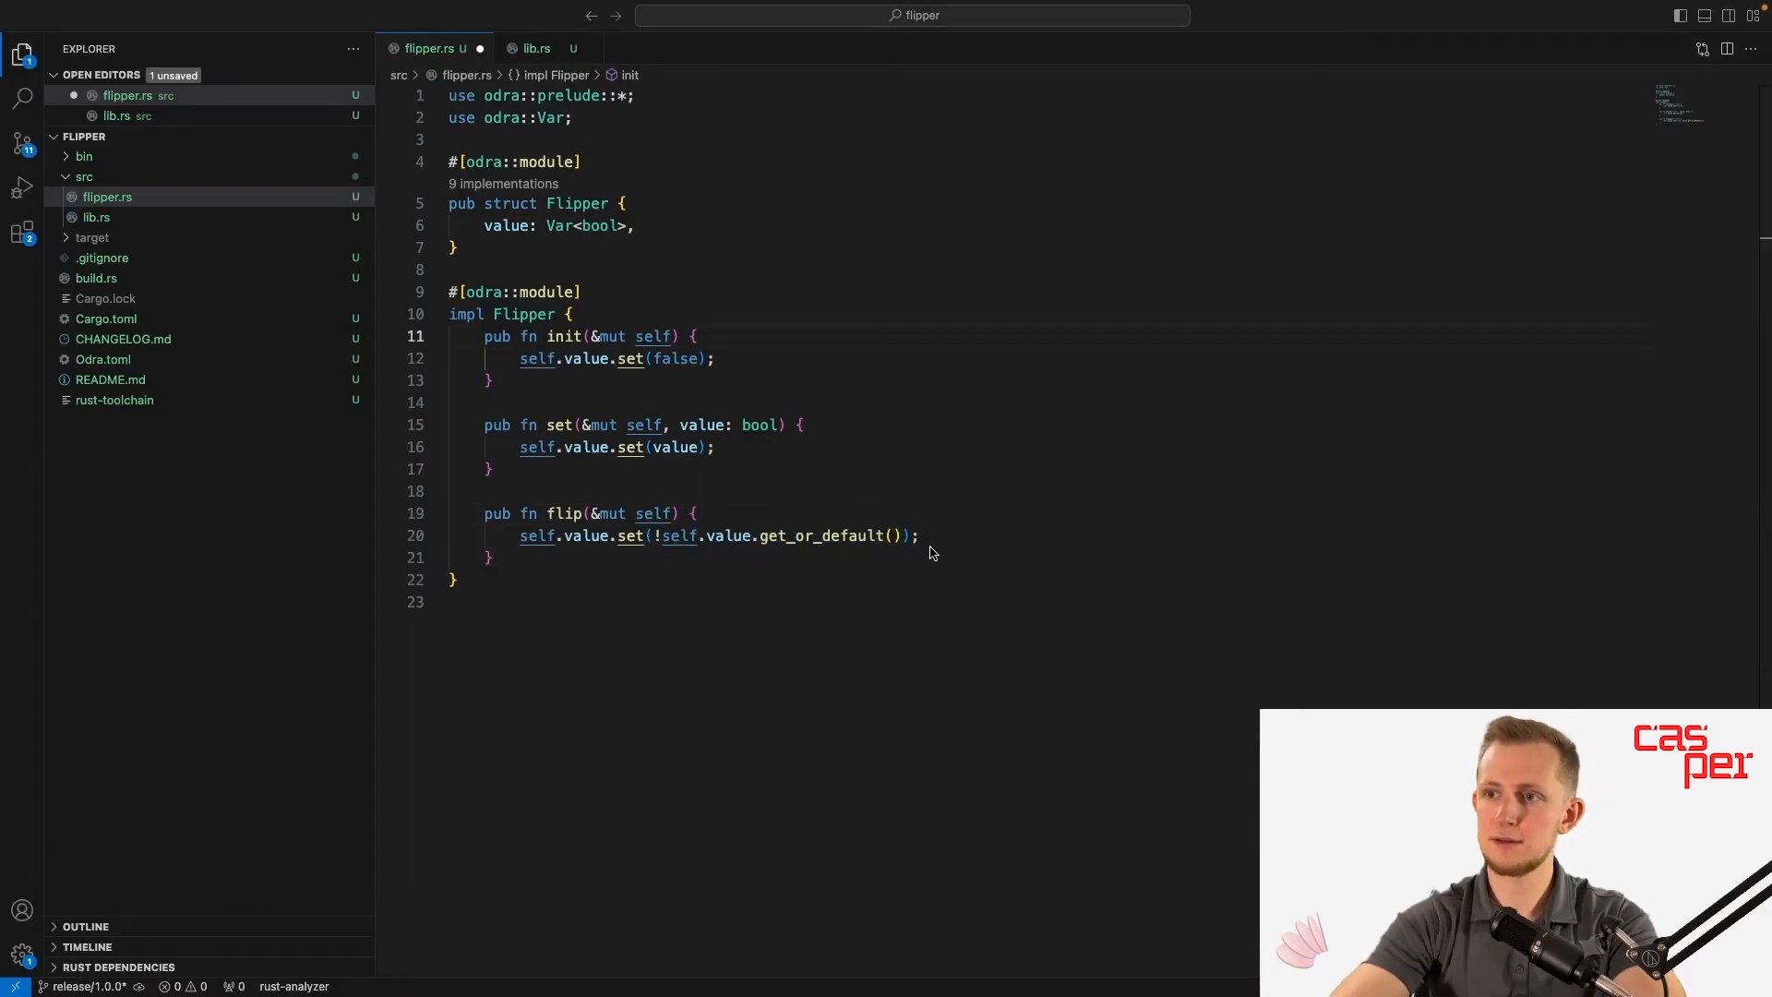
pyautogui.moveTo(850, 544)
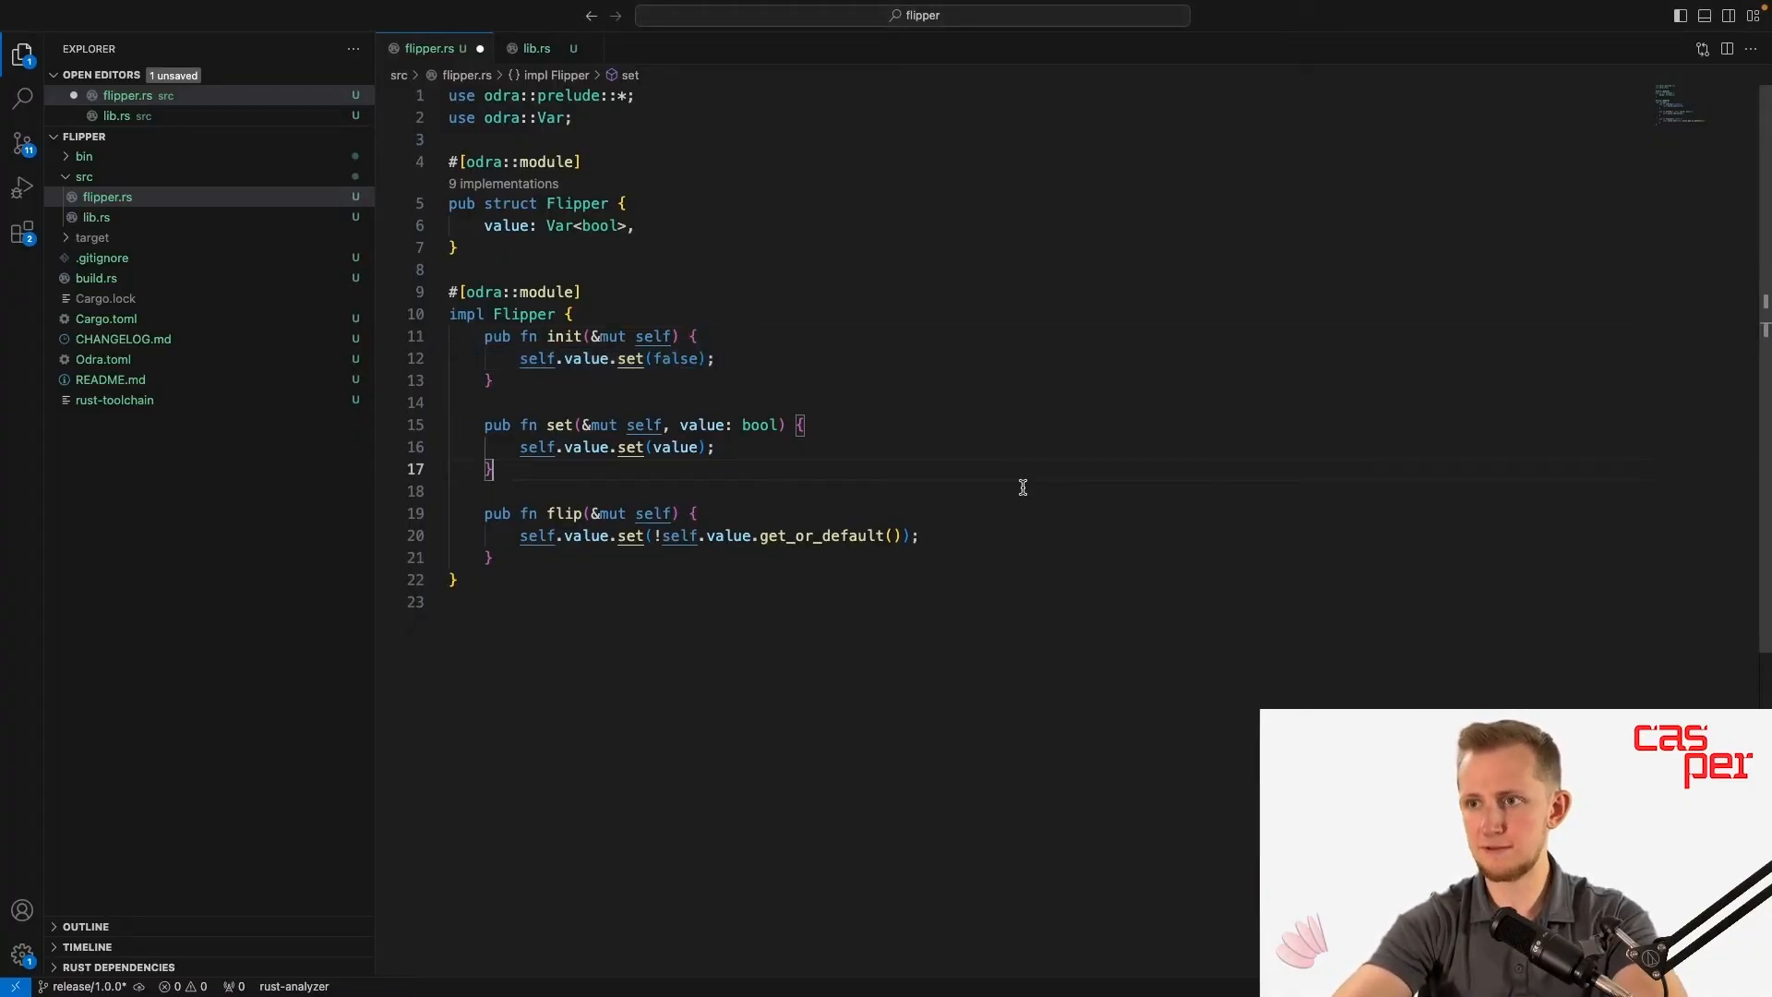
pyautogui.moveTo(907, 521)
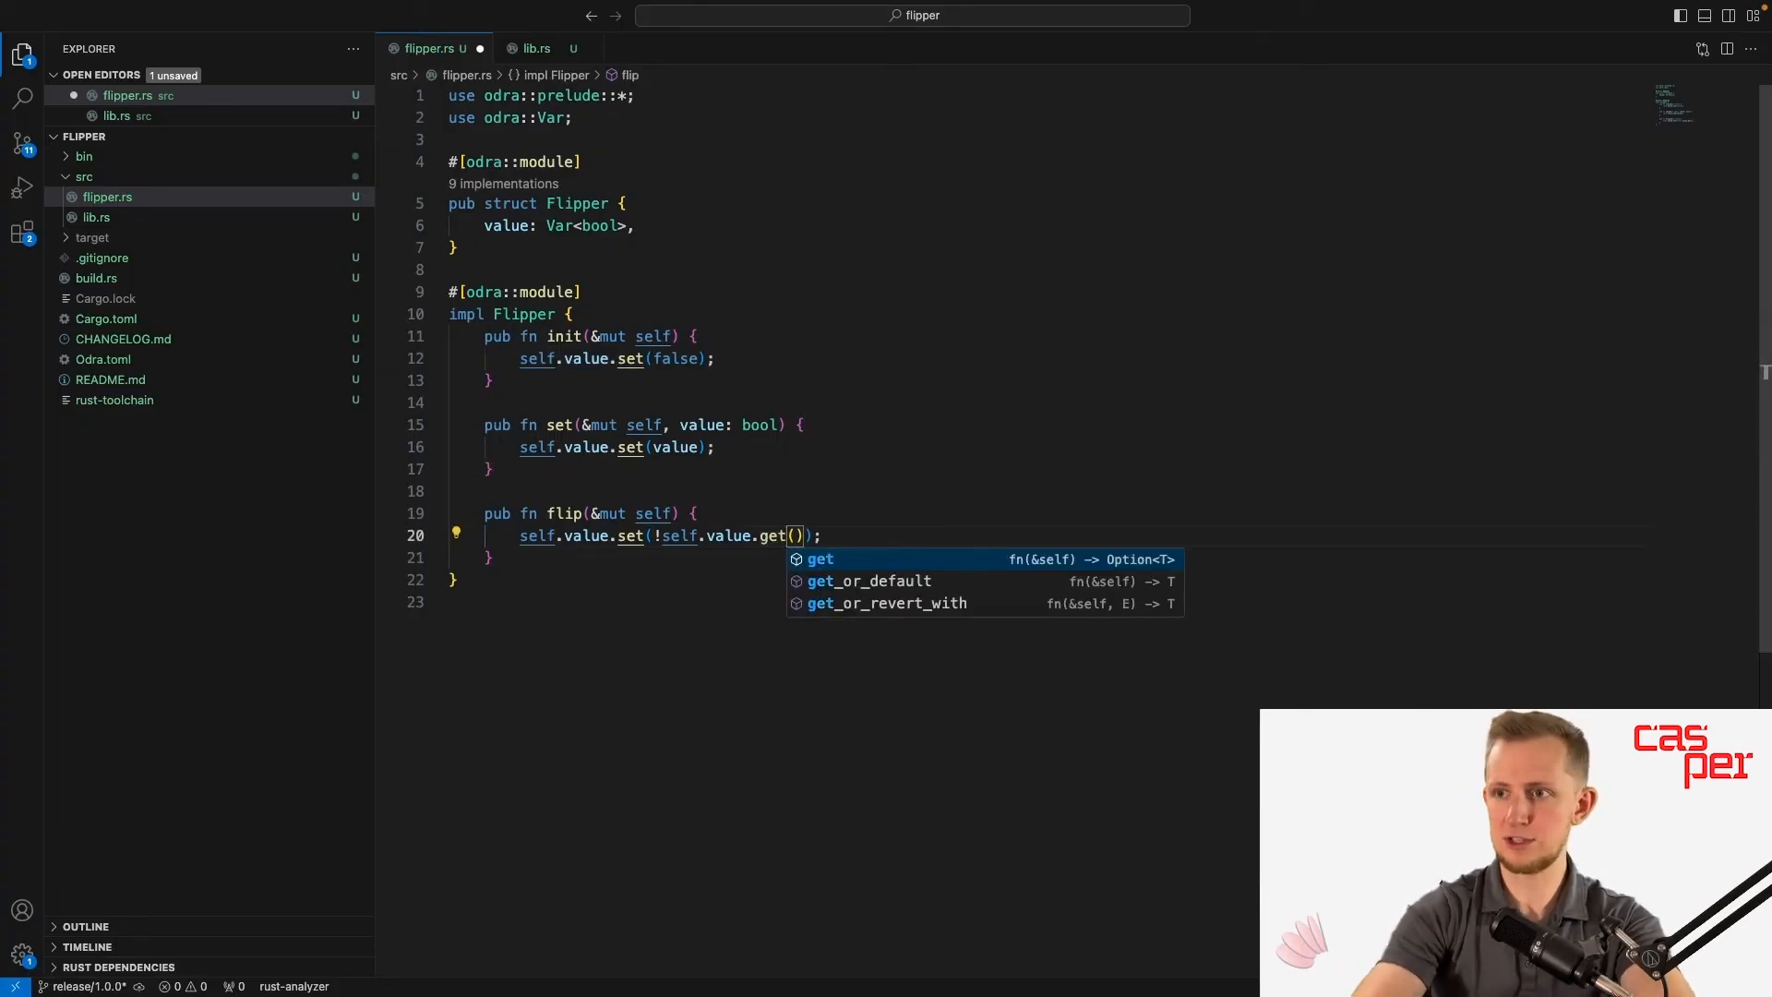
pyautogui.write('.un')
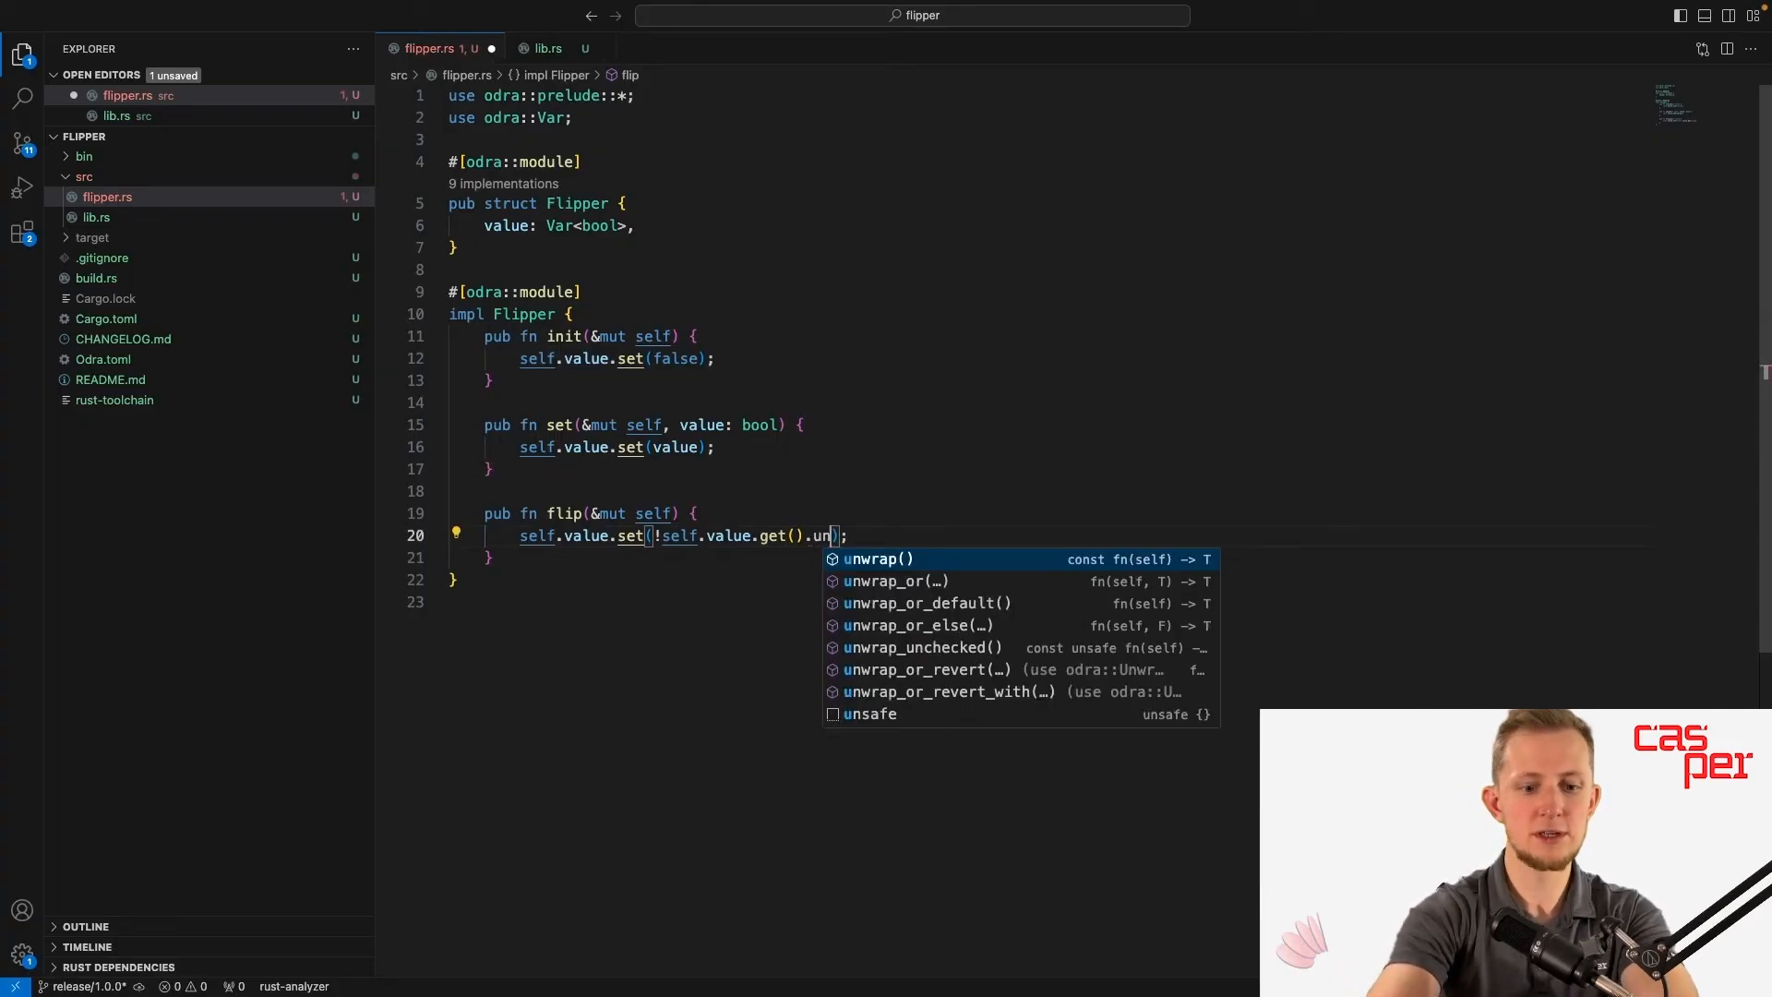
pyautogui.click(880, 558)
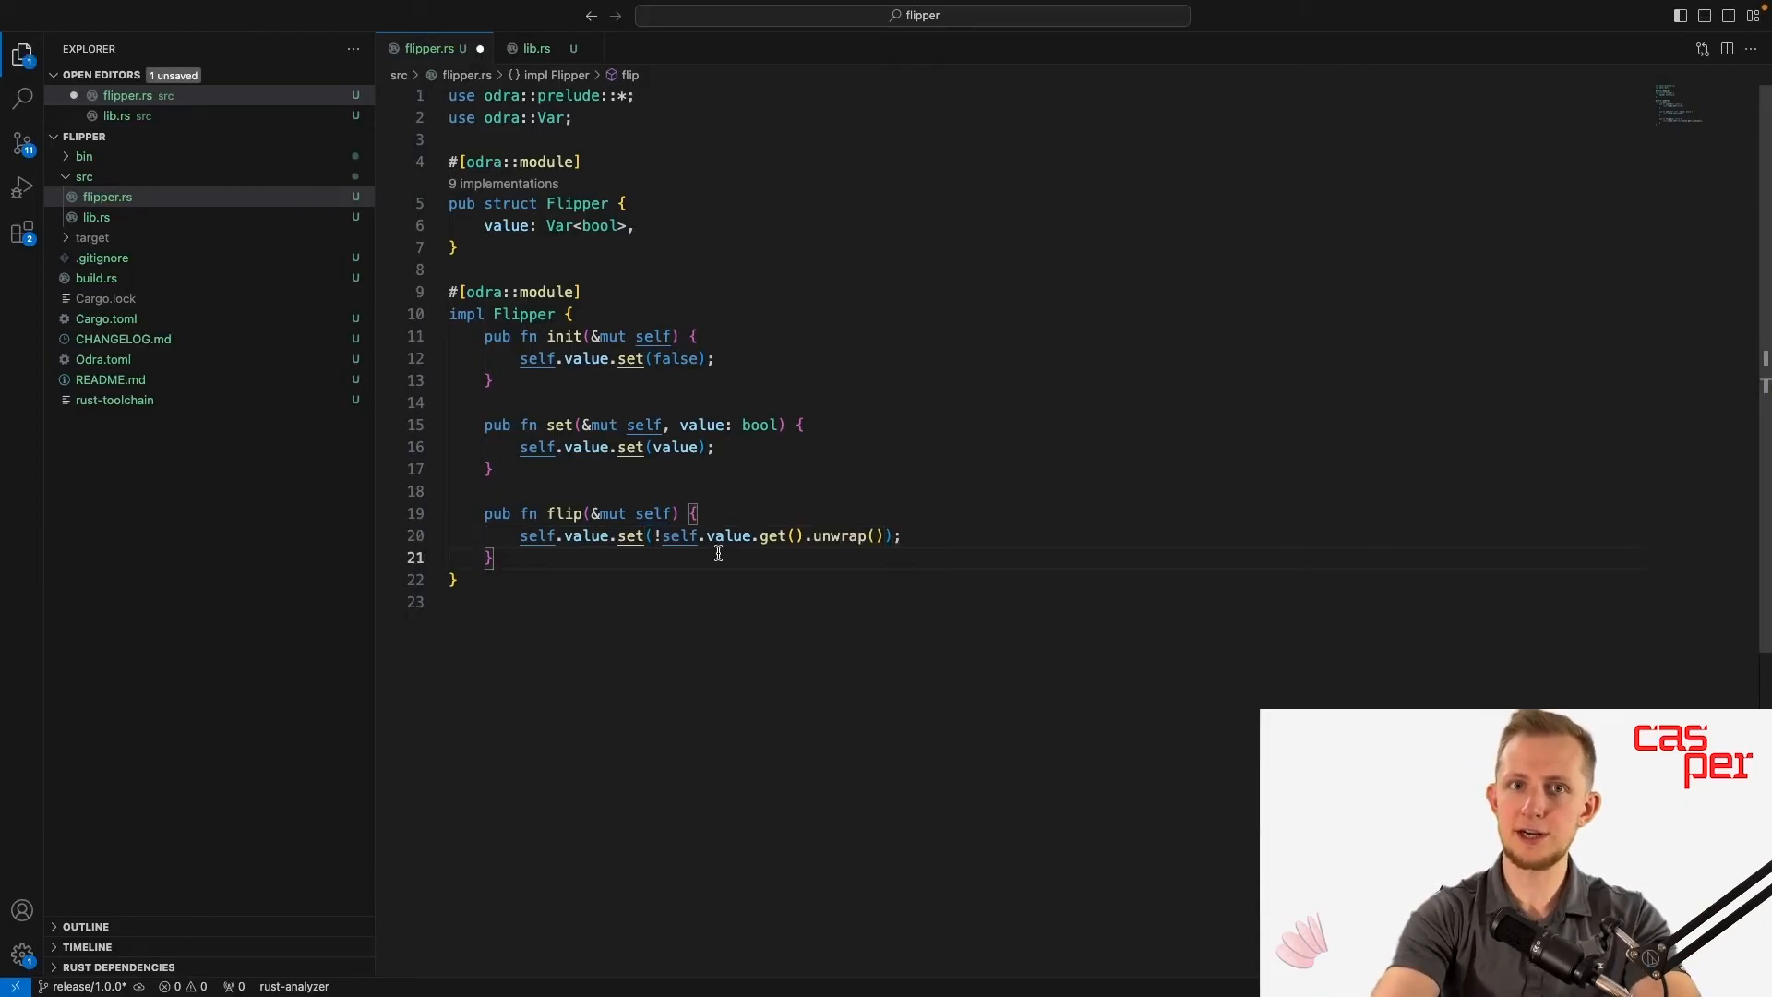
# Write pub fn get(&self) -> bool returning self.value.get_or_default()
pyautogui.write('pub fn get(&self) -> bool {')
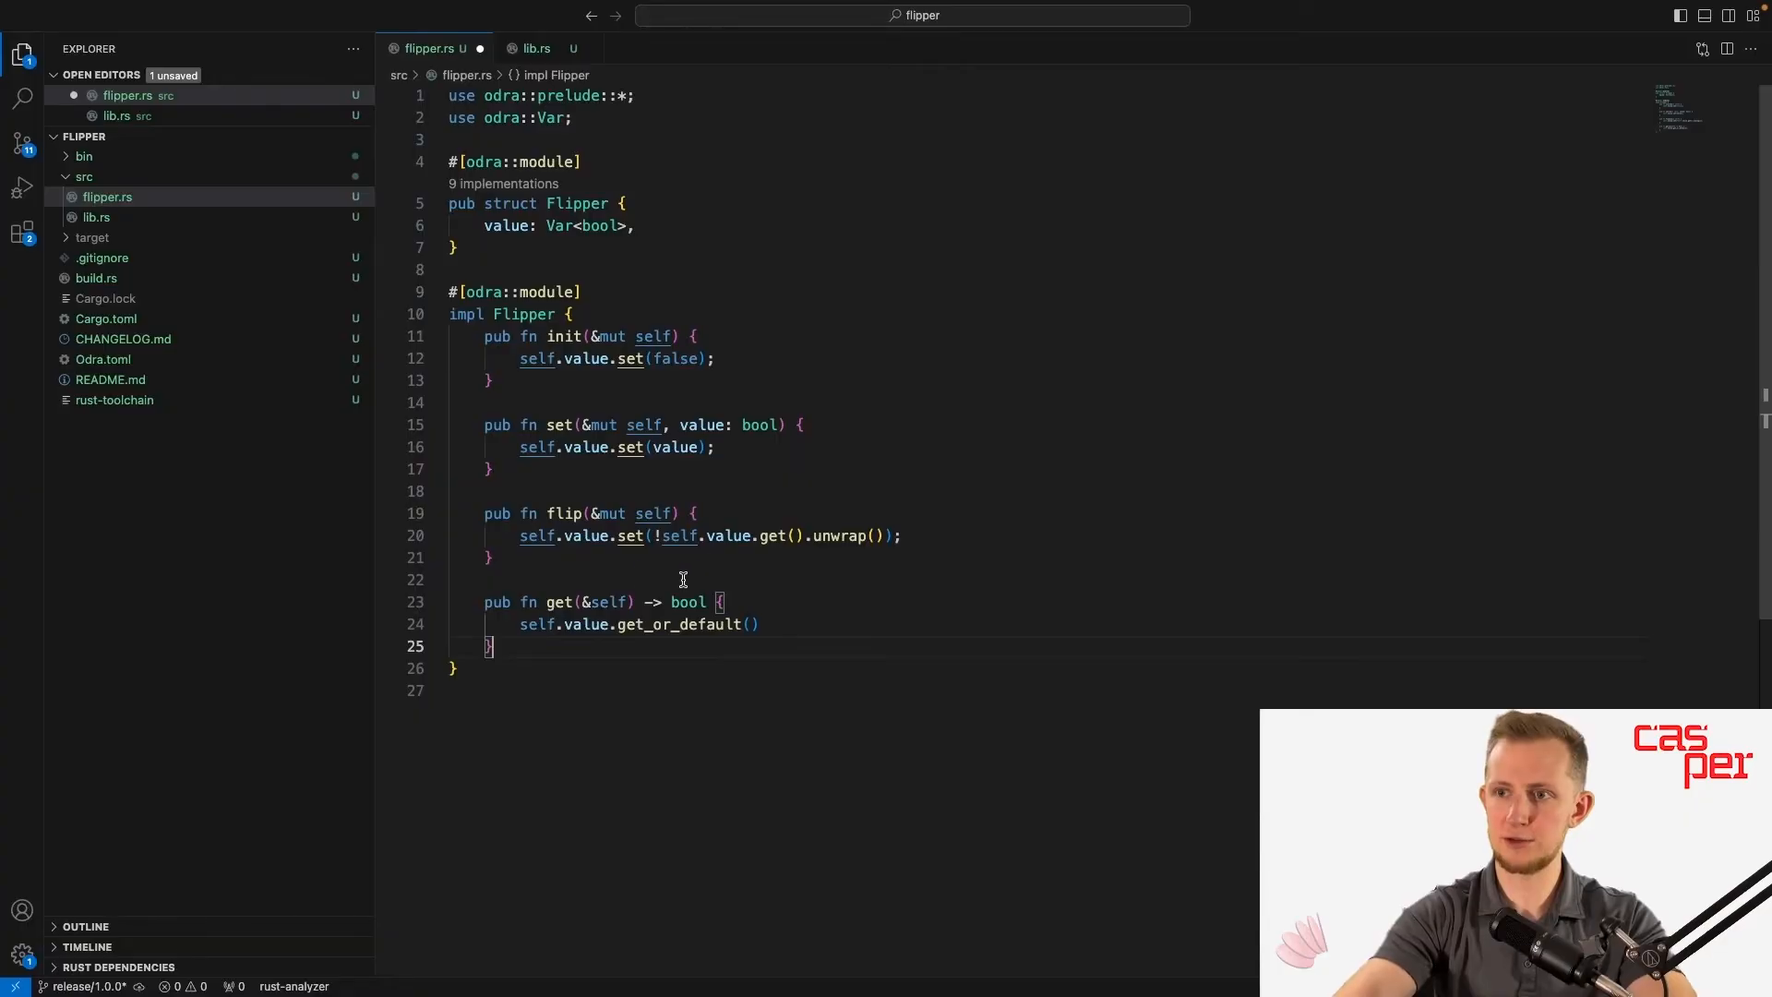
pyautogui.click(887, 585)
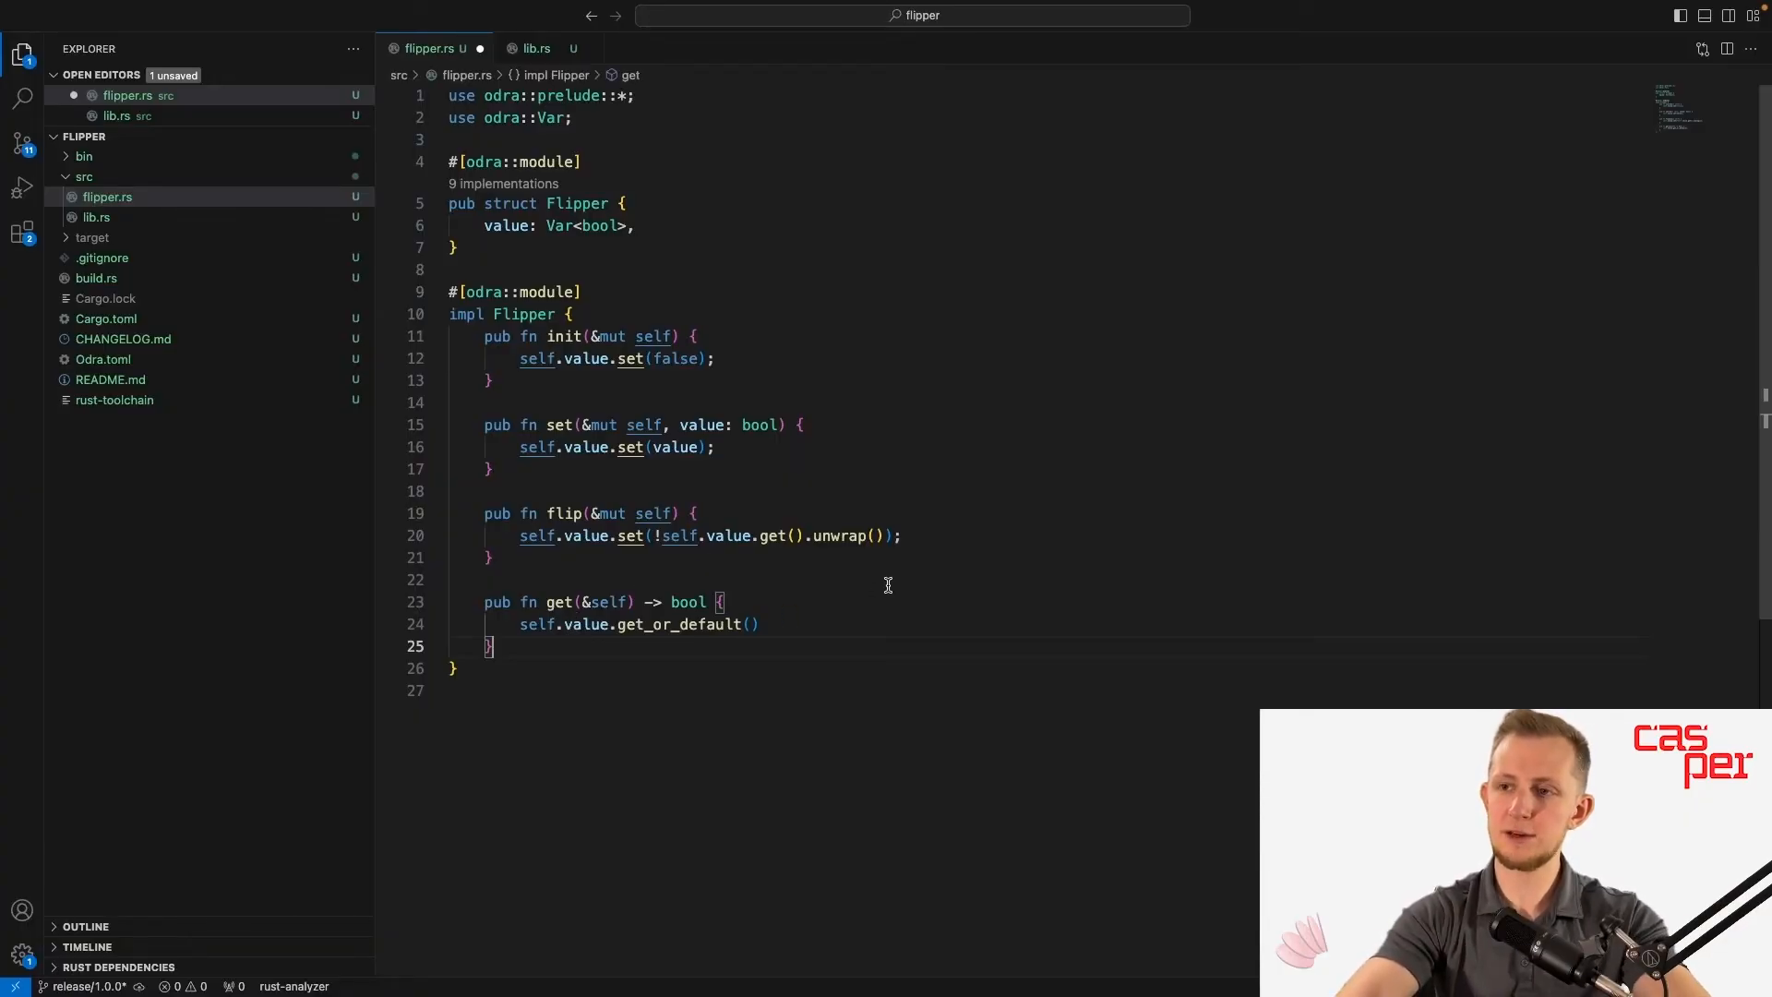
pyautogui.moveTo(859, 608)
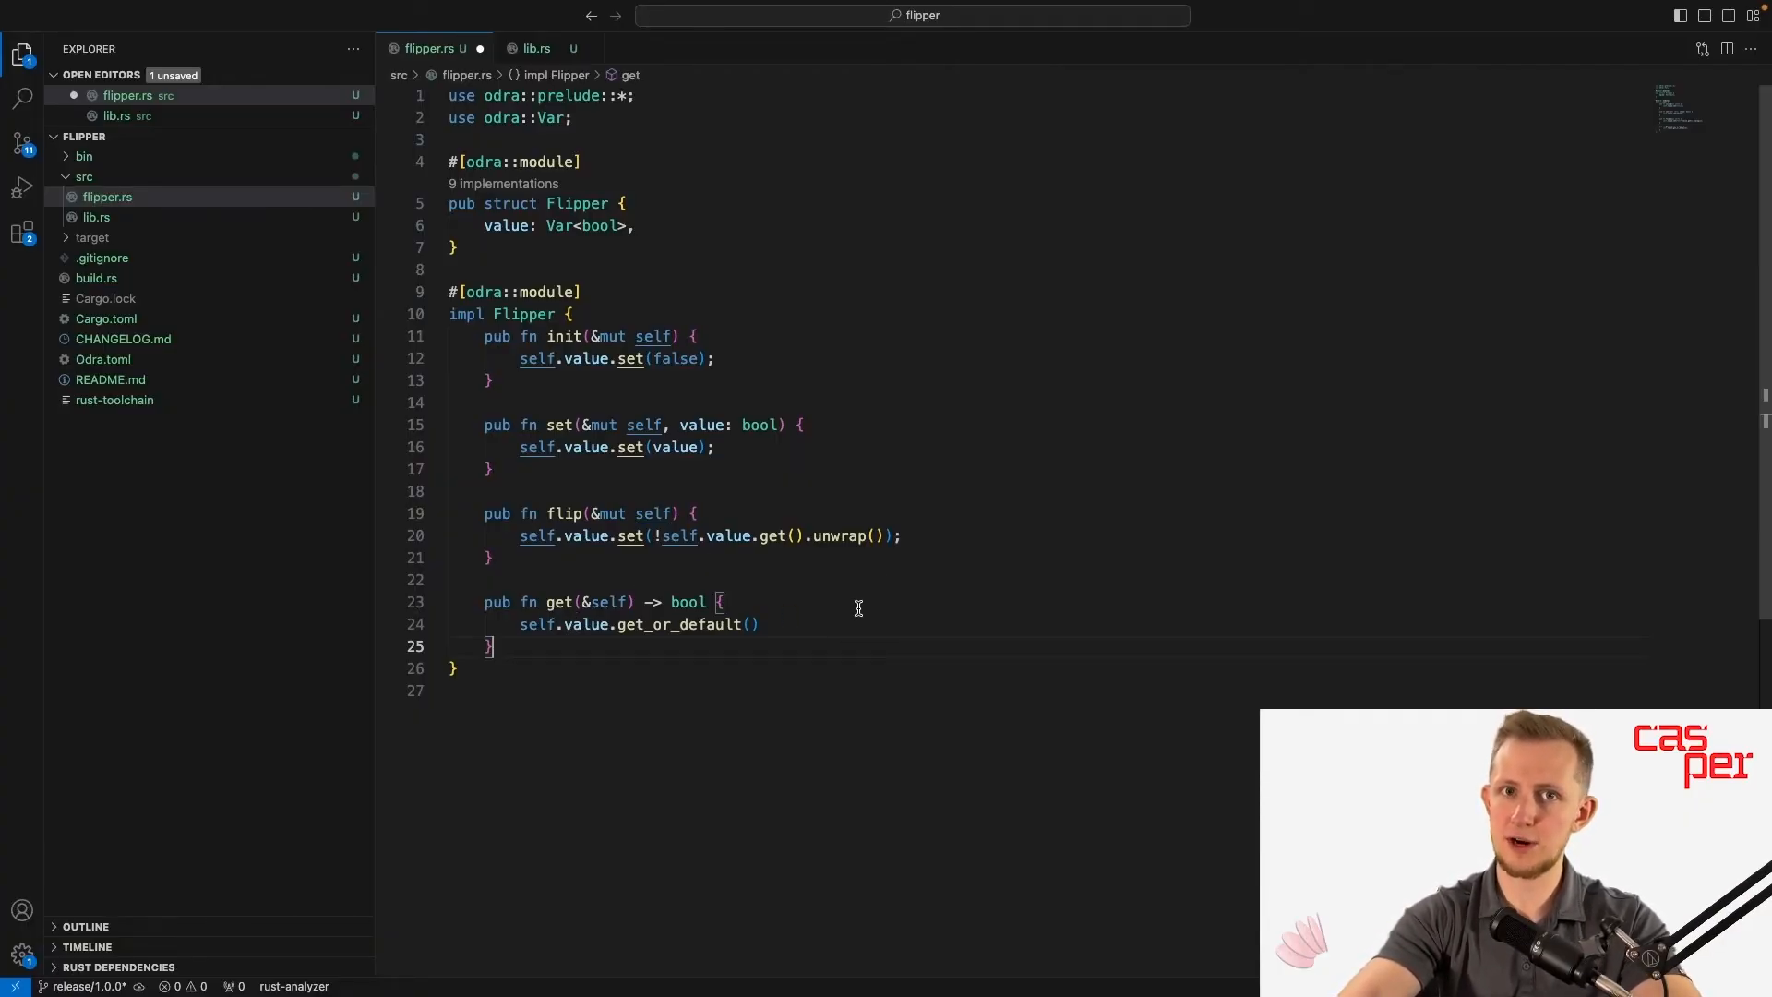
pyautogui.moveTo(787, 628)
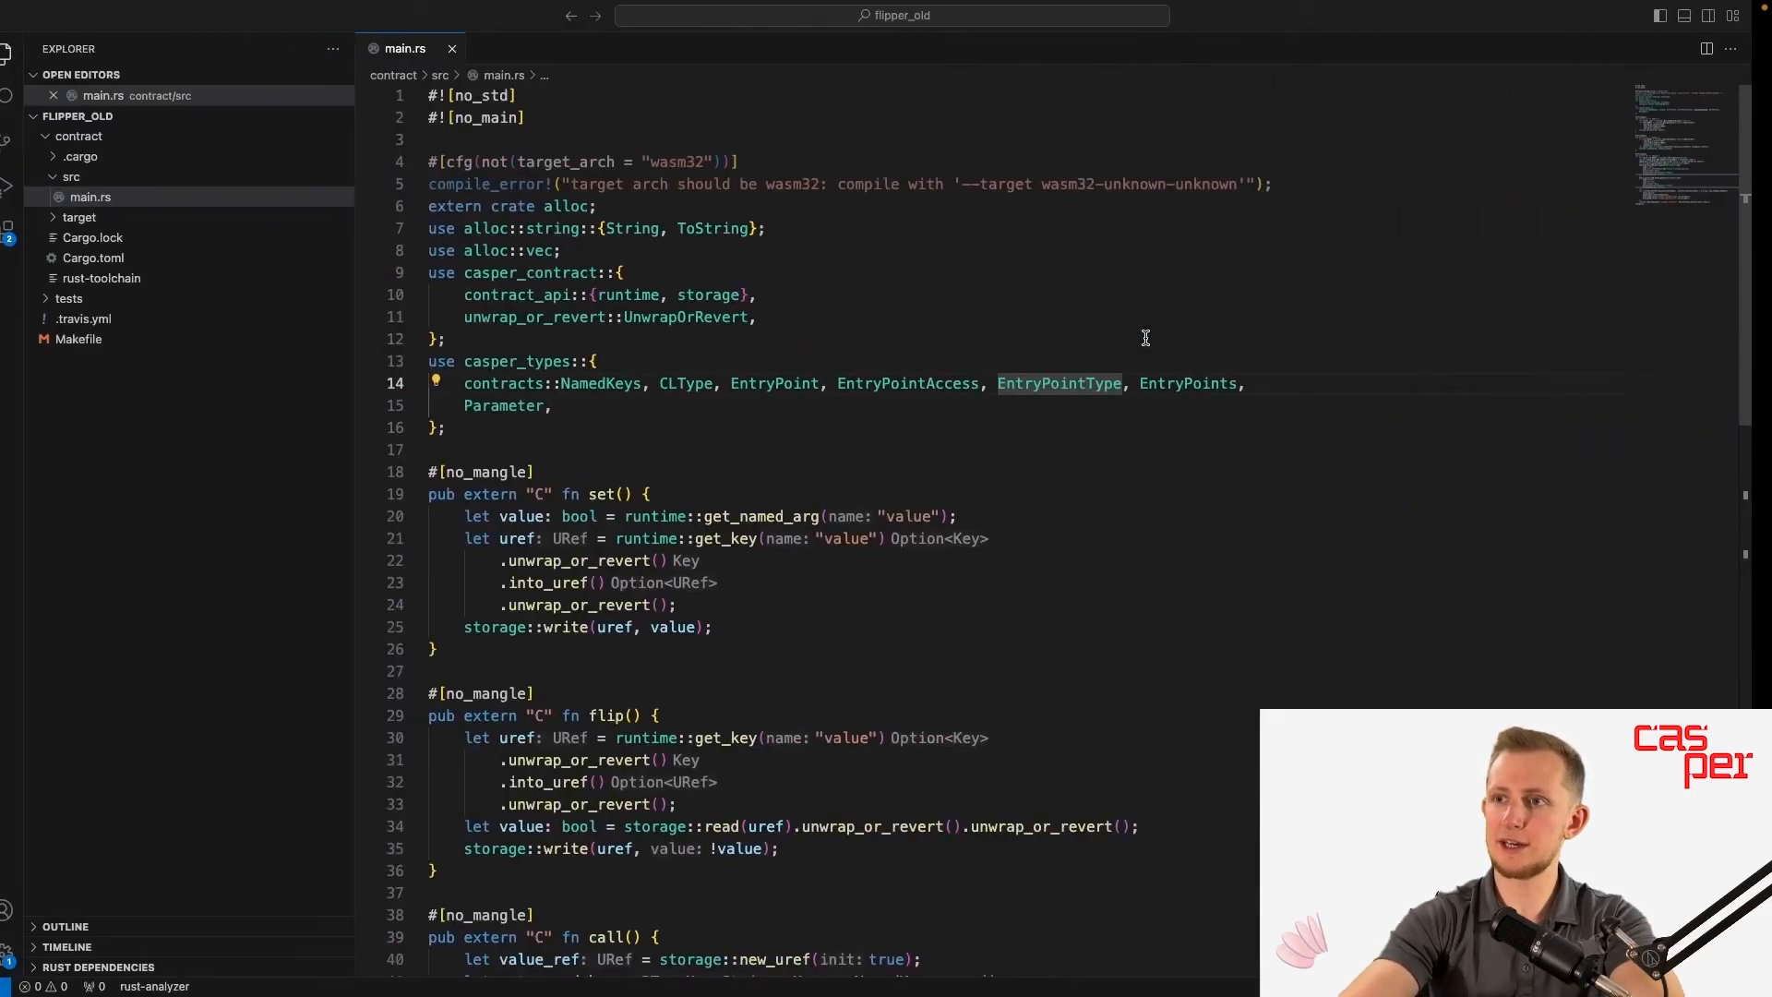
# Scroll flipper_old's main.rs to review the call() function's add_entry_point registrations
pyautogui.scroll(-3)
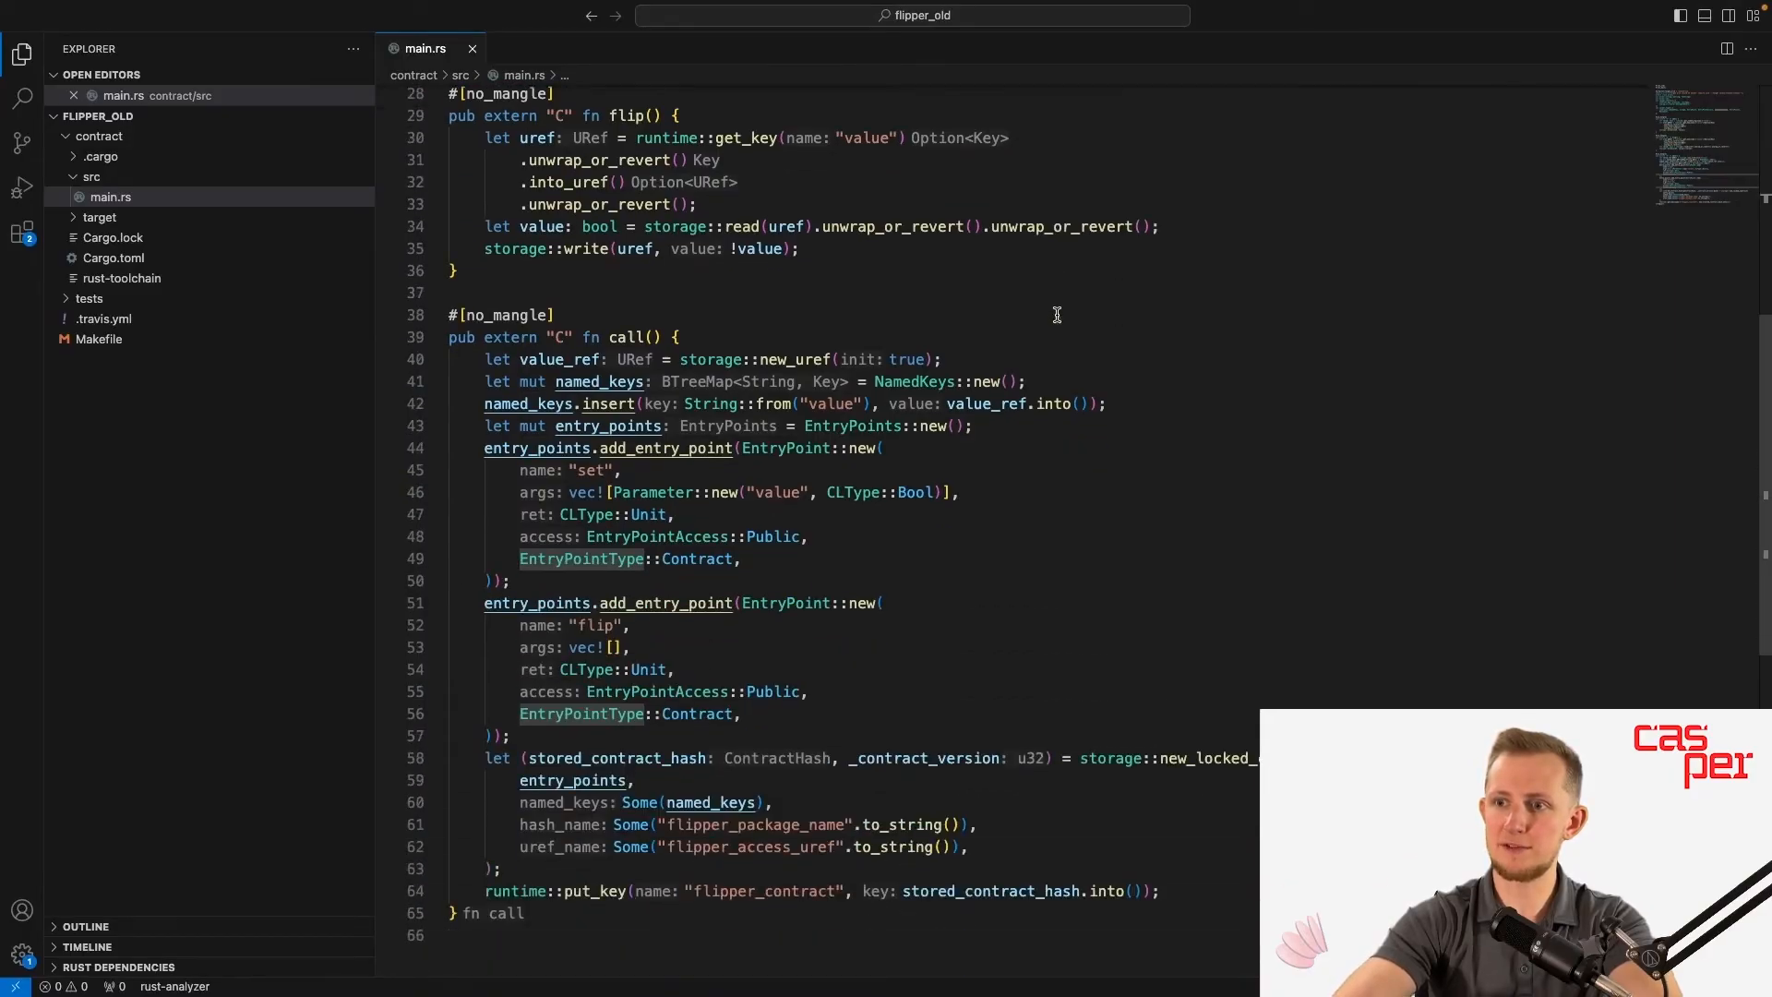
pyautogui.scroll(3)
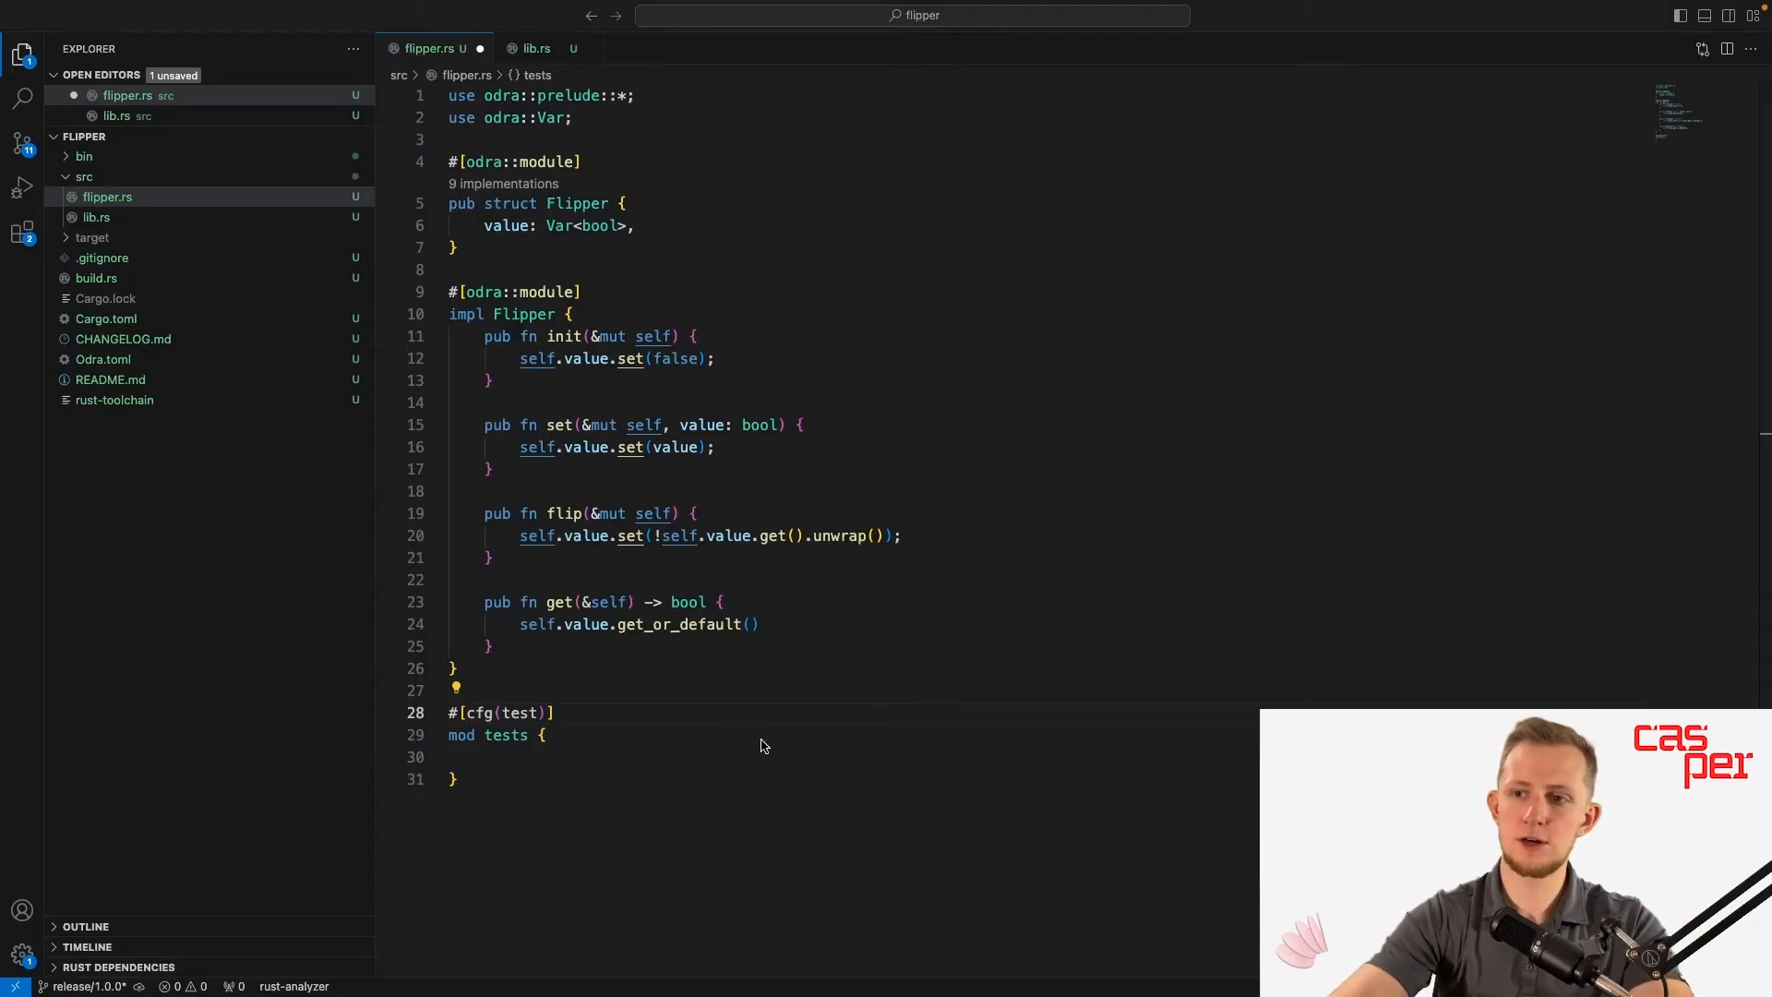
# Import crate::flipper::FlipperHostRef and odra::host::{Deployer, NoArgs} inside the tests module
pyautogui.click(750, 760)
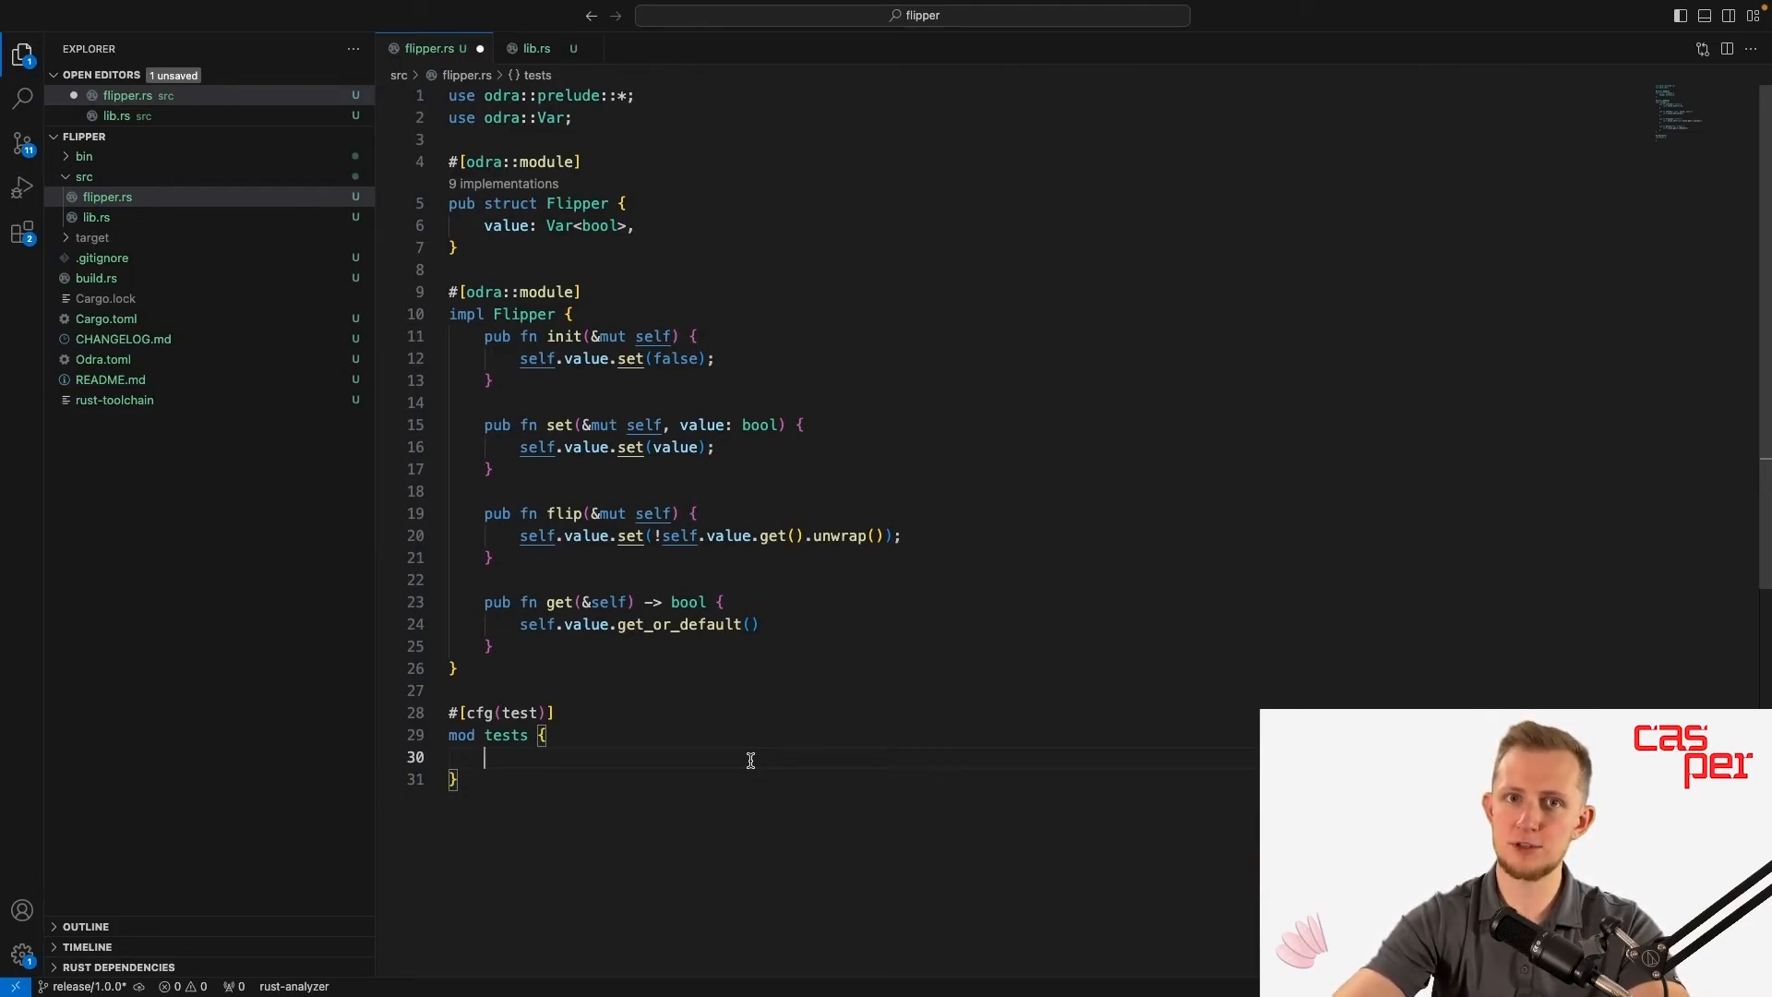
pyautogui.write('use crate::flipper::FlipperHostRef;')
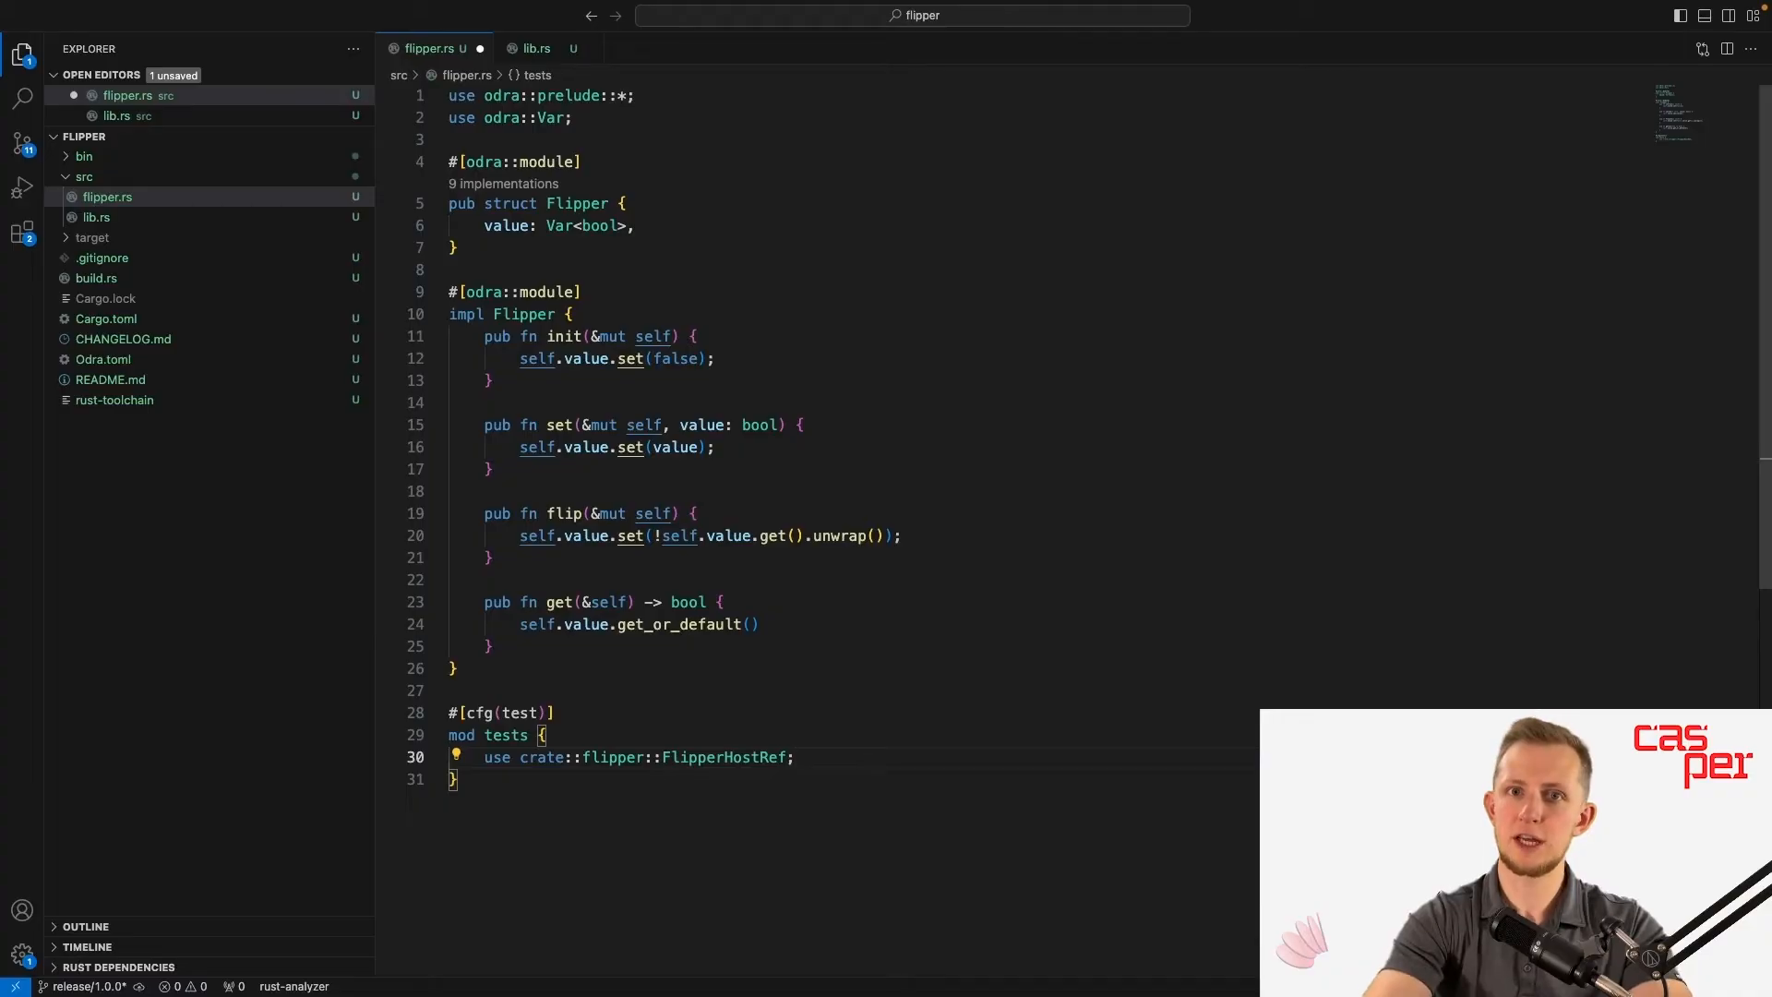
pyautogui.write('use odra::host::{Deployer, NoArgs};')
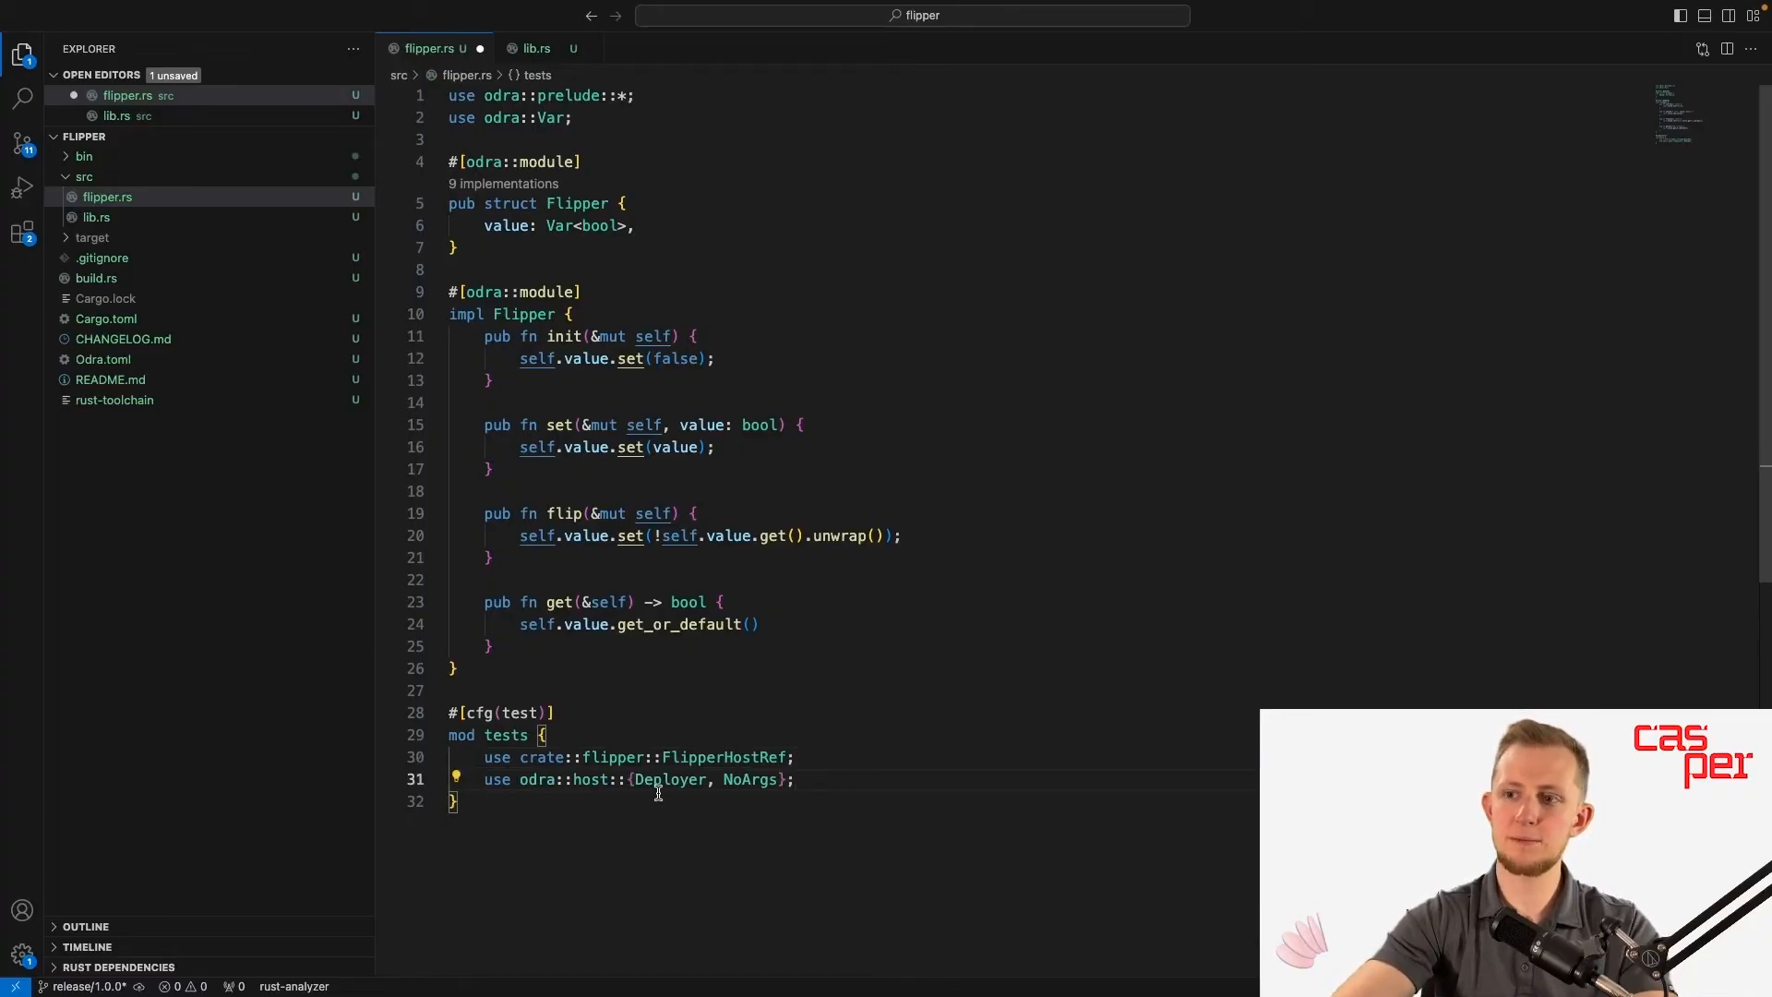
pyautogui.moveTo(669, 779)
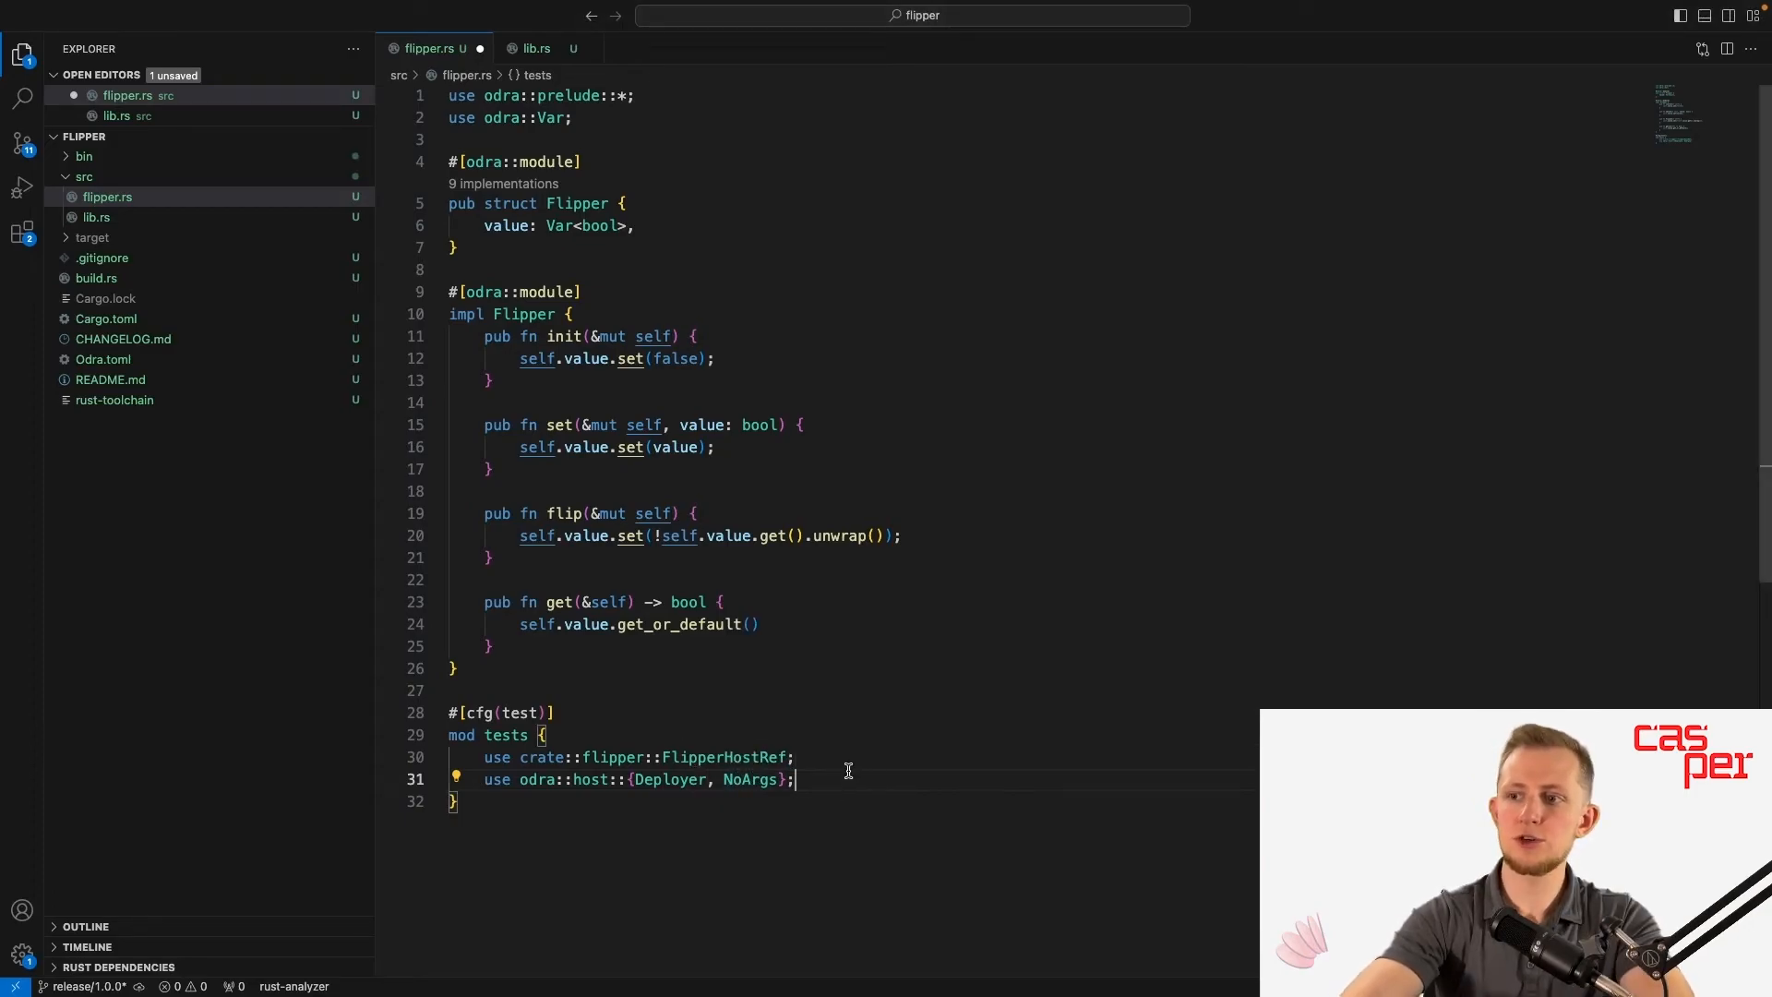
pyautogui.moveTo(854, 772)
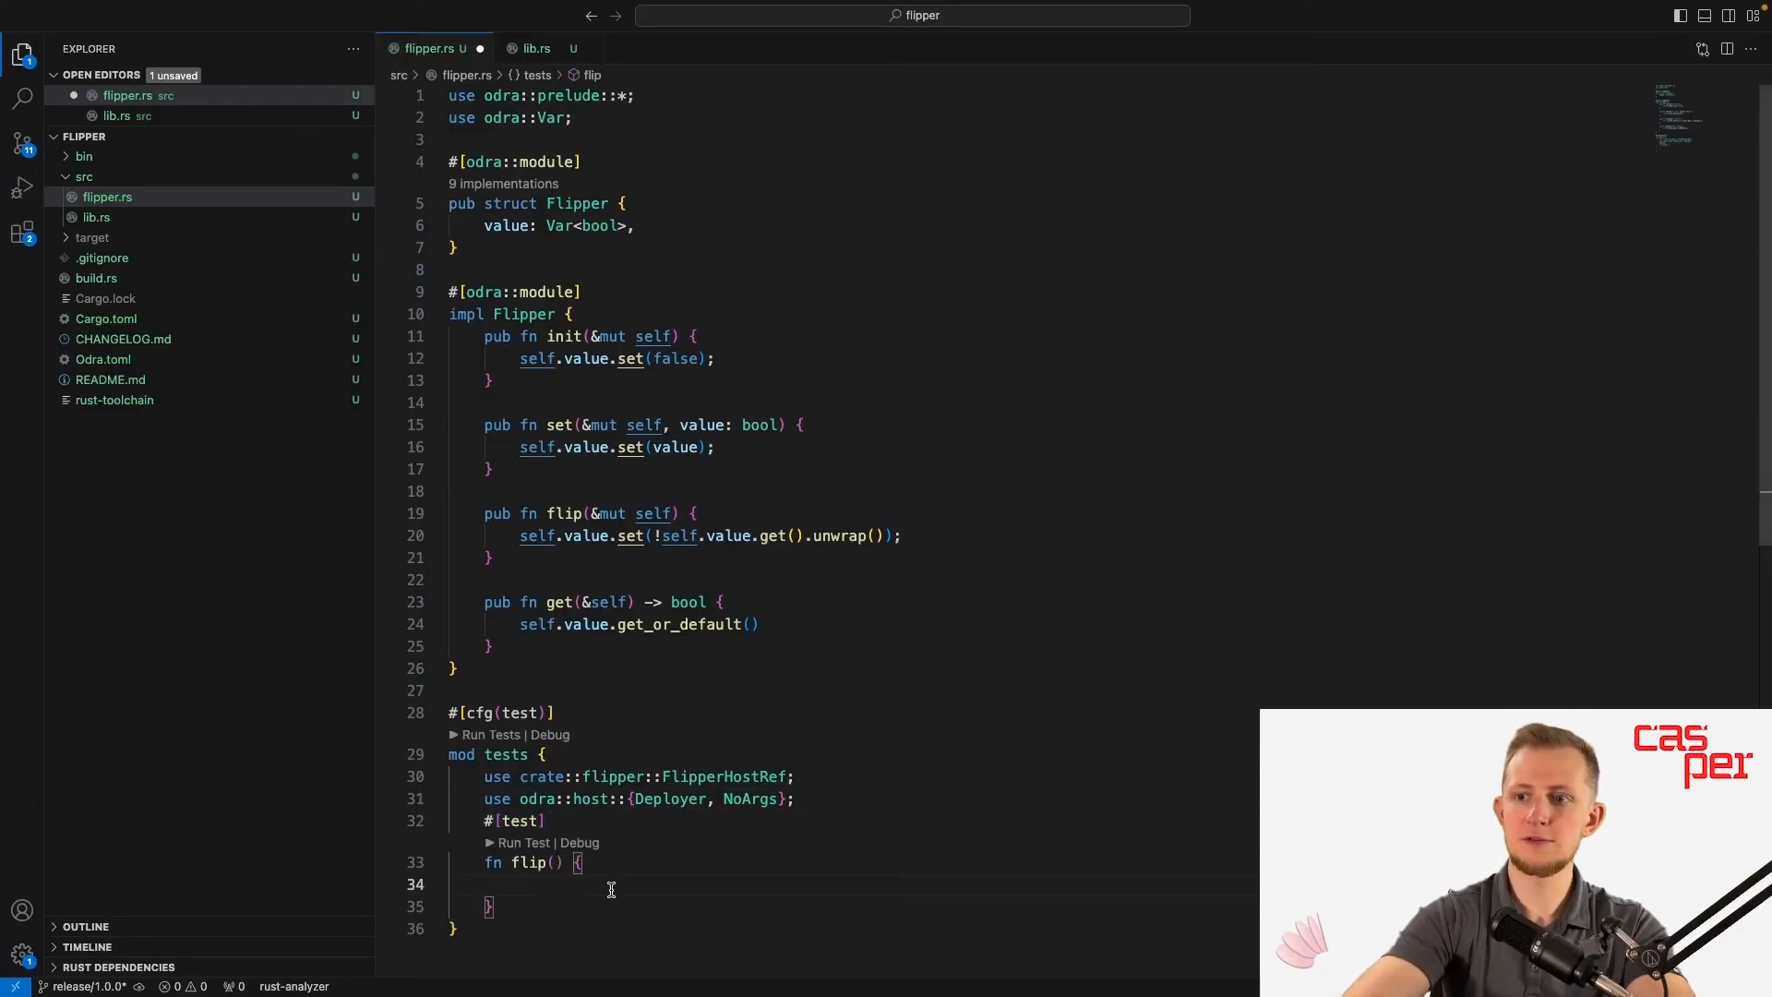
# Create an odra_test env and deploy FlipperHostRef with NoArgs into a mutable contract
pyautogui.write('let env: HostEnv = odra_test::env();')
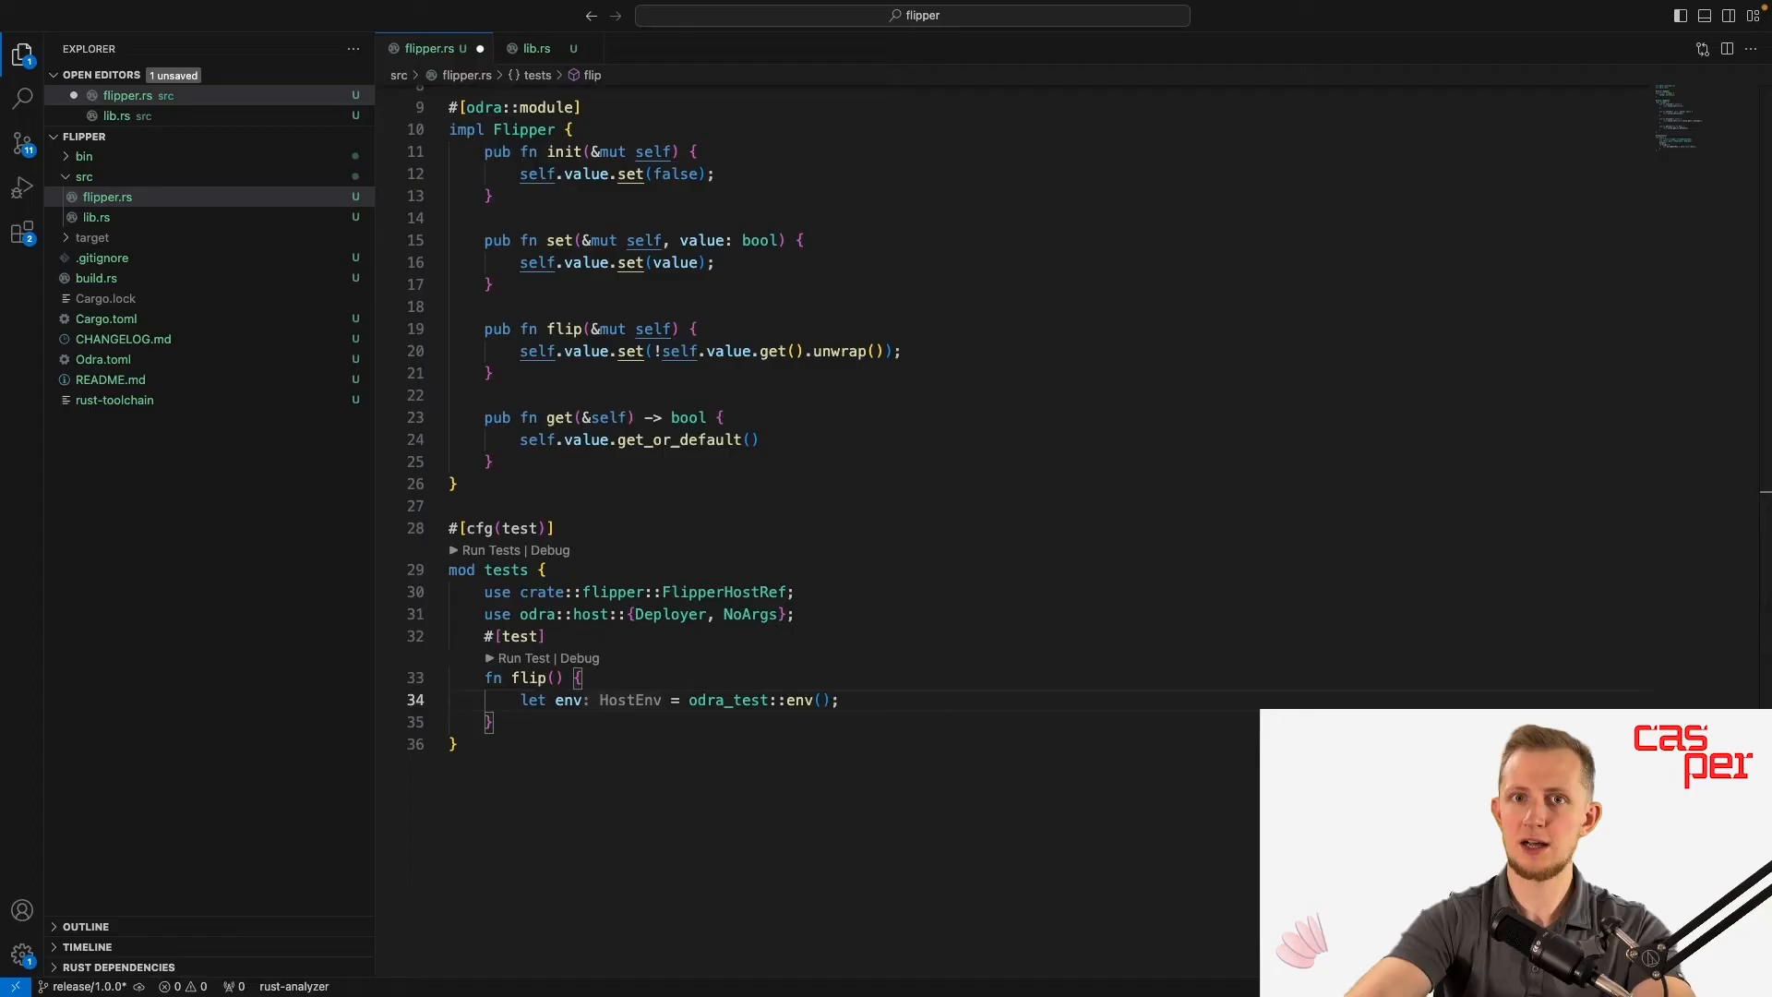
pyautogui.moveTo(731, 700)
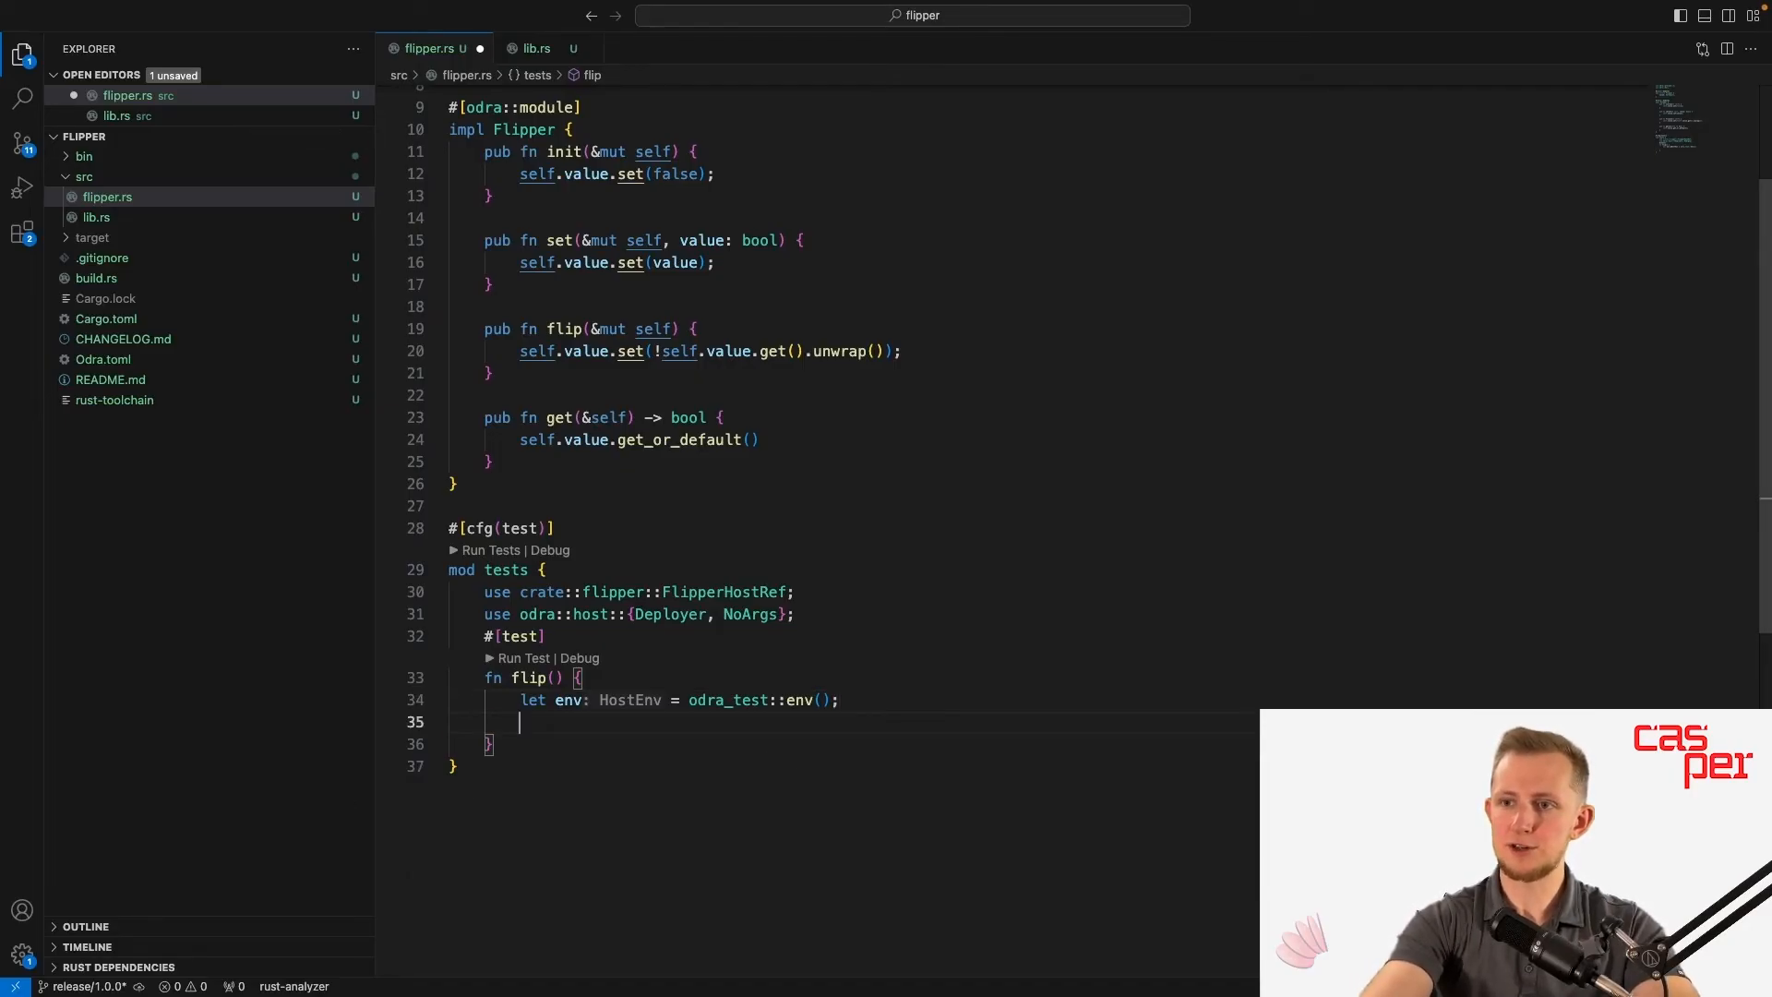
pyautogui.write('let mut contract: FlipperHostRef = FlipperHostRef::deploy(&env, init_args: NoArgs);')
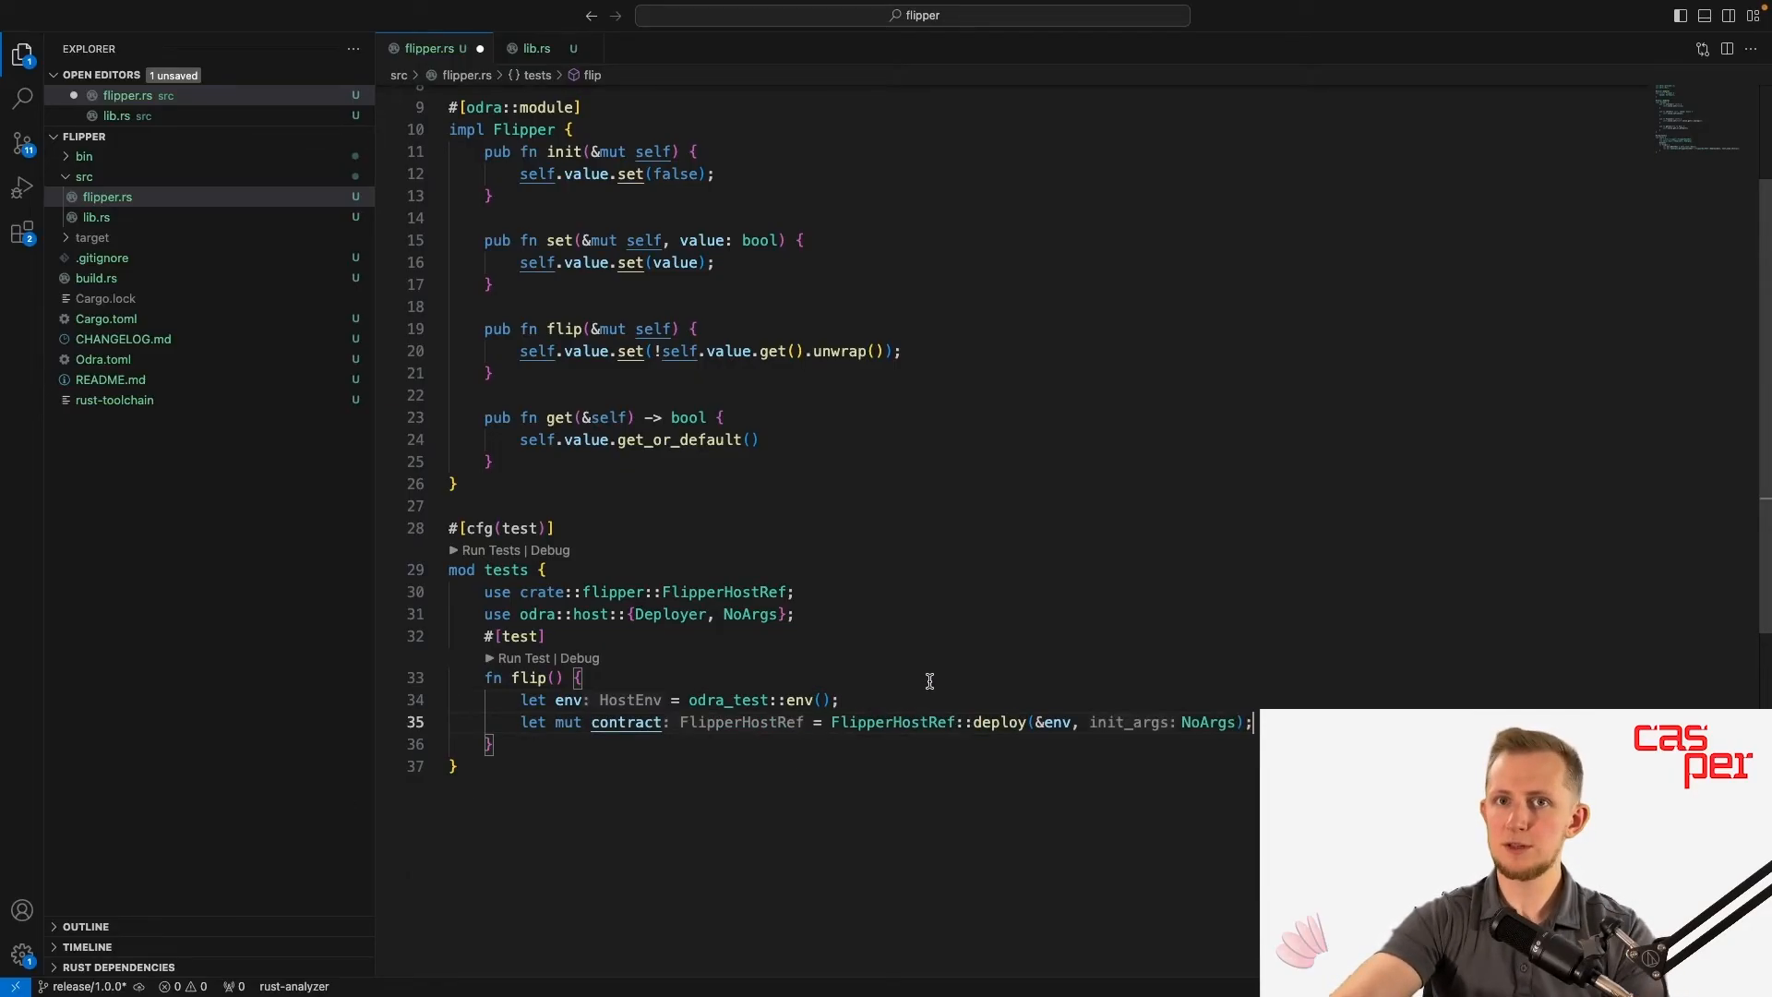
pyautogui.moveTo(664, 610)
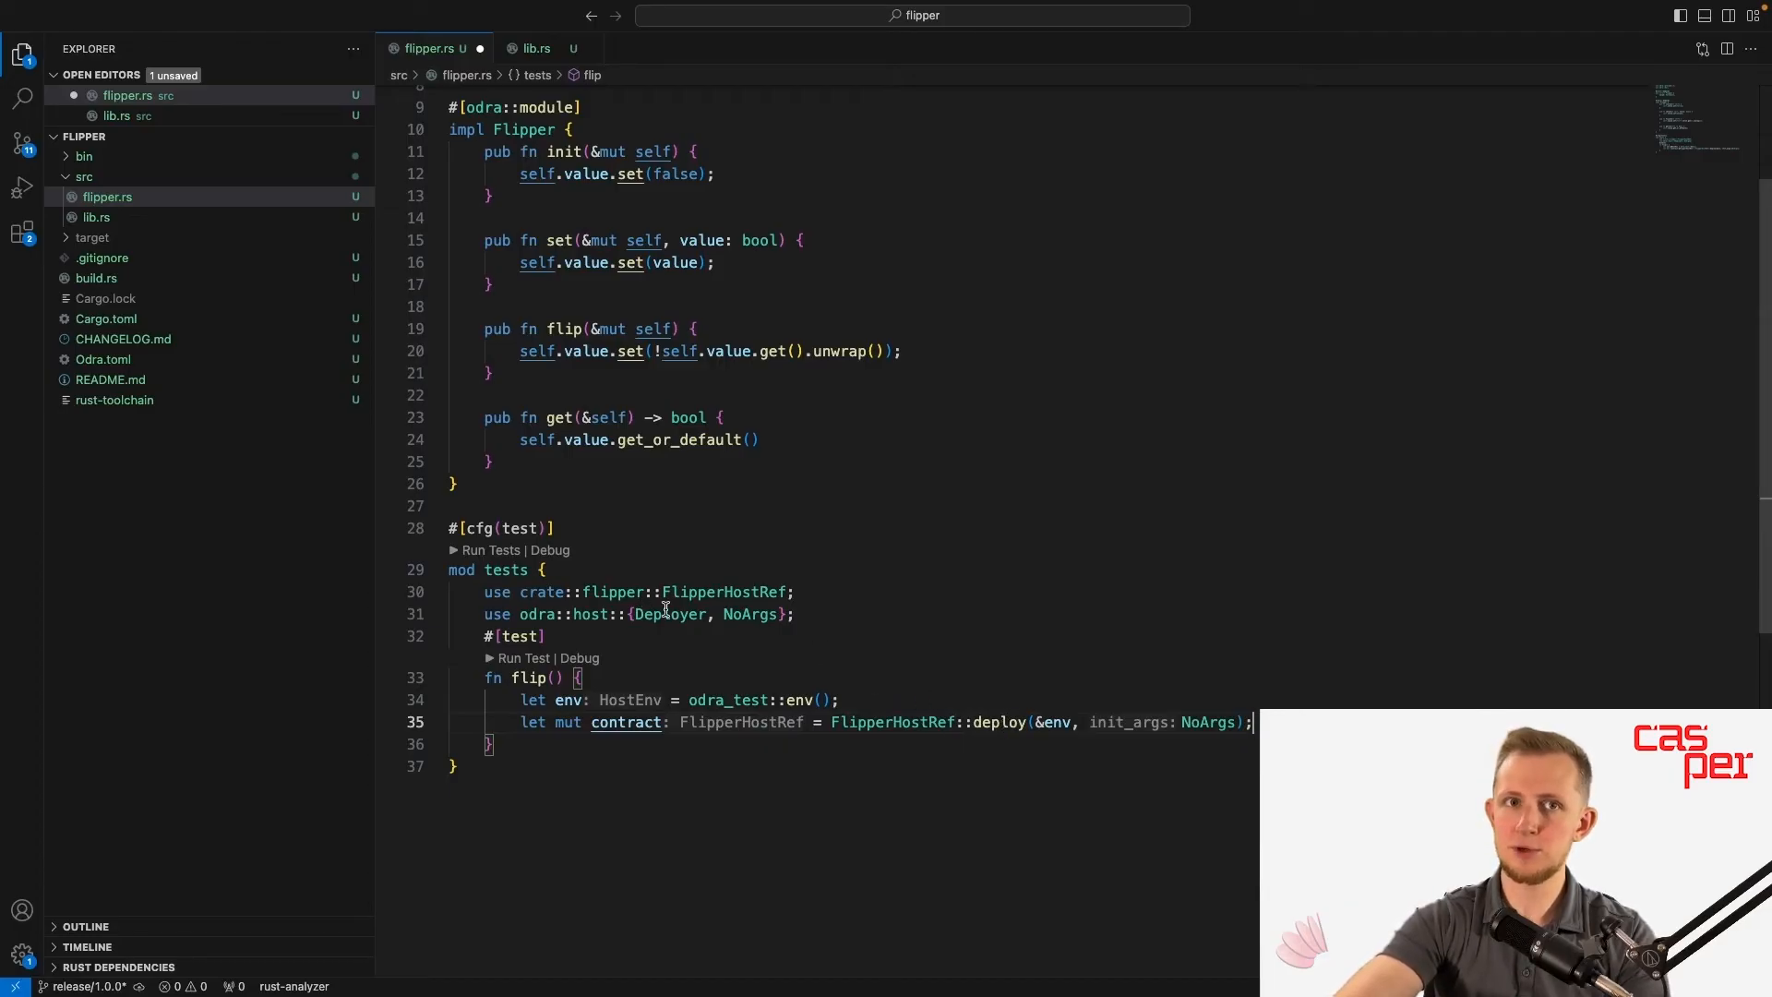
pyautogui.moveTo(892, 722)
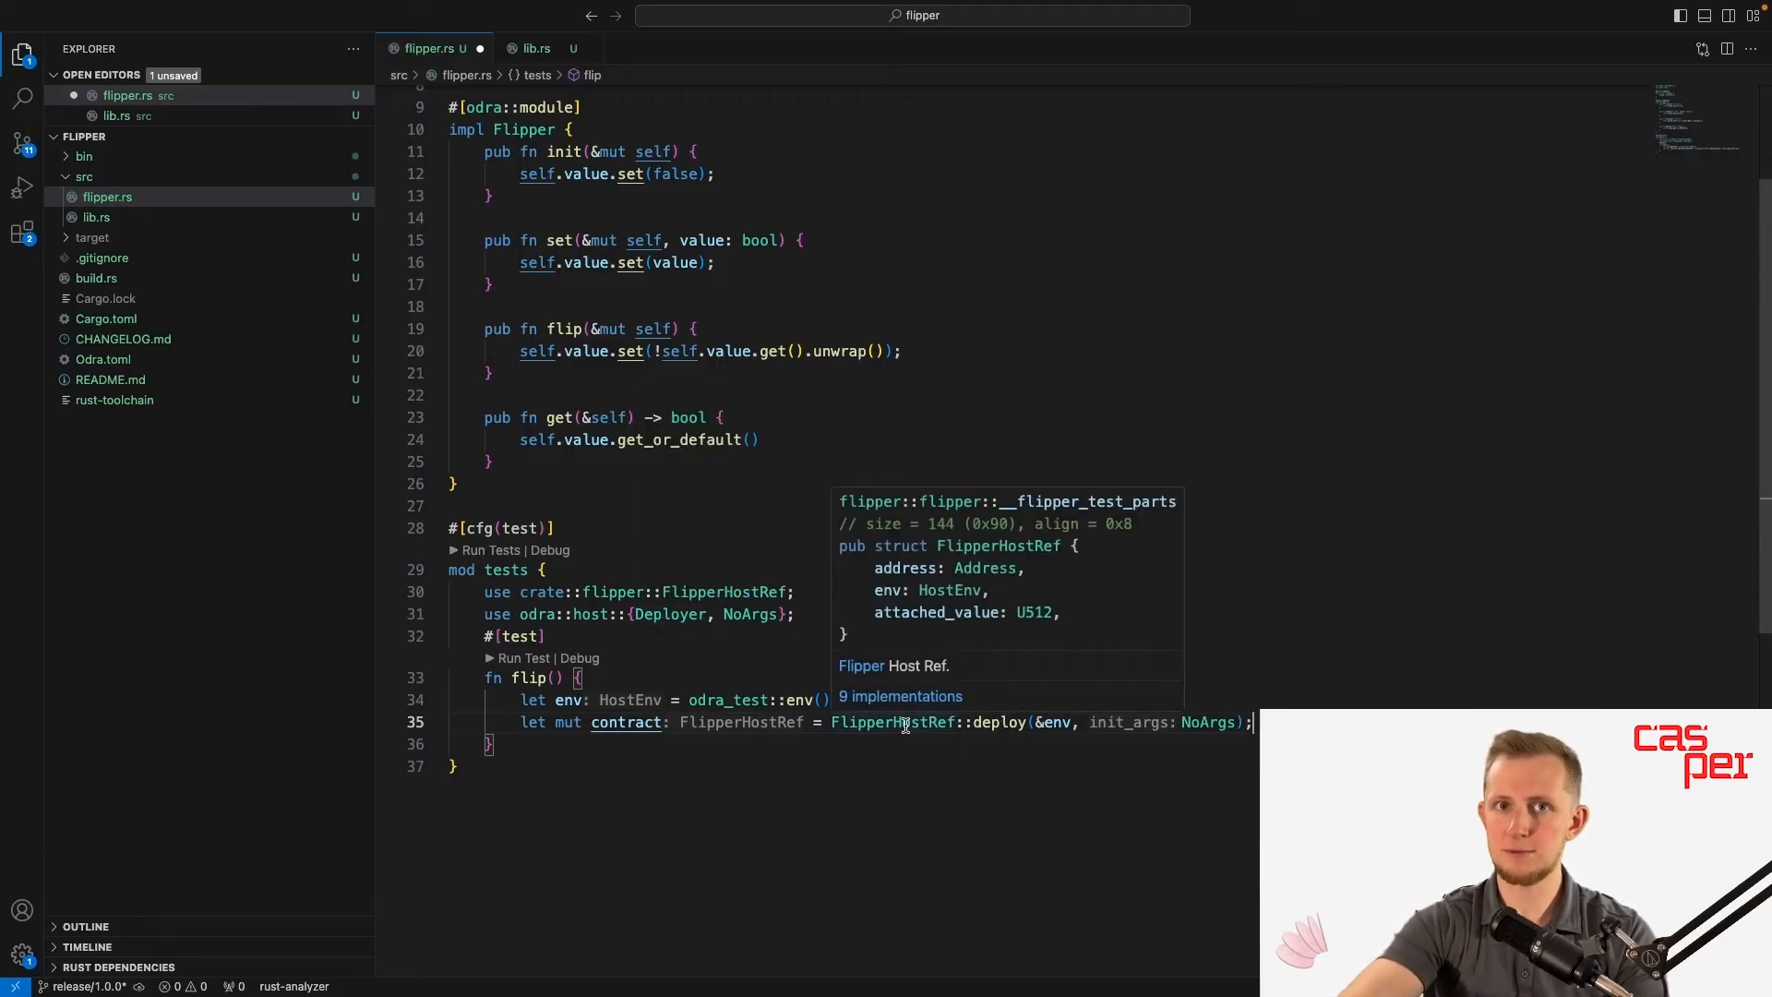
pyautogui.moveTo(900, 696)
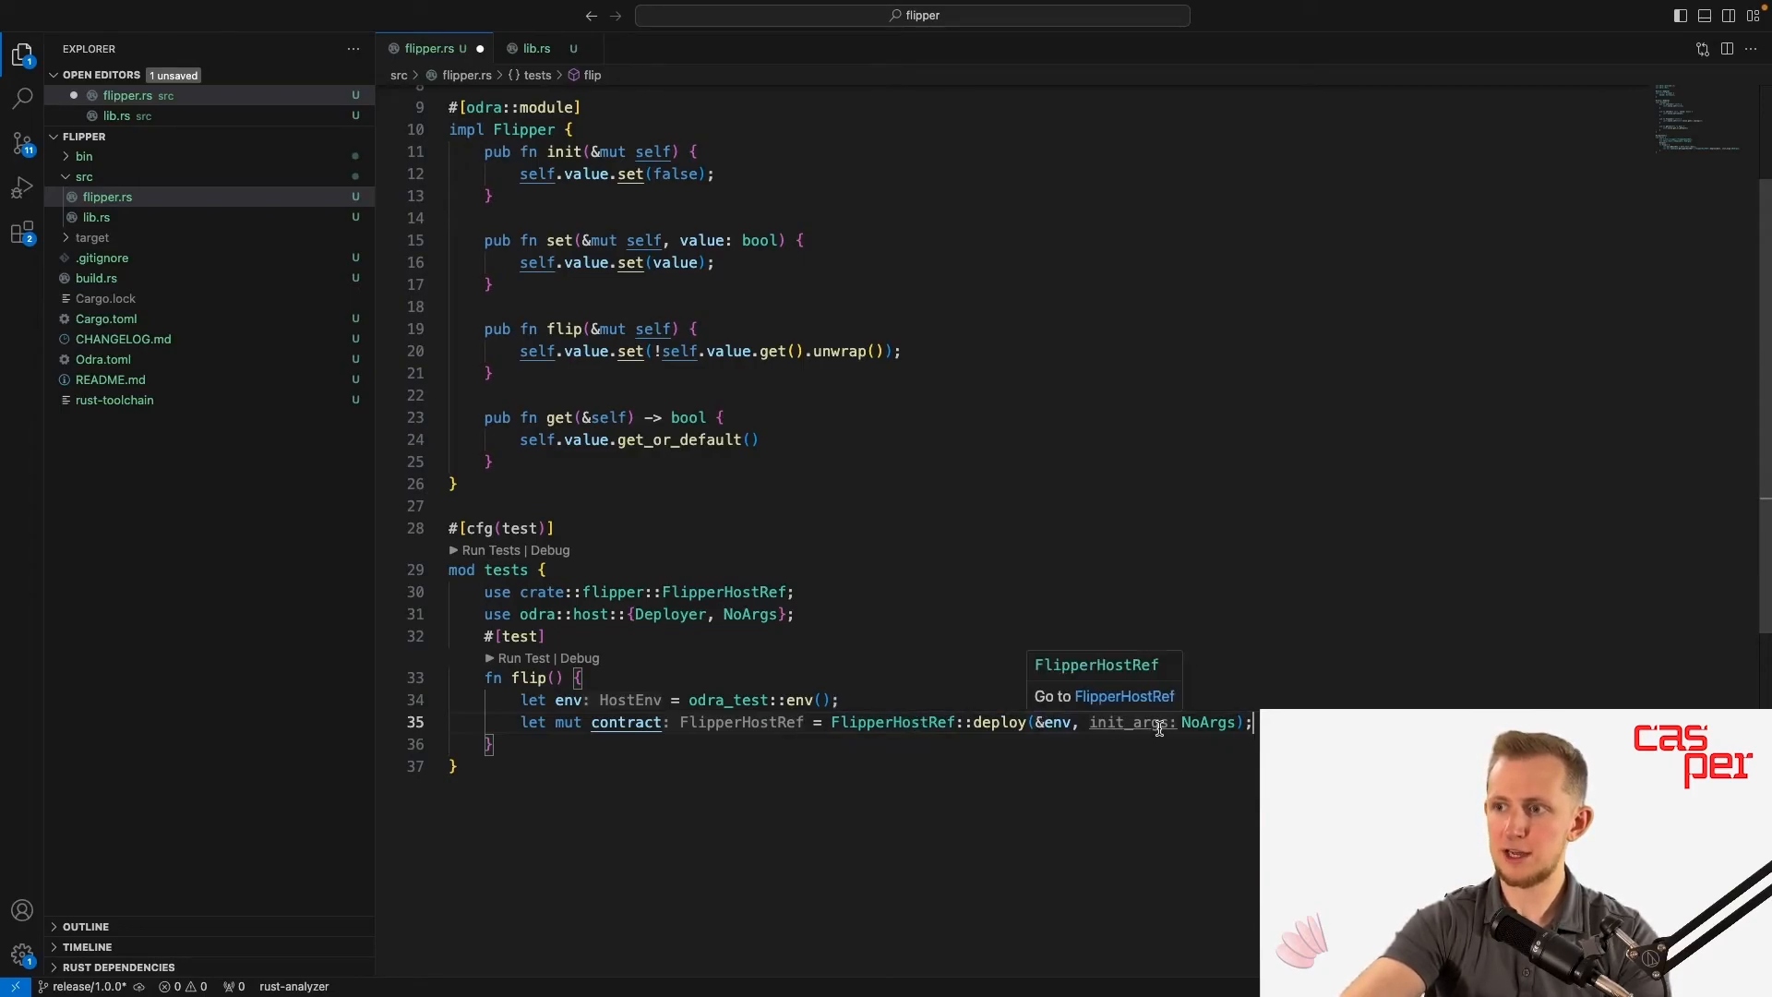
pyautogui.moveTo(1210, 722)
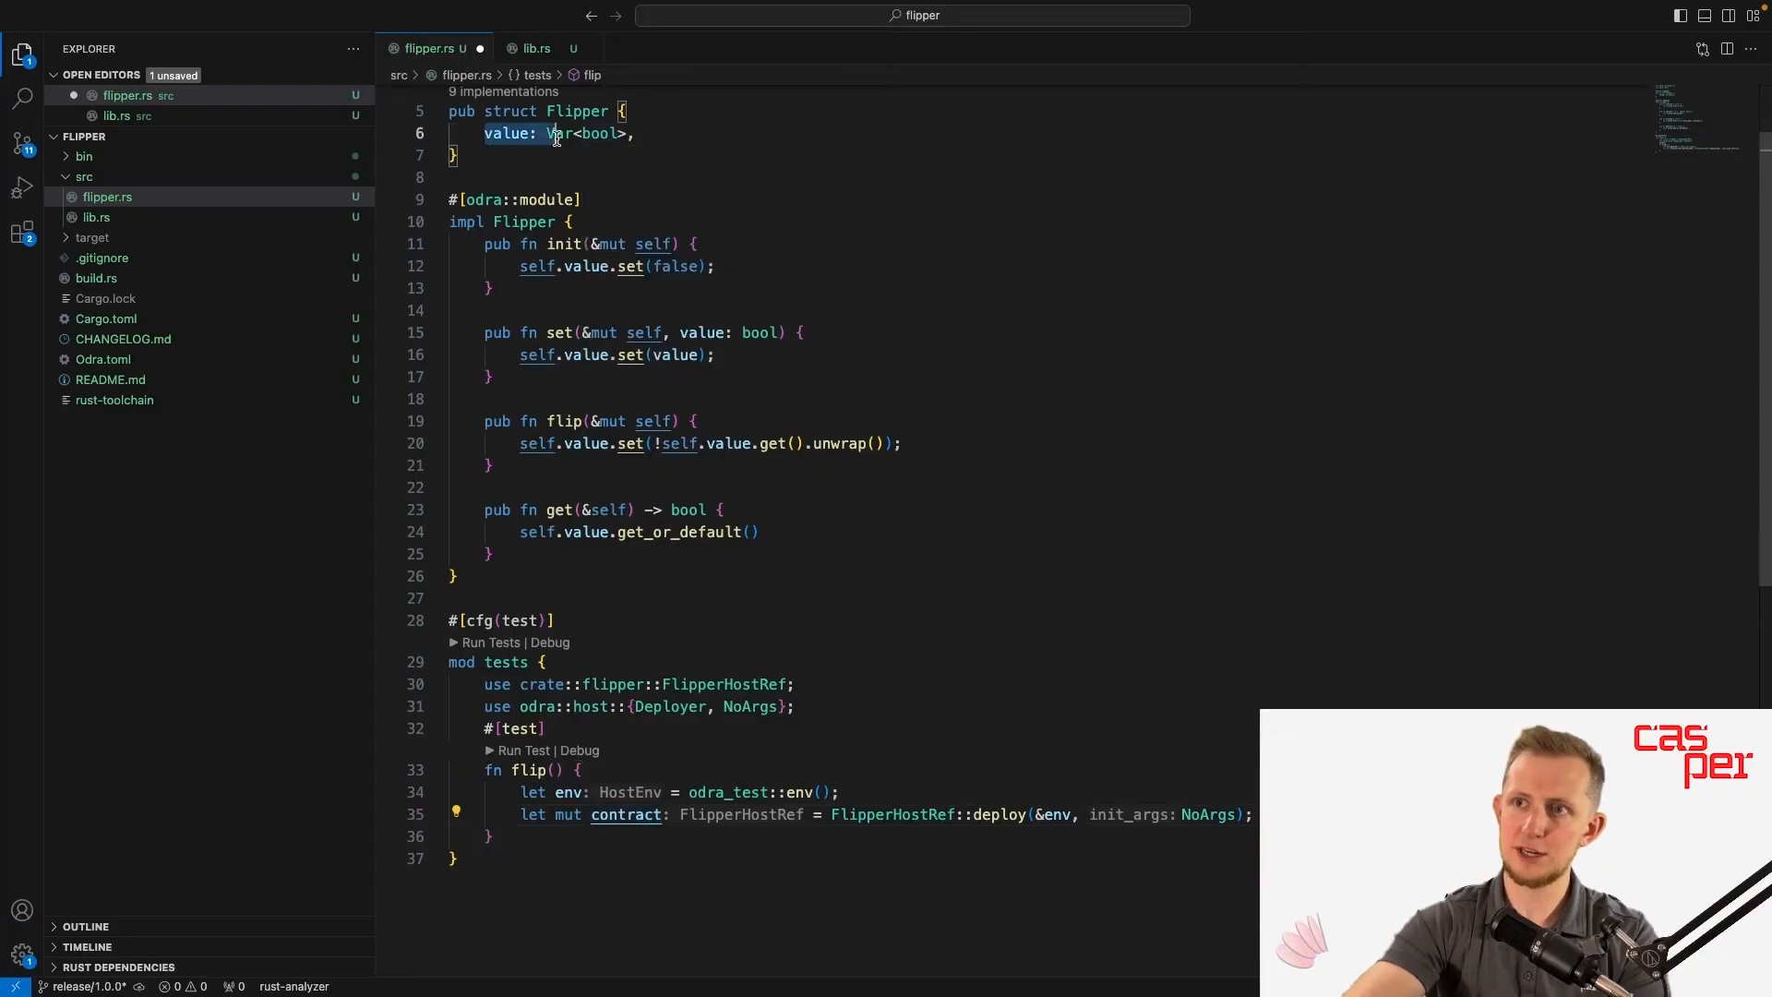
pyautogui.click(588, 133)
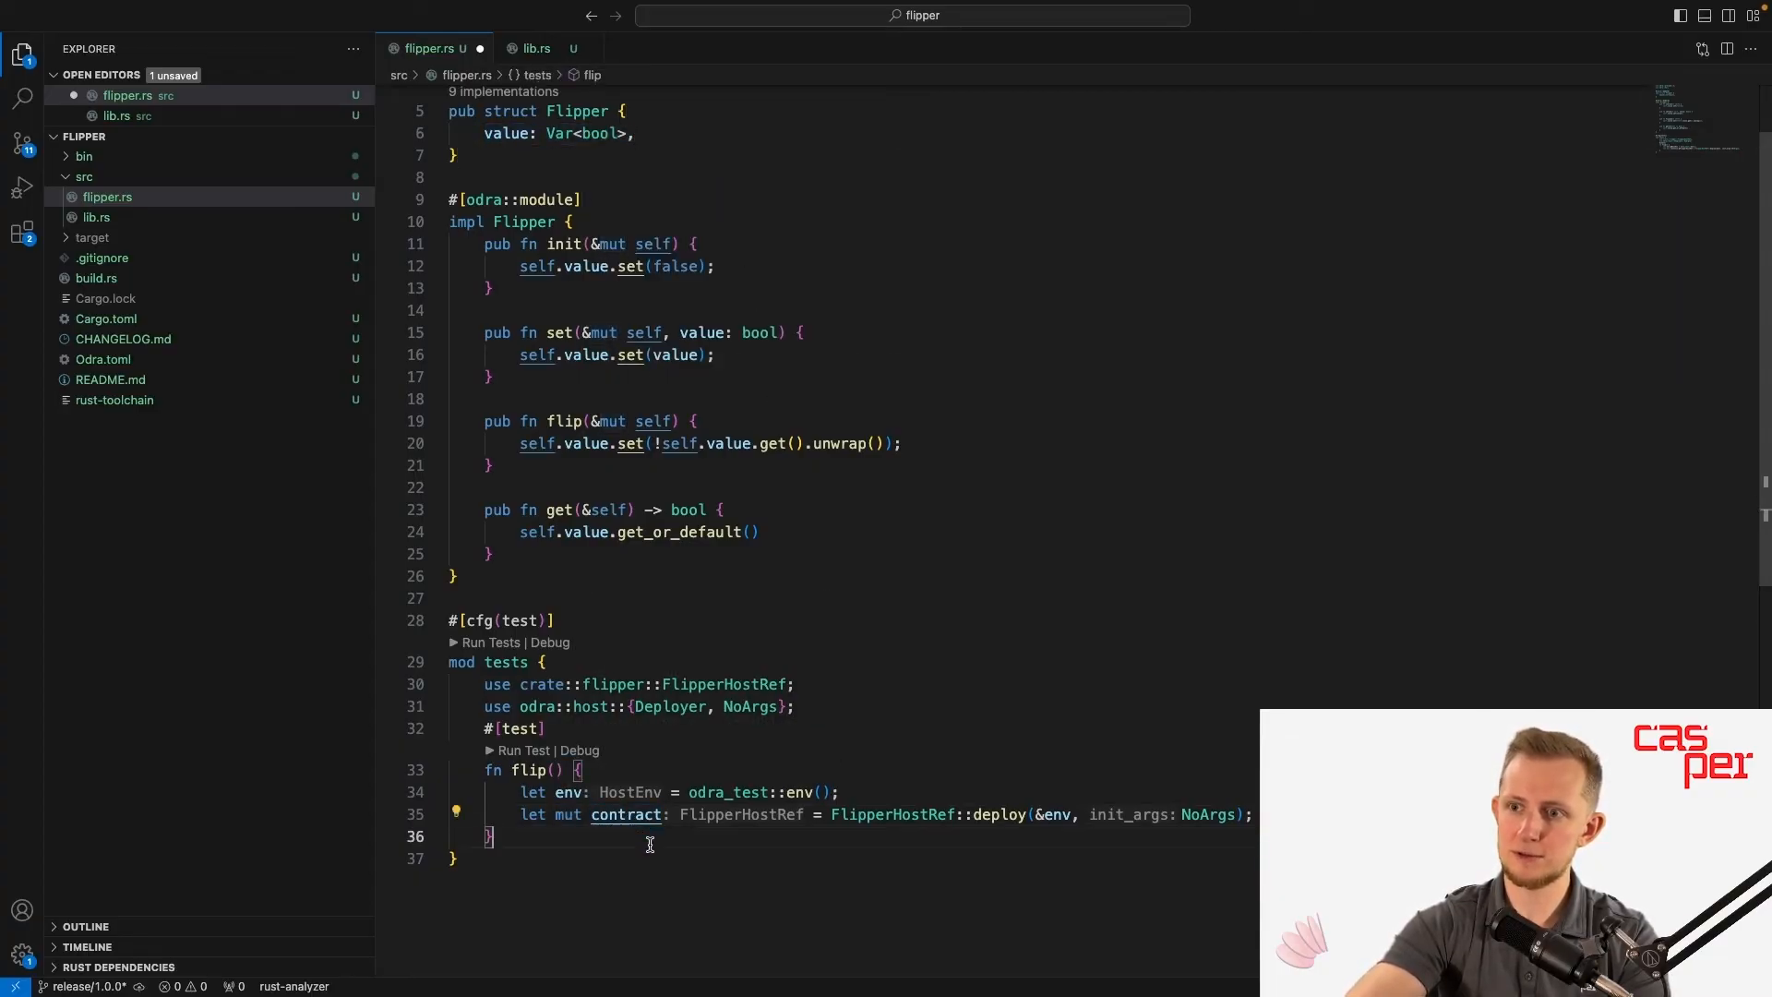
# Assert !contract.get(), call contract.flip(), then assert contract.get()
pyautogui.write('assert!(!contract.get());')
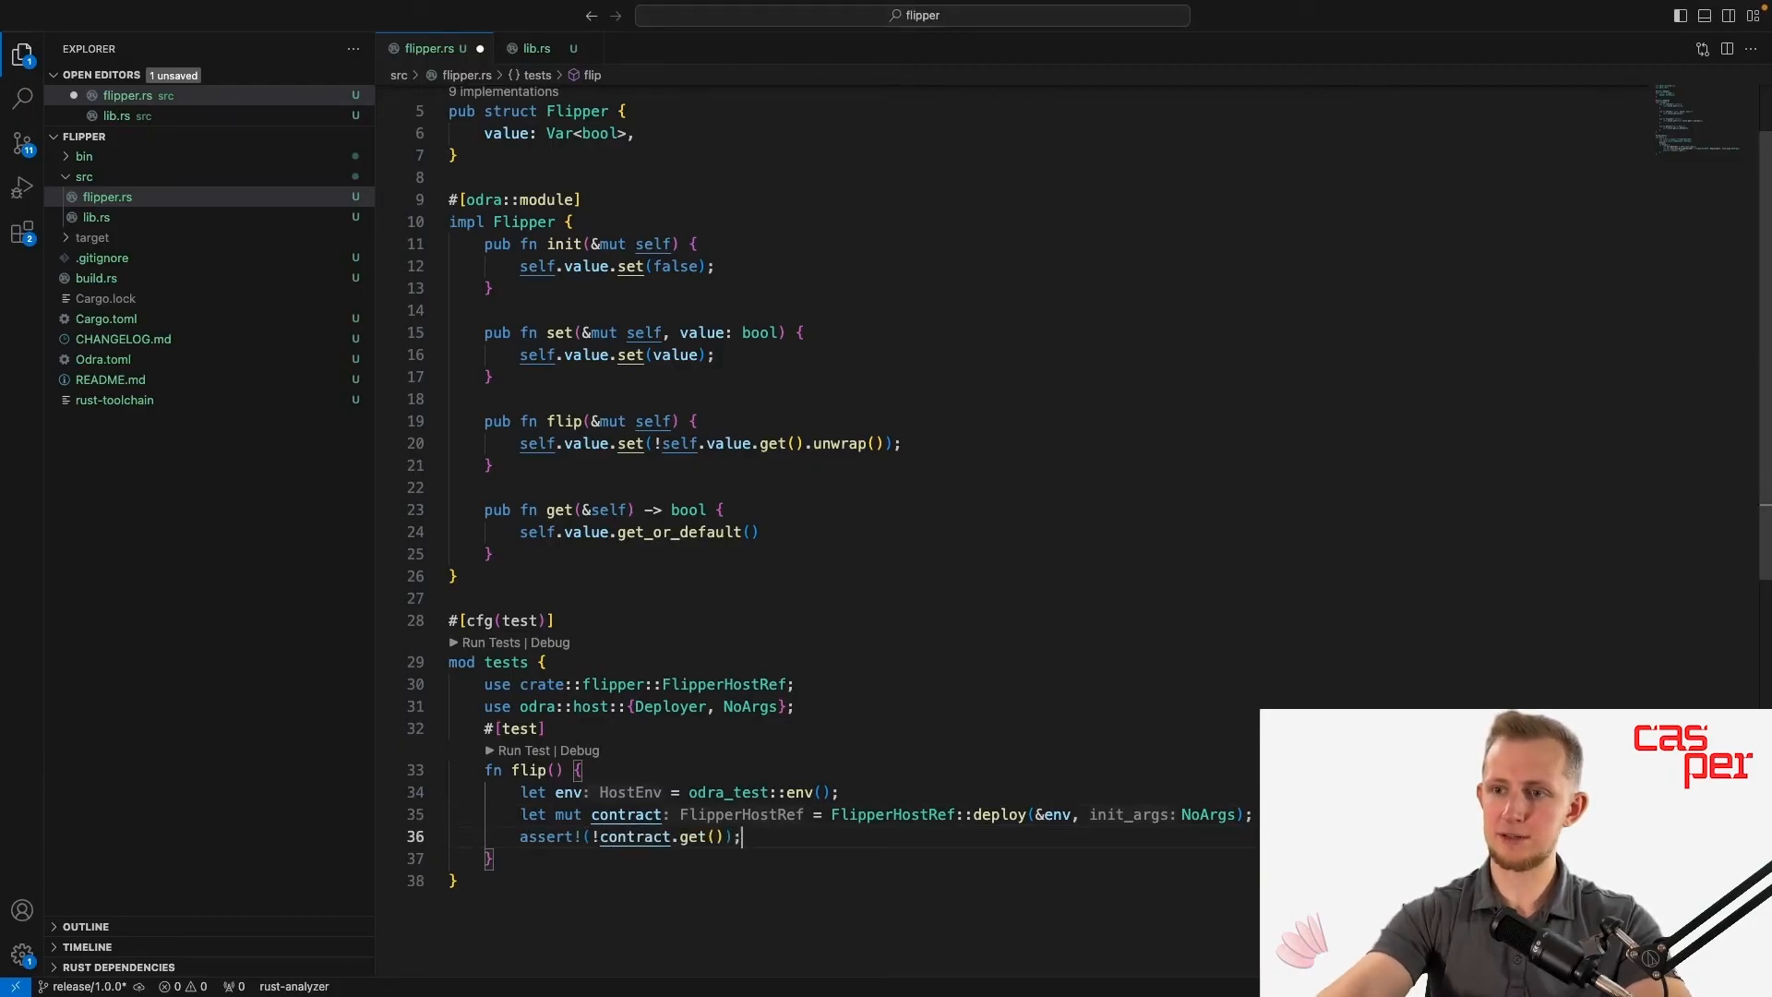
pyautogui.moveTo(633, 836)
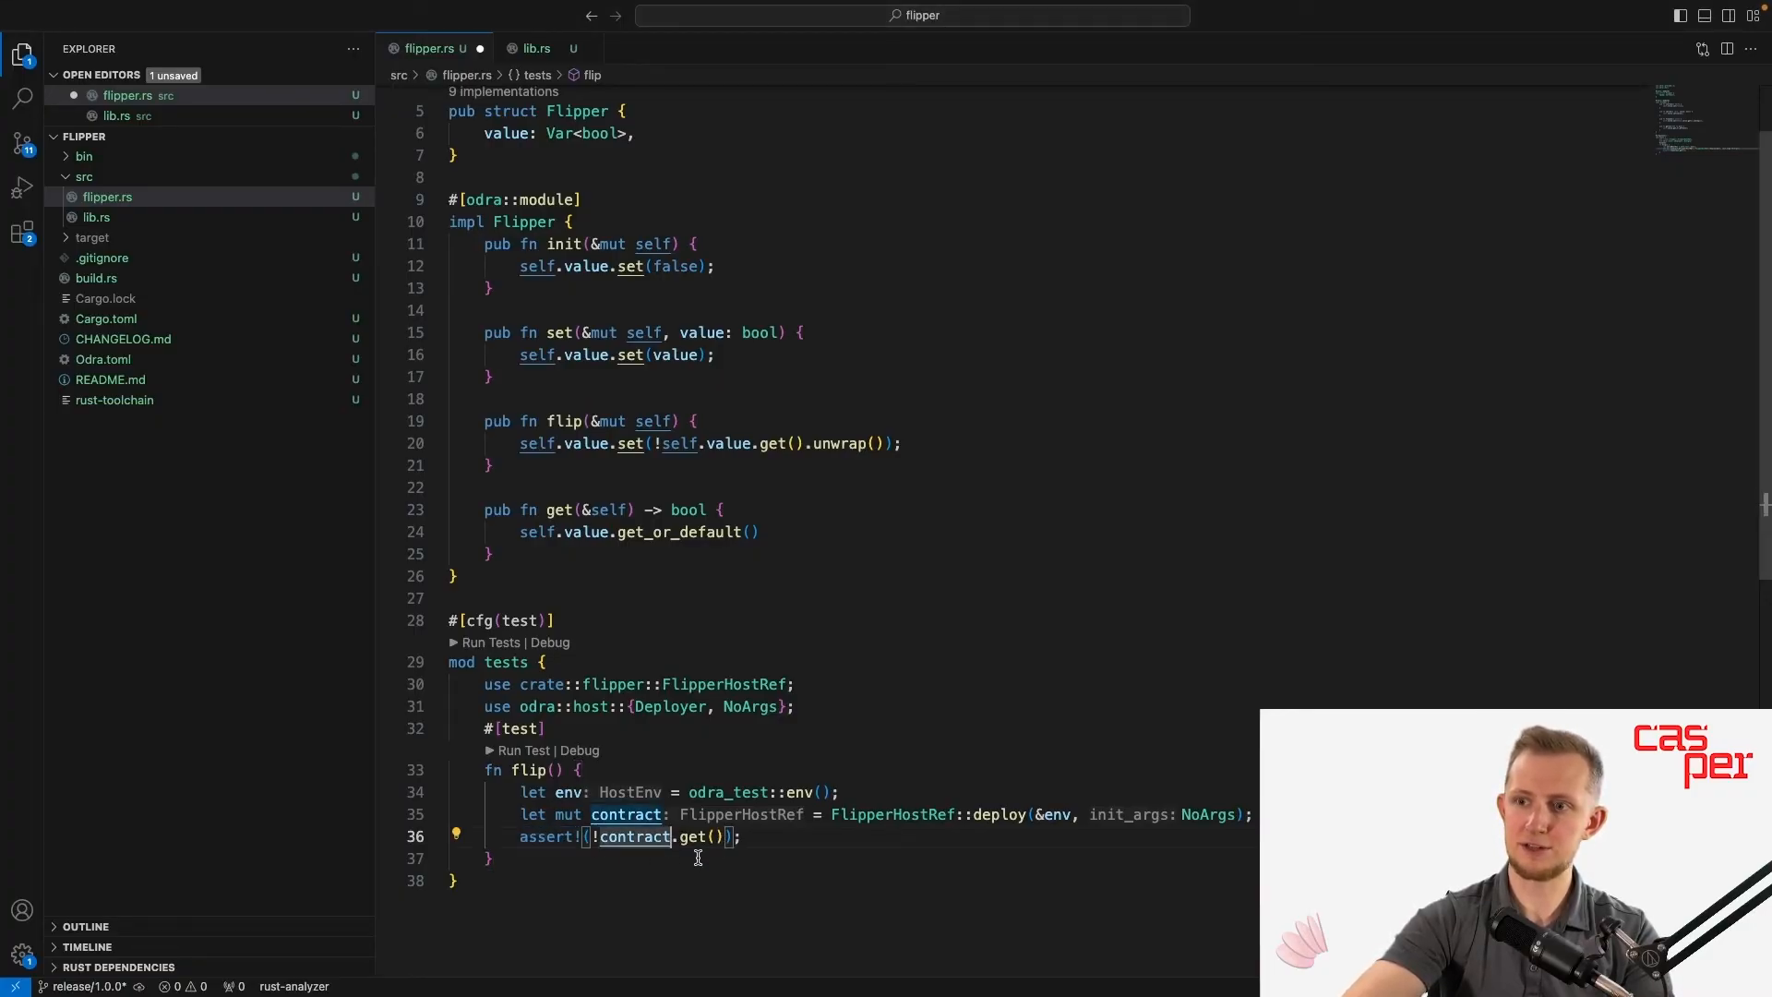
pyautogui.moveTo(589, 836)
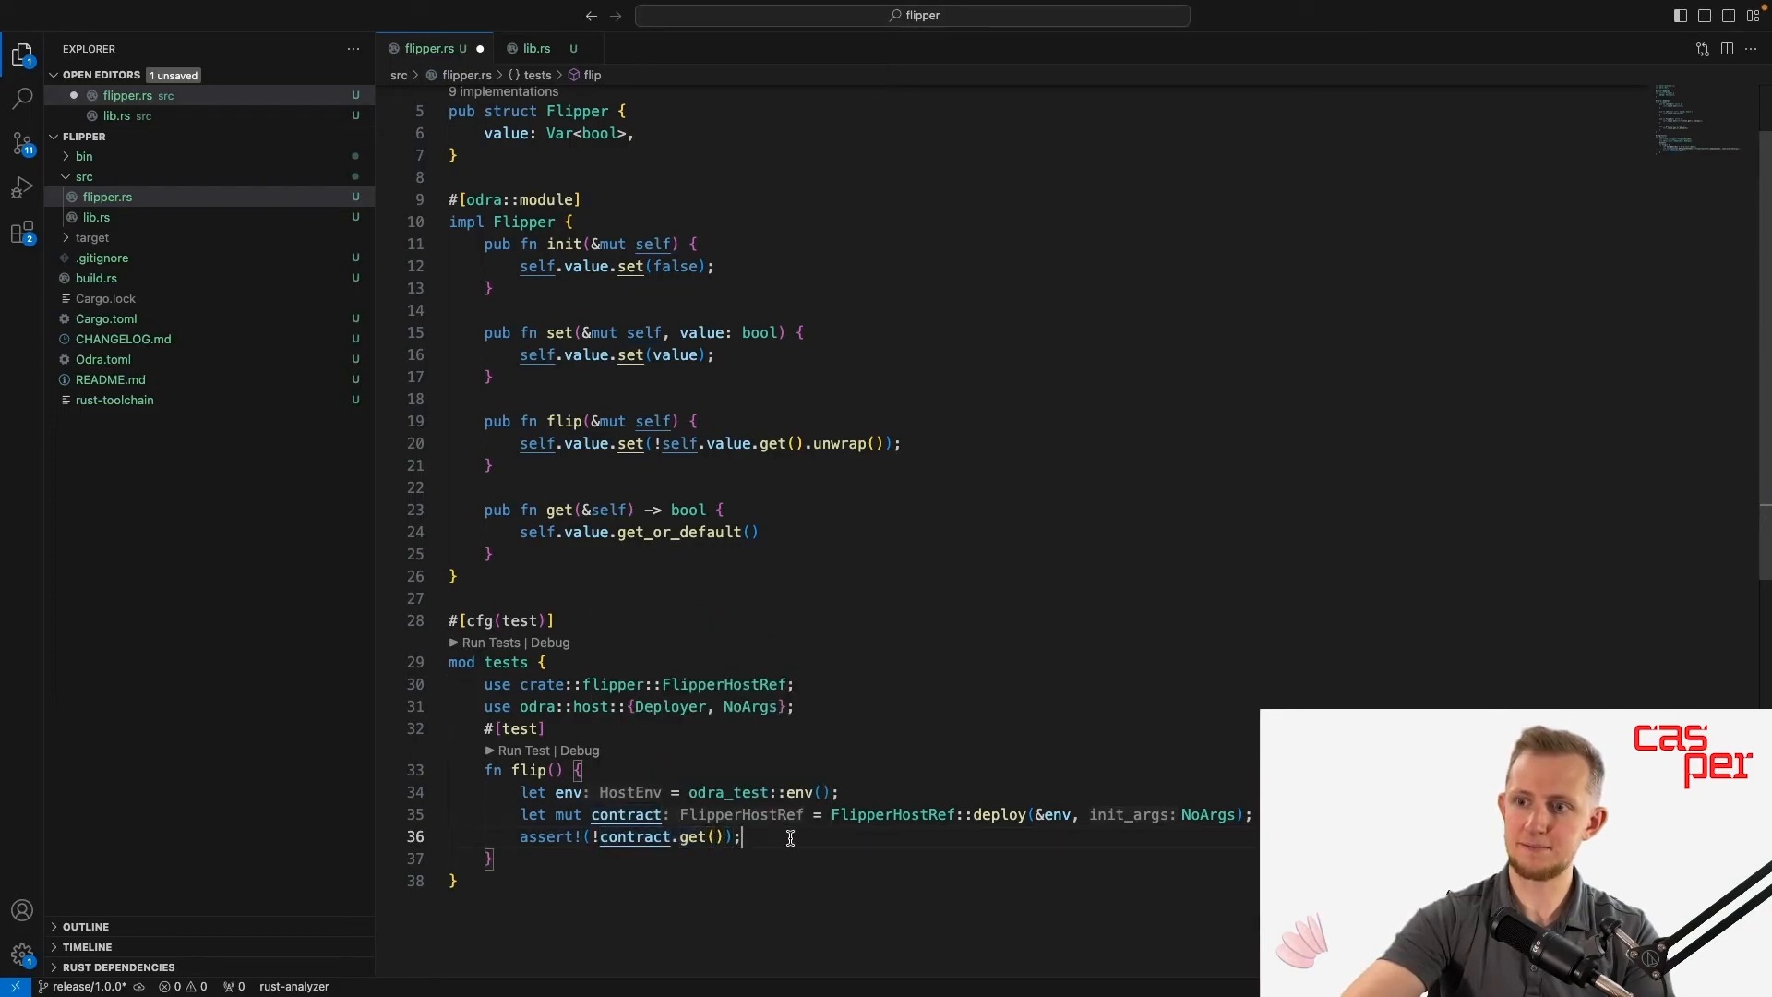
pyautogui.moveTo(885, 834)
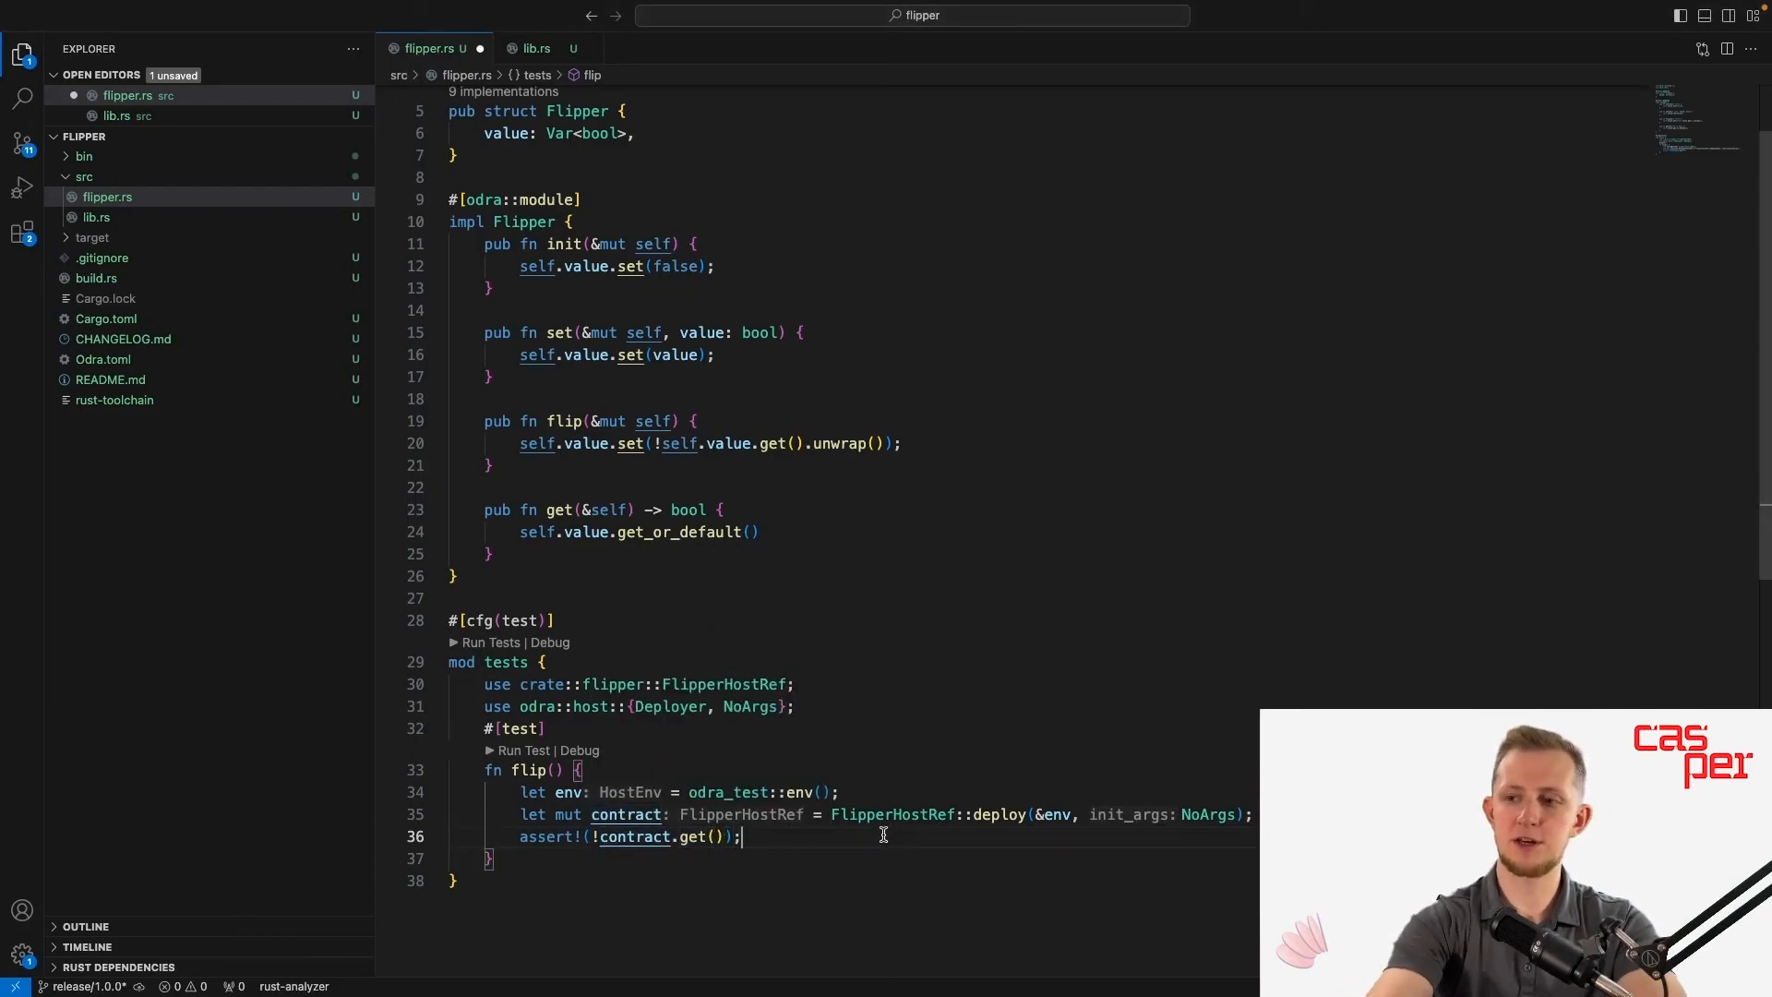
pyautogui.write('contract.flip();')
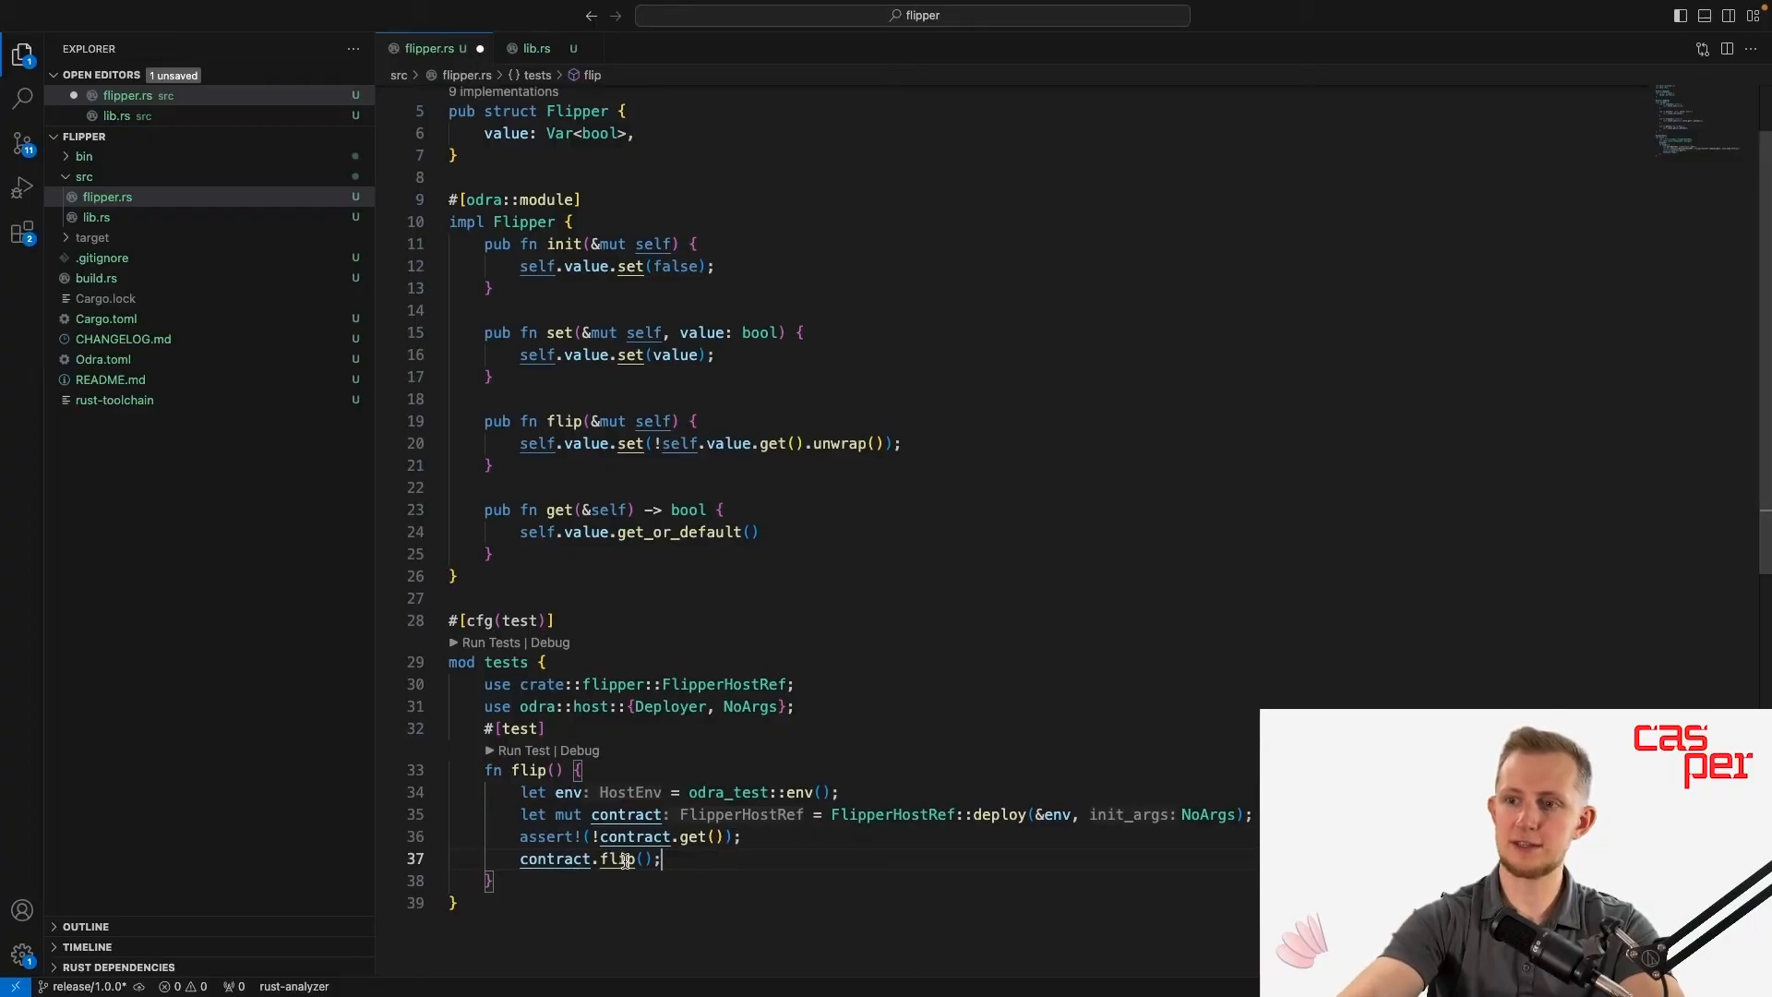
pyautogui.moveTo(777, 856)
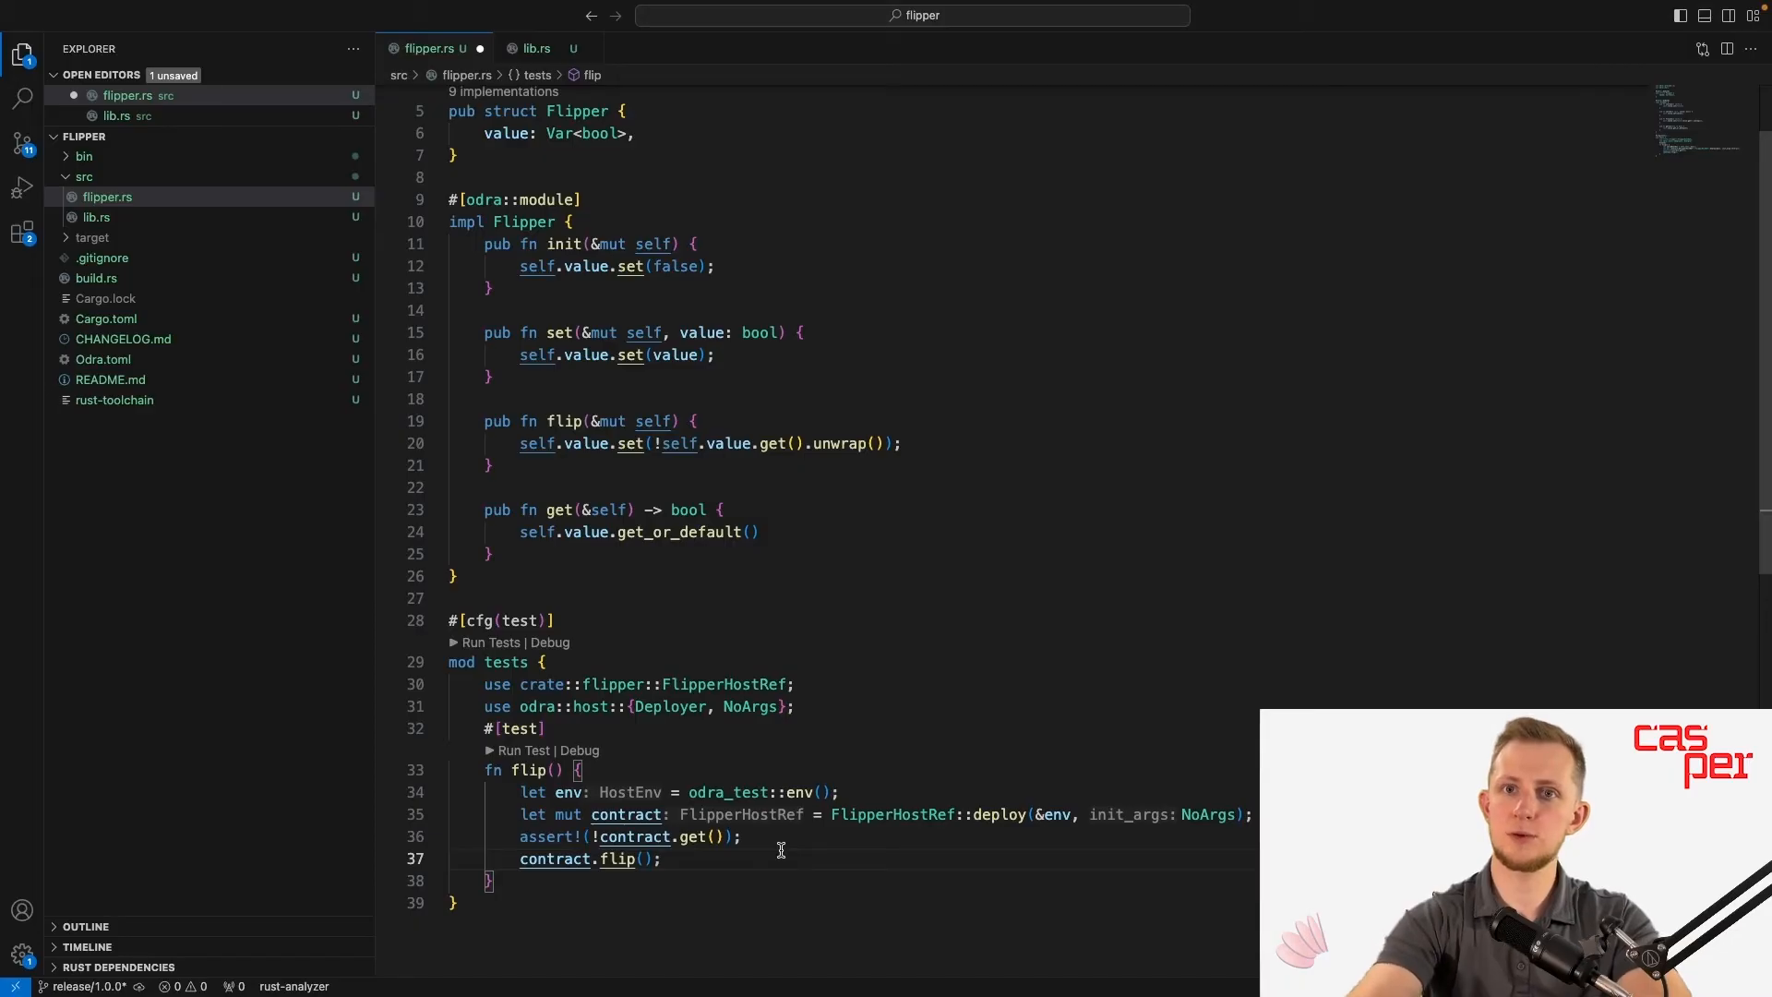
pyautogui.write('assert!(contract.get());')
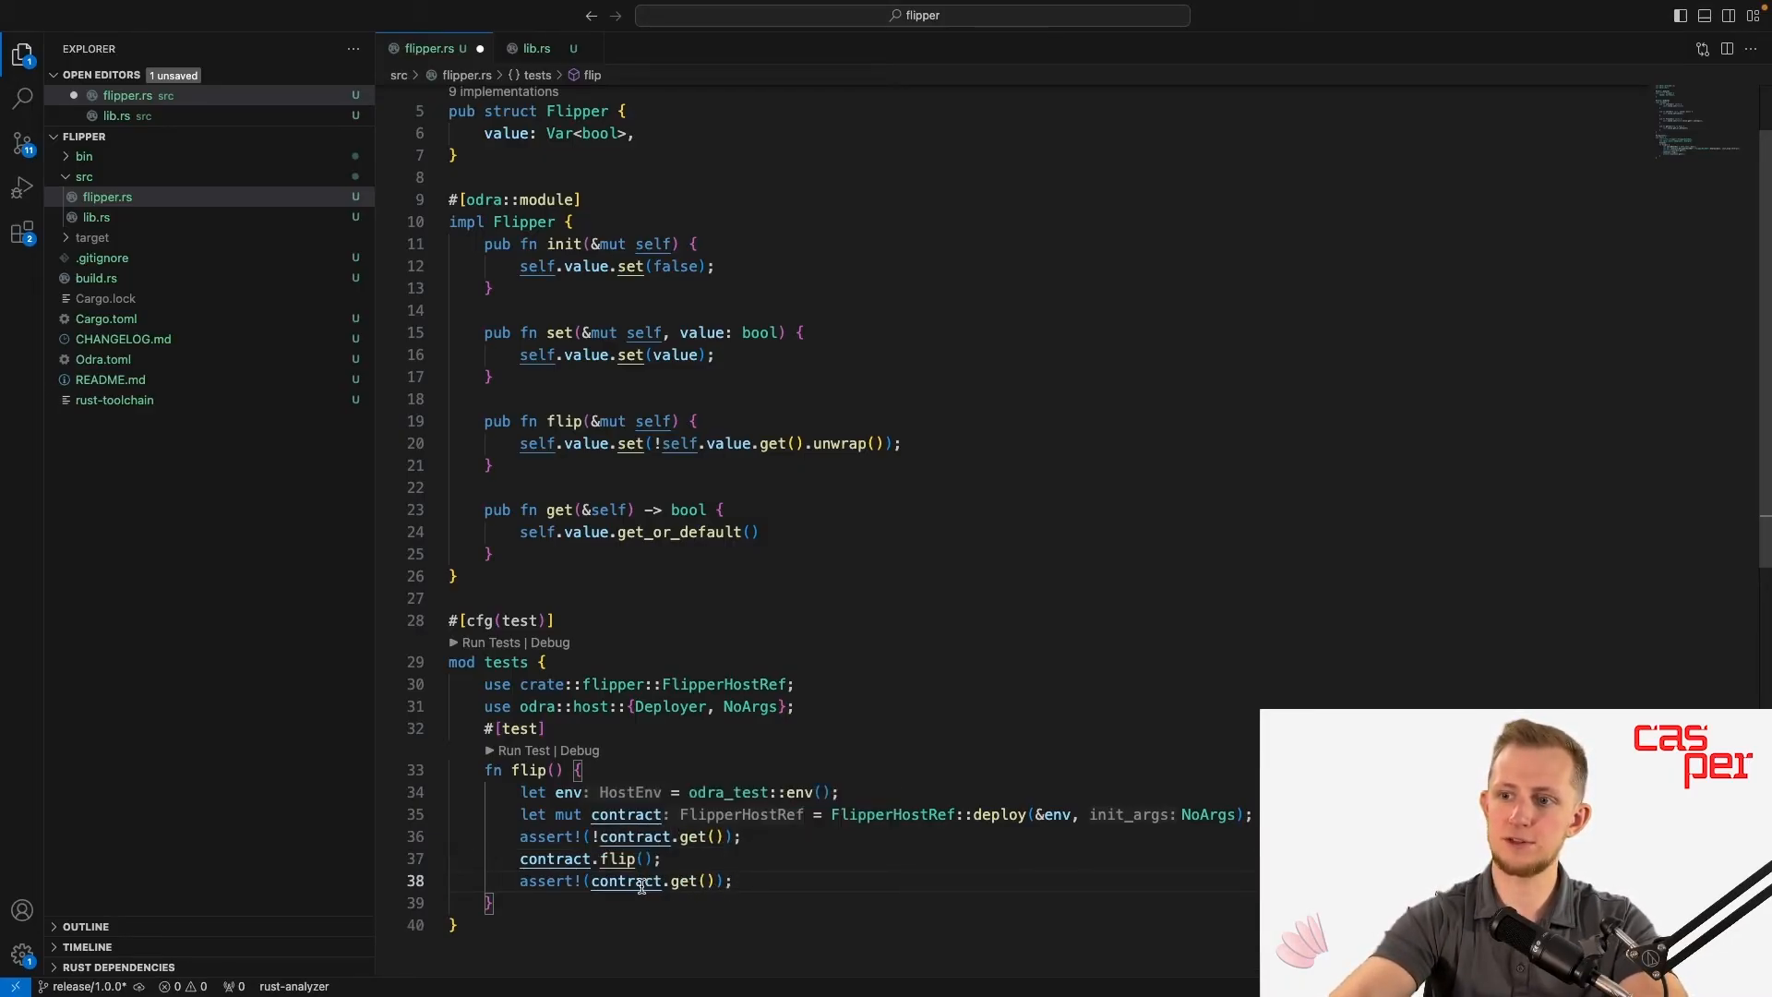
pyautogui.moveTo(570, 920)
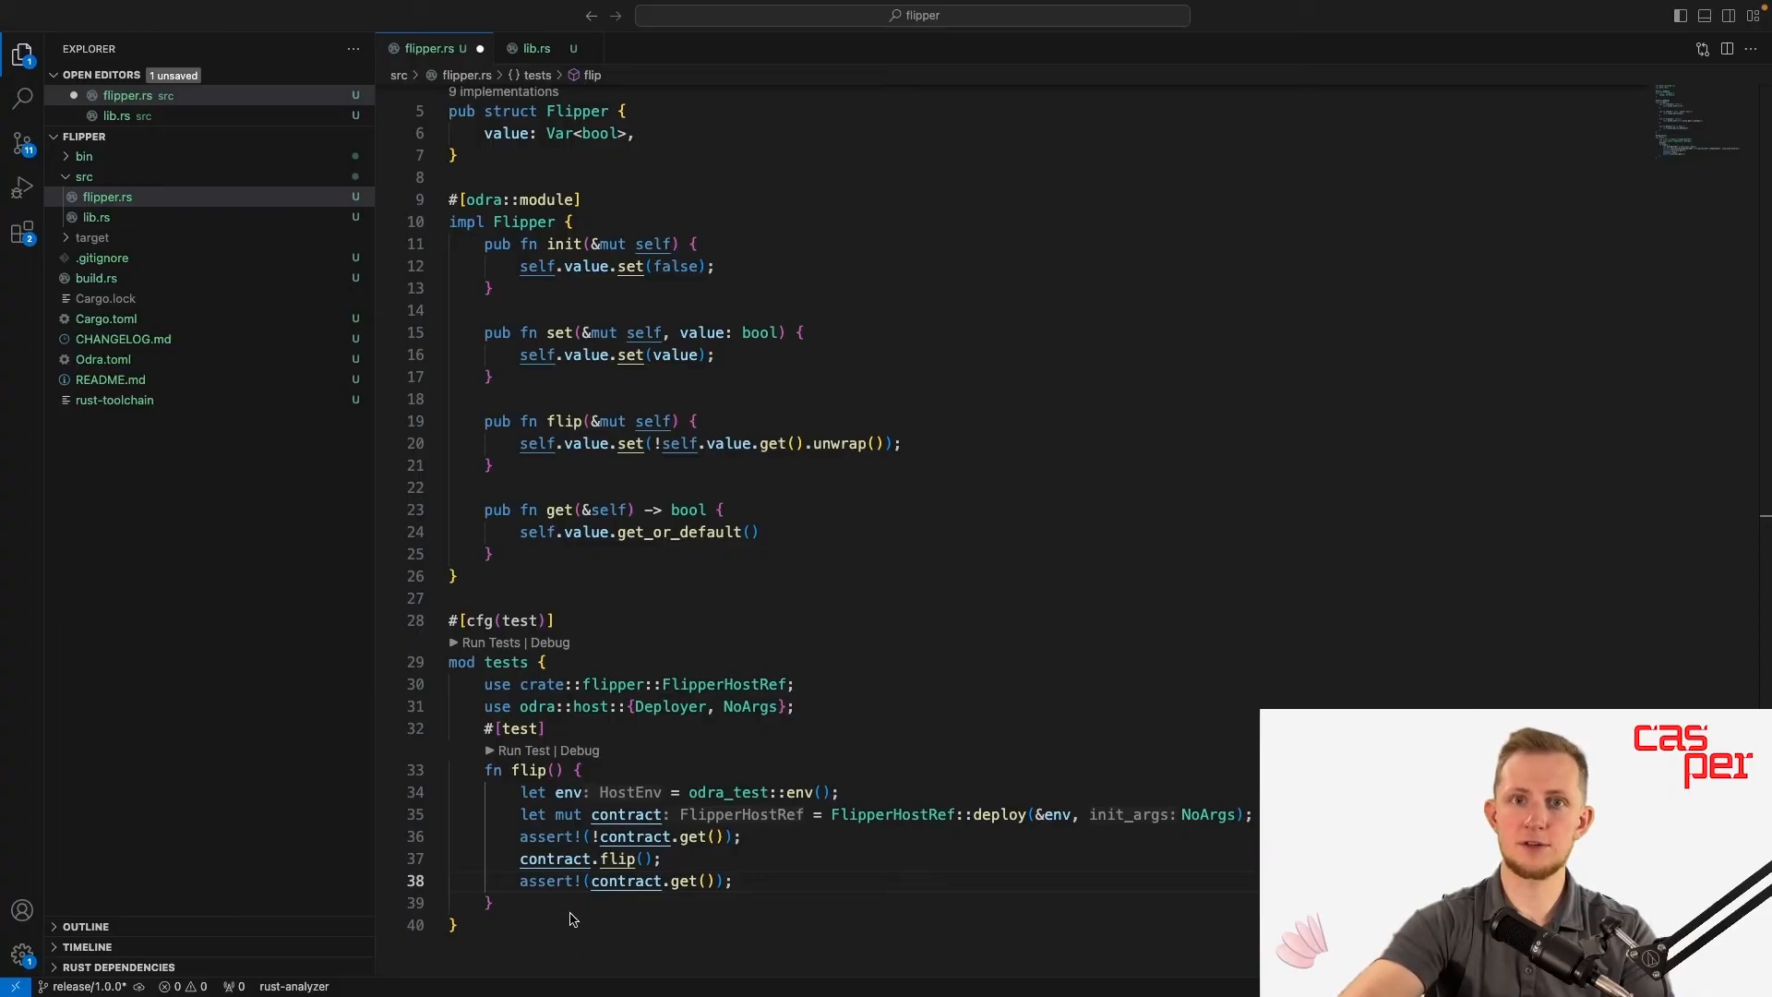
pyautogui.moveTo(631, 912)
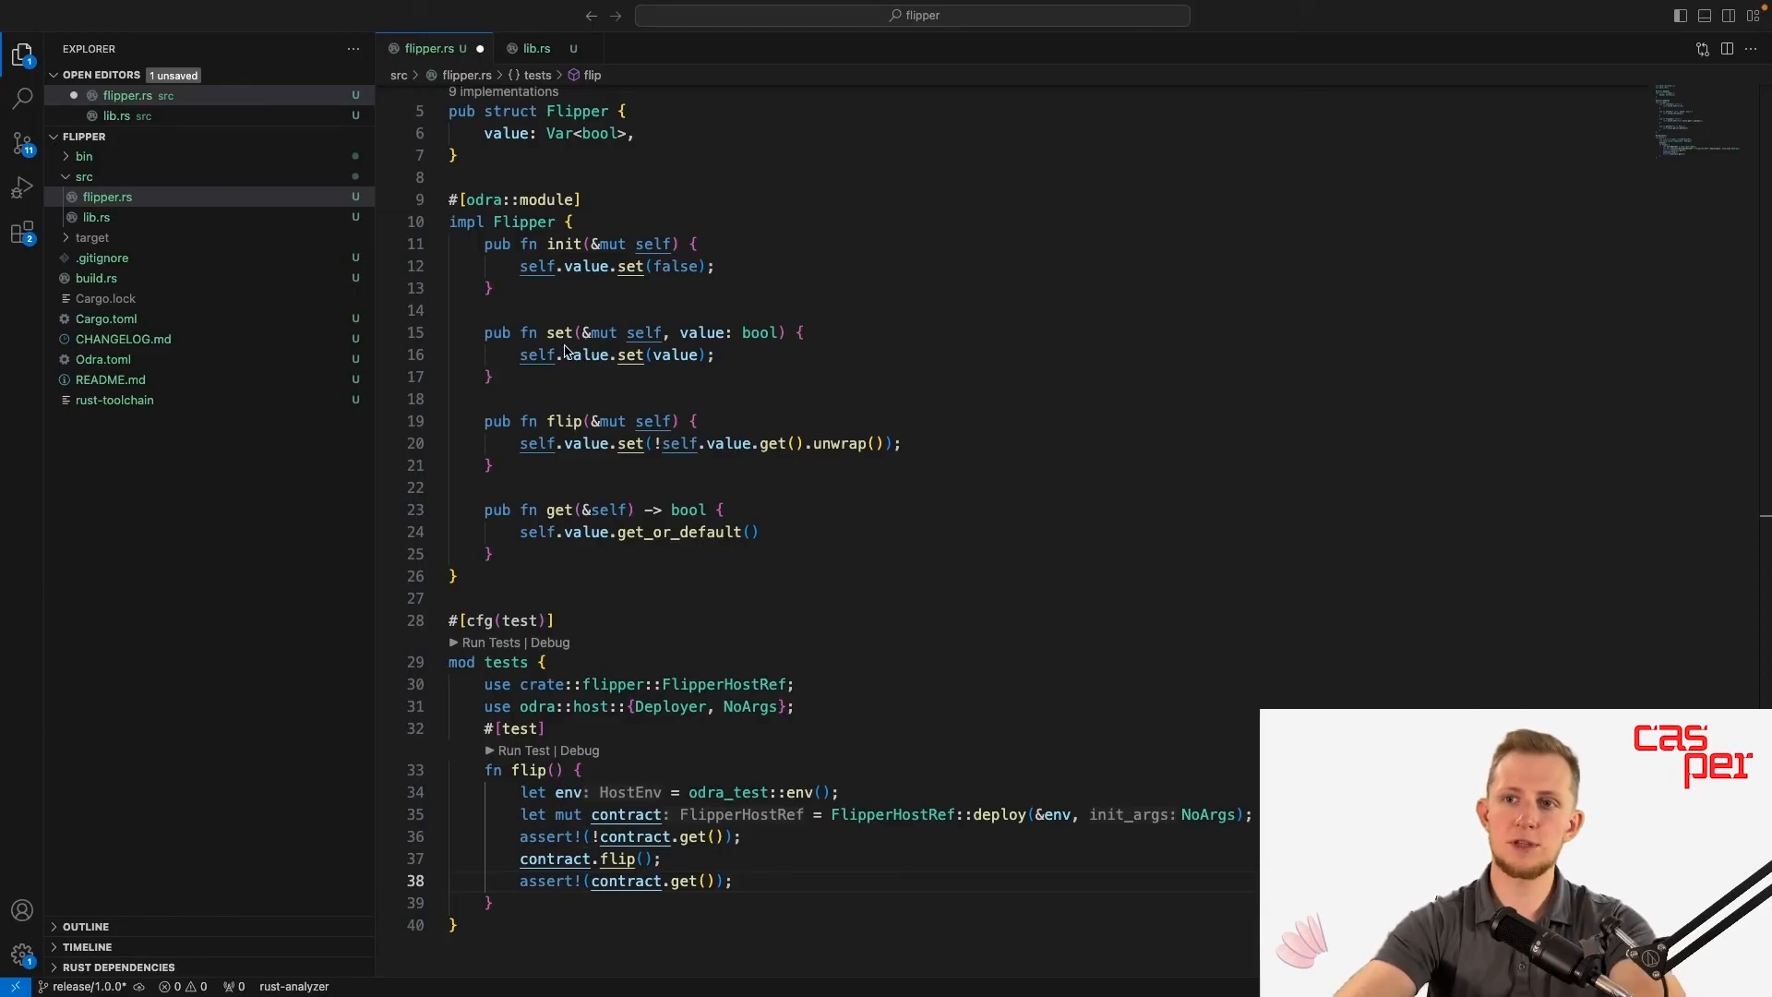
pyautogui.moveTo(136, 359)
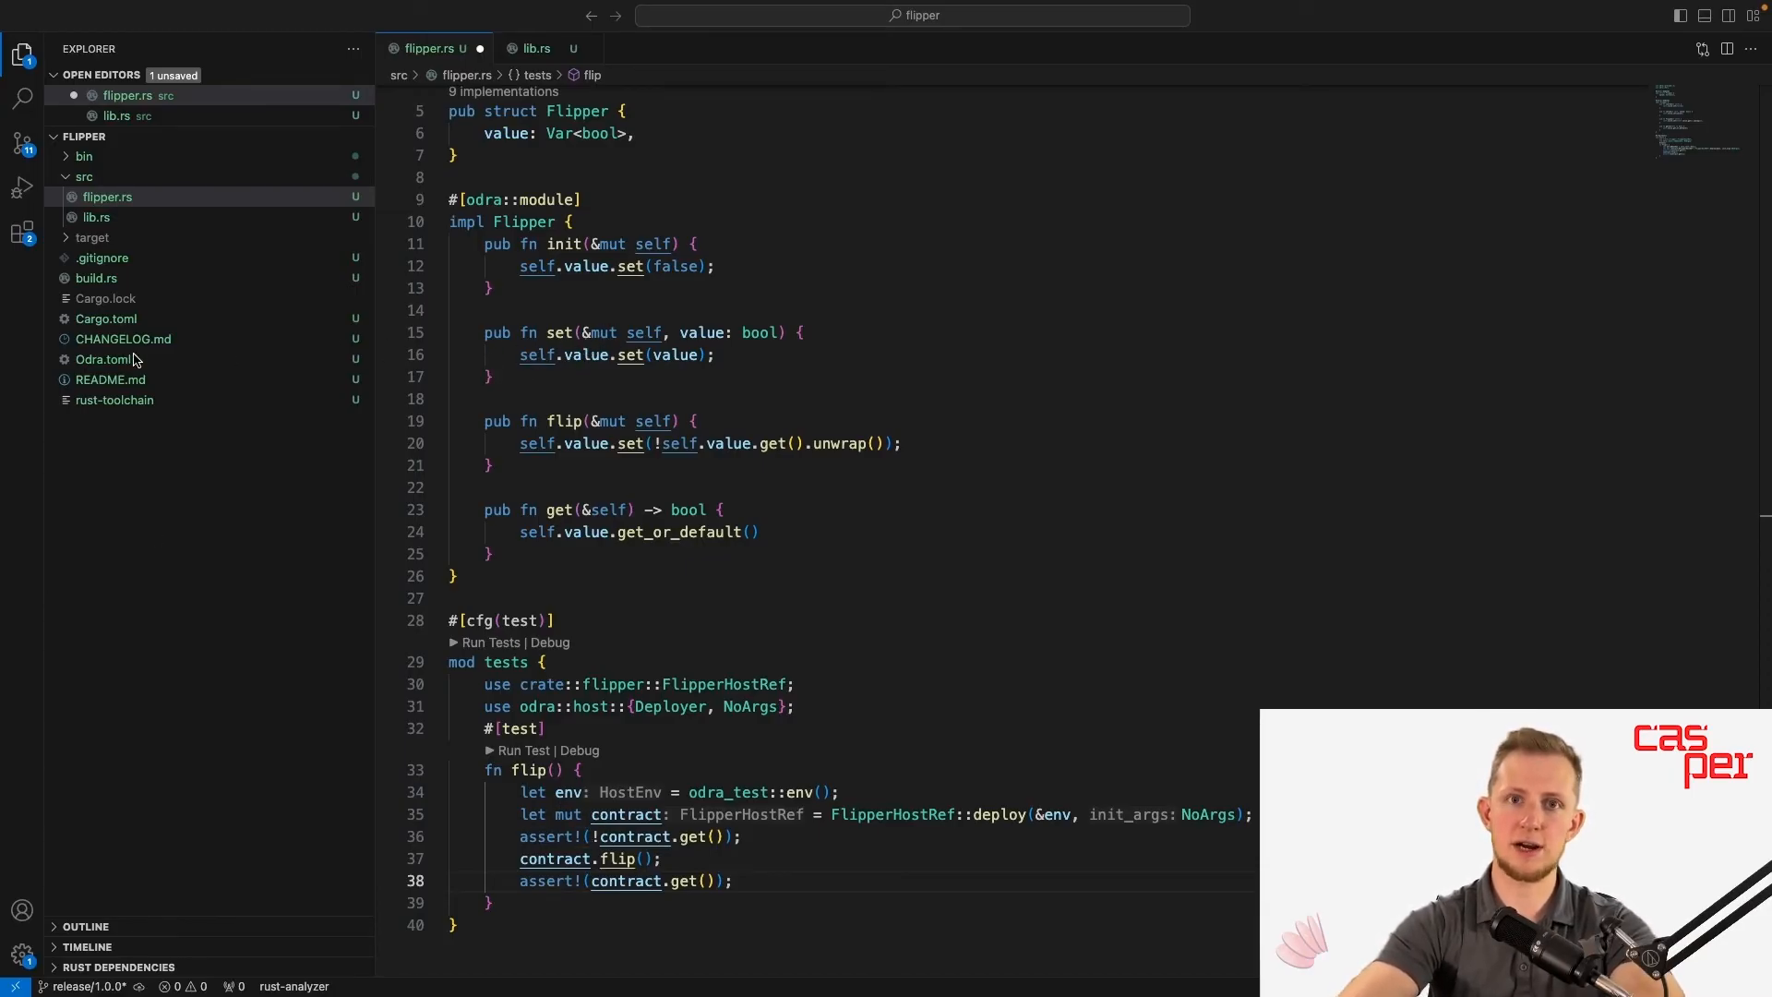
pyautogui.moveTo(141, 359)
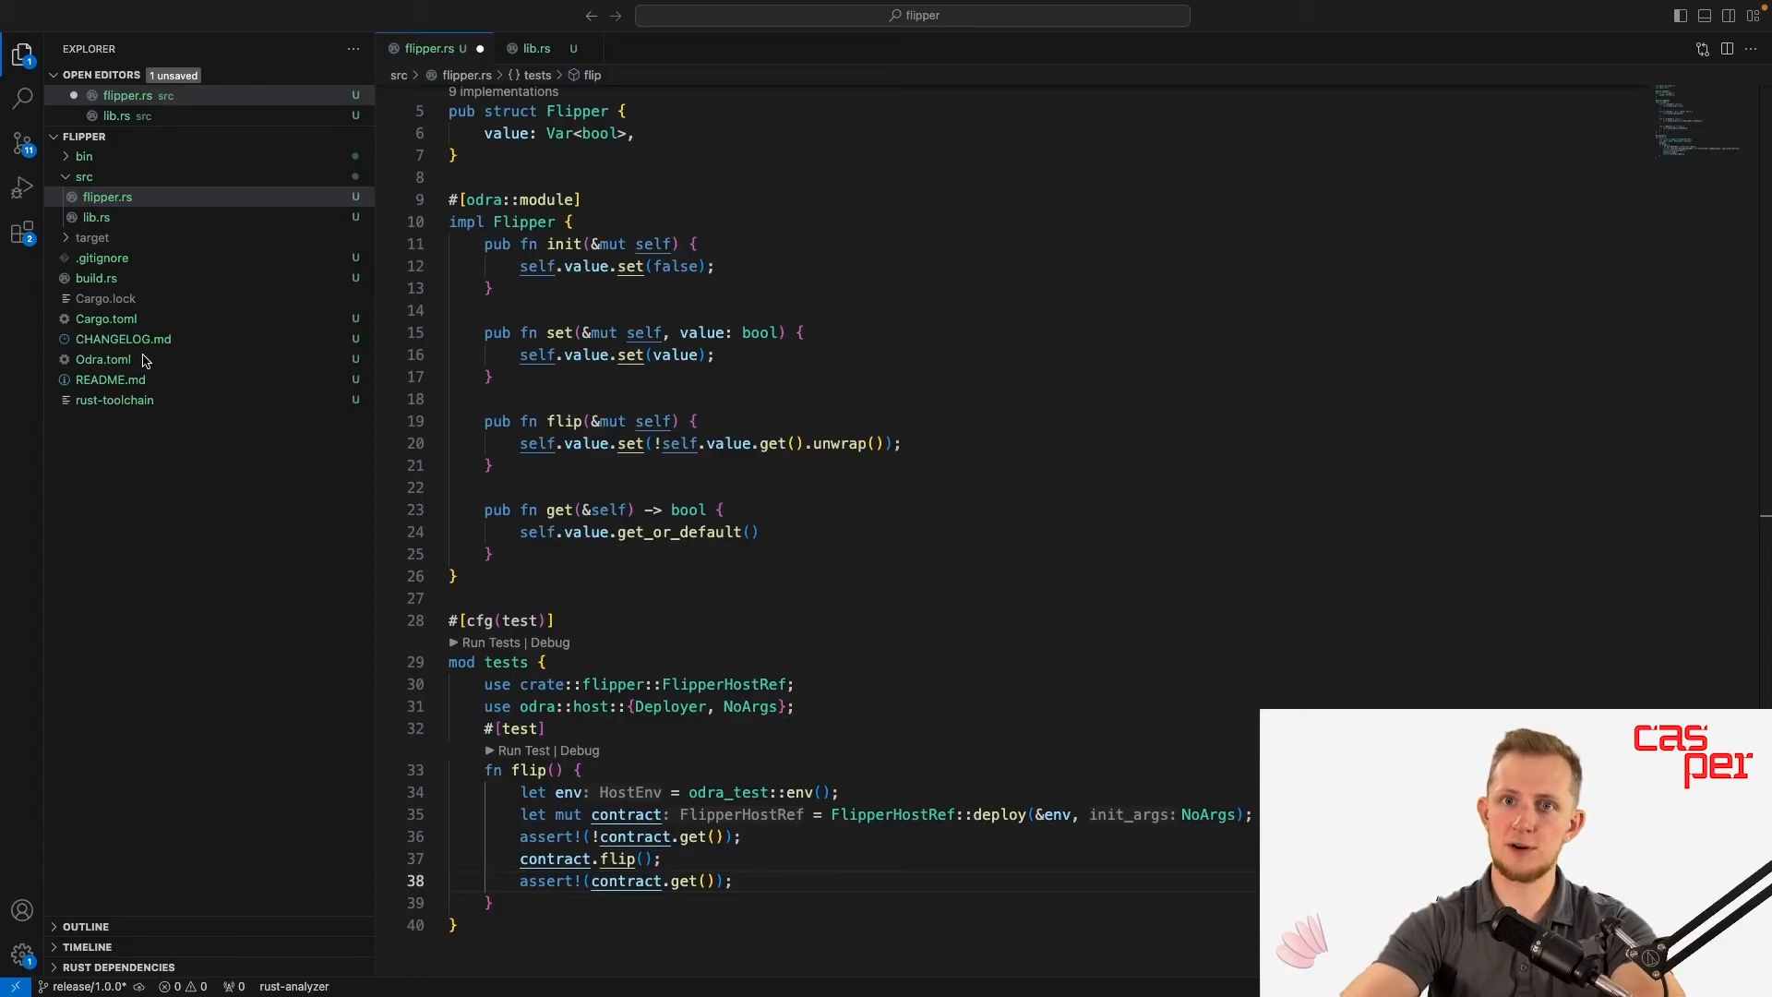
pyautogui.moveTo(107, 359)
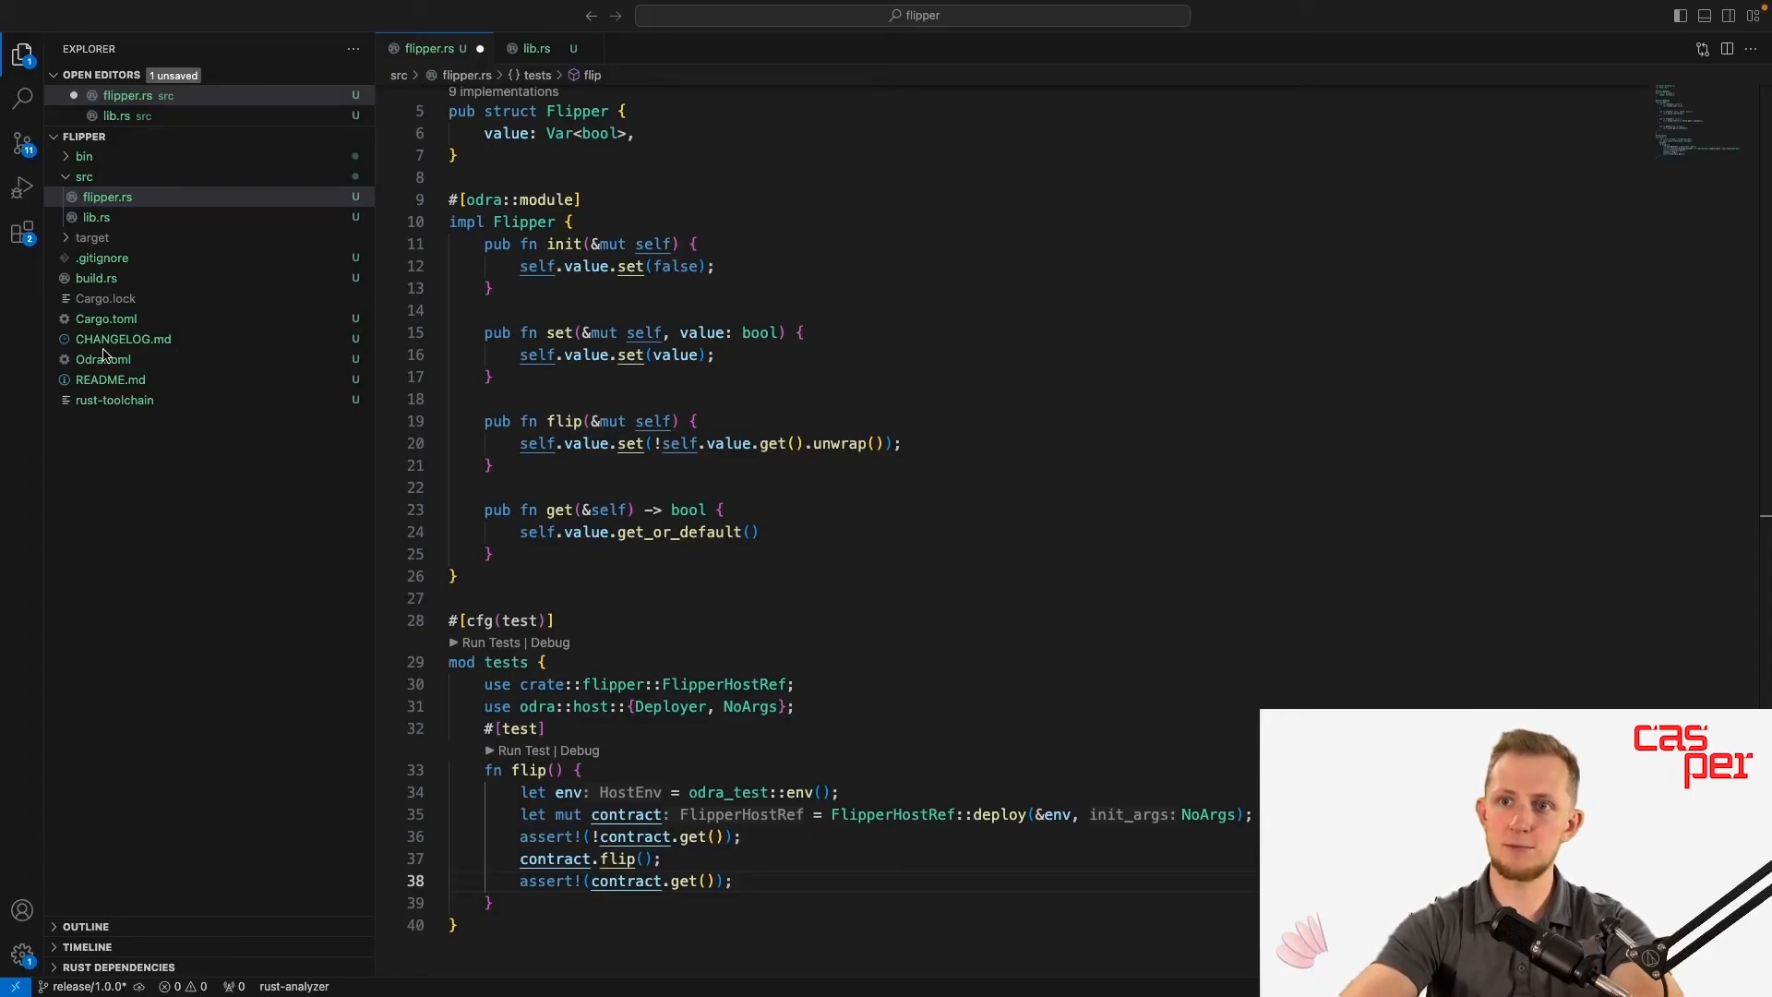
# Open Odra.toml and begin typing 'fli' in place of the mycontract module name
pyautogui.click(103, 359)
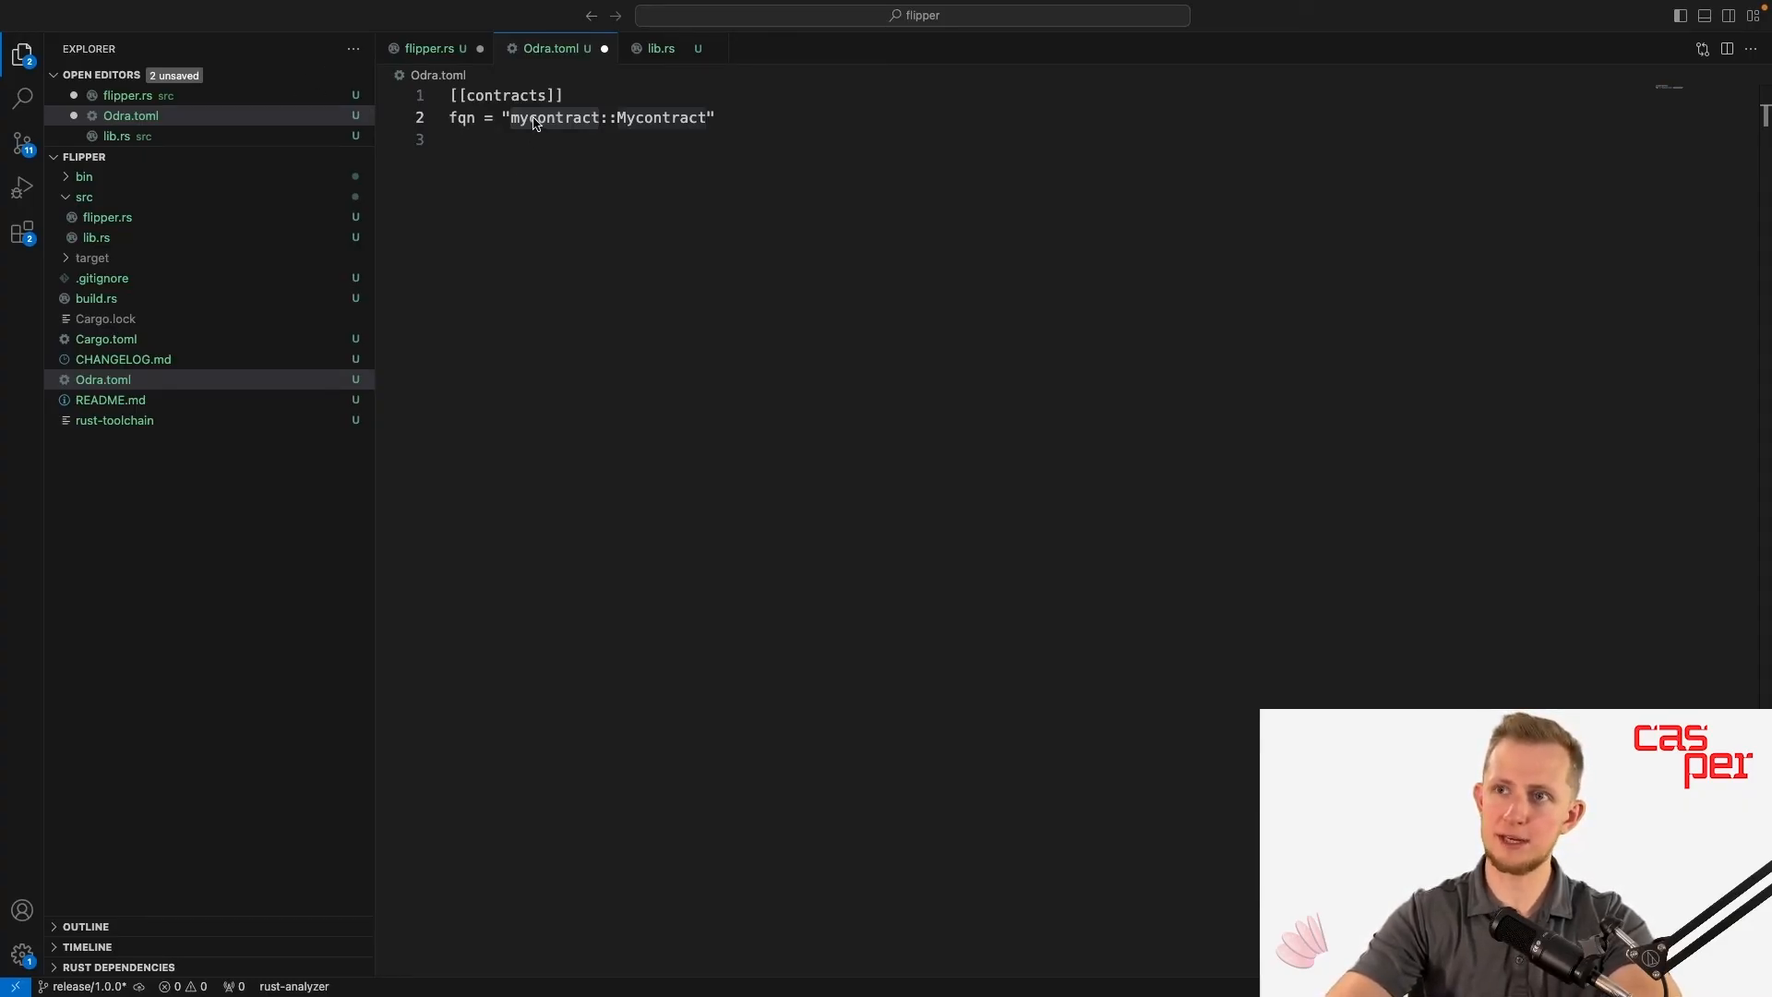
pyautogui.write('fli')
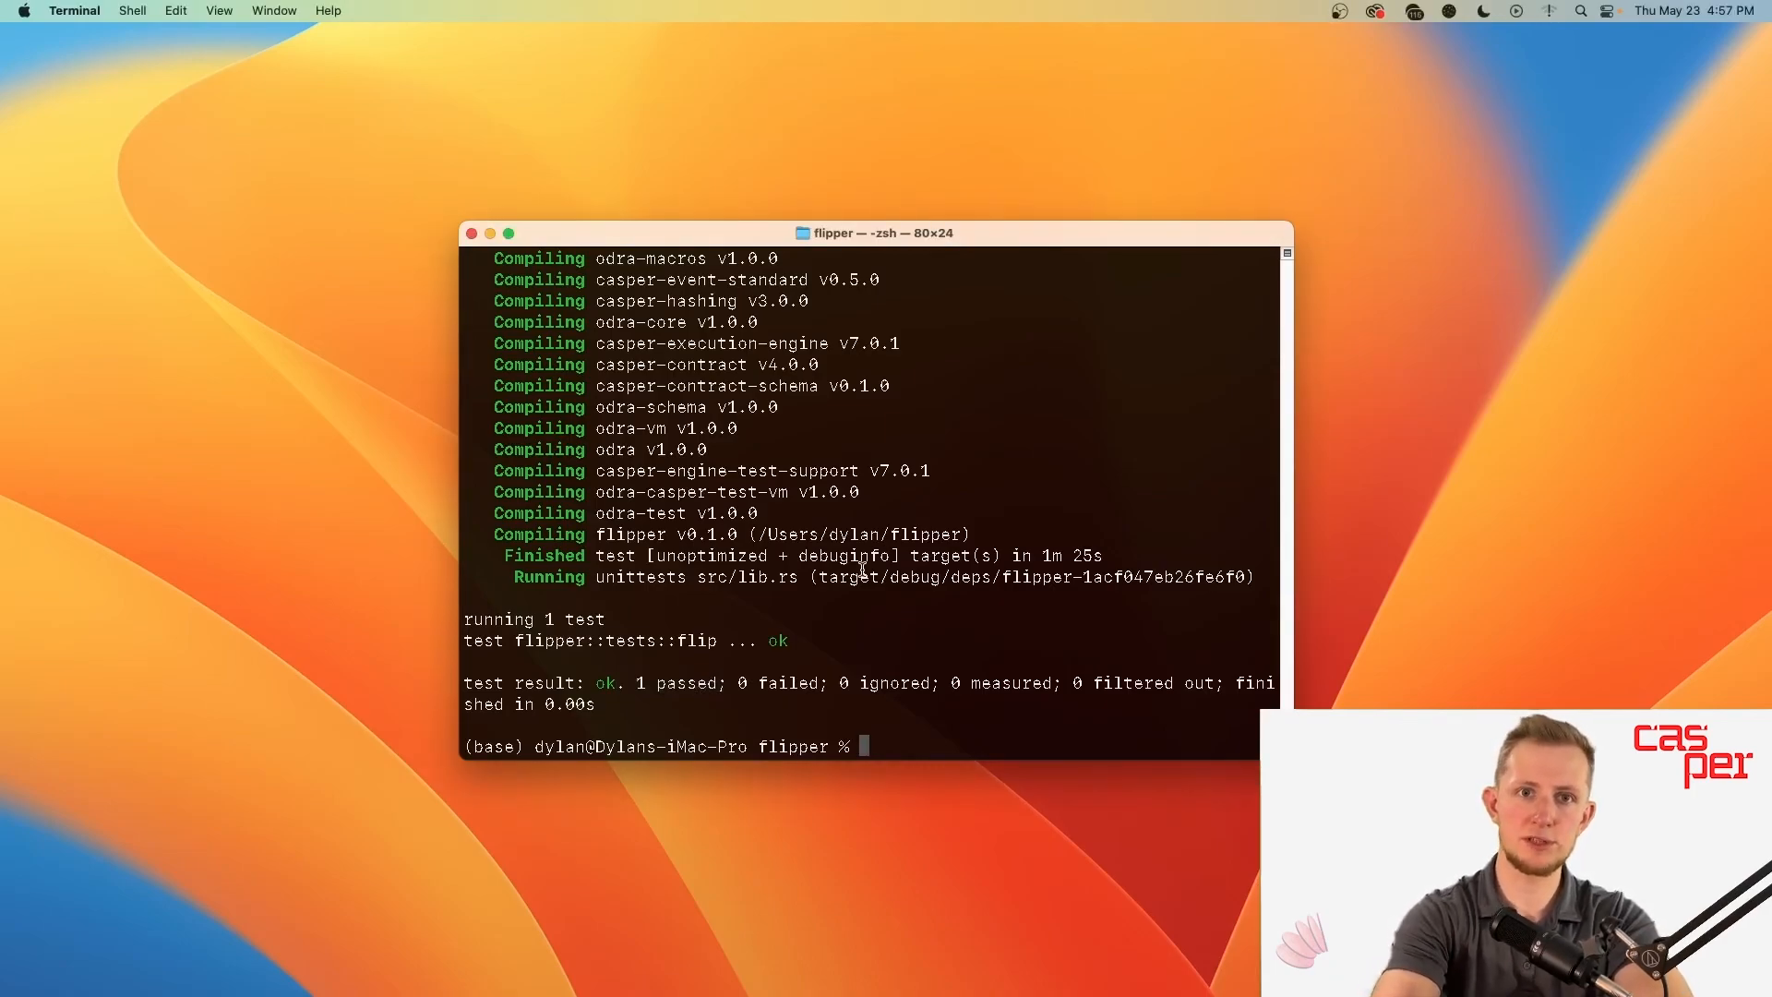
# Run cargo odra build for the first time
pyautogui.write('car')
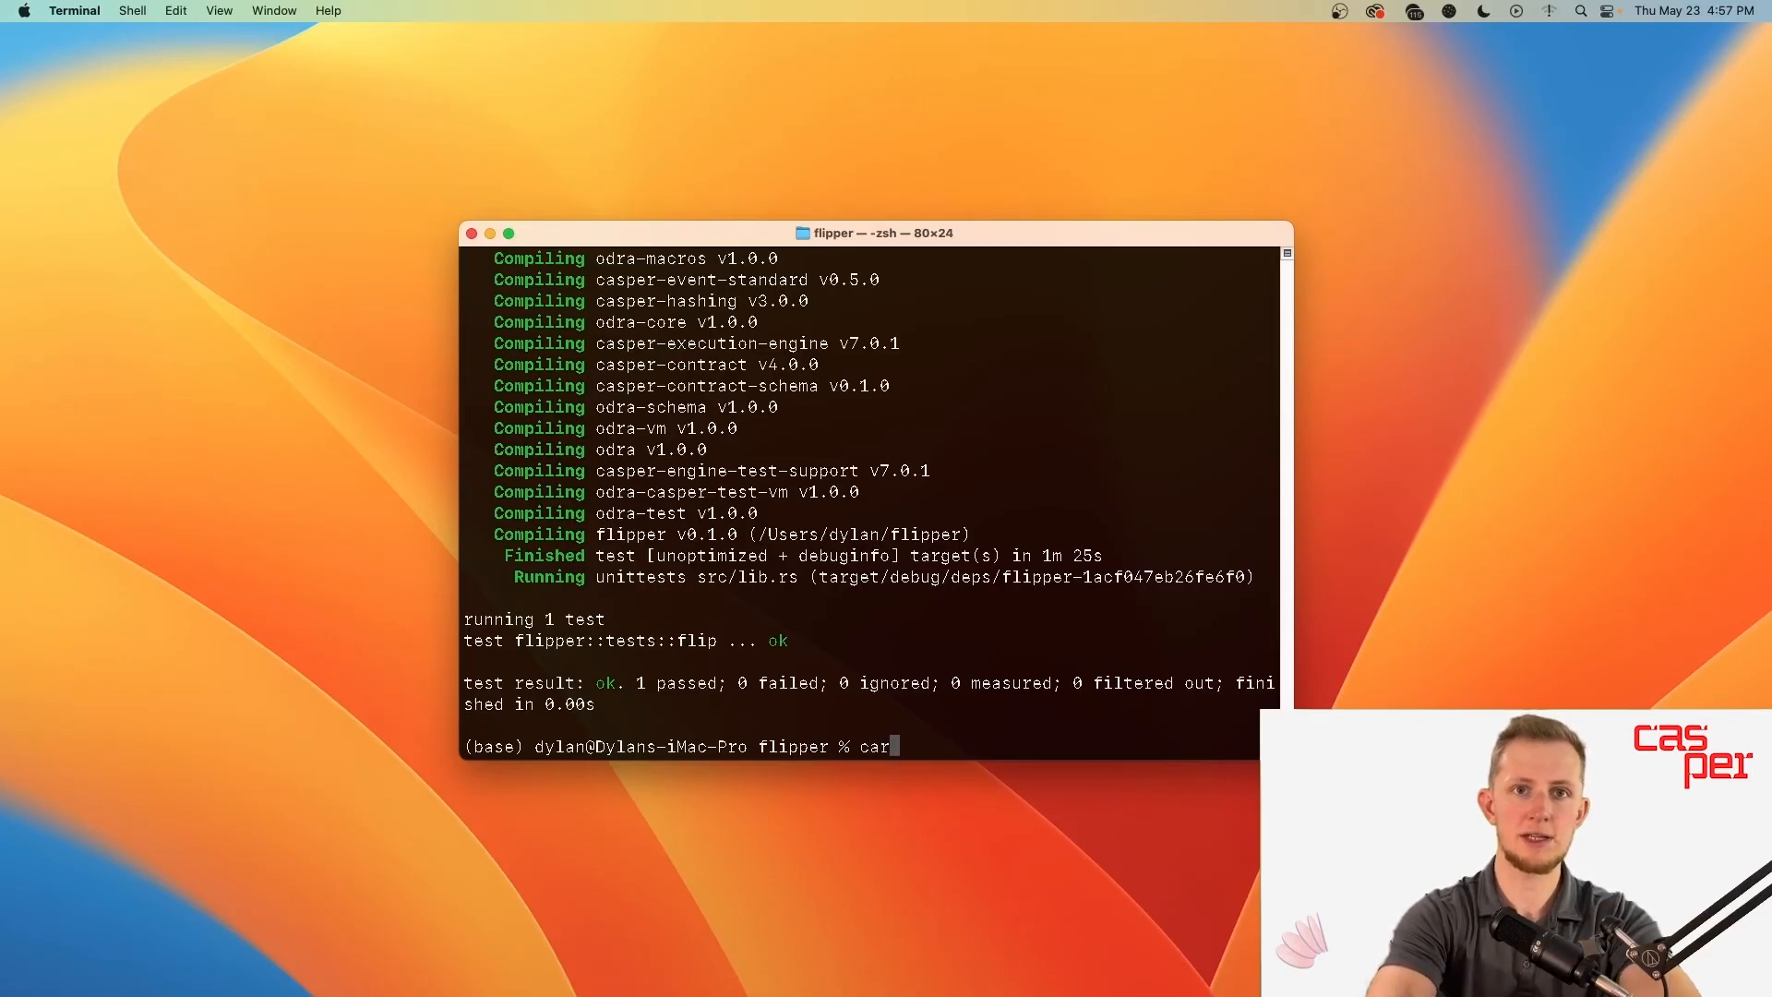
pyautogui.write('go odra bu')
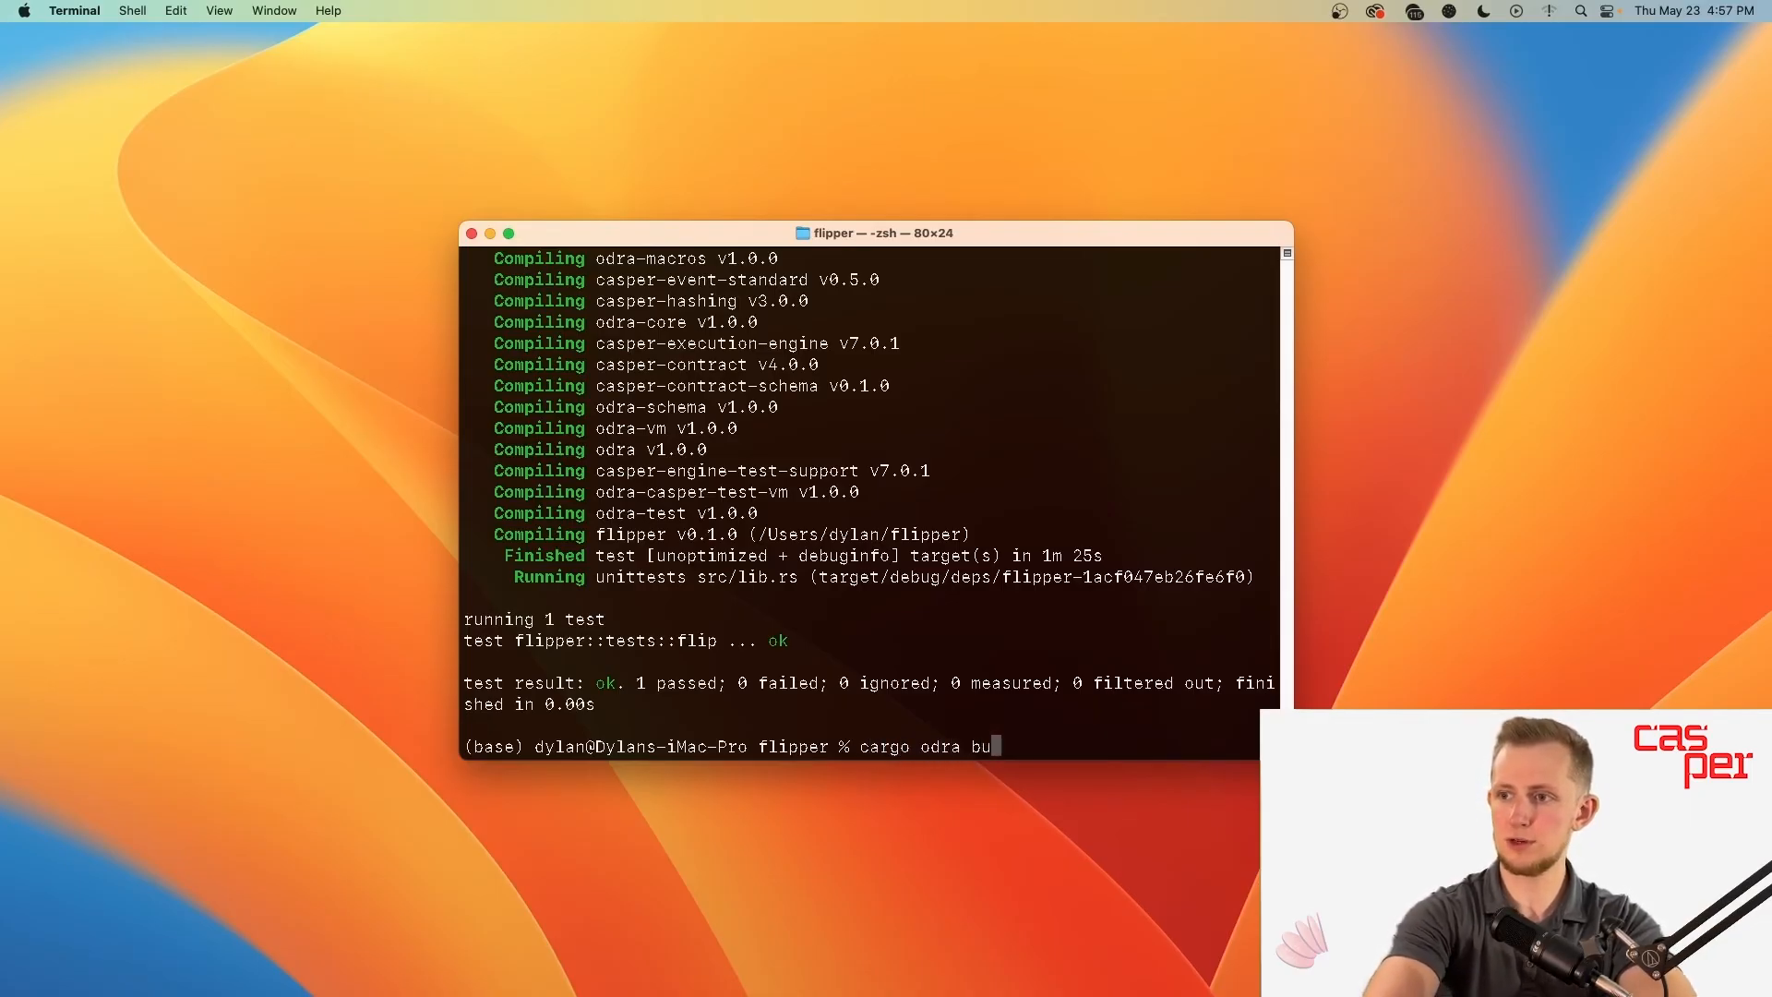
pyautogui.press('Return')
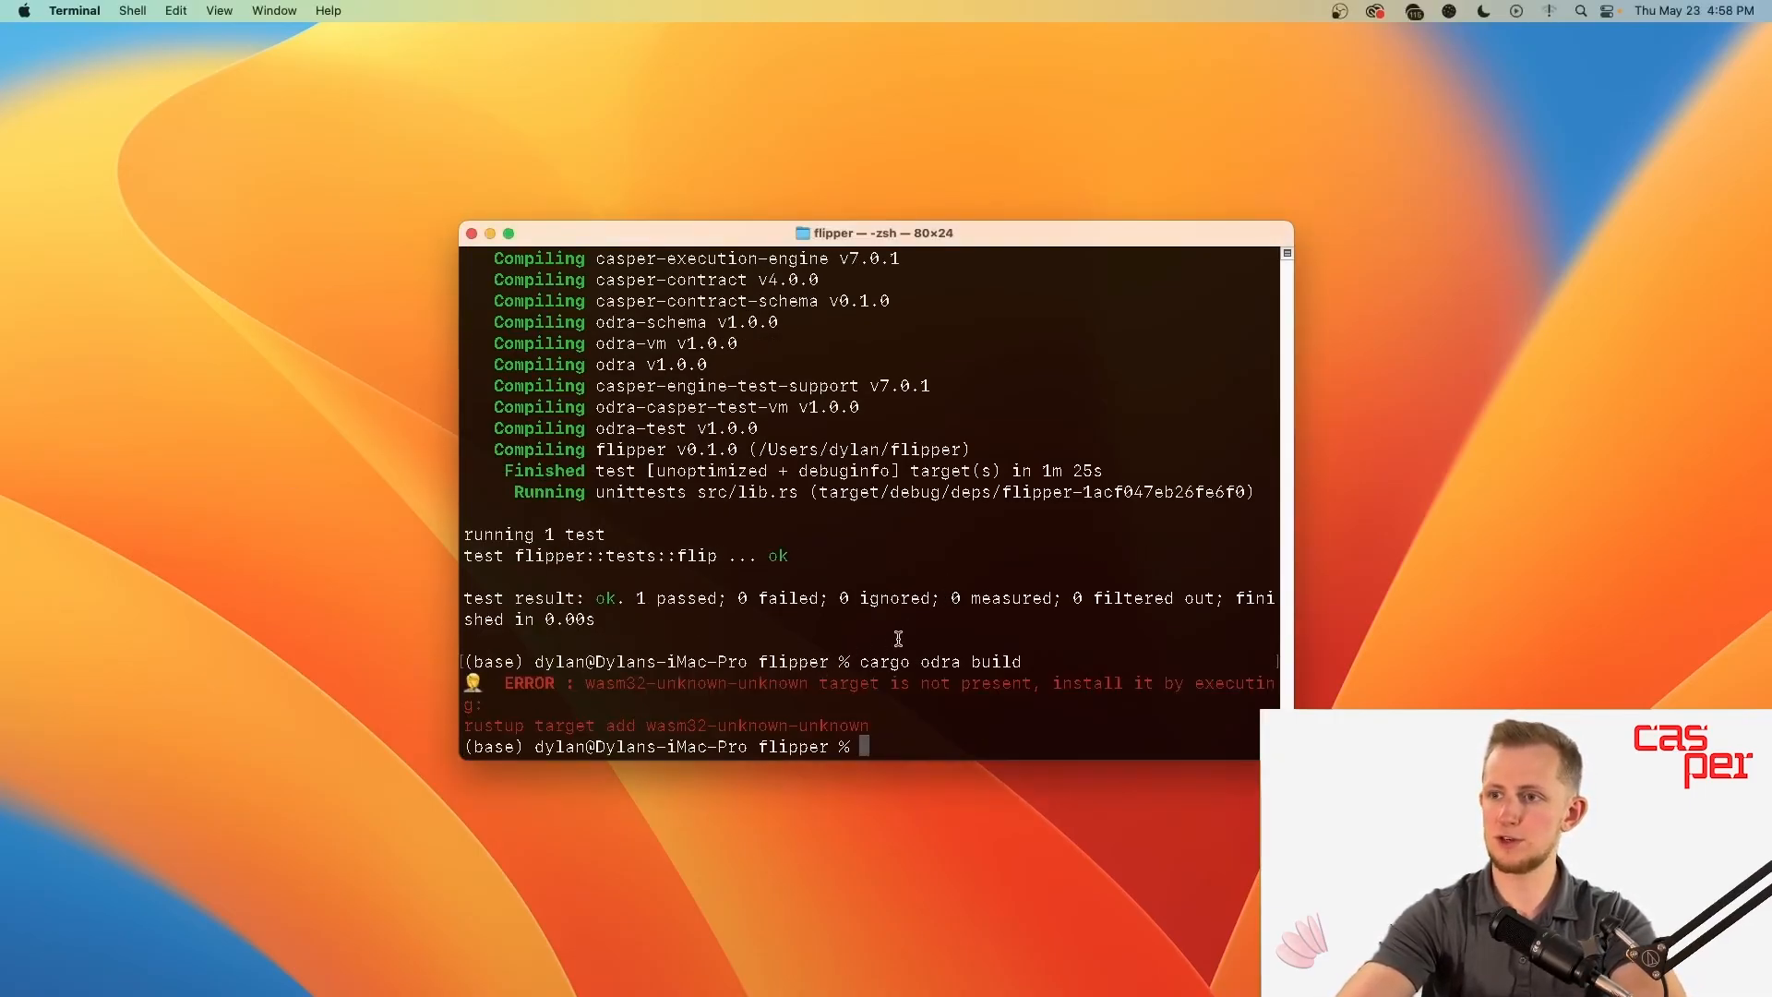
# Install the wasm32-unknown-unknown Rust target and retype cargo odra build
pyautogui.write('rustup target add wasm32-unknown-unknown')
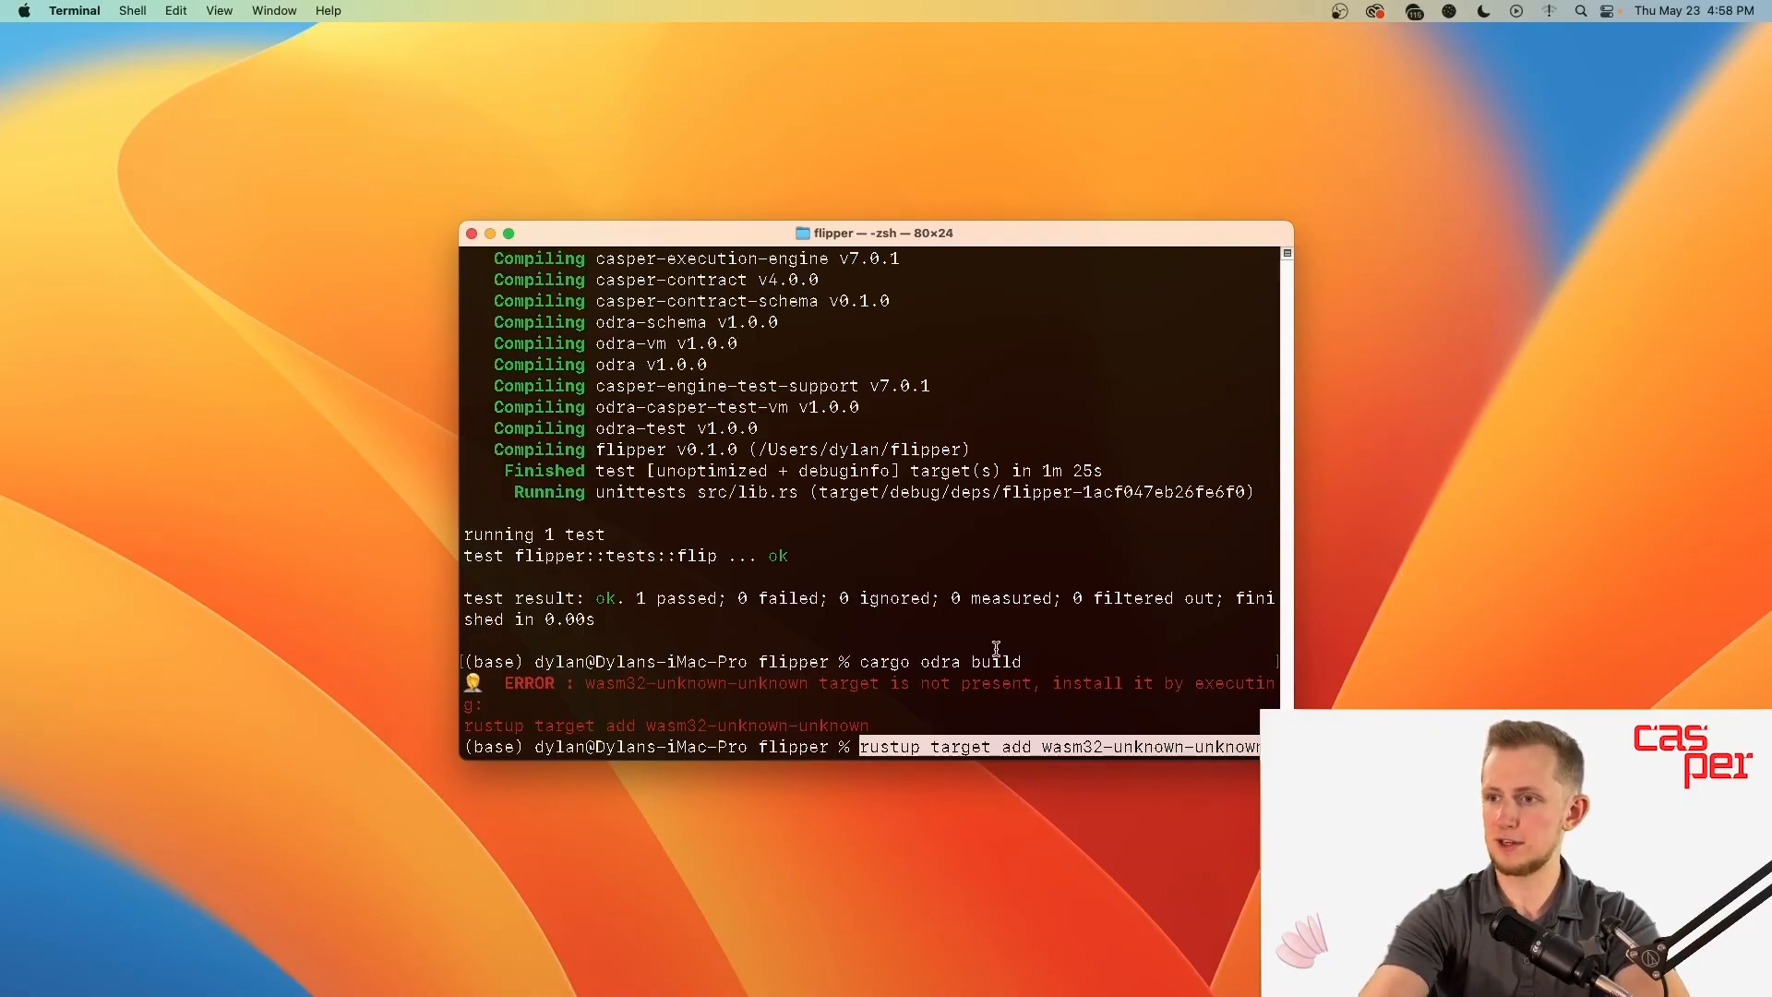
pyautogui.press('Return')
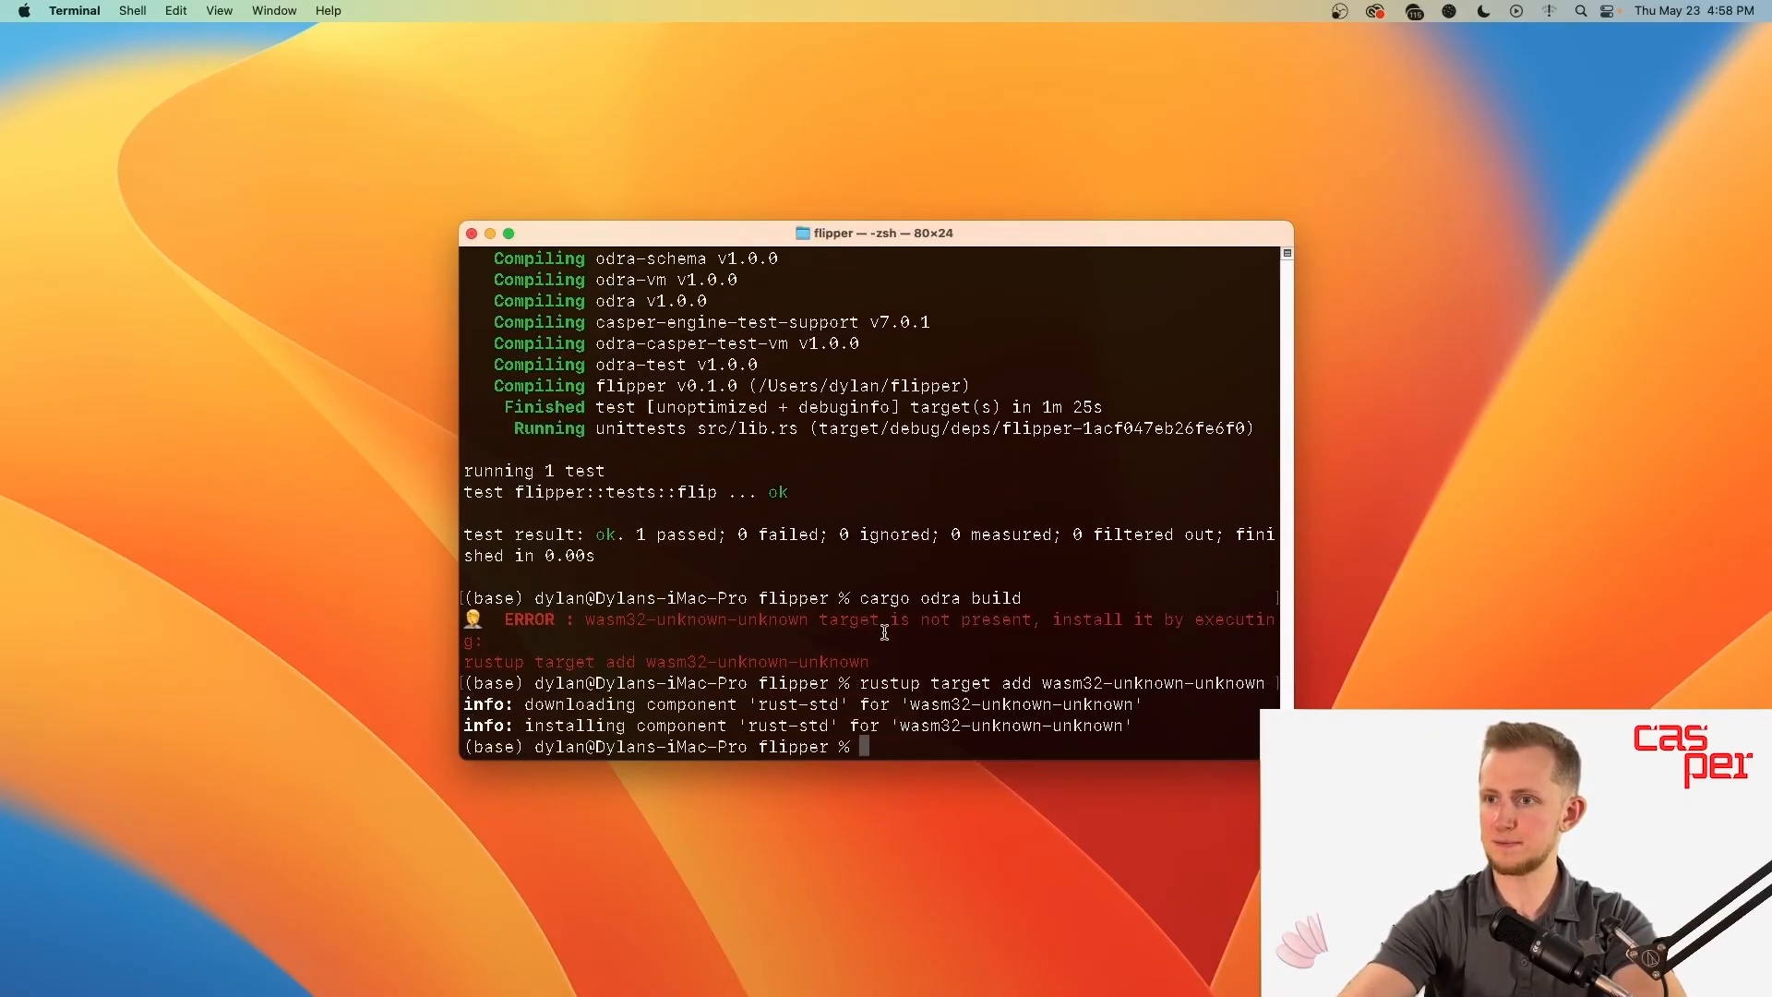
pyautogui.write('cargo odra build')
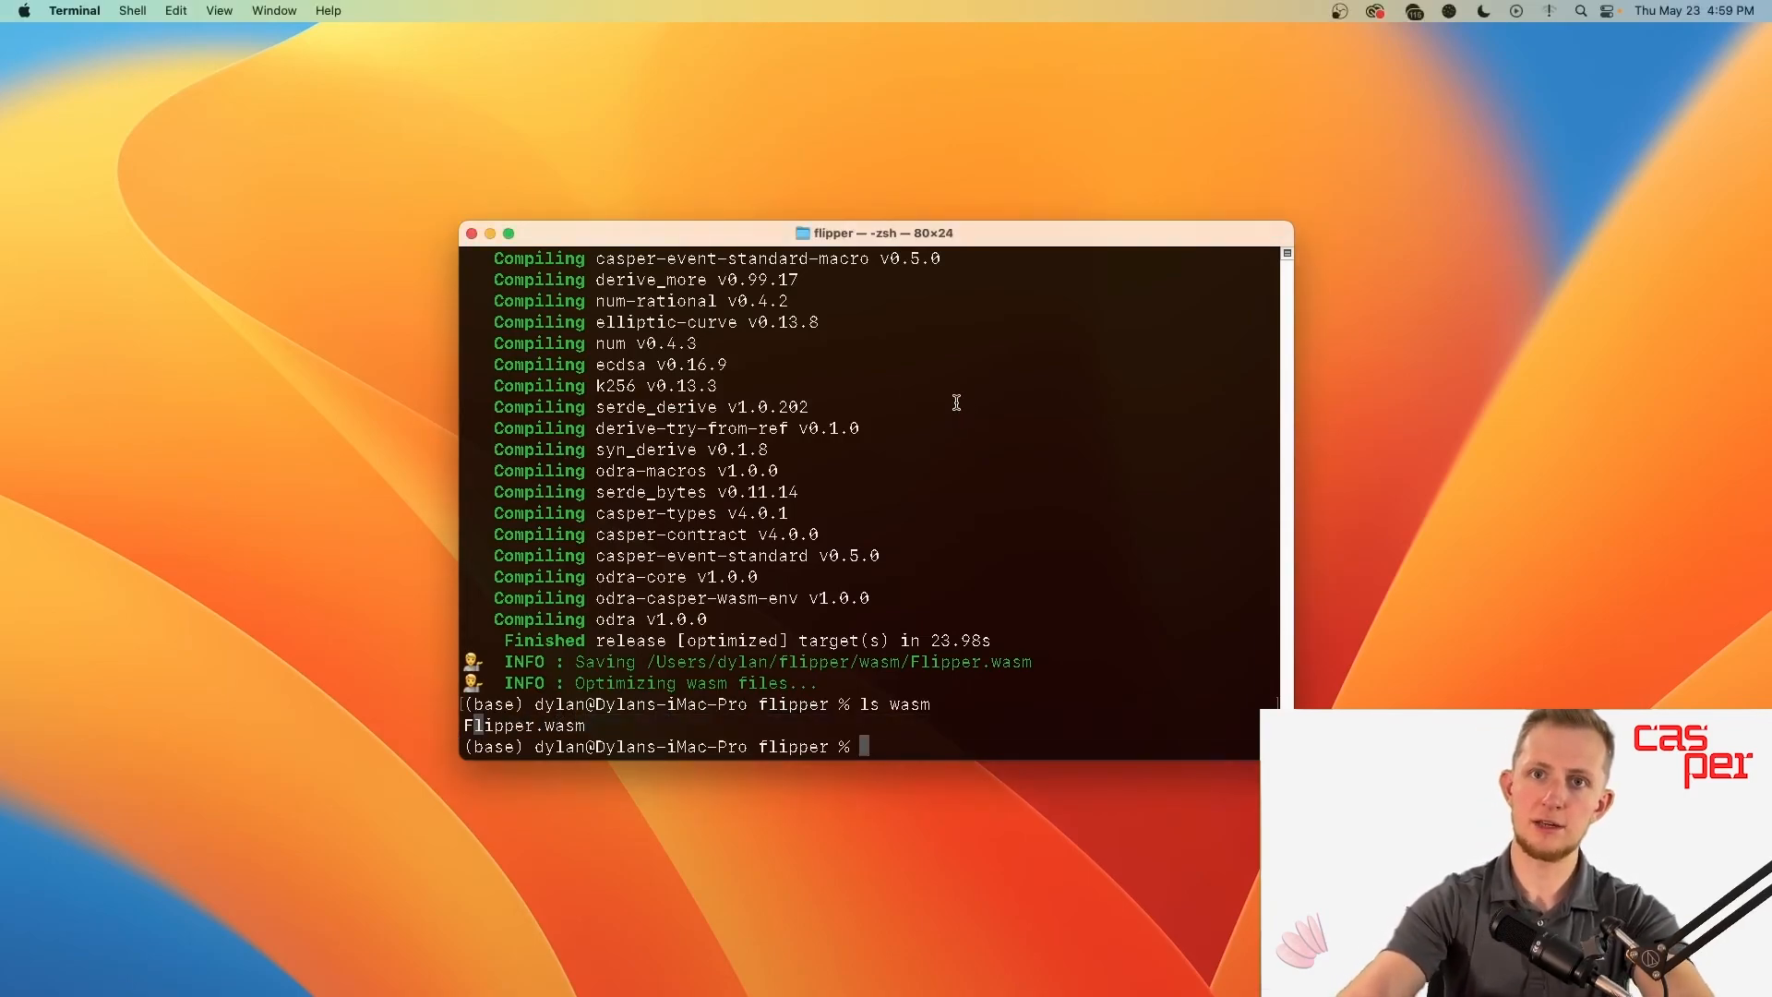
# Generate a key pair with casper-client keygen into keys, then list the keys folder
pyautogui.write('casper-c')
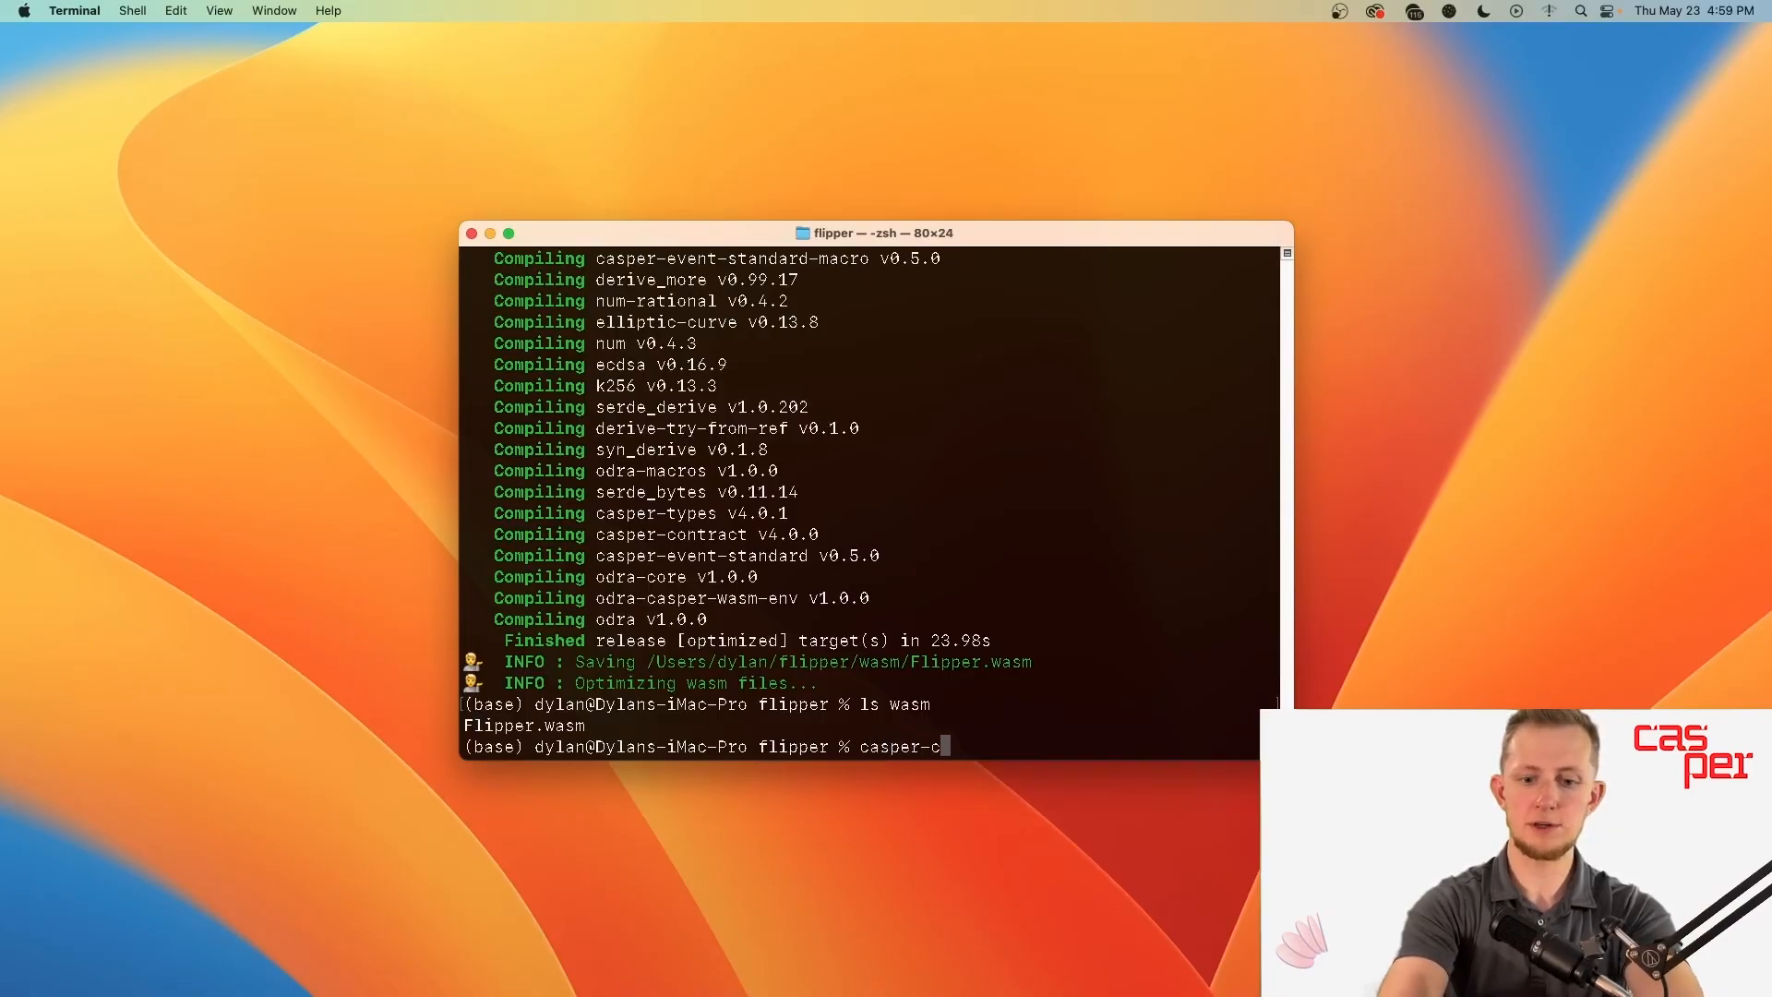
pyautogui.write('lient keygeb')
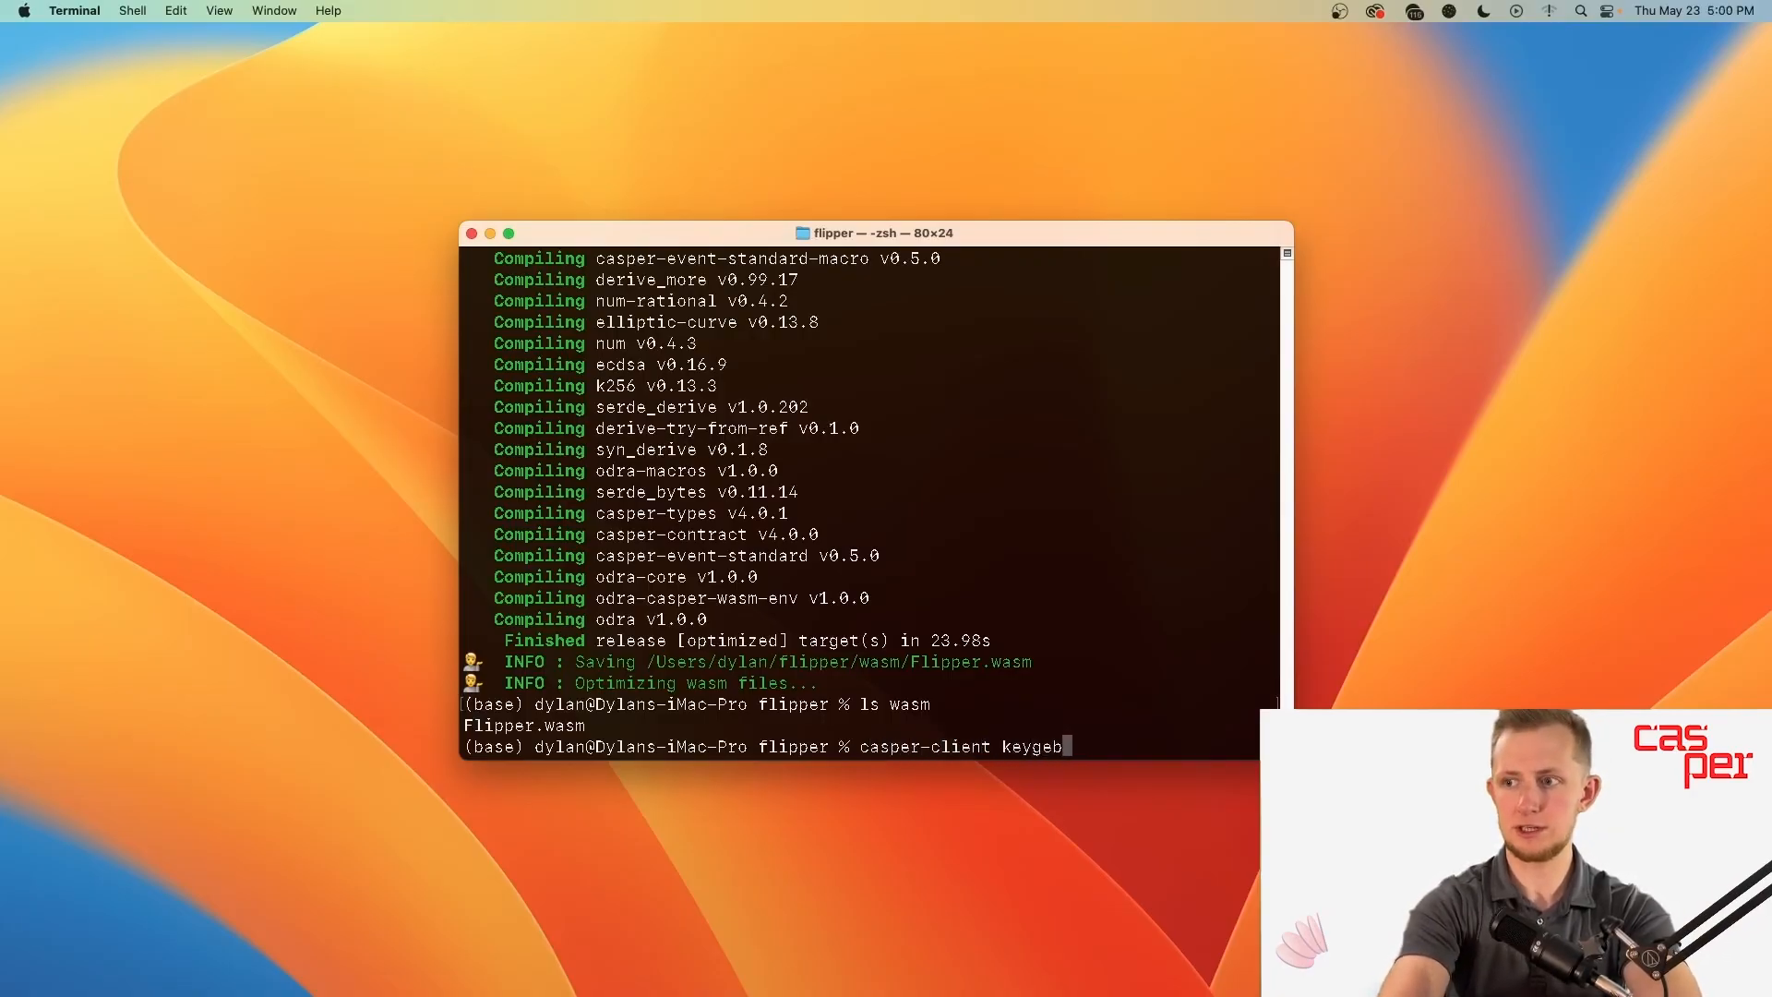
pyautogui.press('Return')
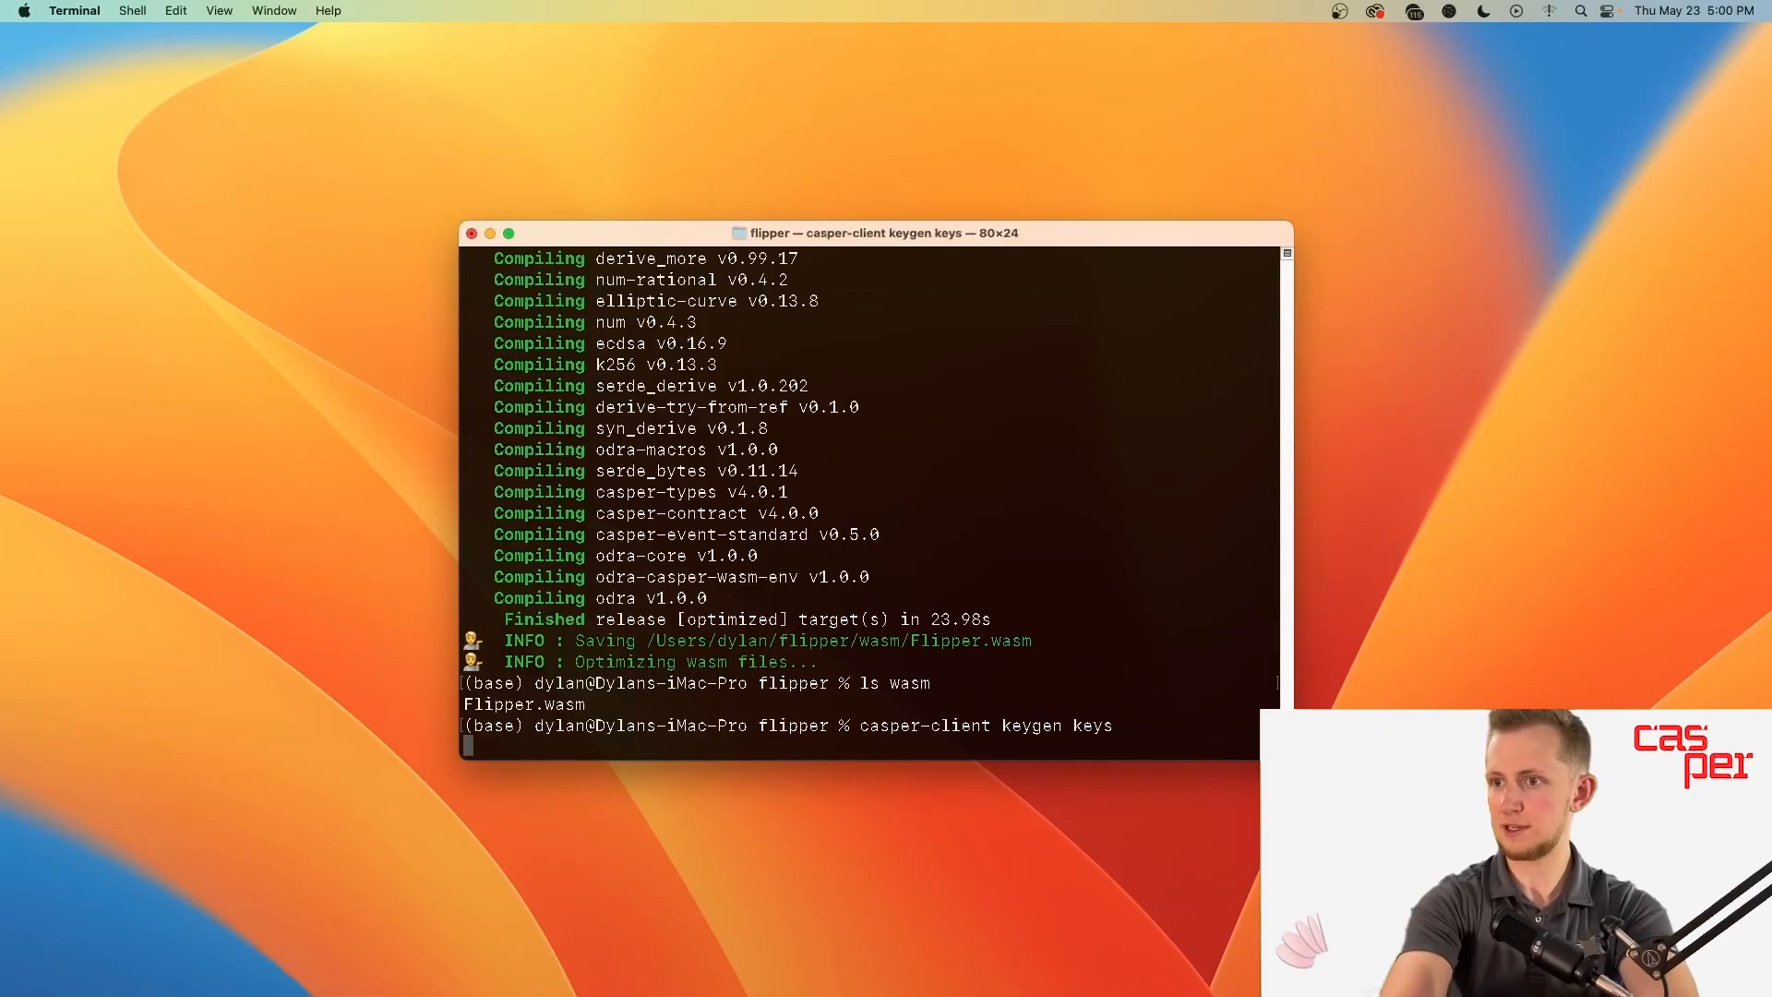
pyautogui.write('ls keys')
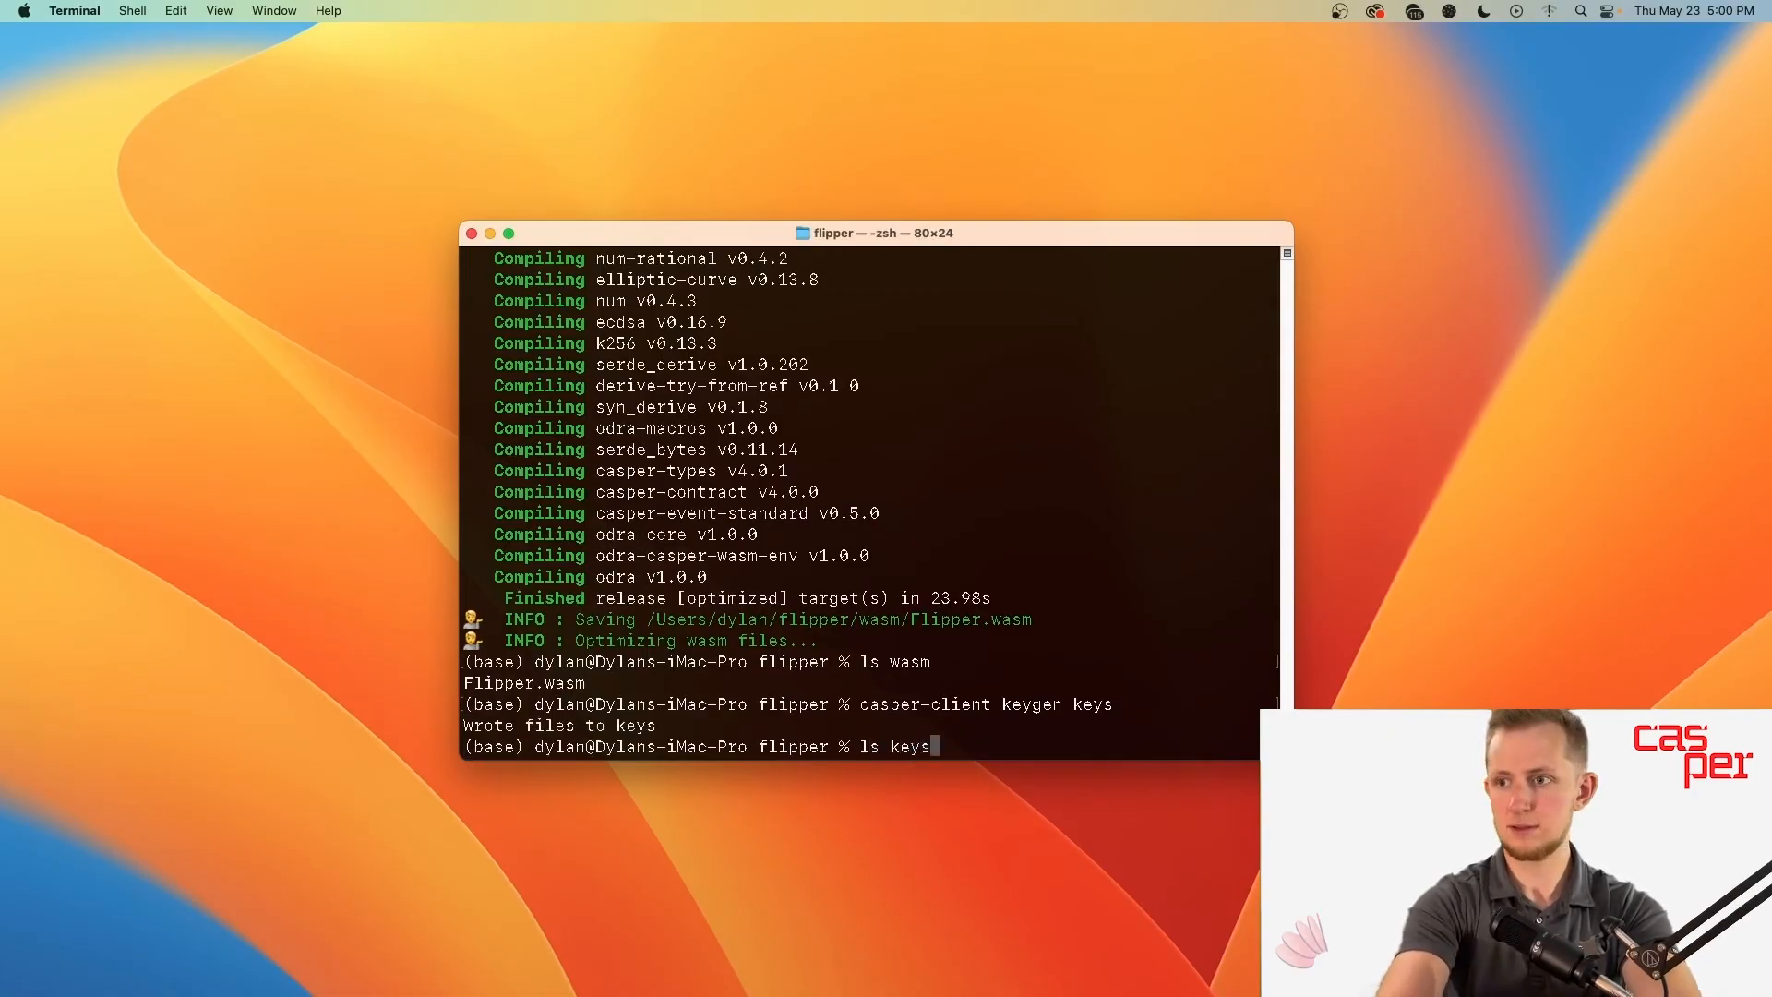
pyautogui.press('Return')
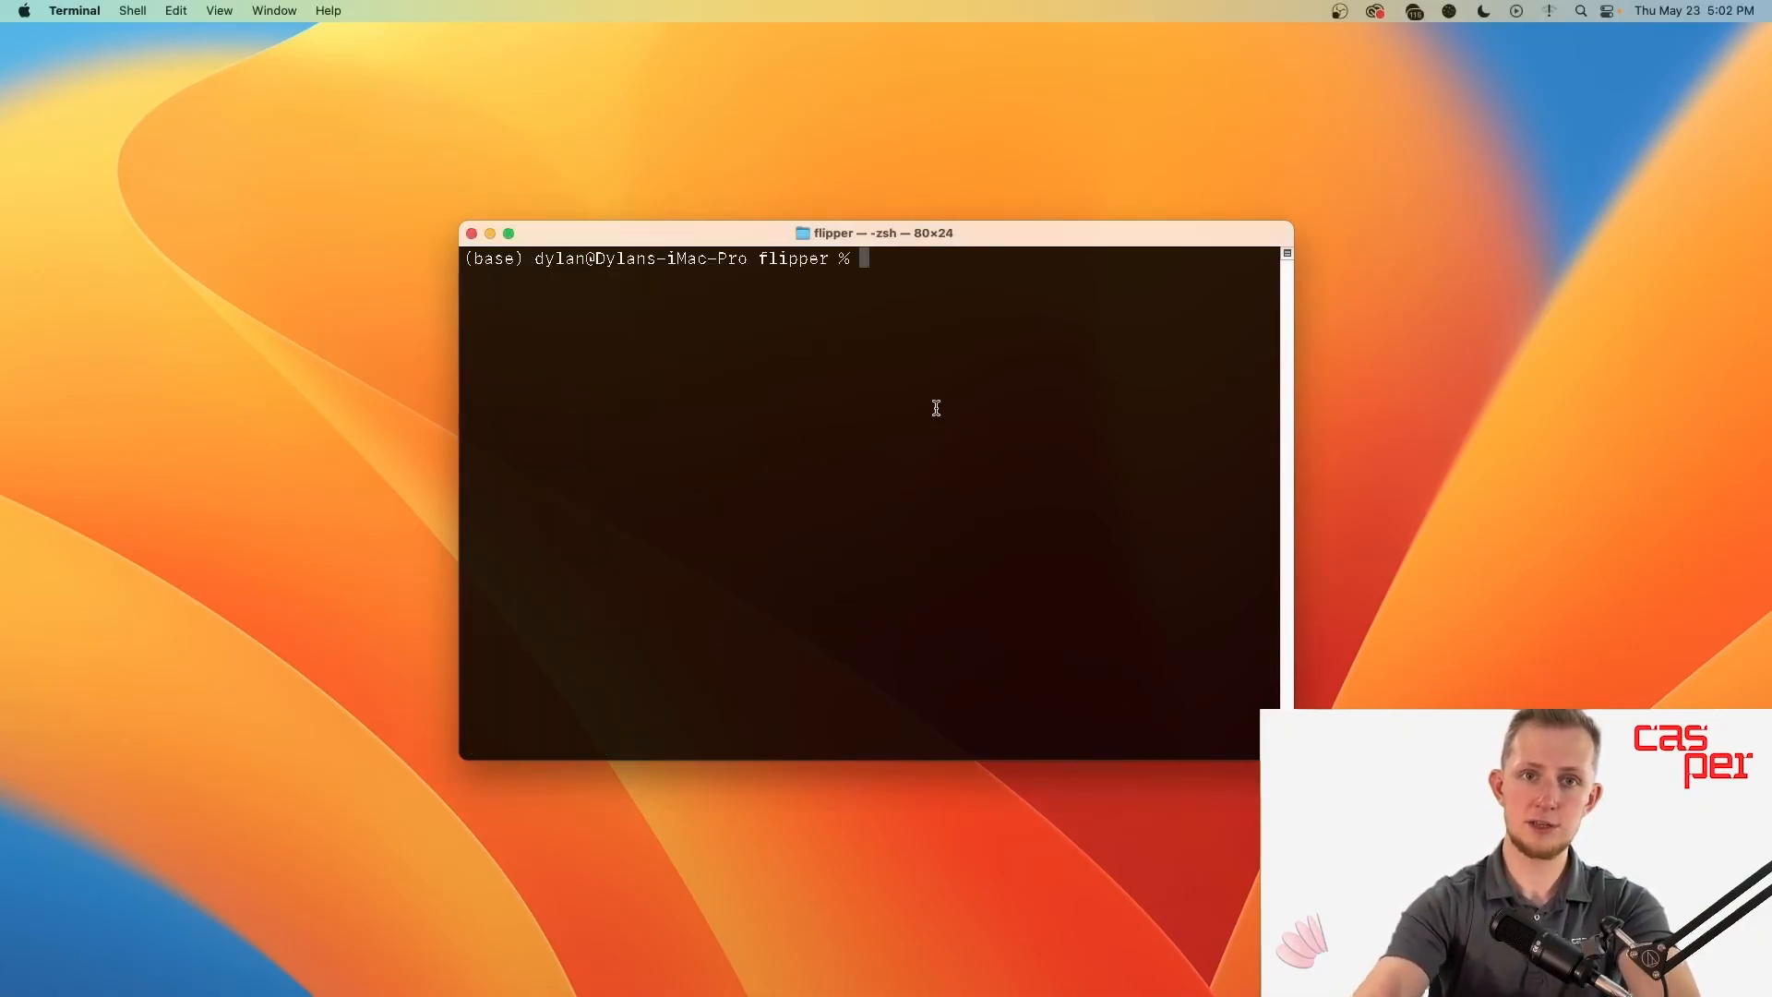
pyautogui.write('casper-clien')
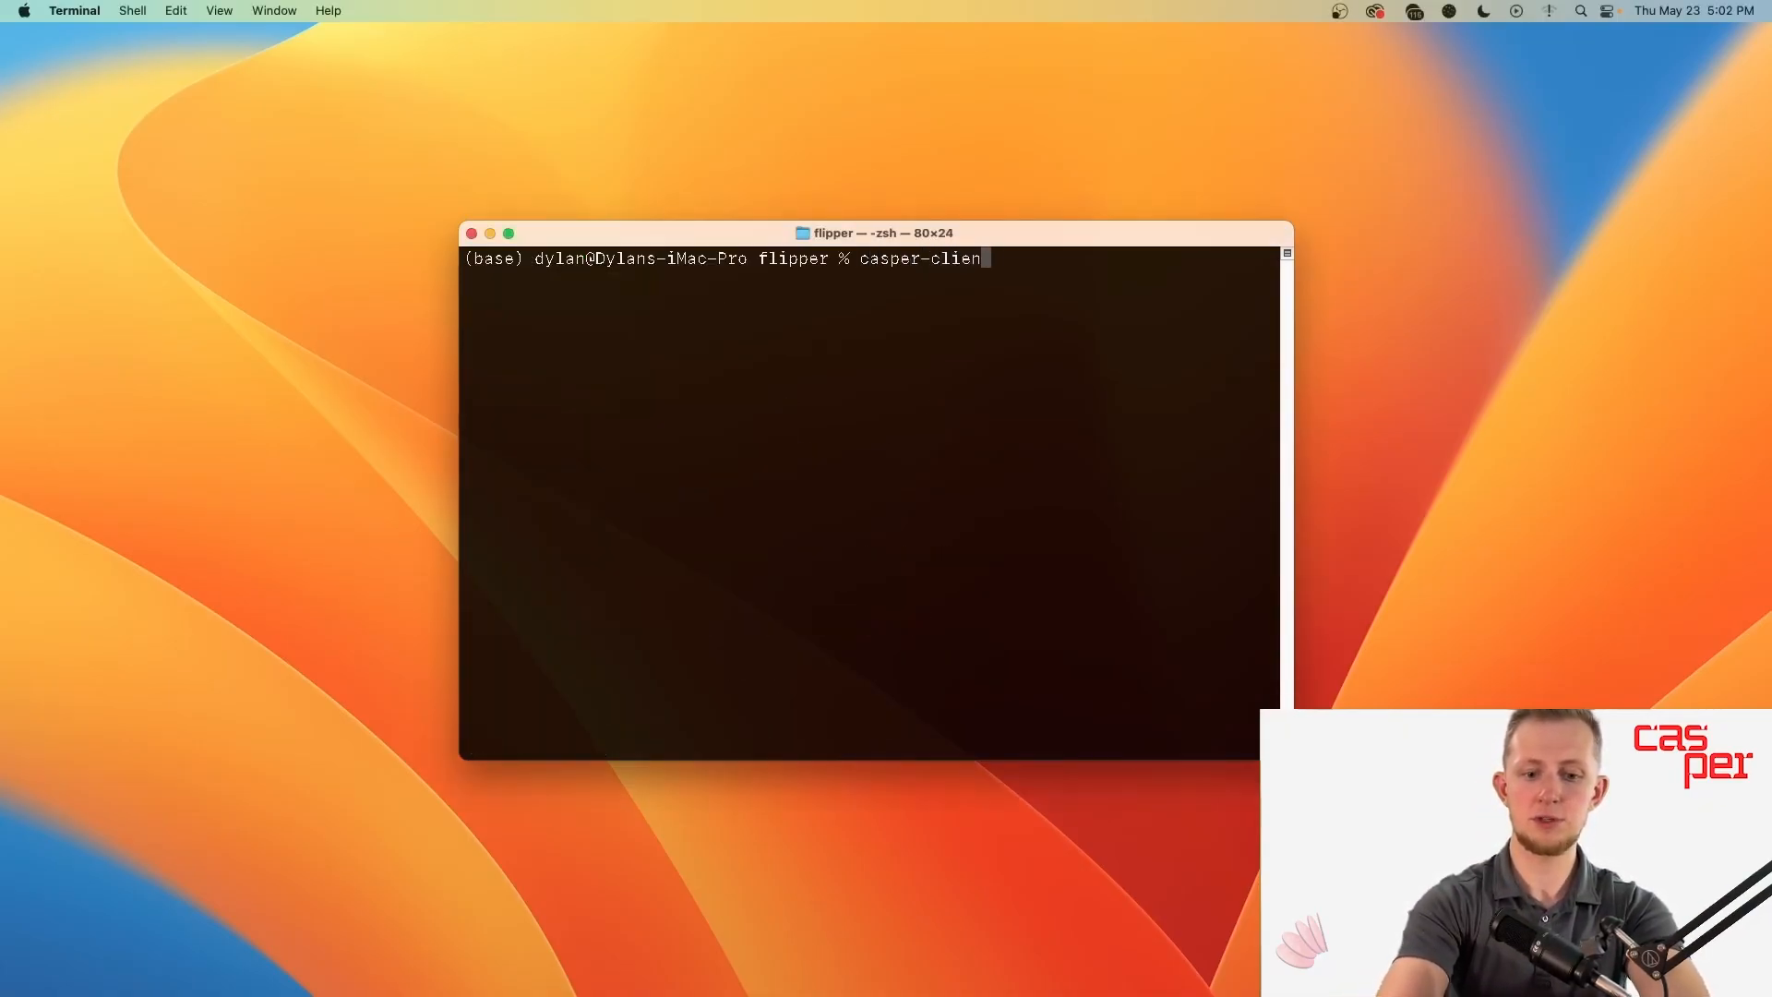
pyautogui.write('put-deploy \\')
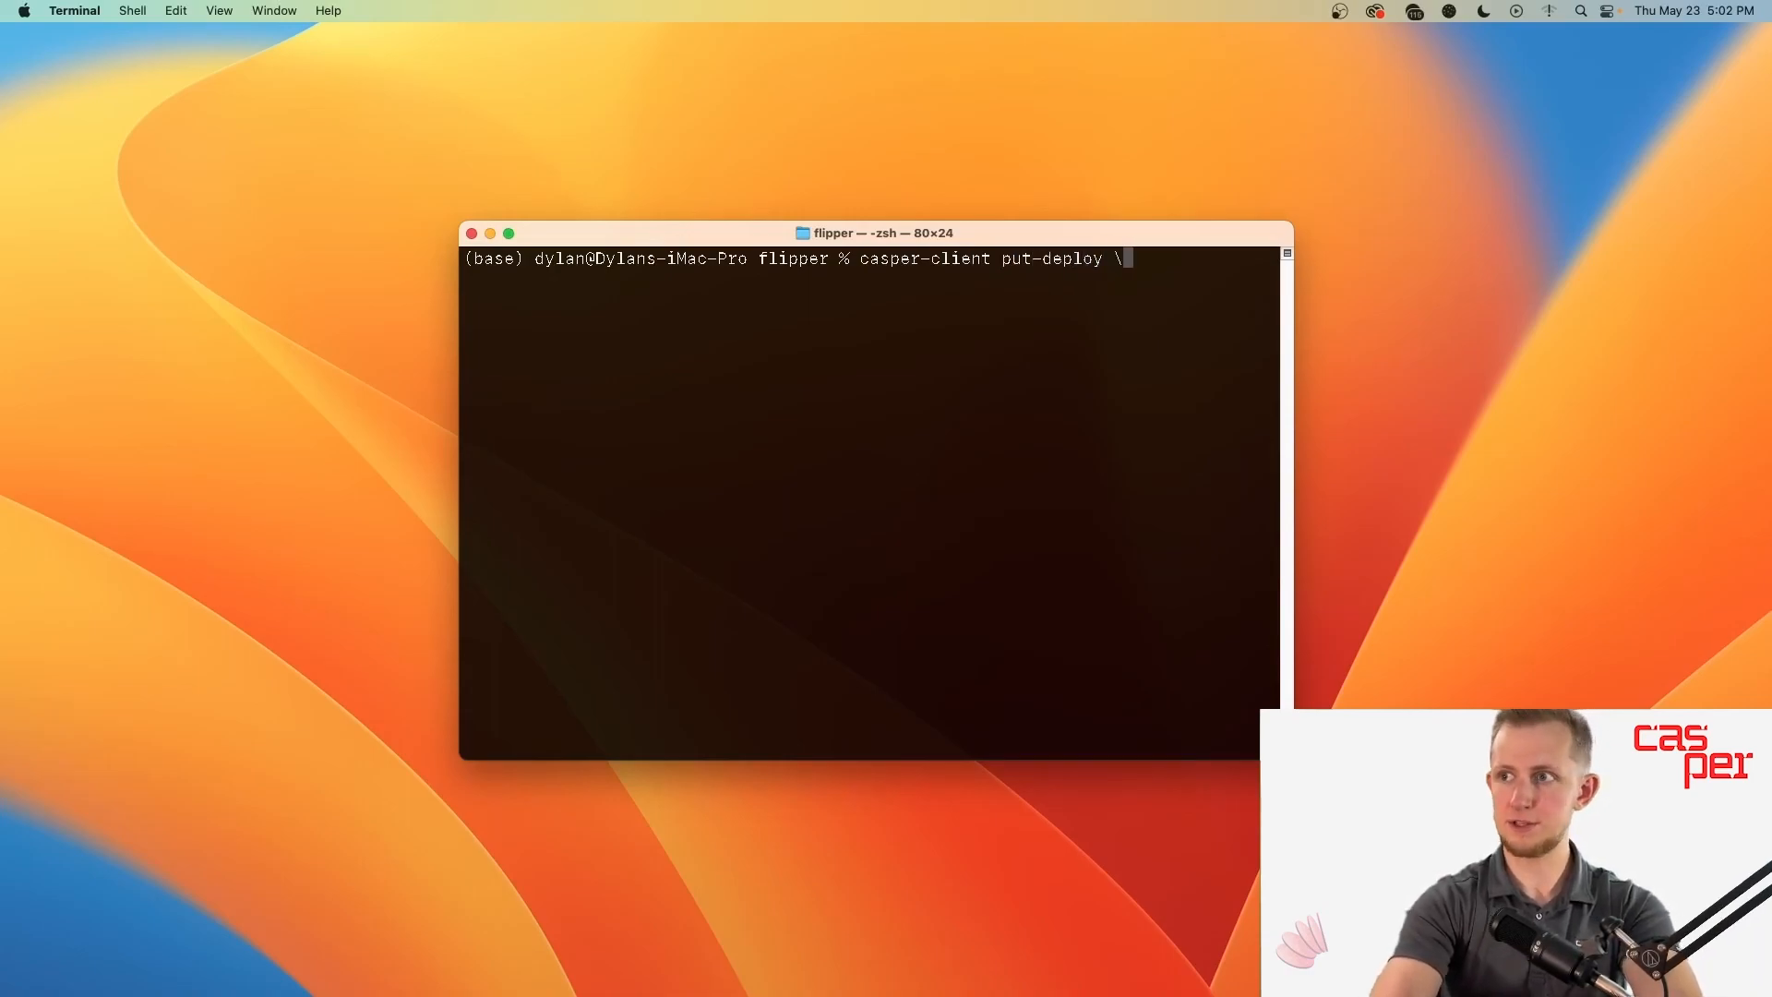
pyautogui.write('--node-address https://rpc.testnet.casperlabs.io \\')
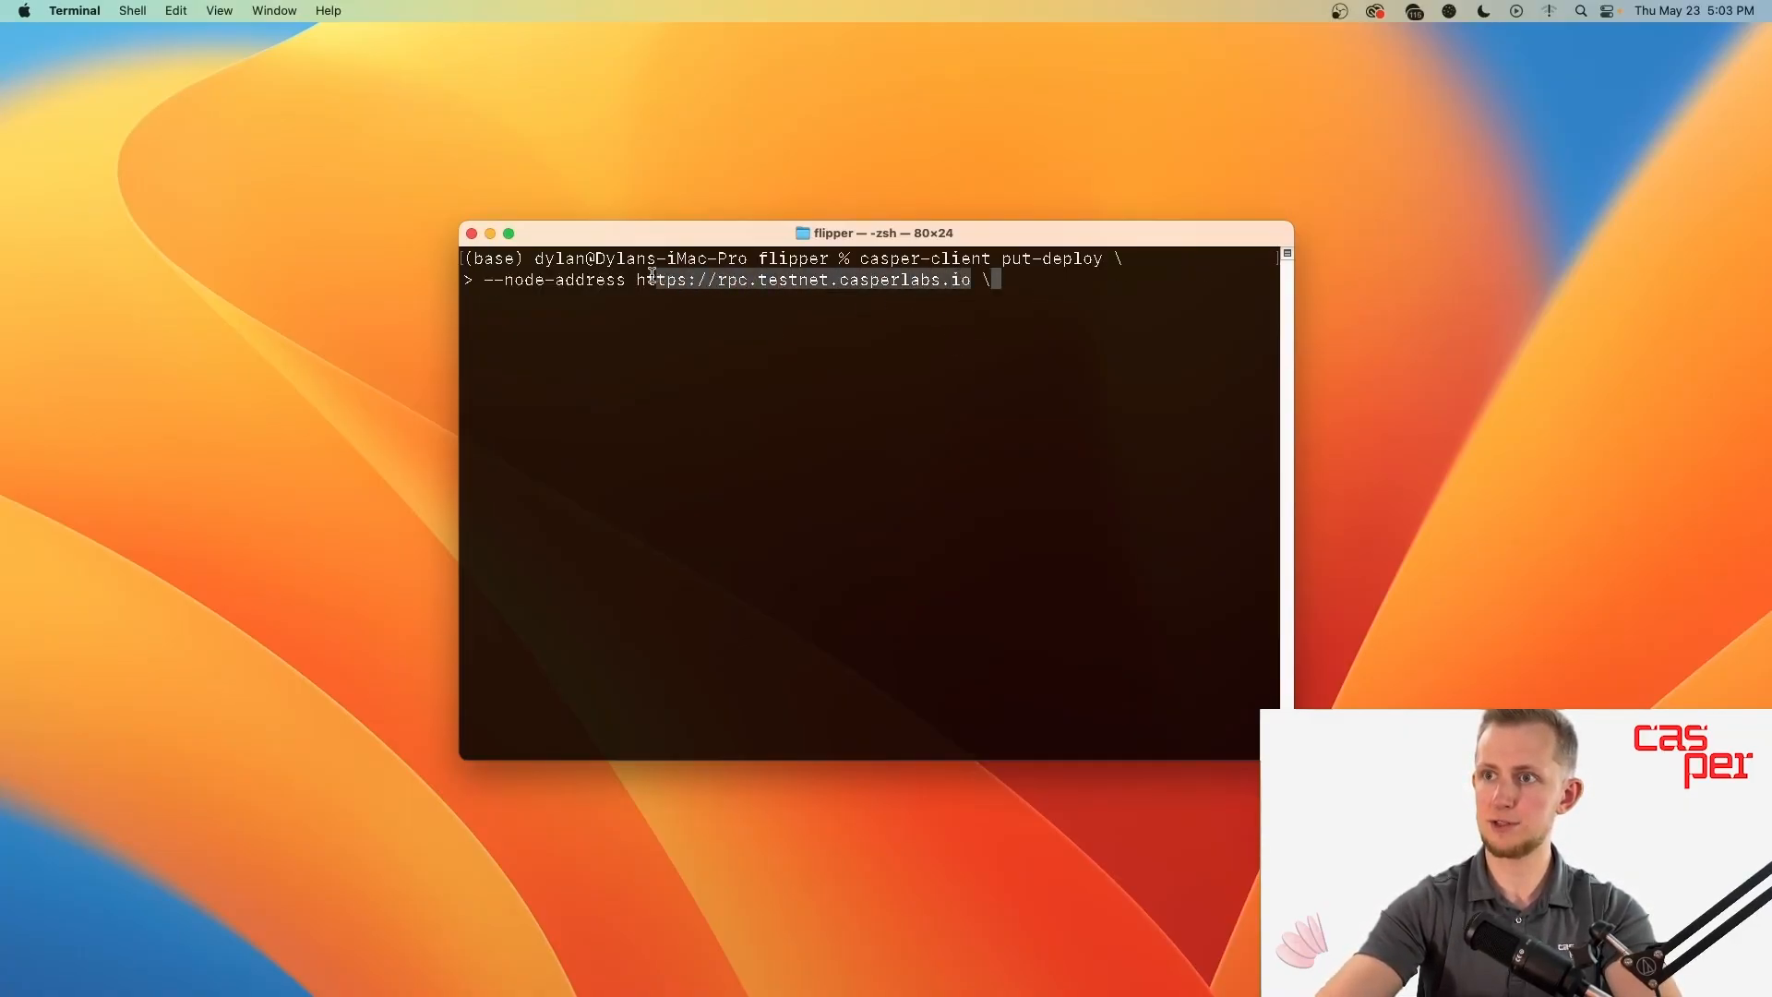
pyautogui.press('return')
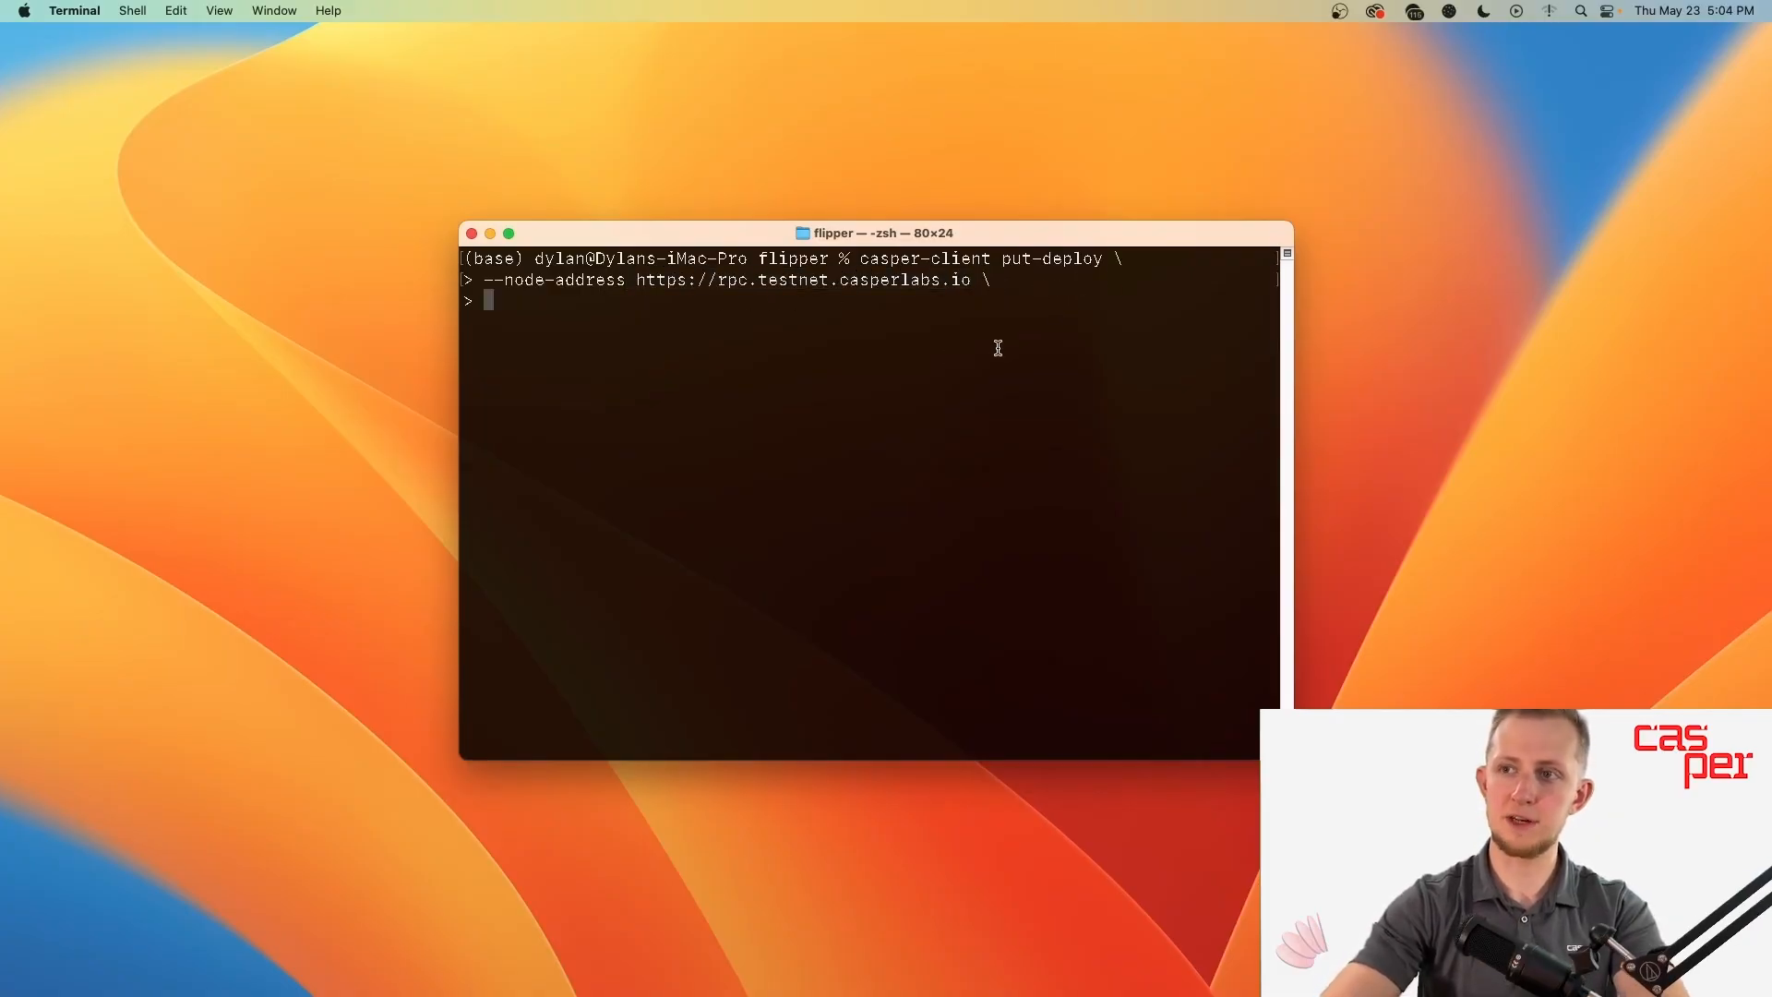
pyautogui.write('--chain-name casper-test \\')
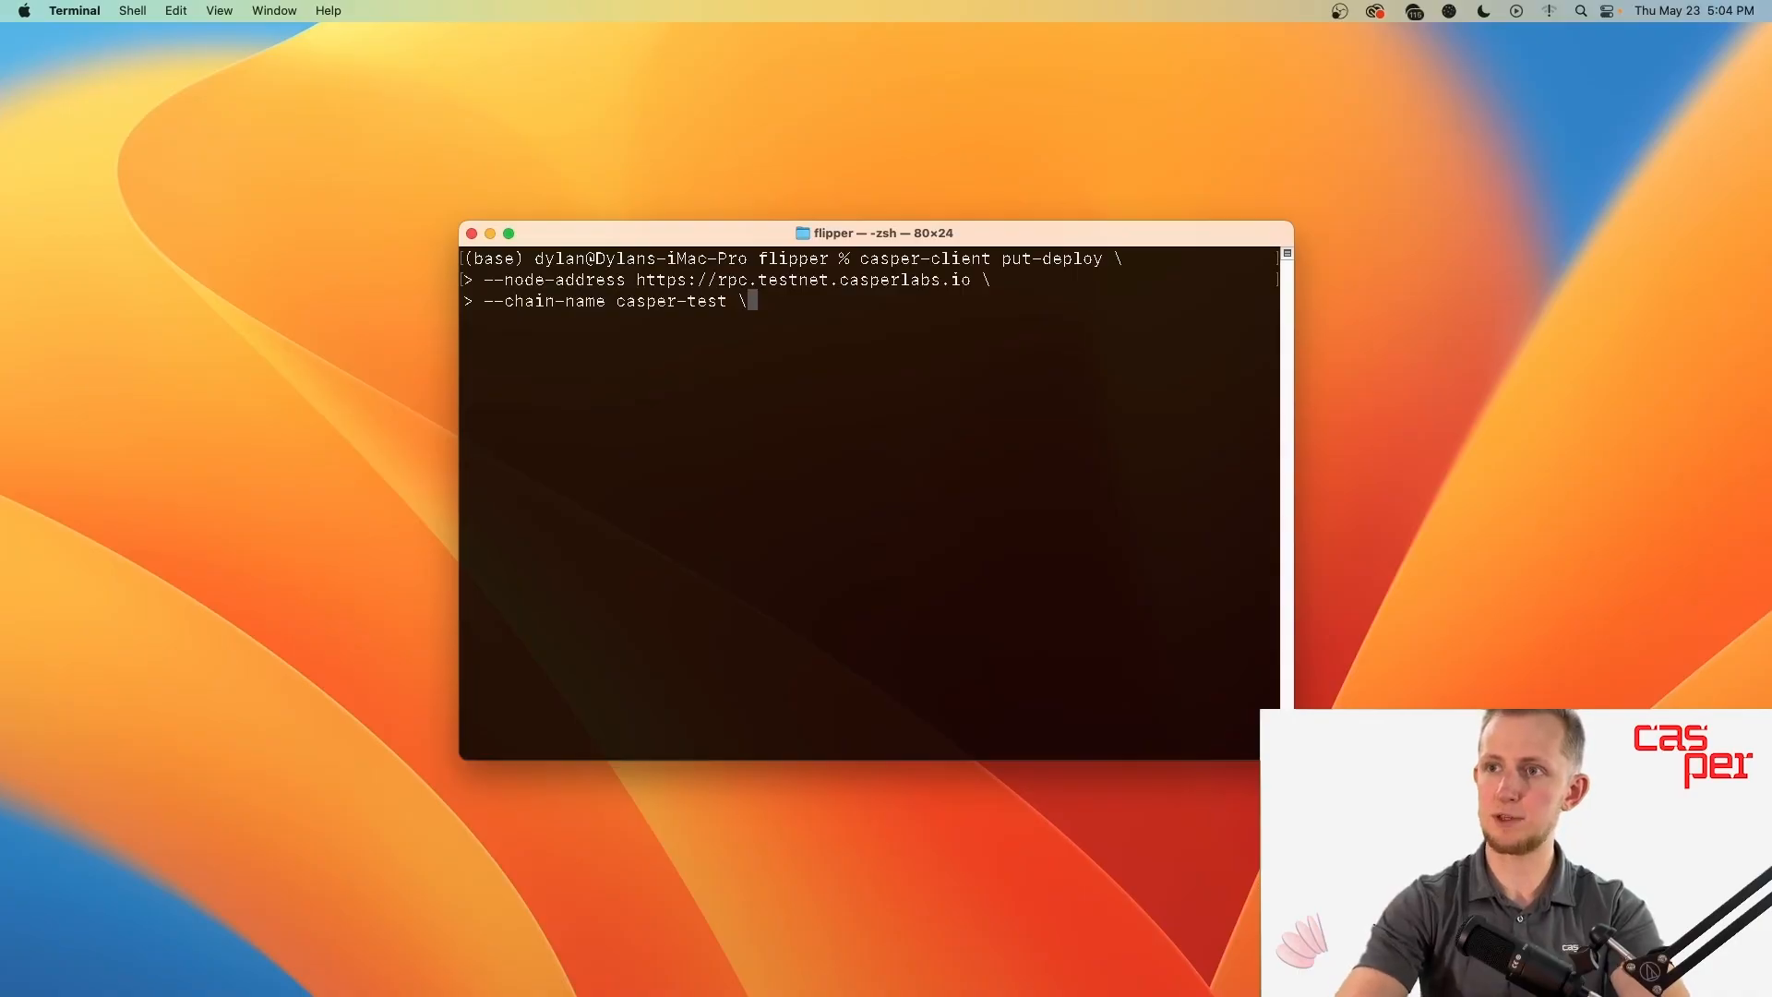
pyautogui.press('Return')
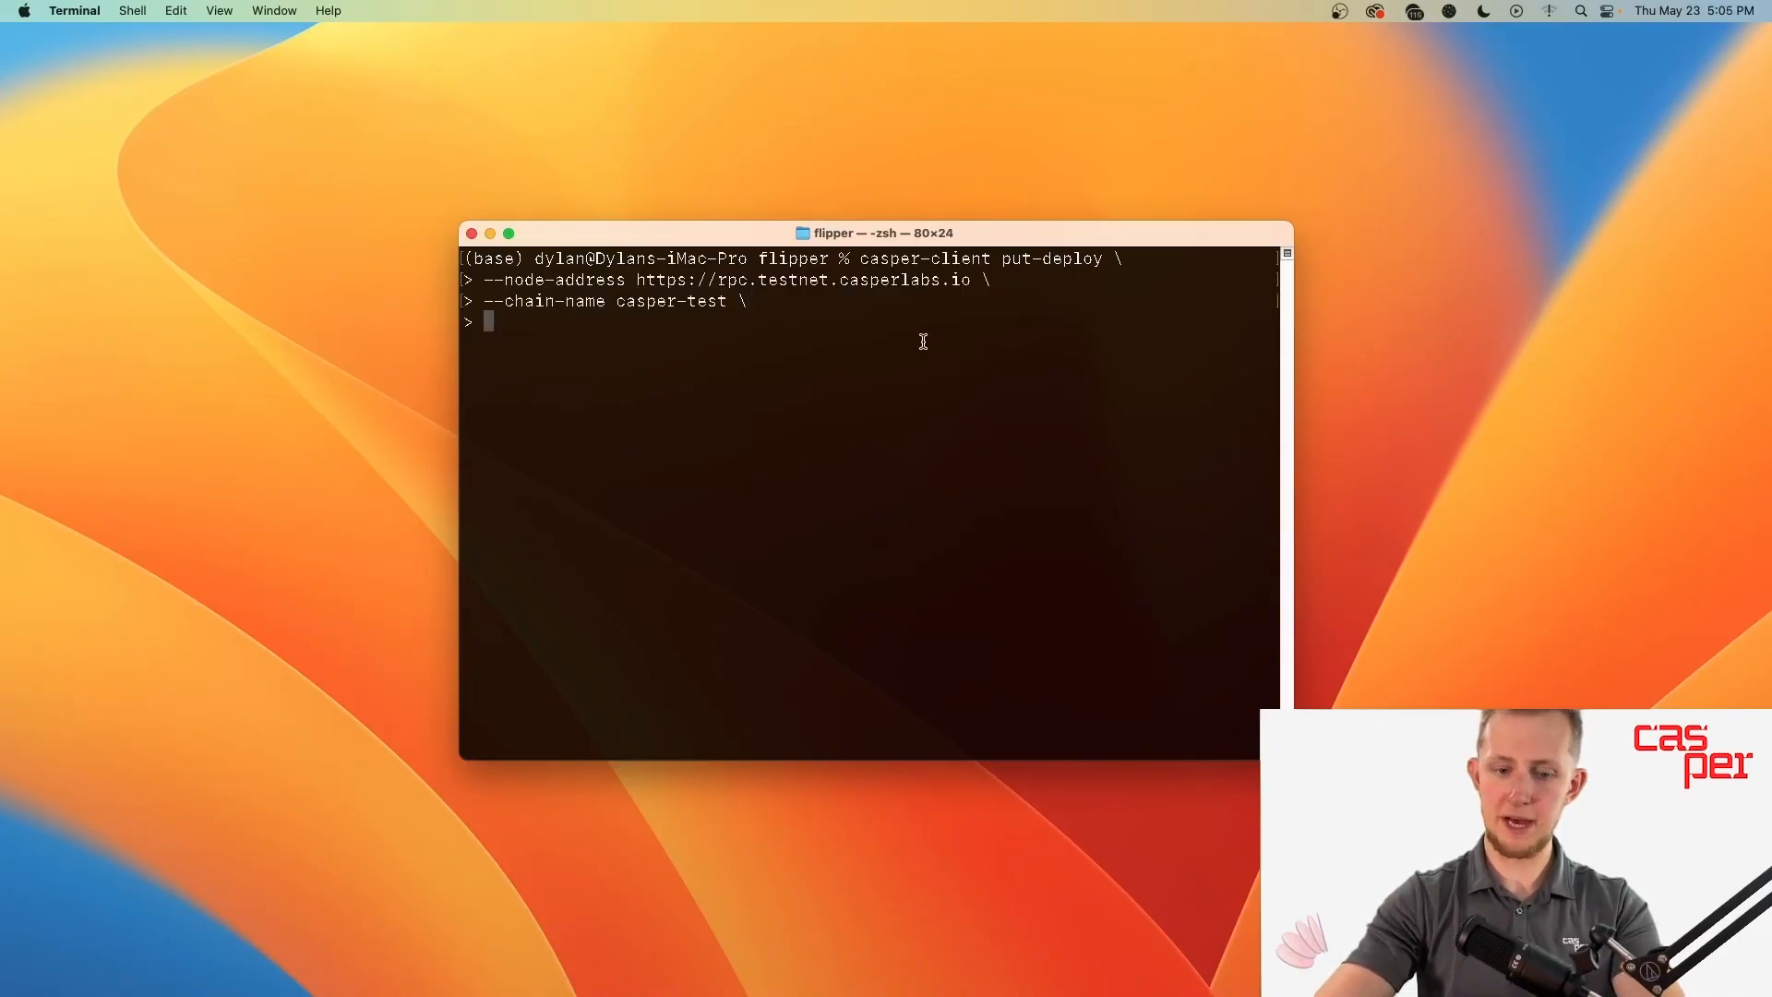
pyautogui.write('--secret-key ./keys/secret_key.pem \\')
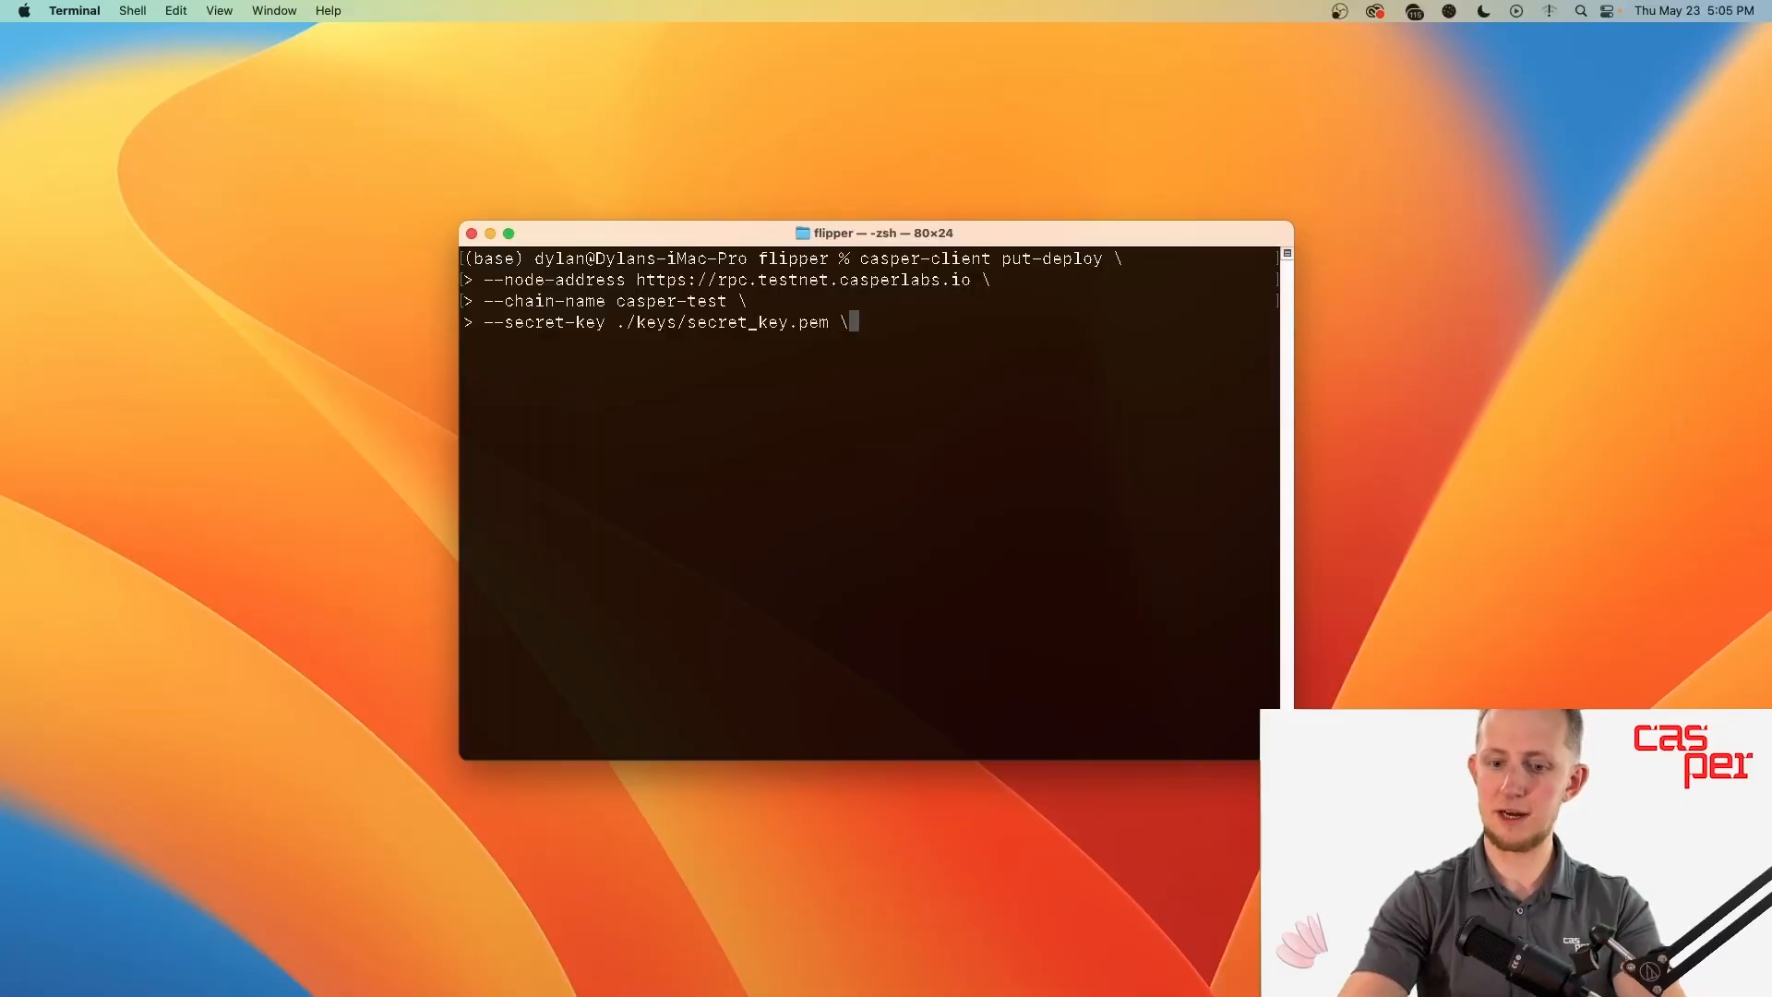
pyautogui.press('Return')
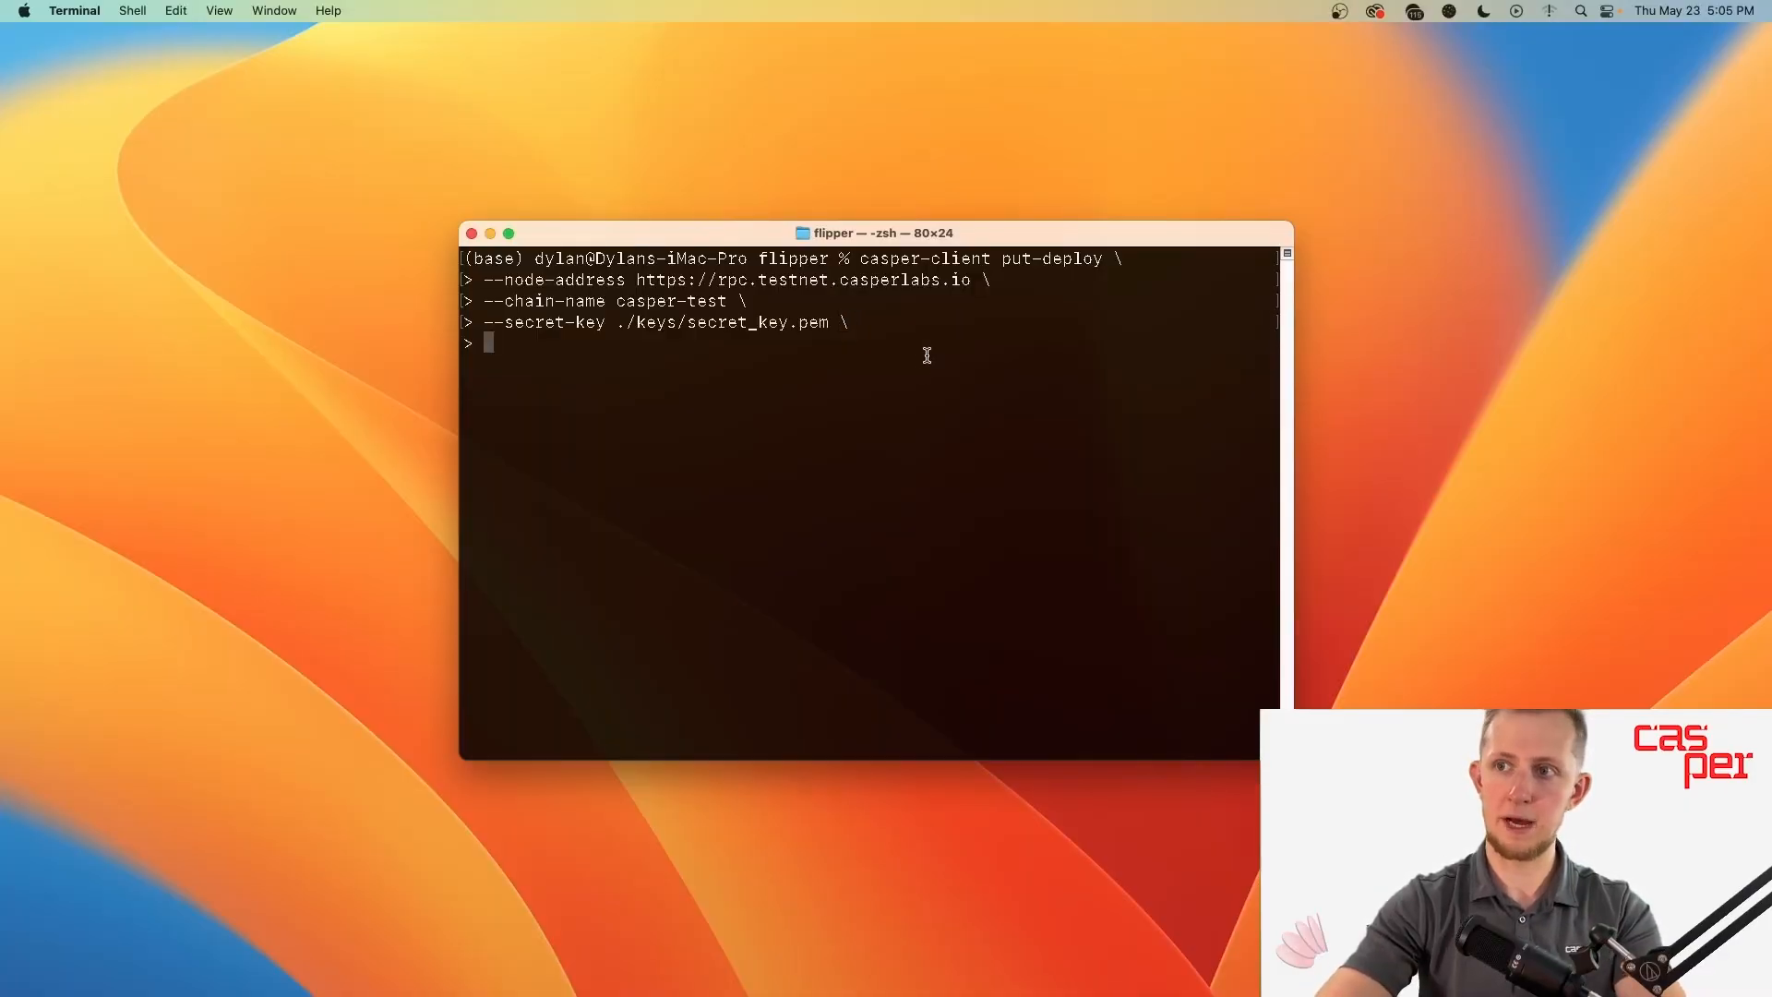
pyautogui.write('--session-path ./wasm/Flipper.wasm \\')
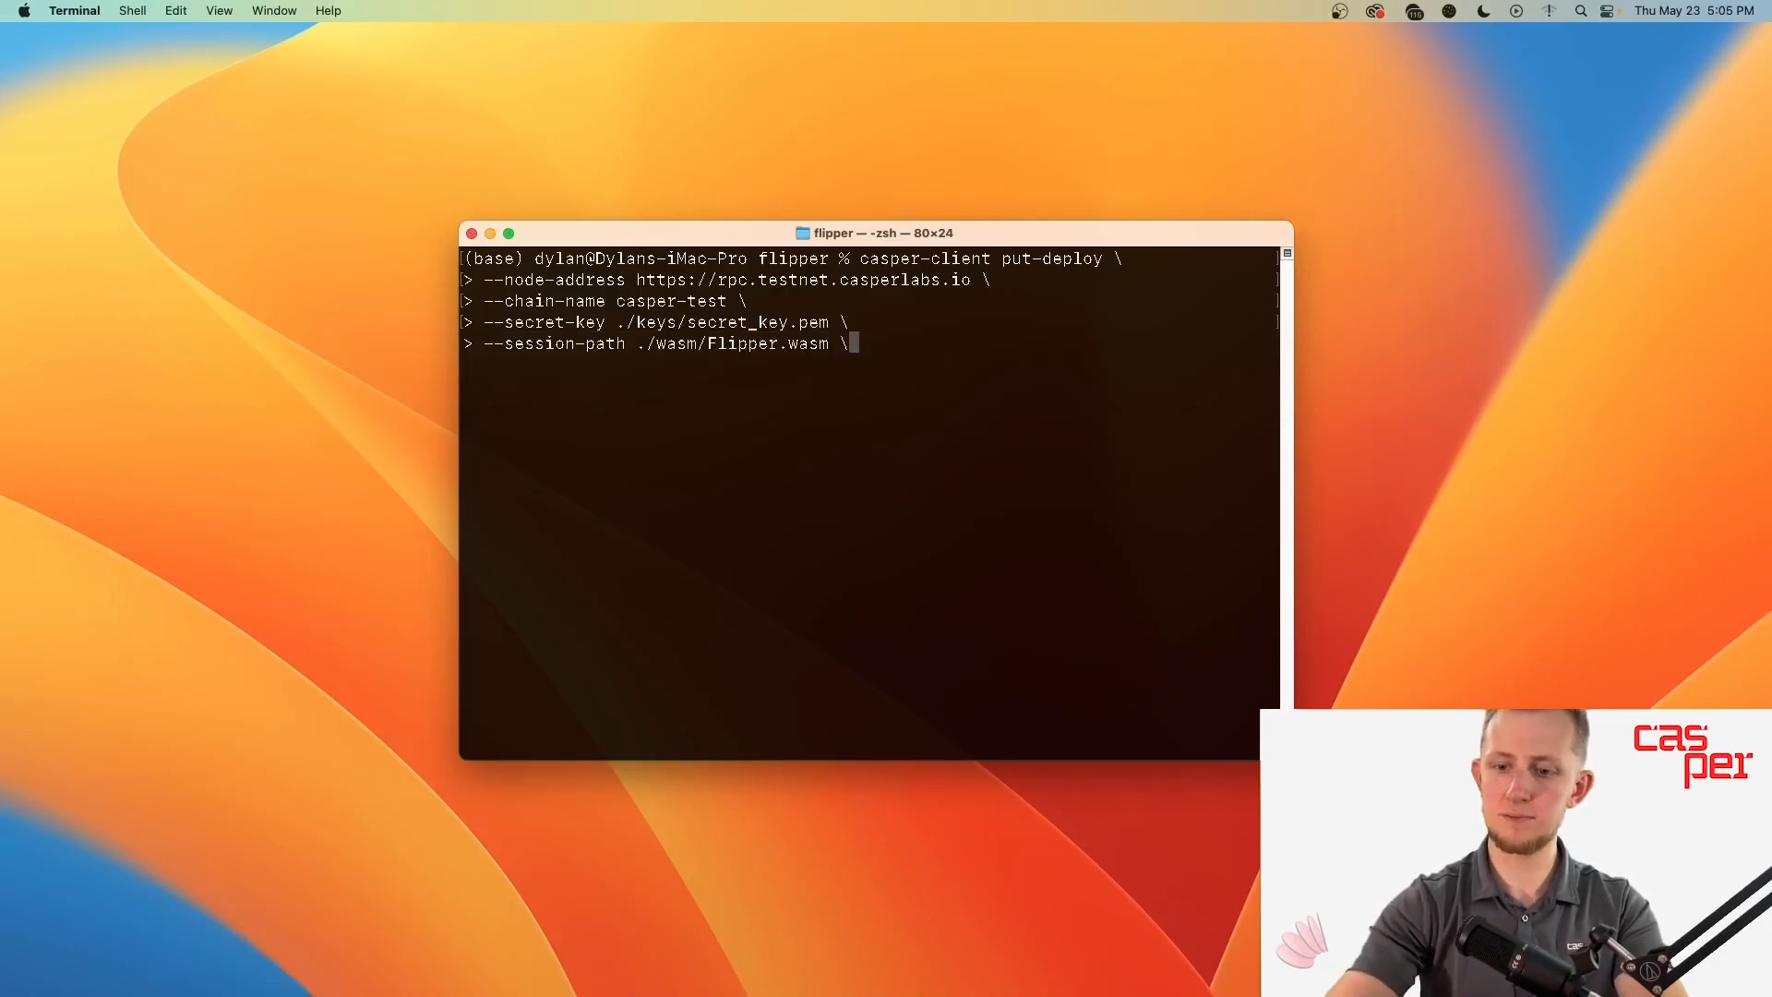
pyautogui.write('--payment-amount 100000000000 \\')
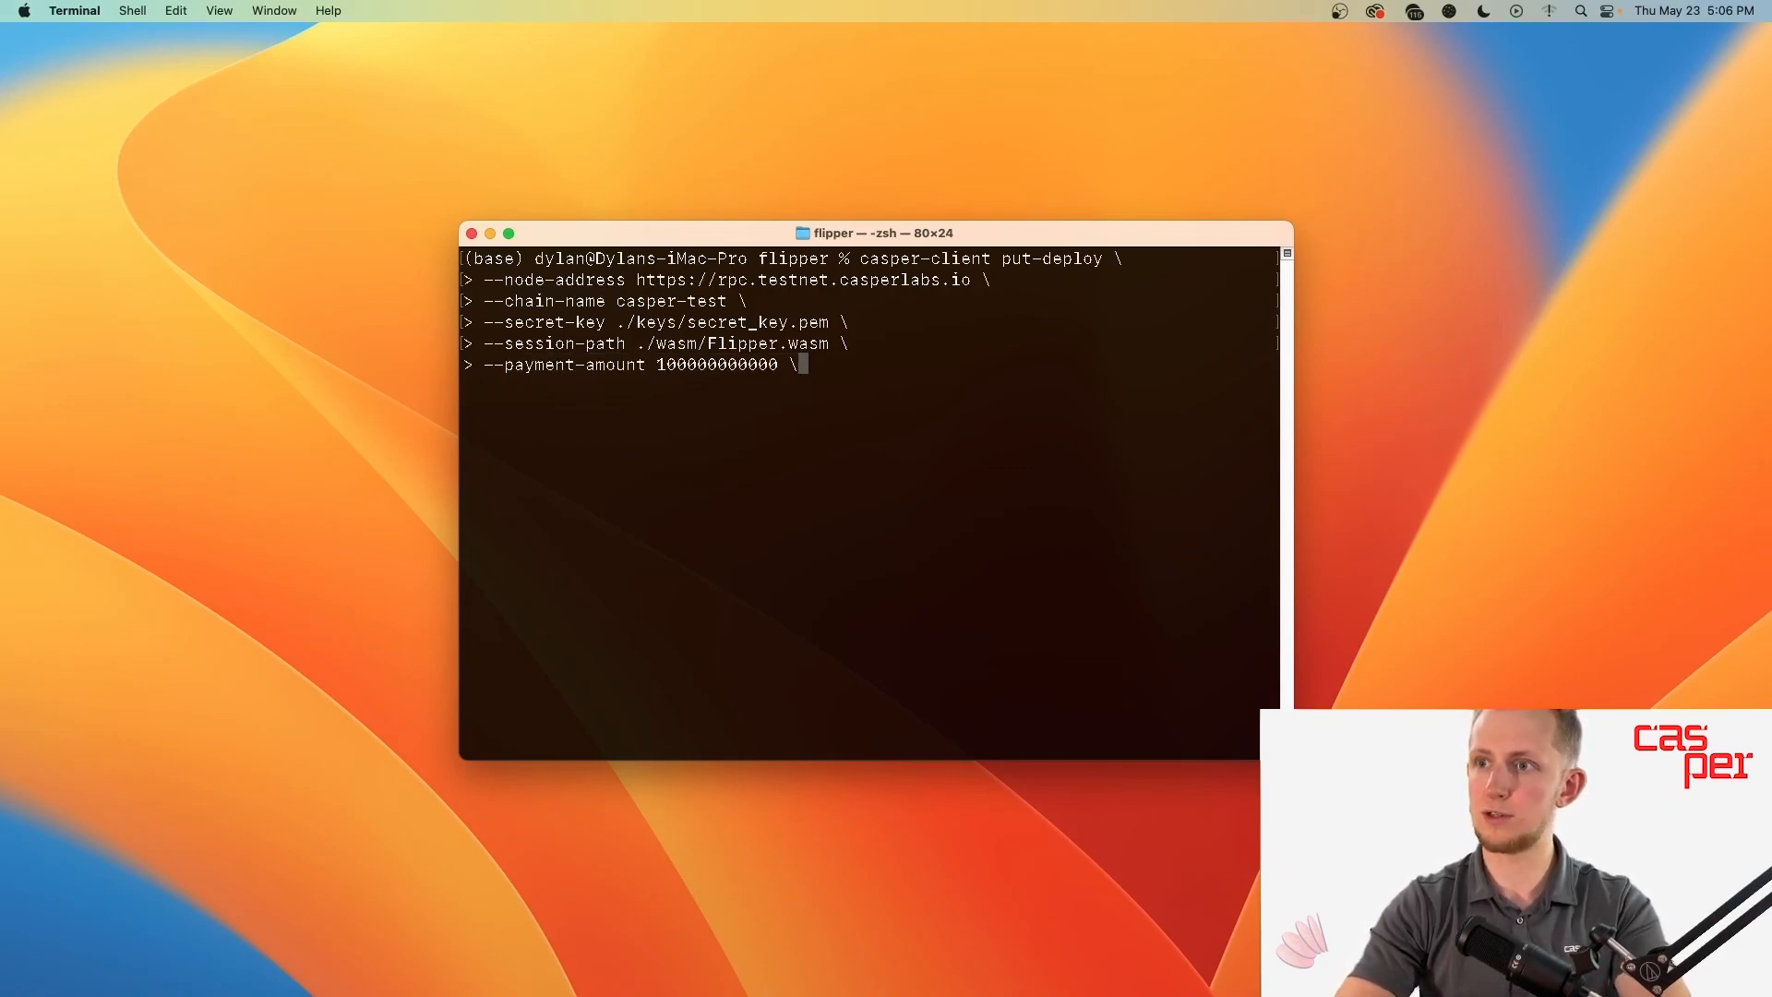
pyautogui.press('Return')
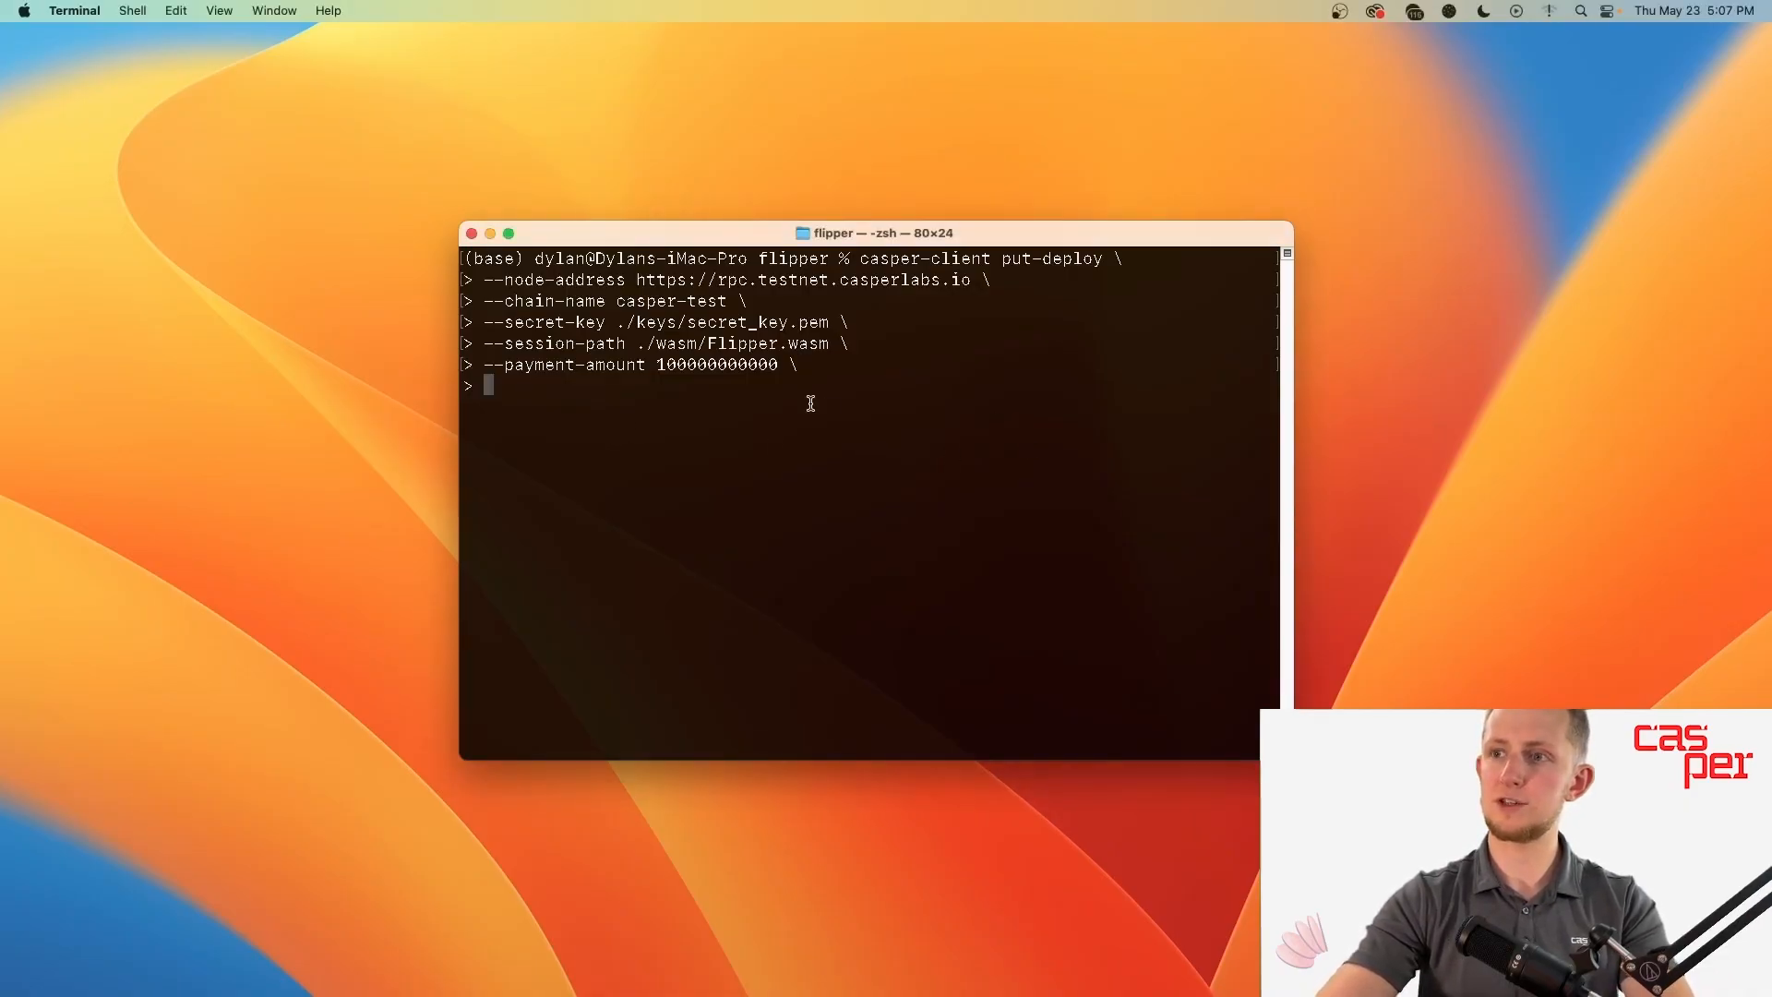
# Add session args flipper_contract_package_hash, allow key override true, upgradable true, and submit
pyautogui.write('--session-arg "odra_cfg_package_hash_key_name:string:\'flipper_contract_package_hash\'" \\')
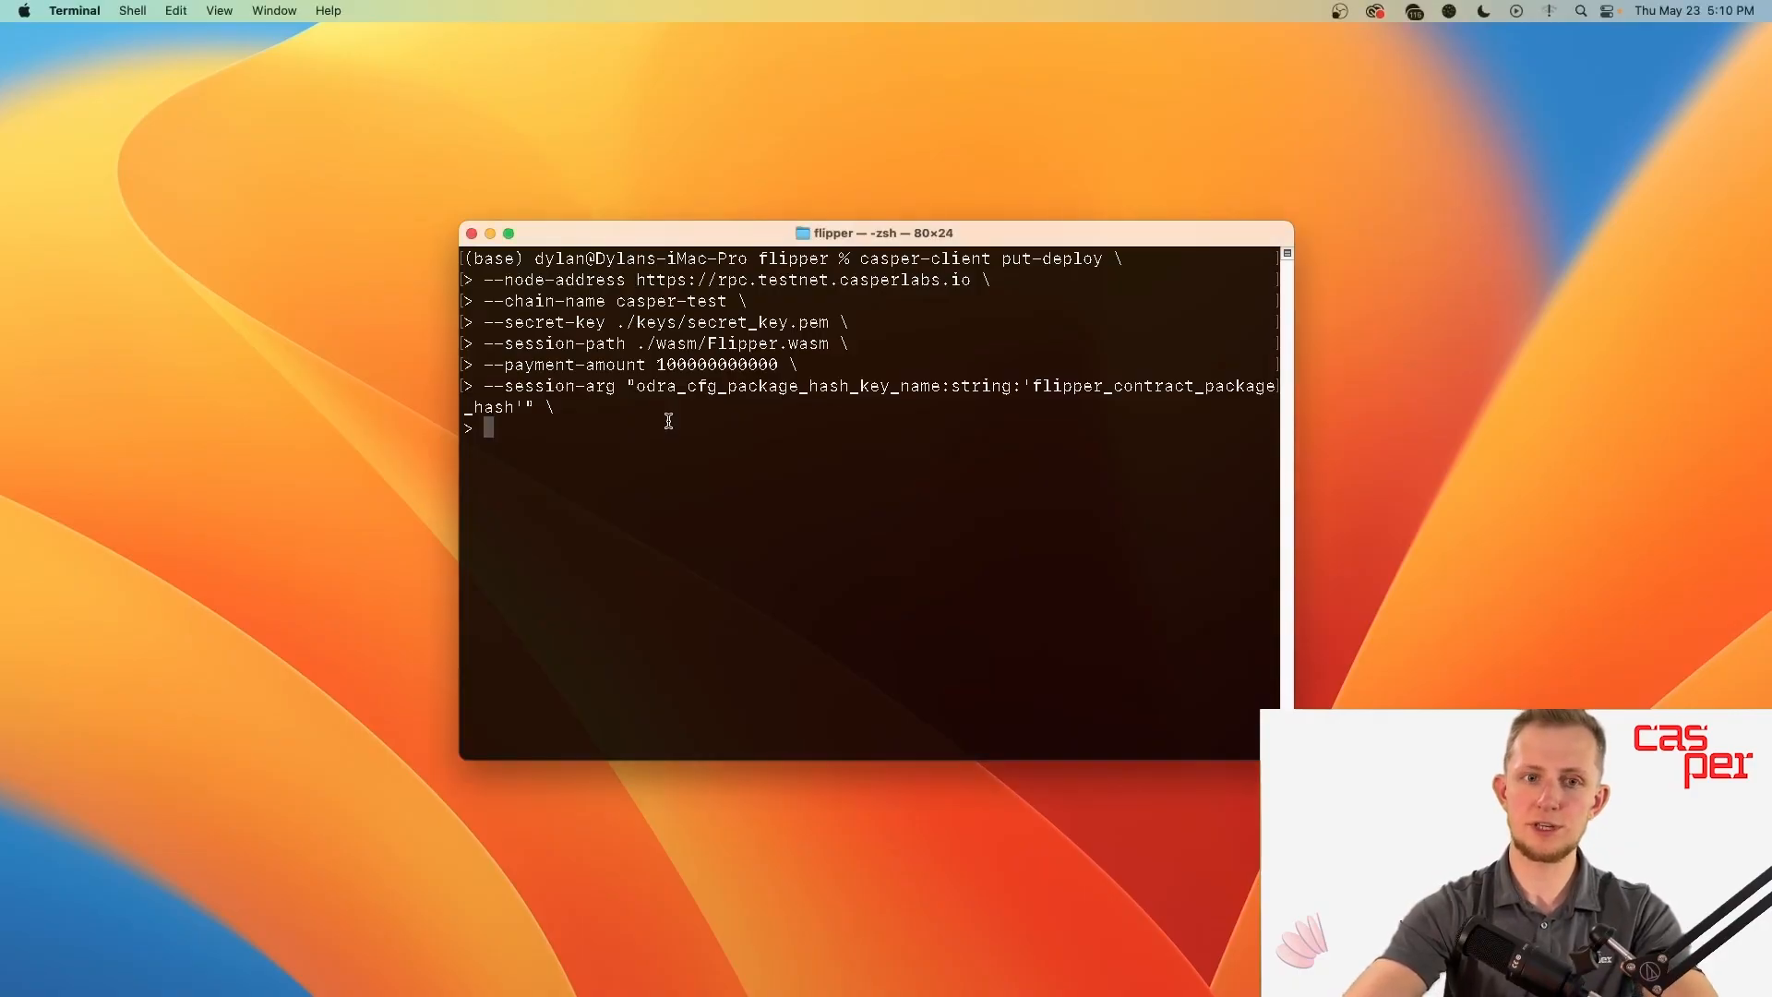
pyautogui.write('--session-arg "odra_cfg_allow_key_override:bool:\'true\'" \\')
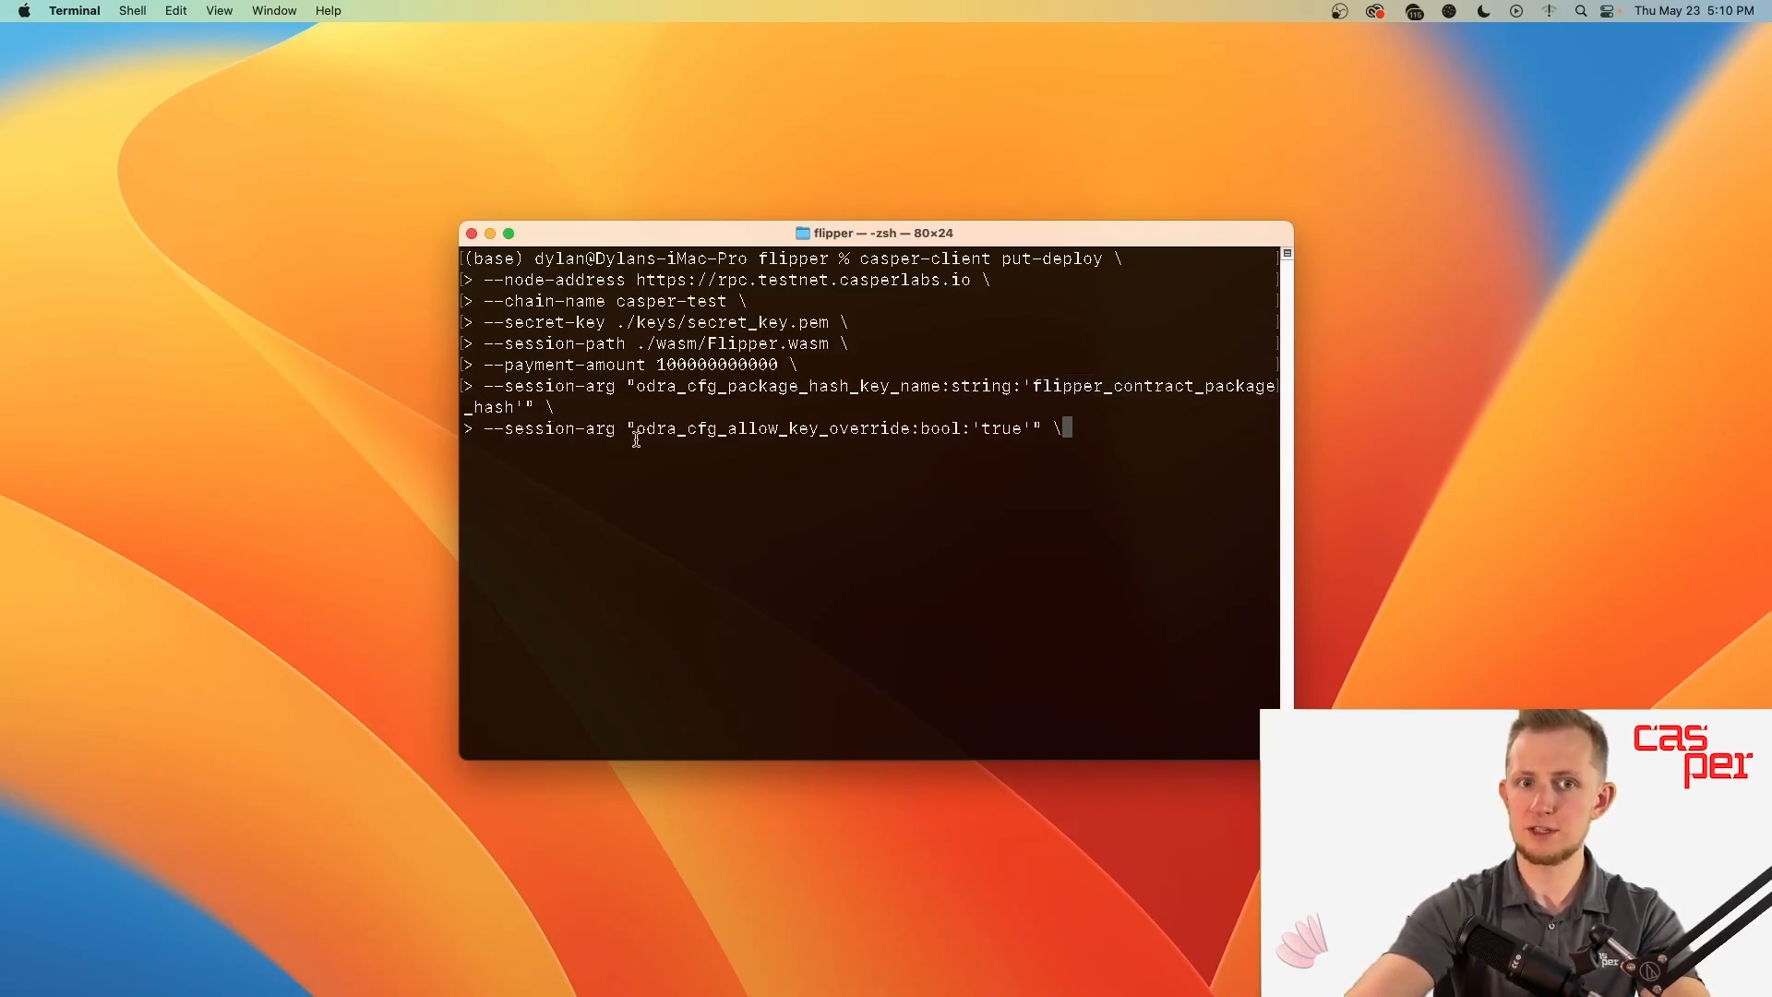
pyautogui.moveTo(1113, 433)
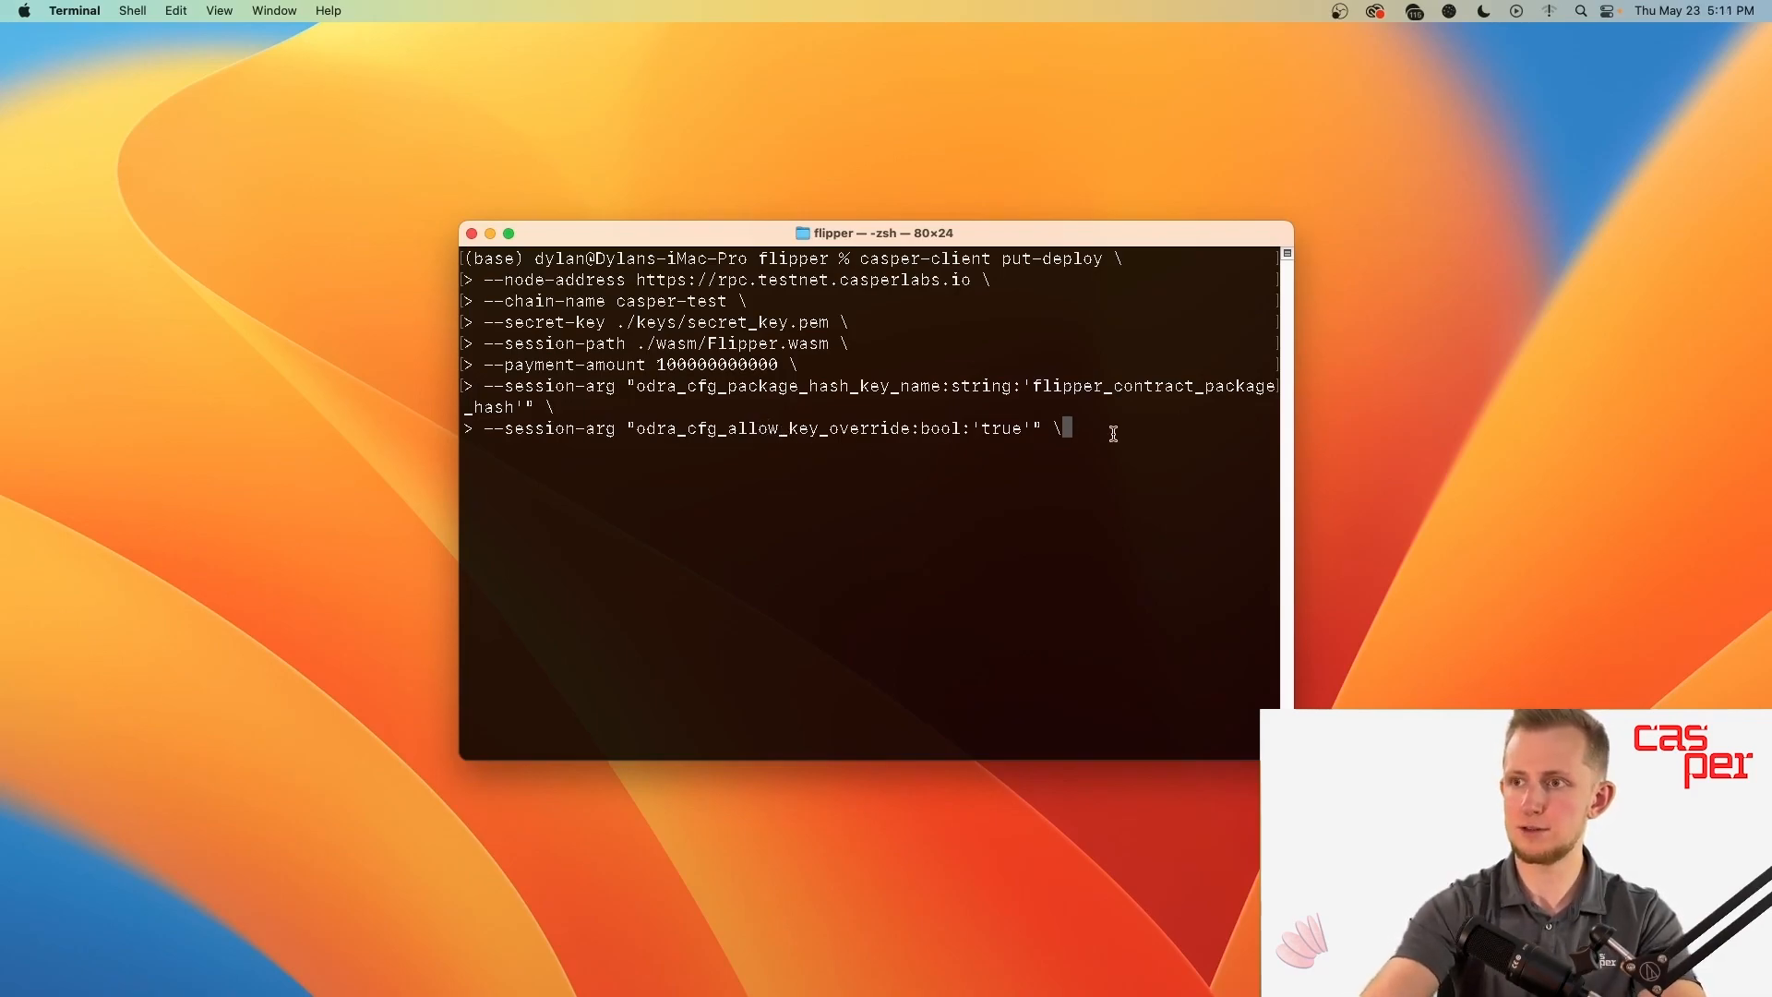
pyautogui.press('Return')
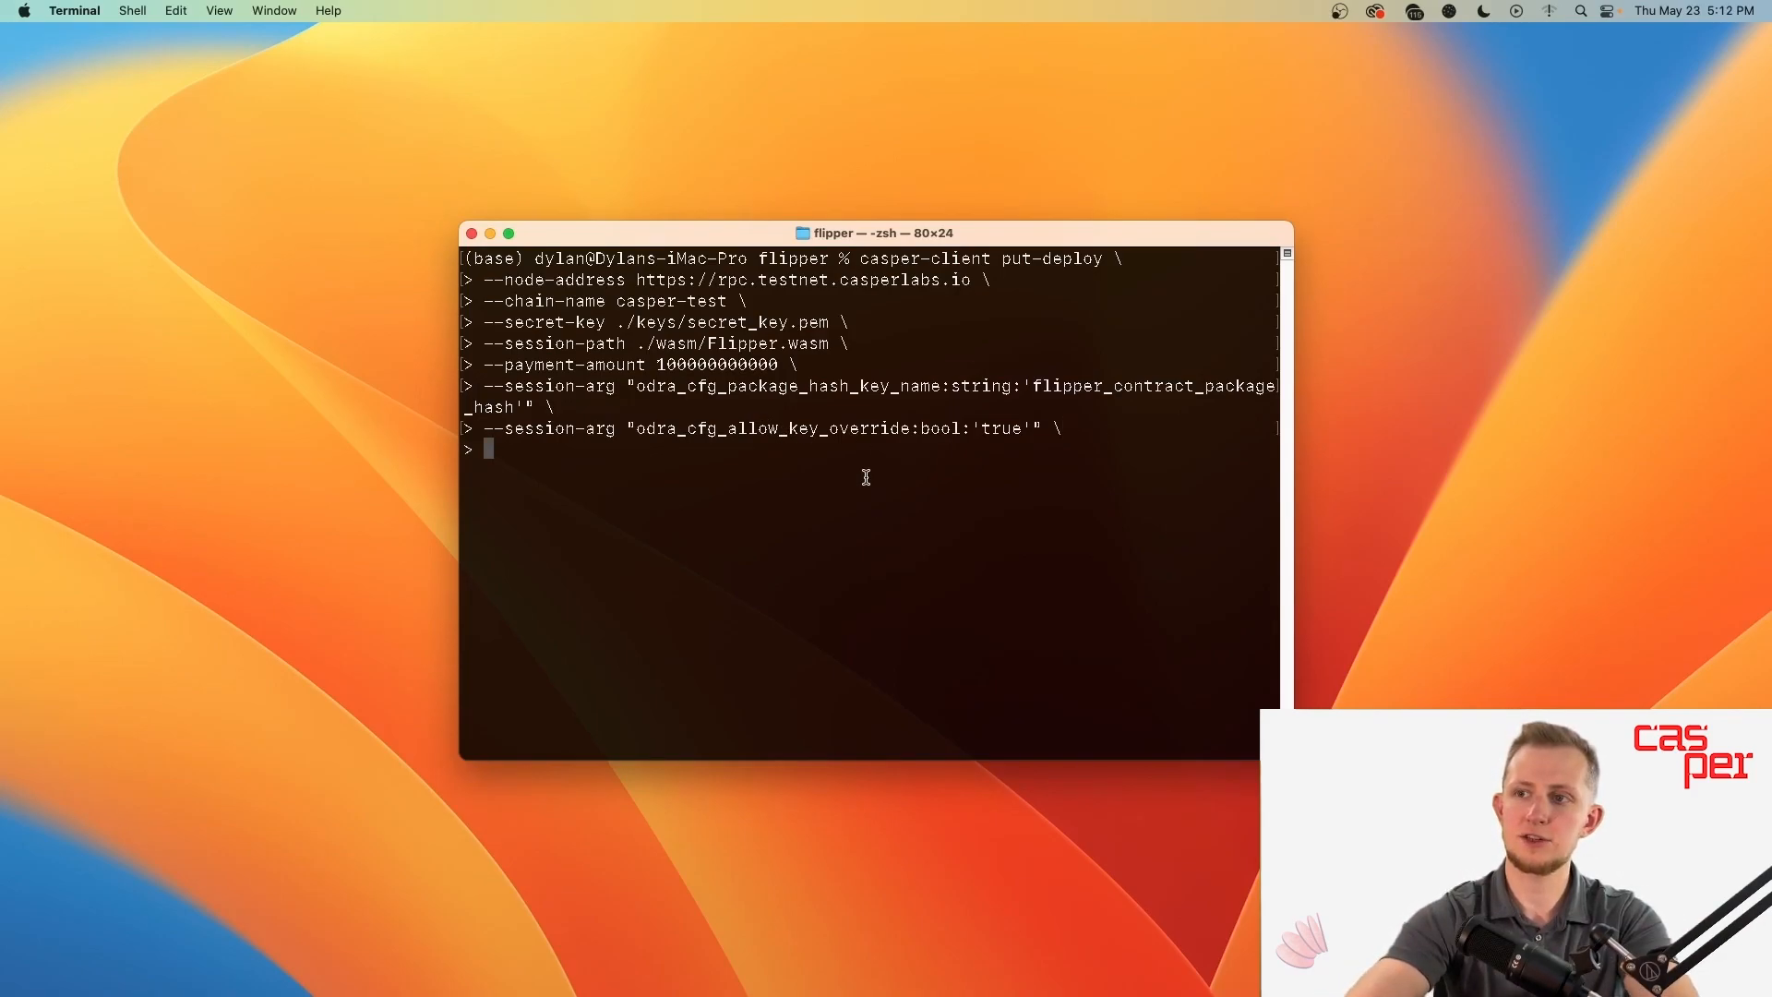
pyautogui.write('--session-arg "odra_cfg_is_upgradable:bool:\'true\'"')
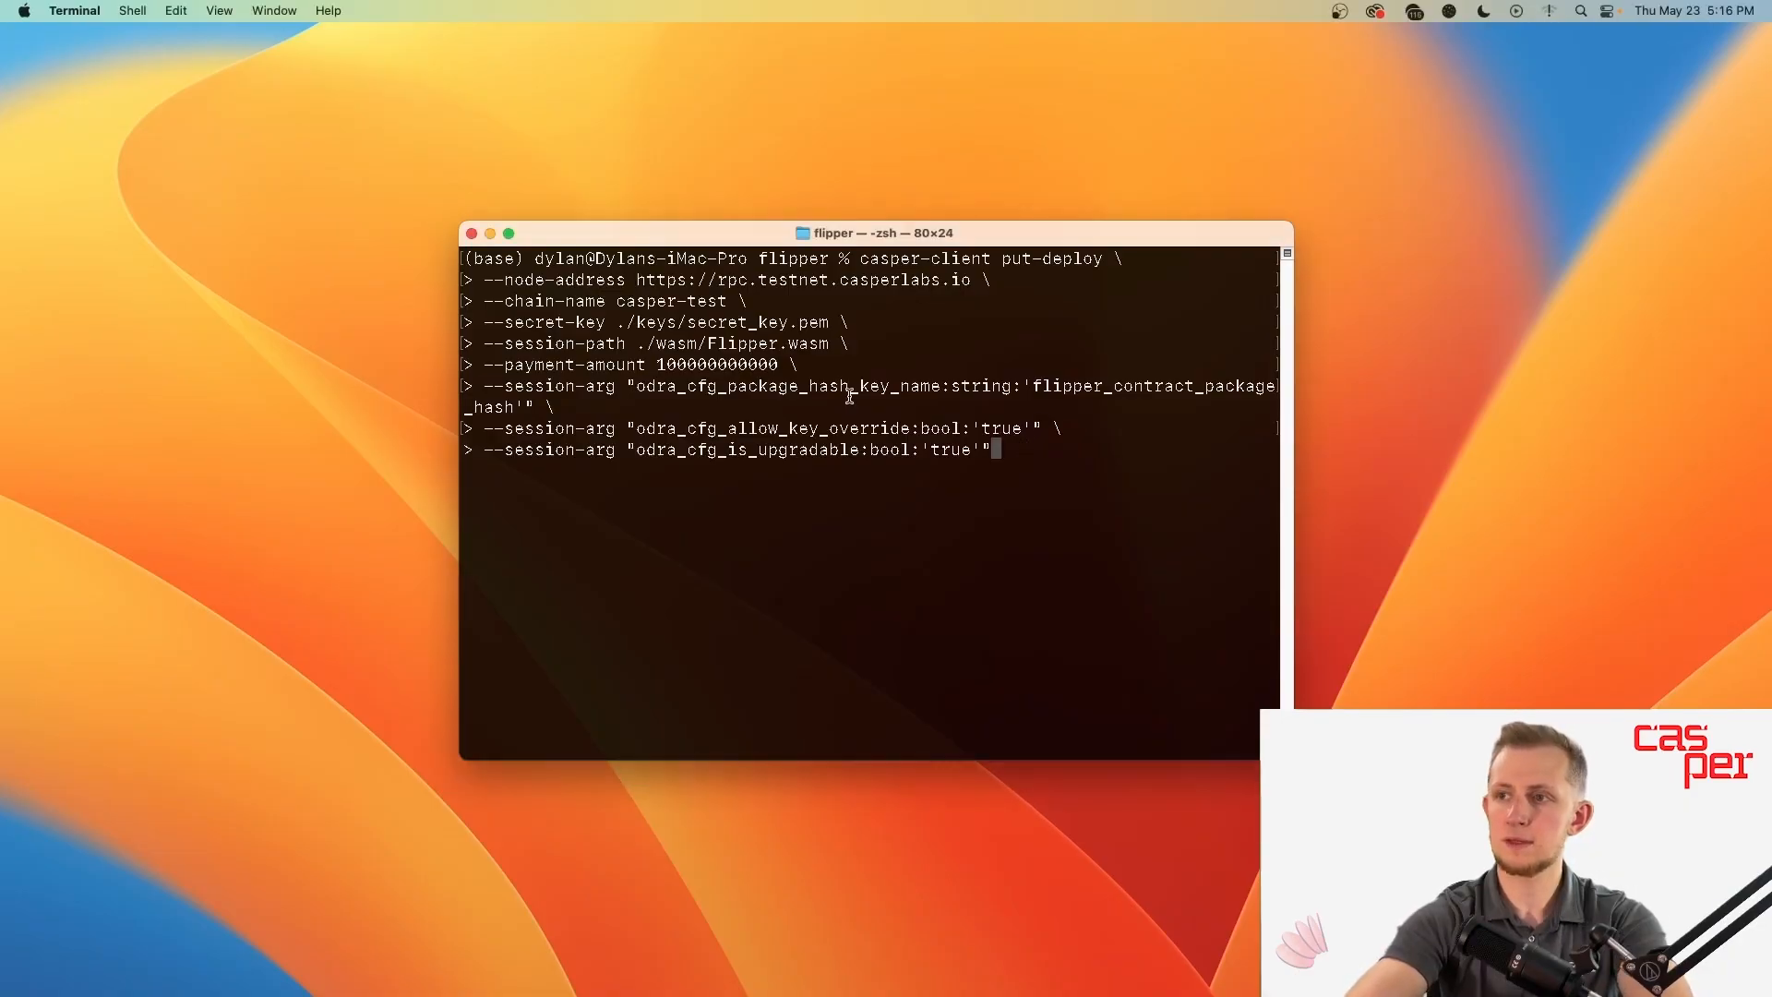
pyautogui.press('Return')
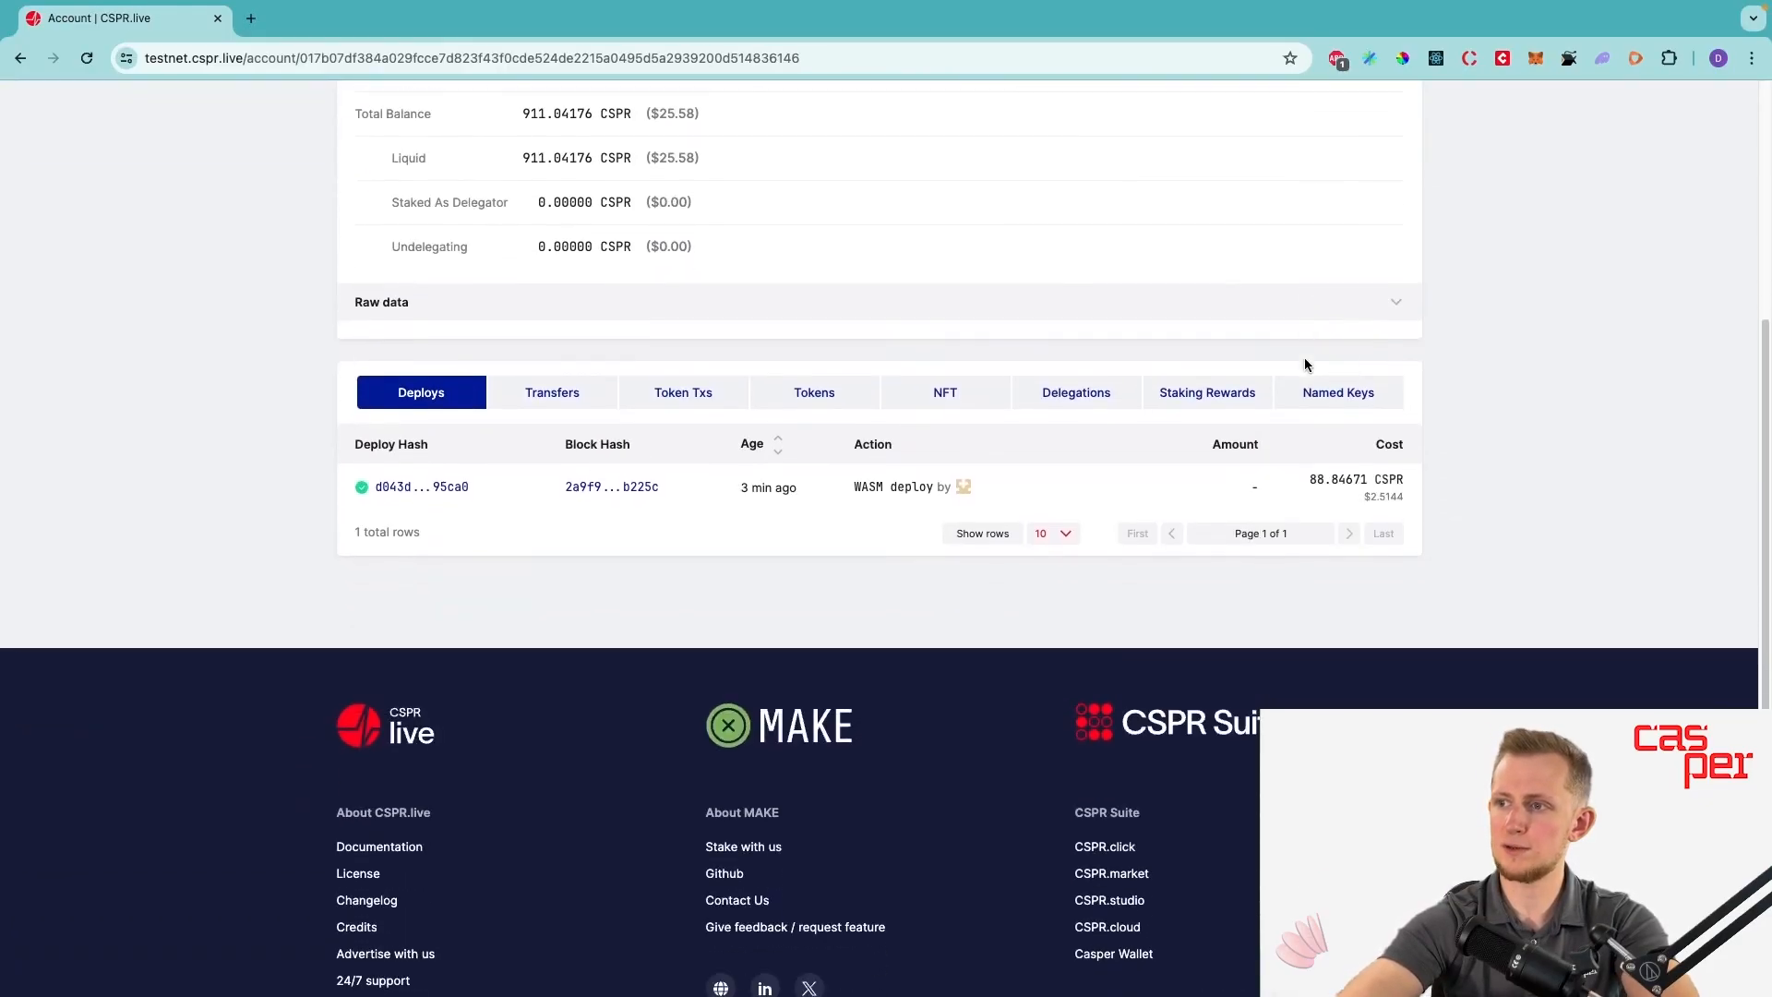
# Open the account's Named Keys and the flipper_contract_package_hash entry
pyautogui.click(1338, 392)
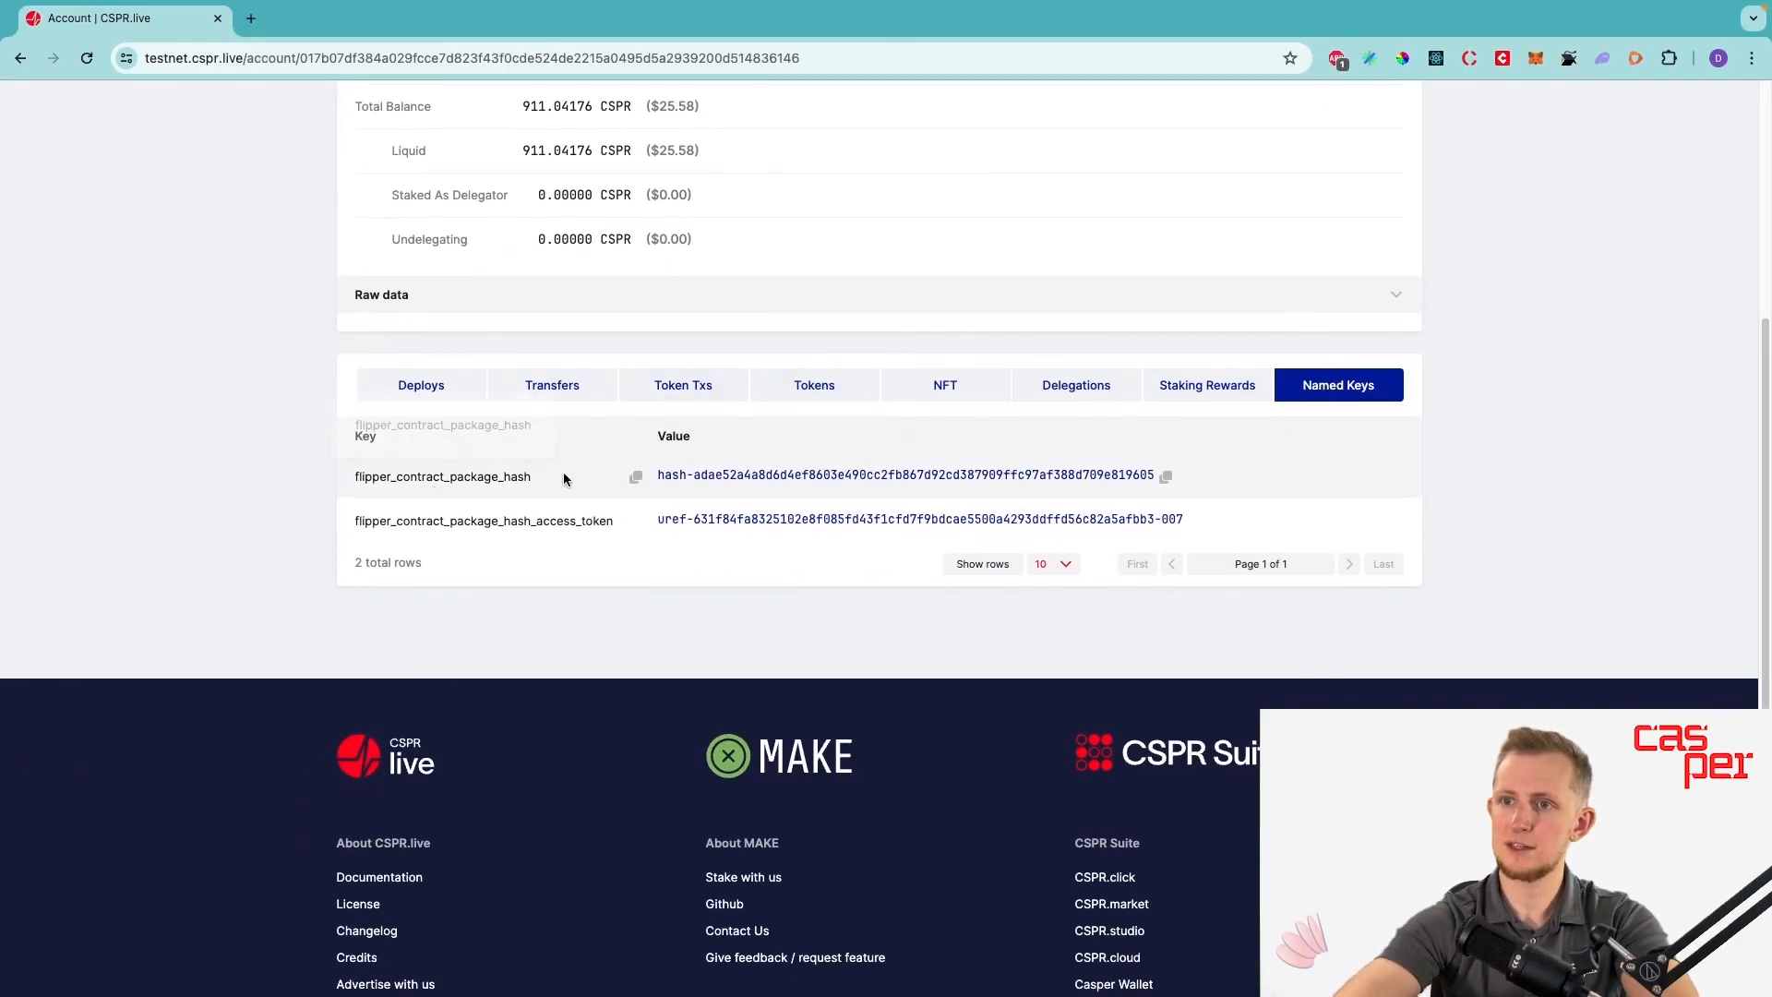
pyautogui.moveTo(345, 478)
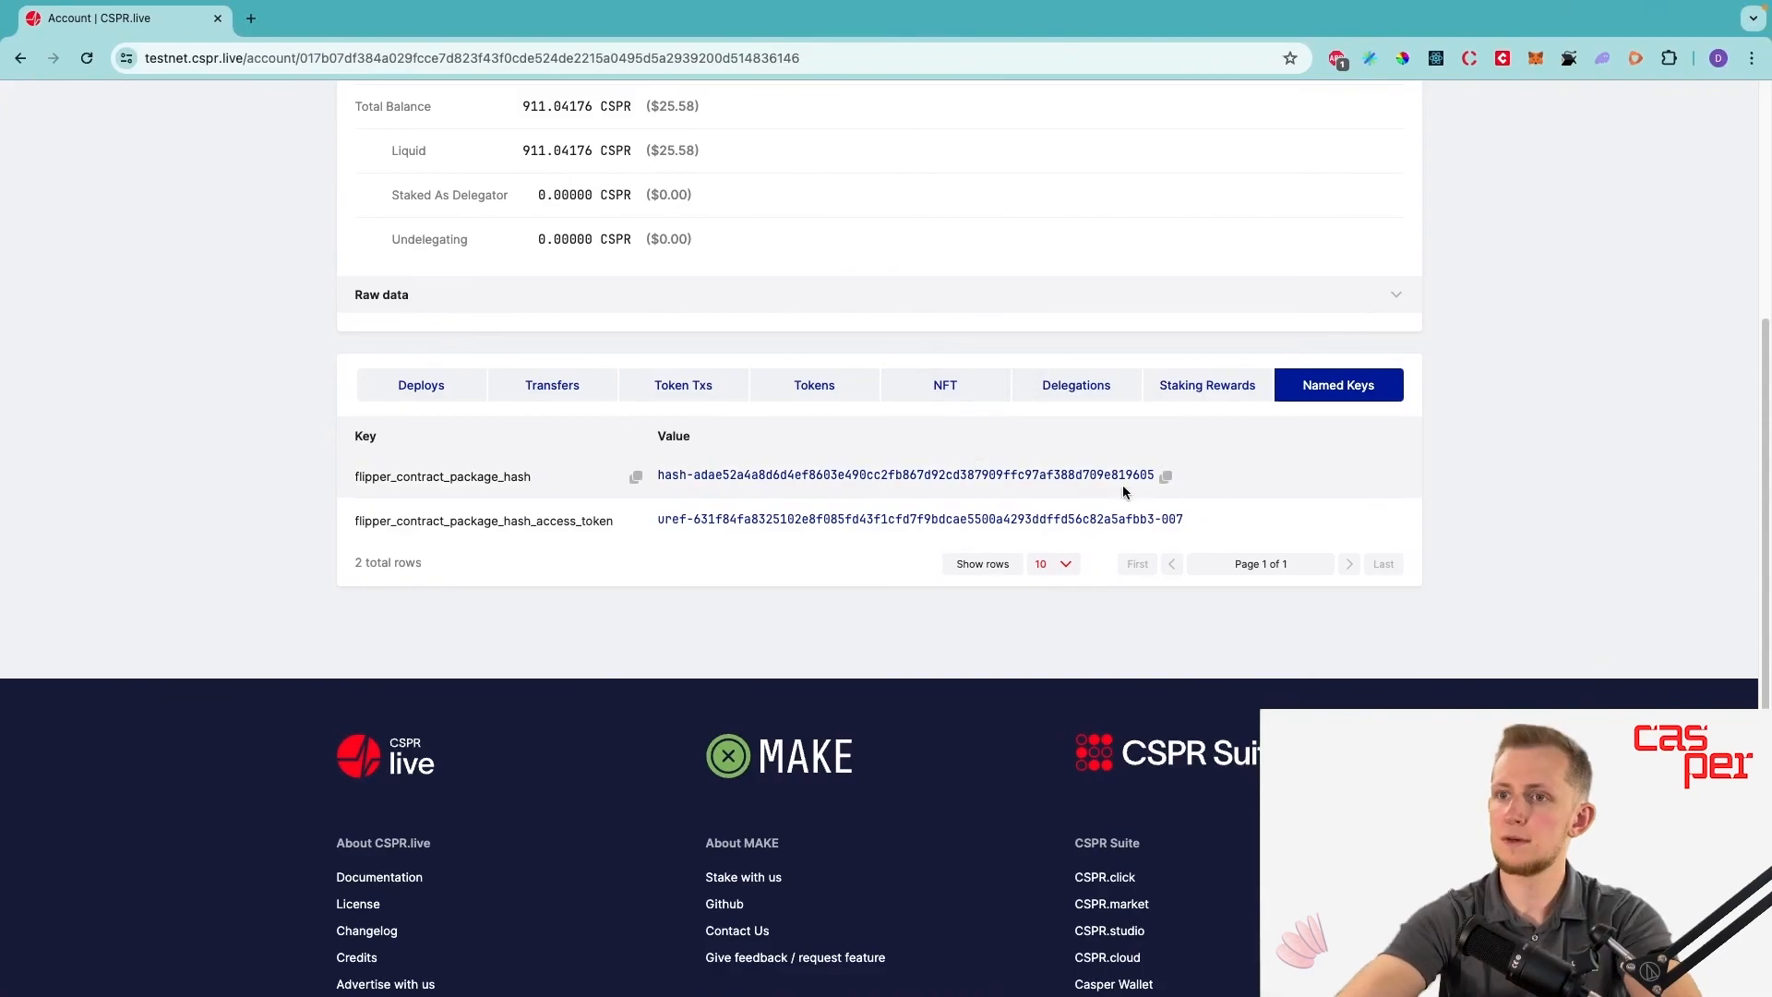
pyautogui.click(905, 476)
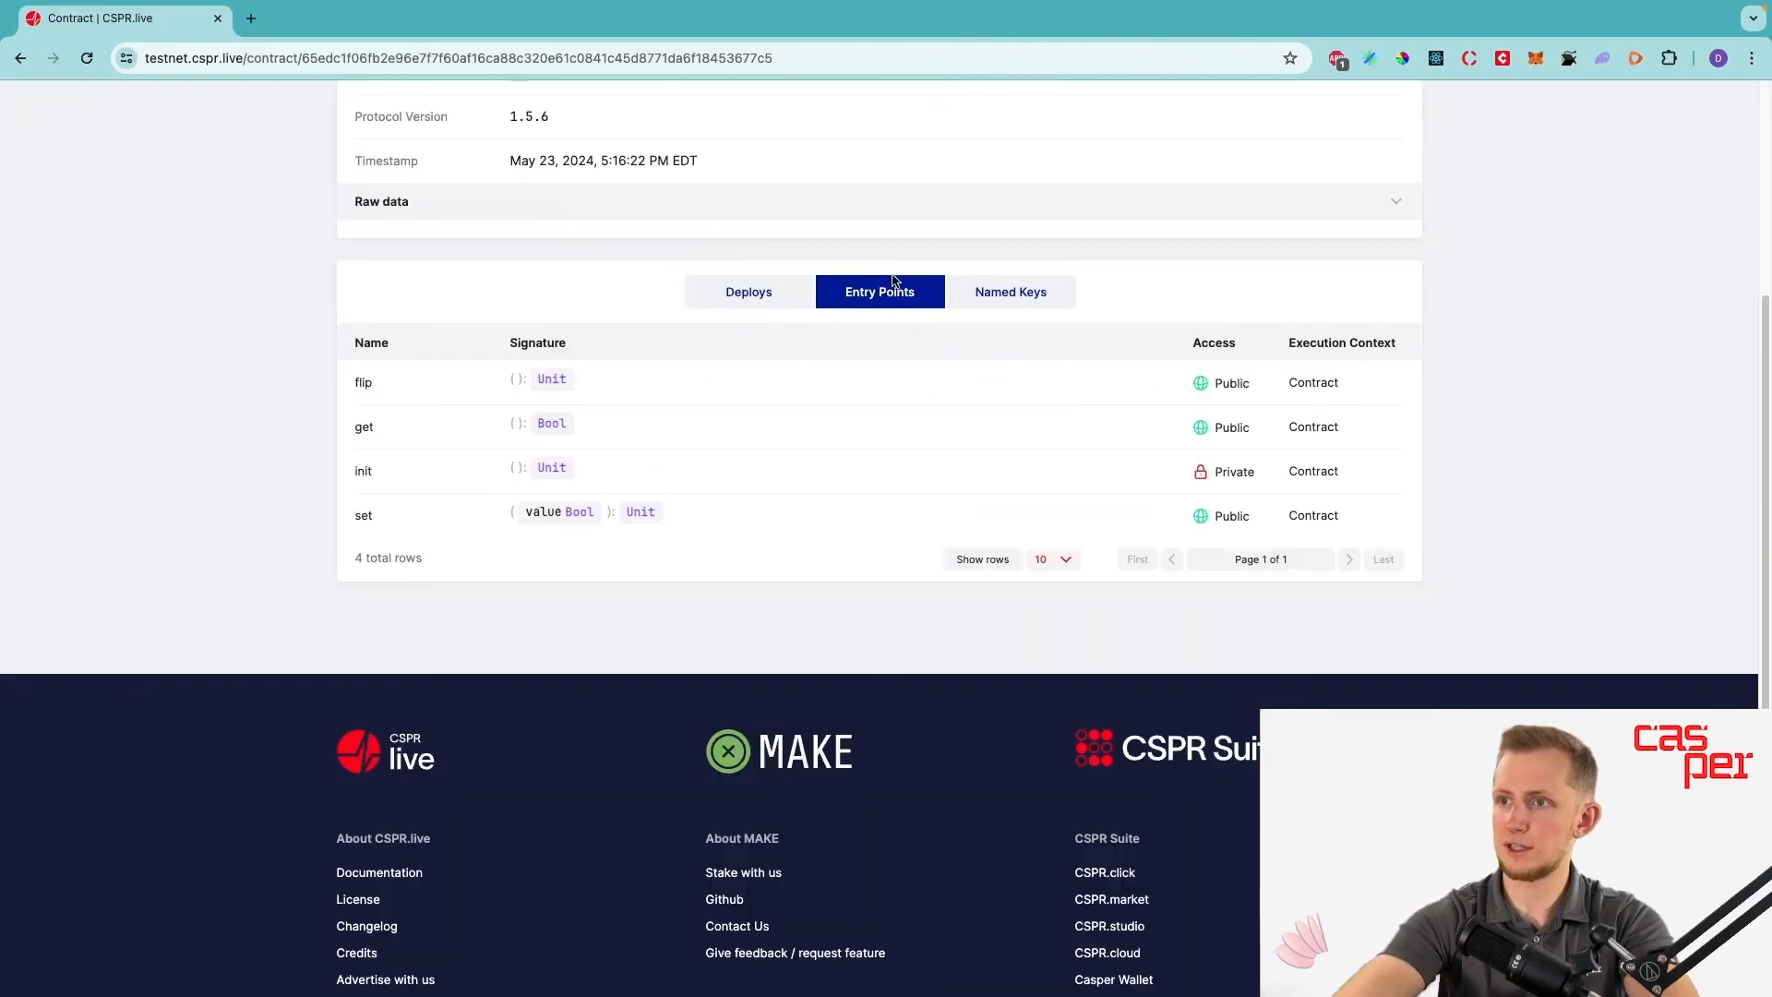
# Scroll the contract page to view the flip, get, init and set entry points
pyautogui.scroll(-3)
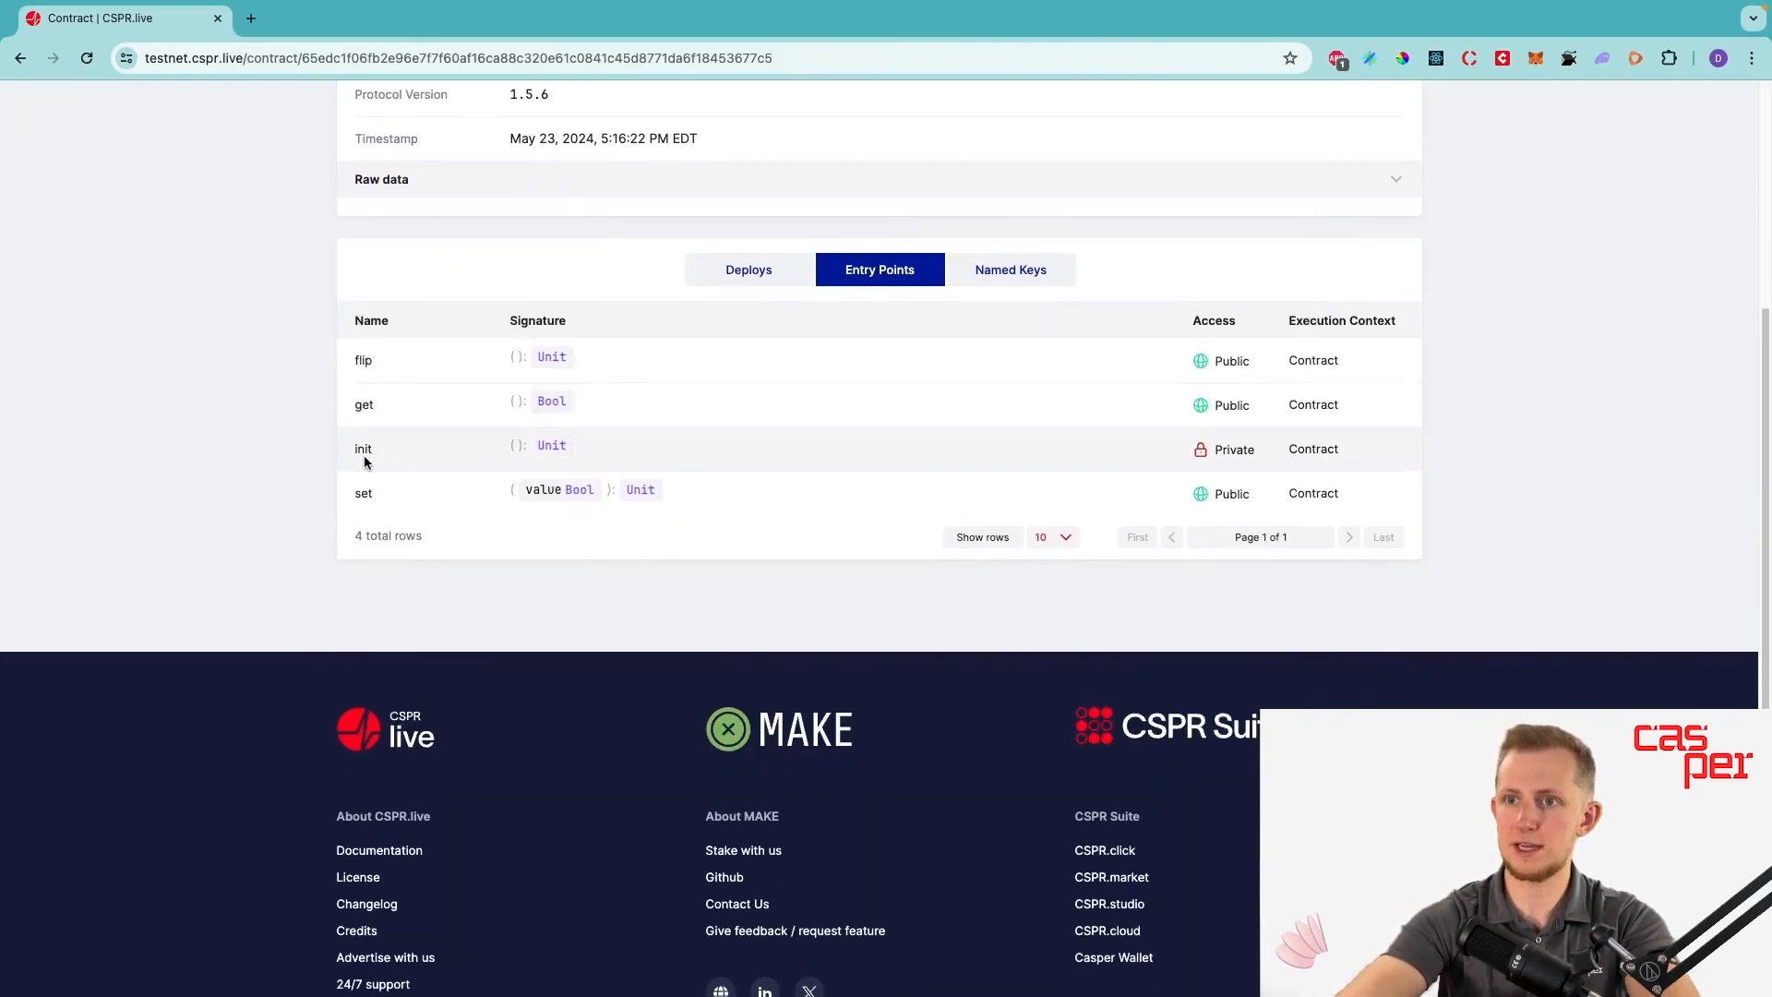